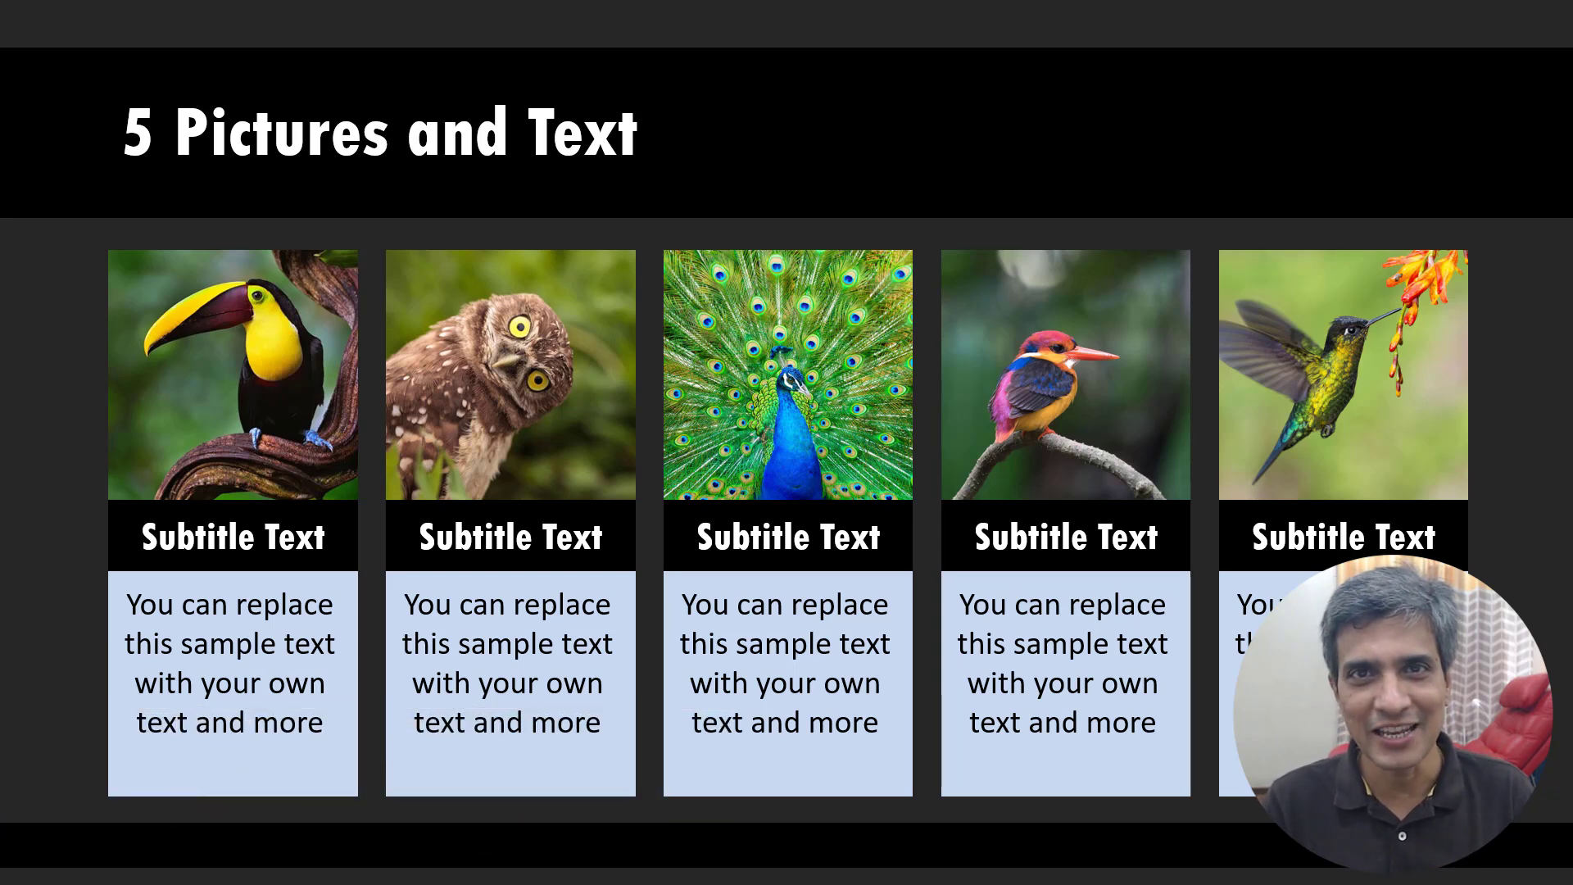
- Exit the slide show preview back to Normal view on the empty slide
key("Escape")
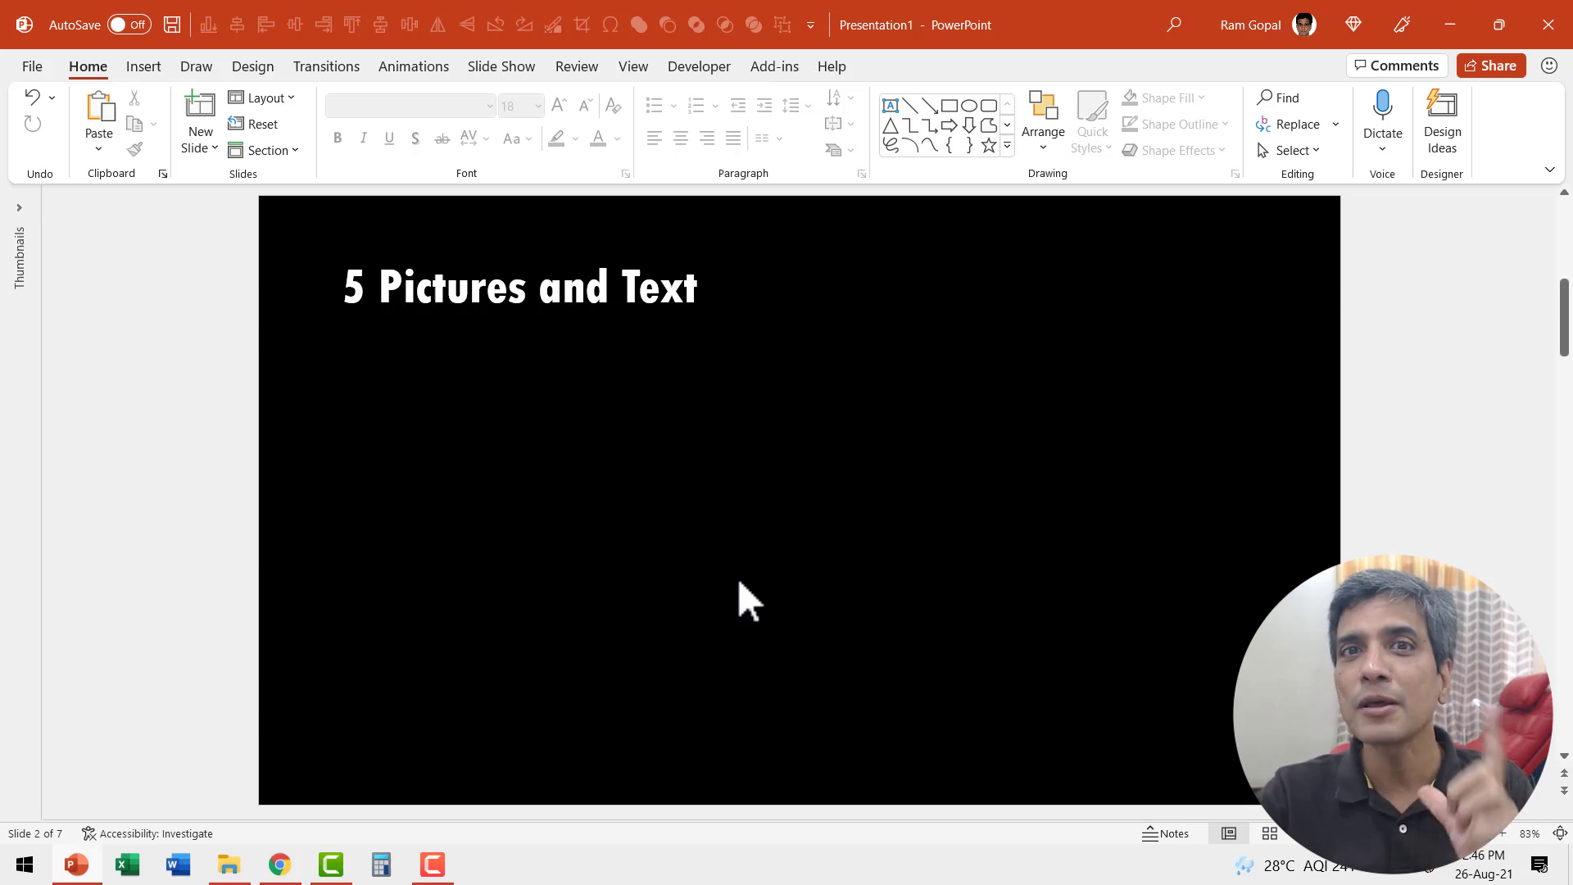
mouse_move(979, 207)
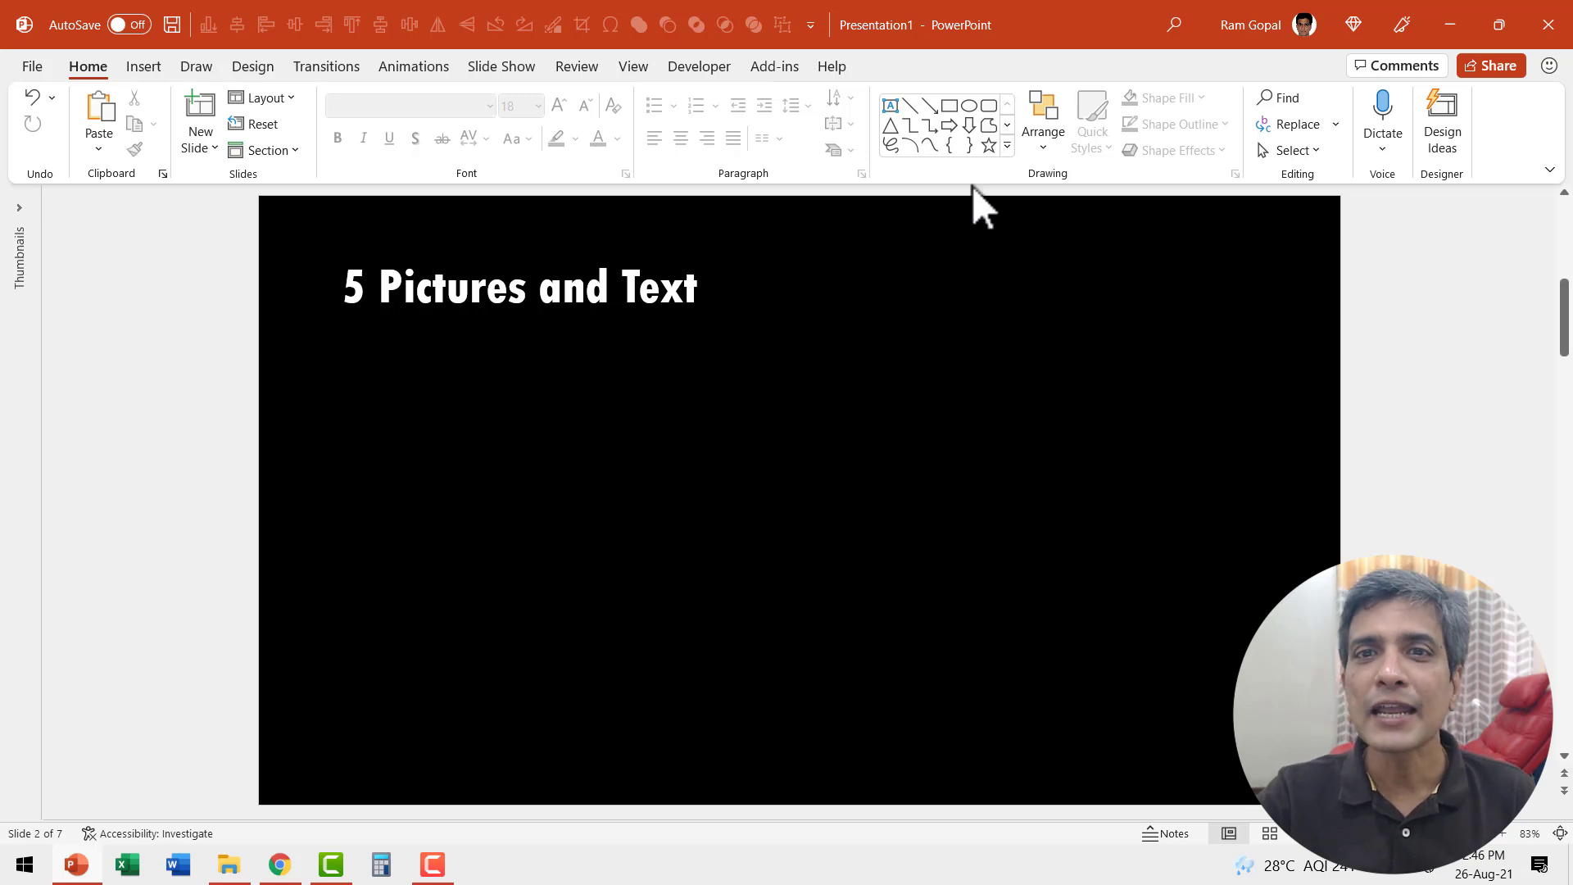
mouse_move(954, 131)
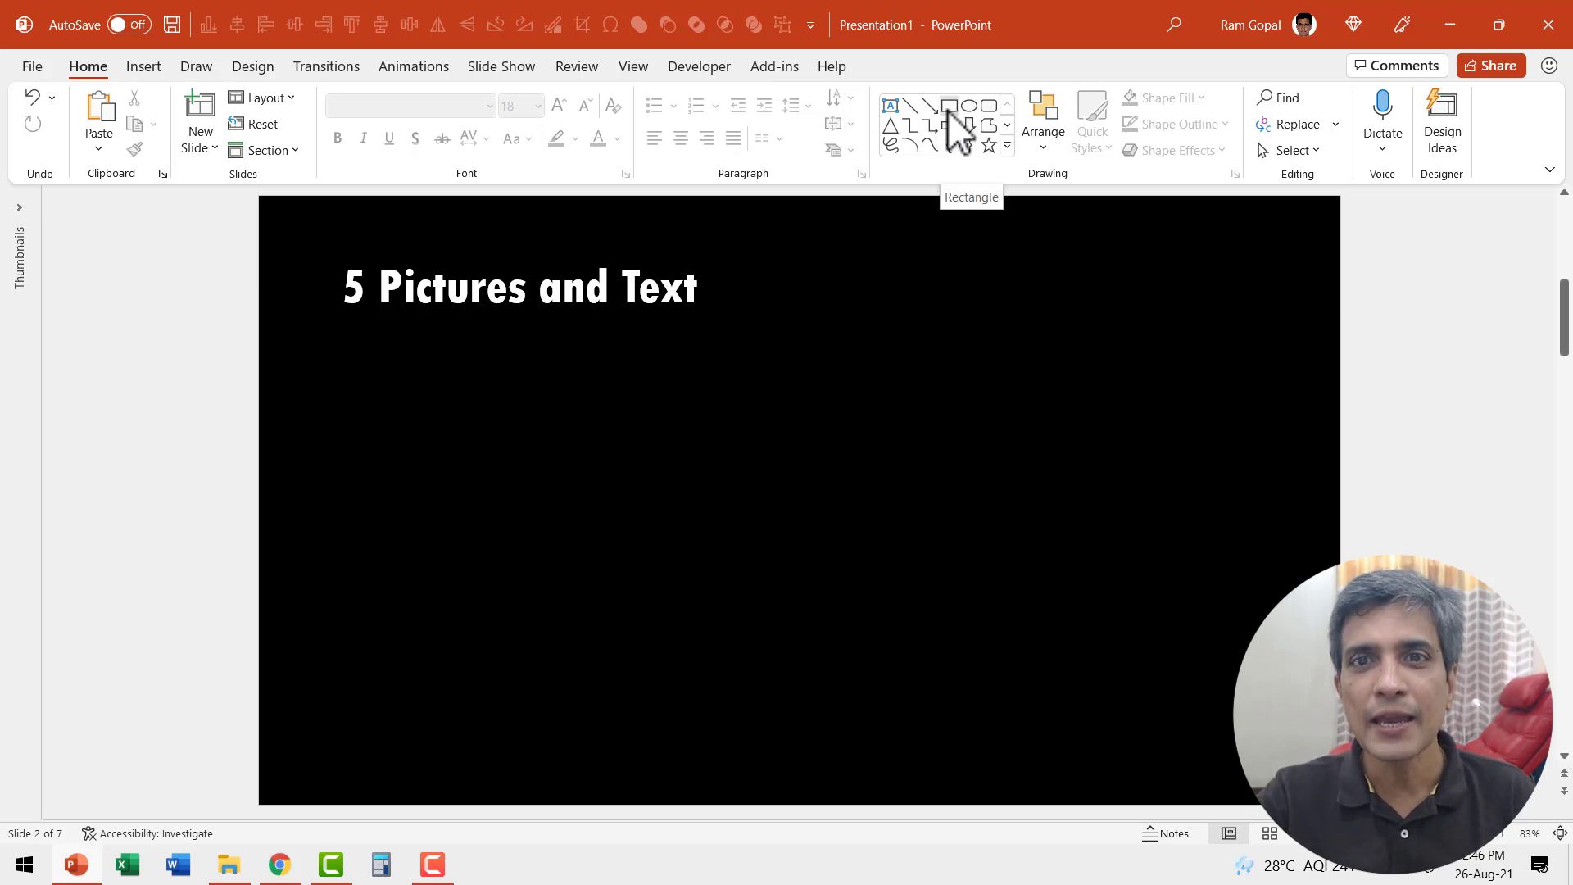
- Draw a square with the Rectangle shape beneath the title
left_click(948, 105)
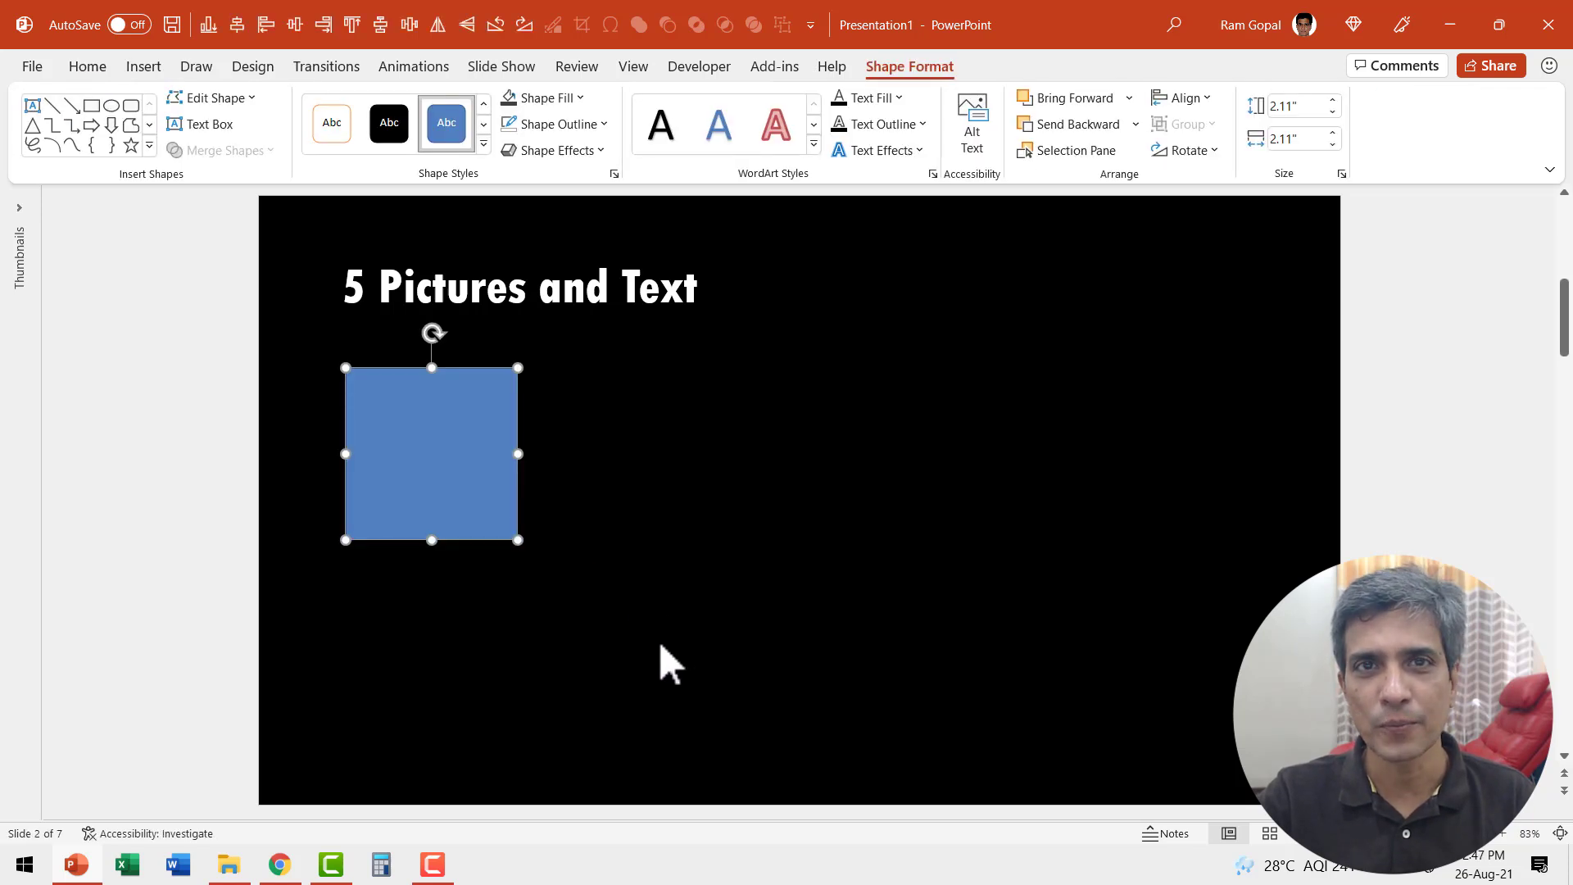
left_click(142, 66)
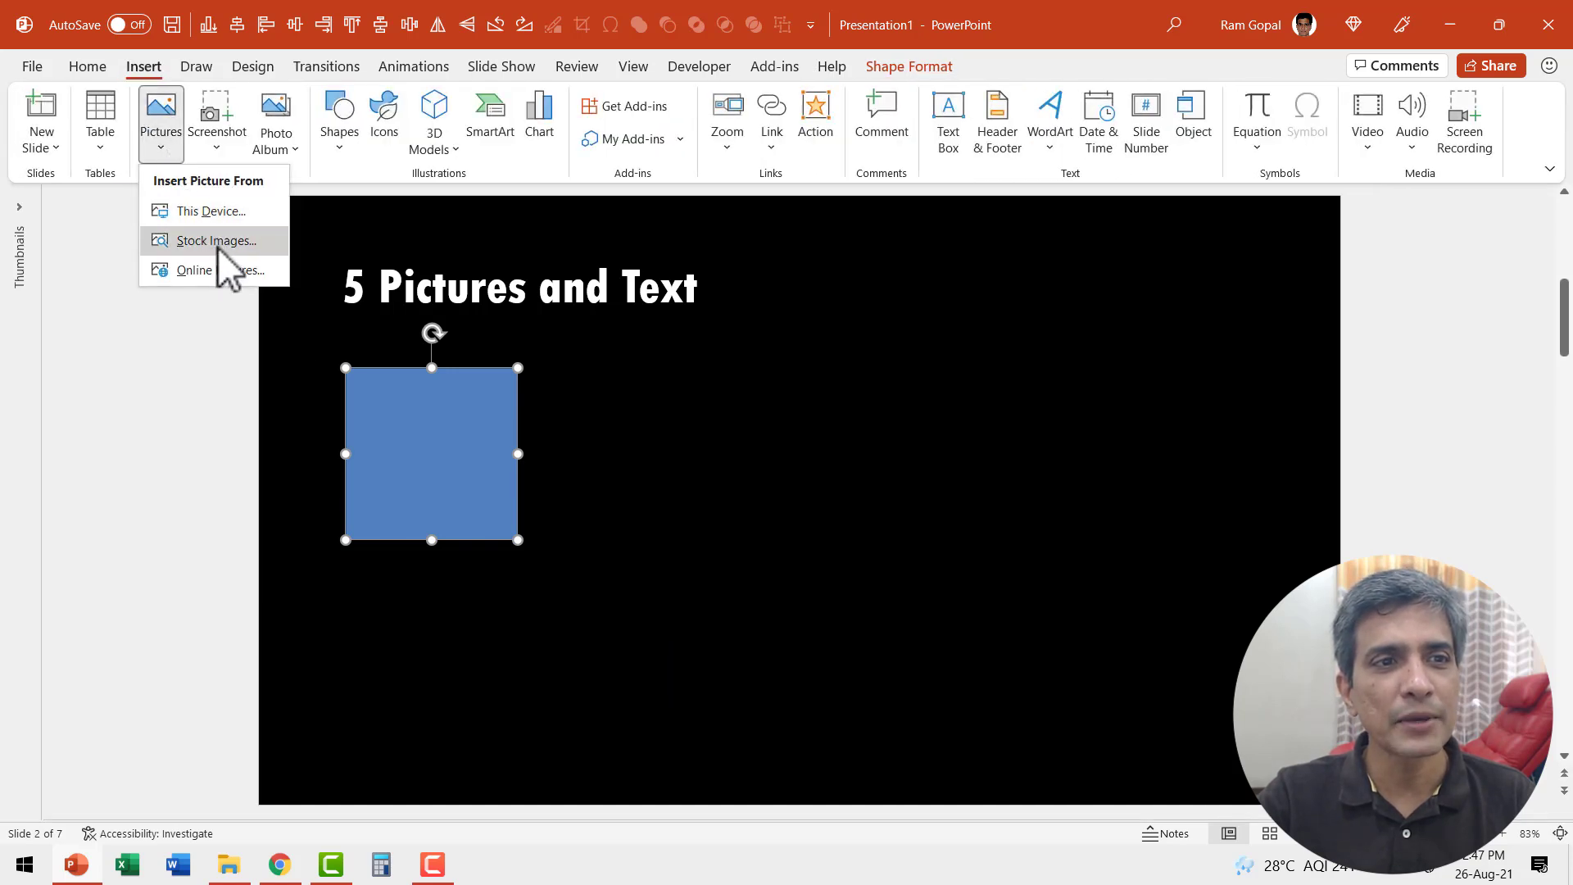
- Insert the peacock photo from a Stock Images search for bird
left_click(216, 239)
type("bird")
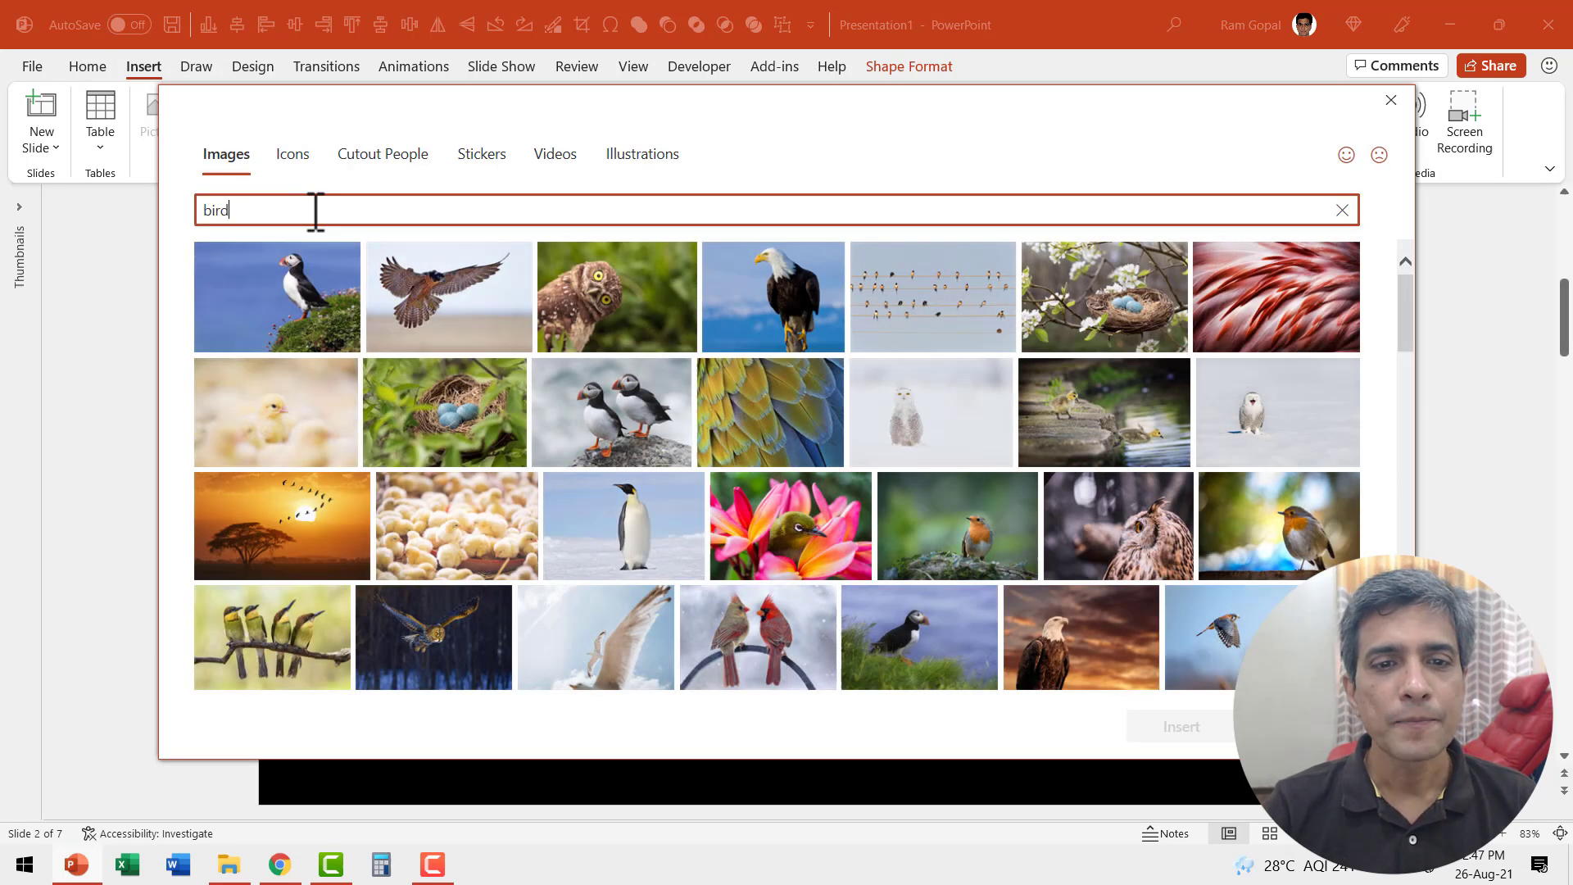
scroll("down", 3)
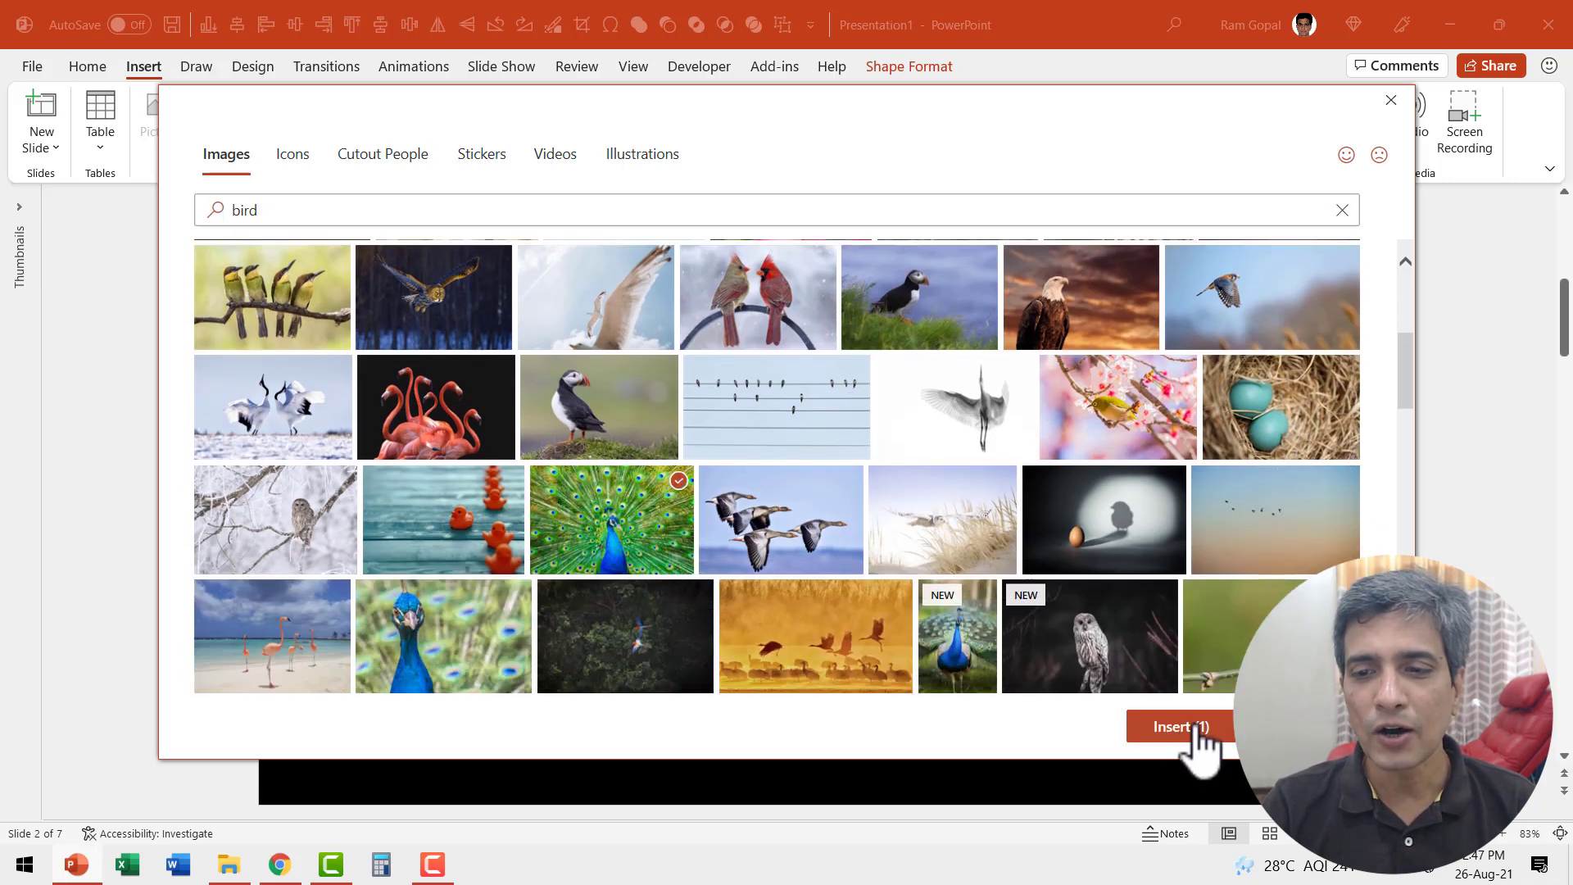
left_click(1180, 726)
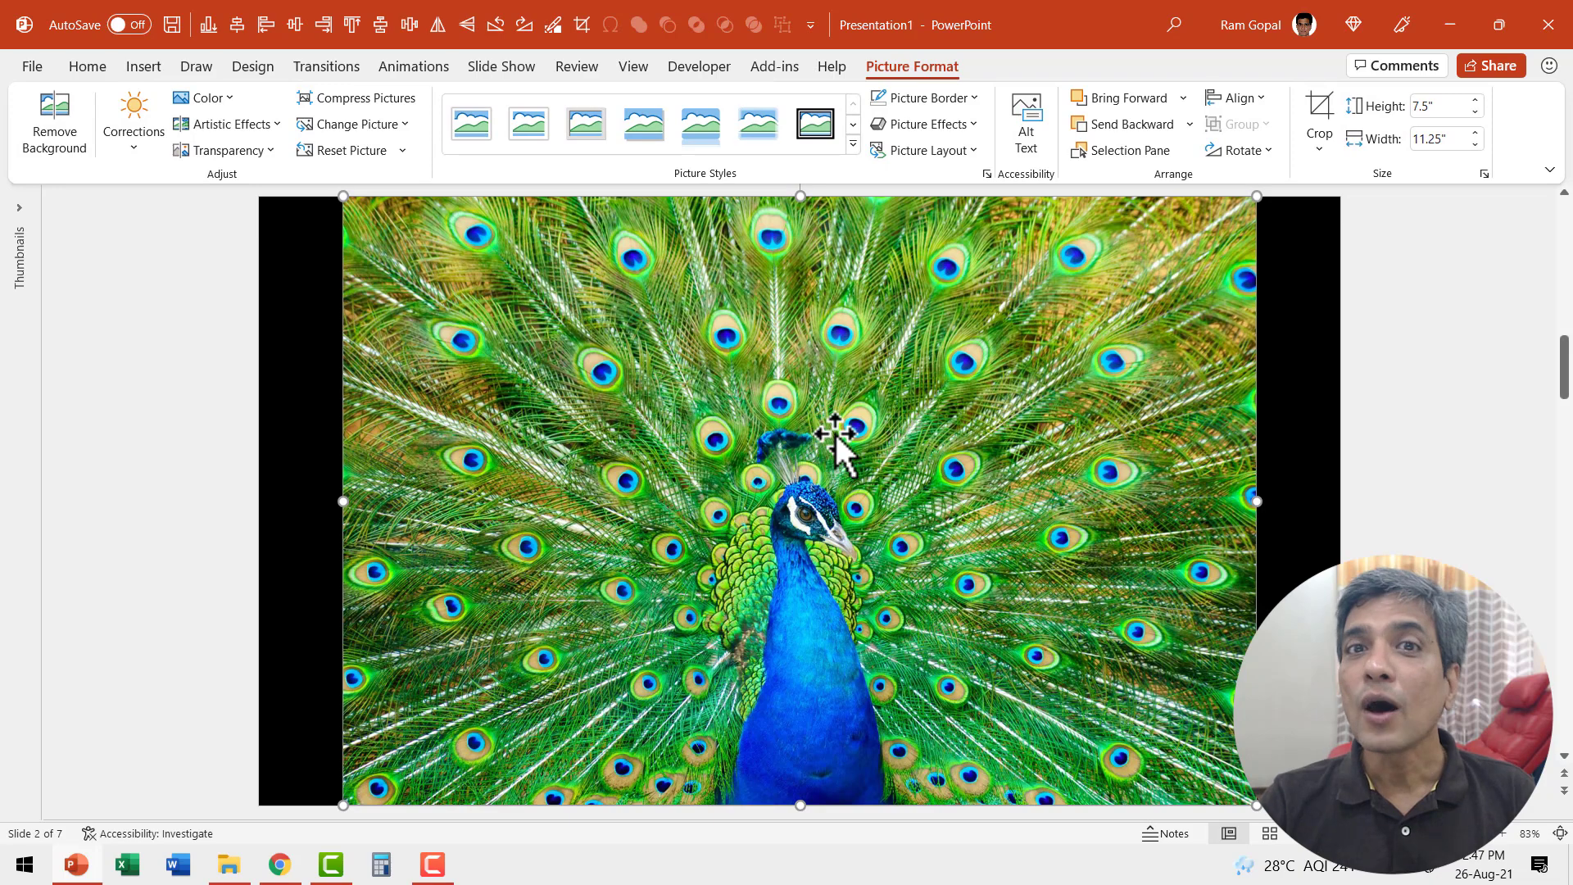
mouse_move(838, 440)
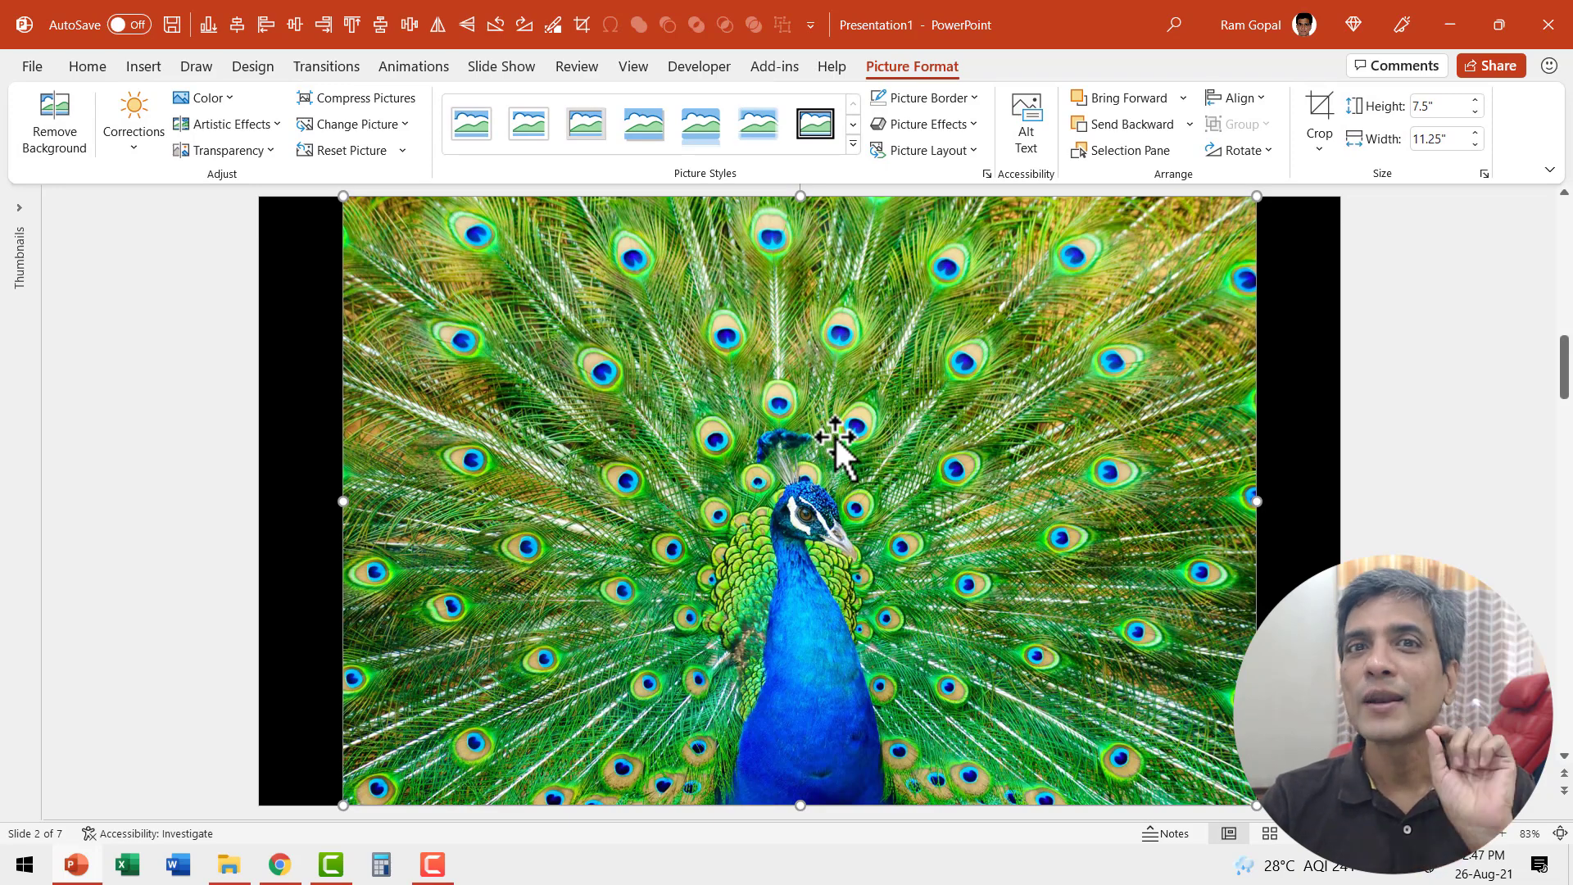
mouse_move(879, 422)
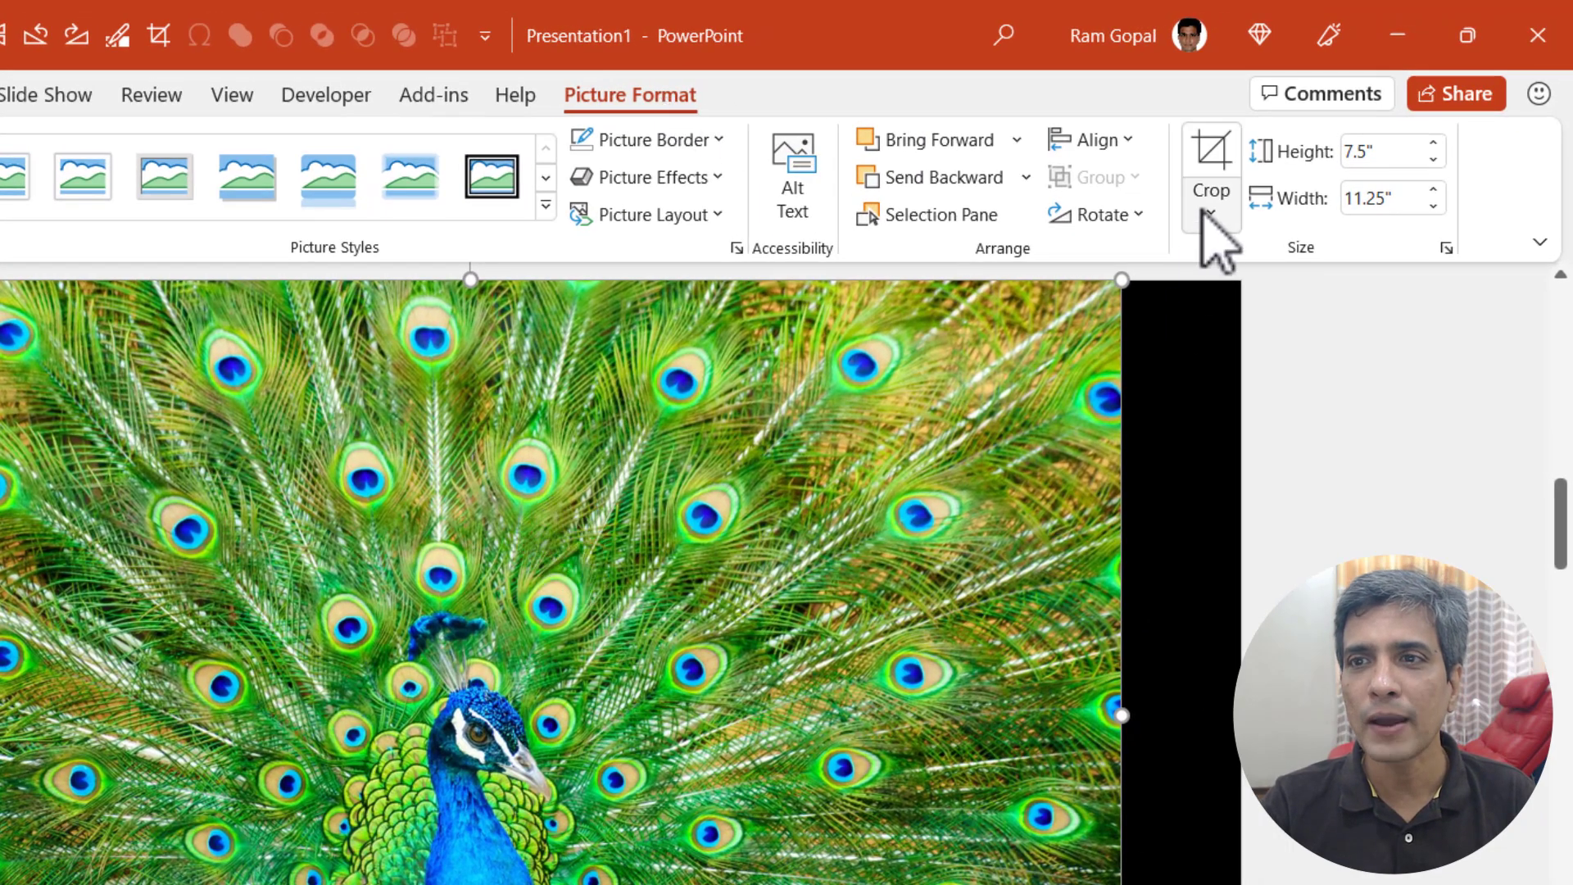
- Crop the peacock photo to a 1:1 aspect ratio and cut it to the clipboard
left_click(1211, 218)
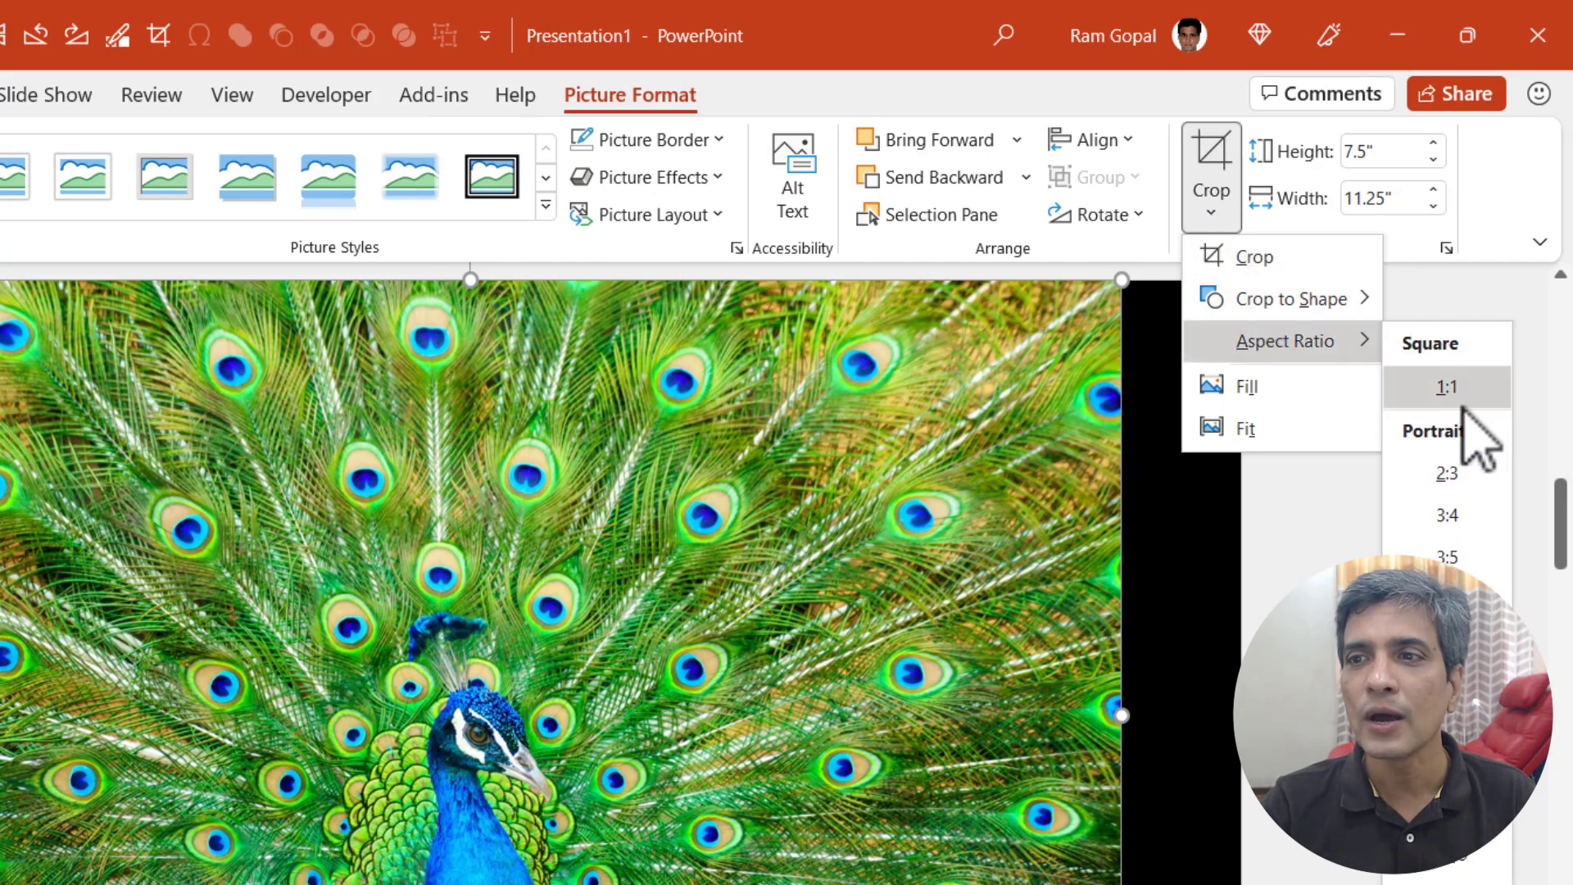
left_click(1445, 386)
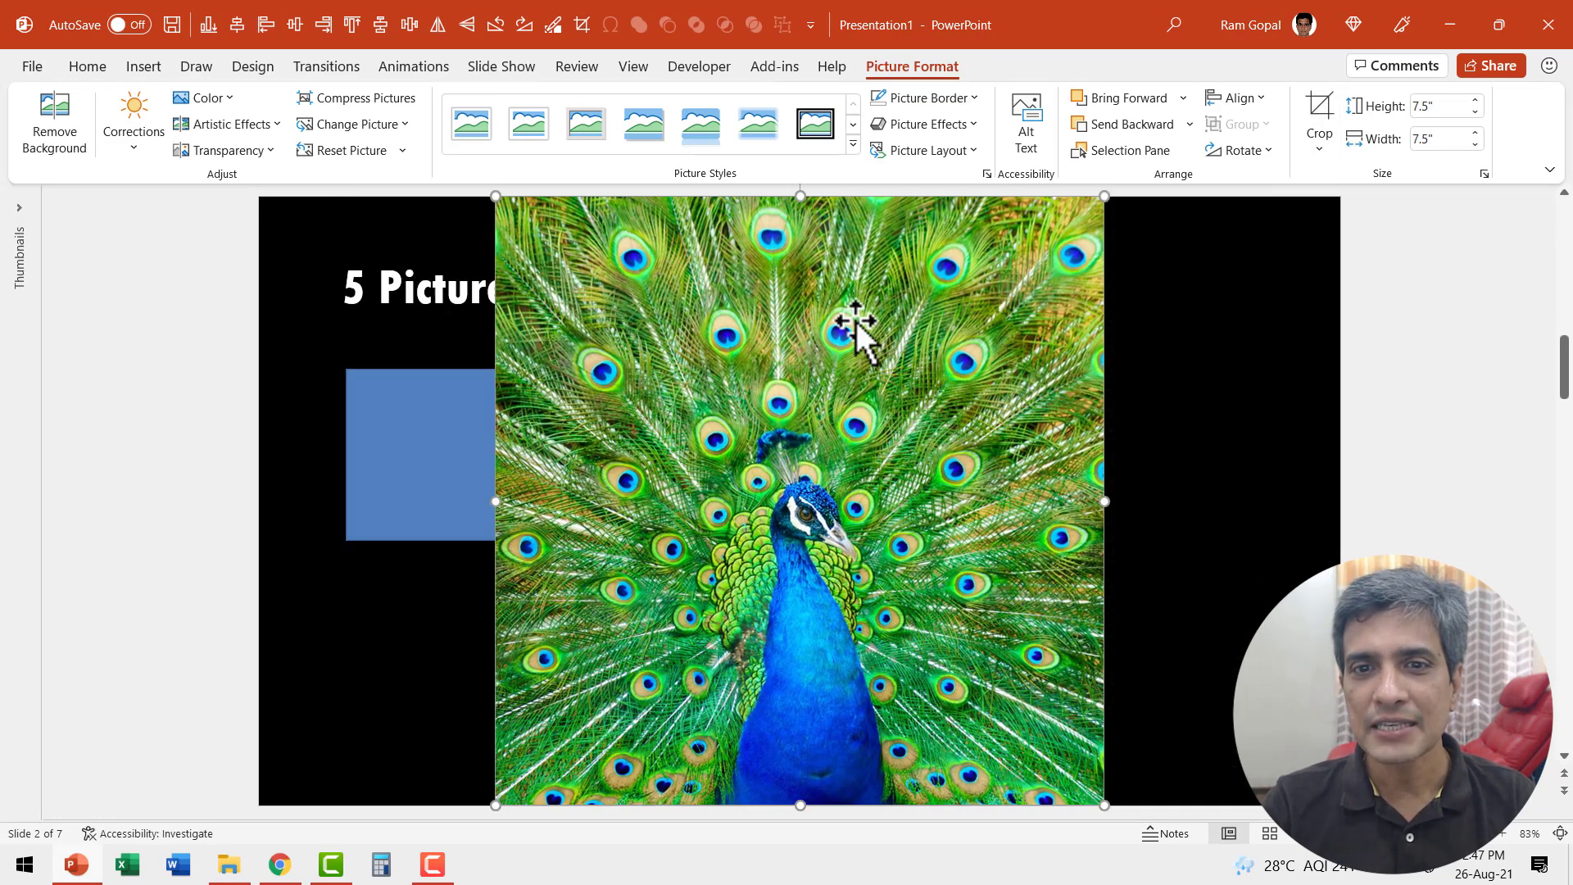
key("delete")
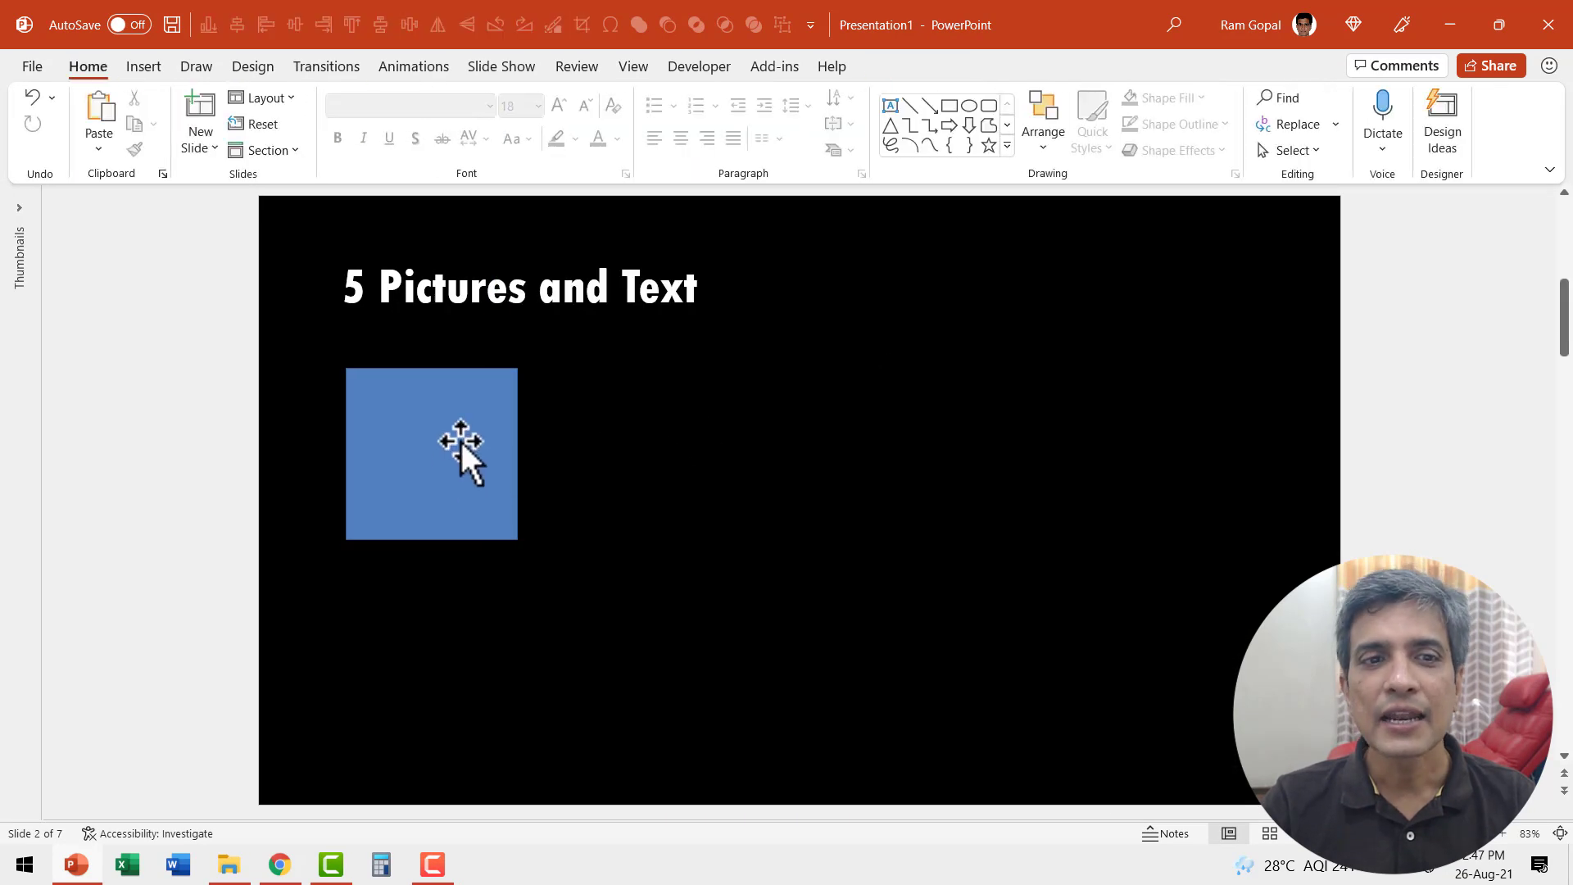
mouse_move(686, 478)
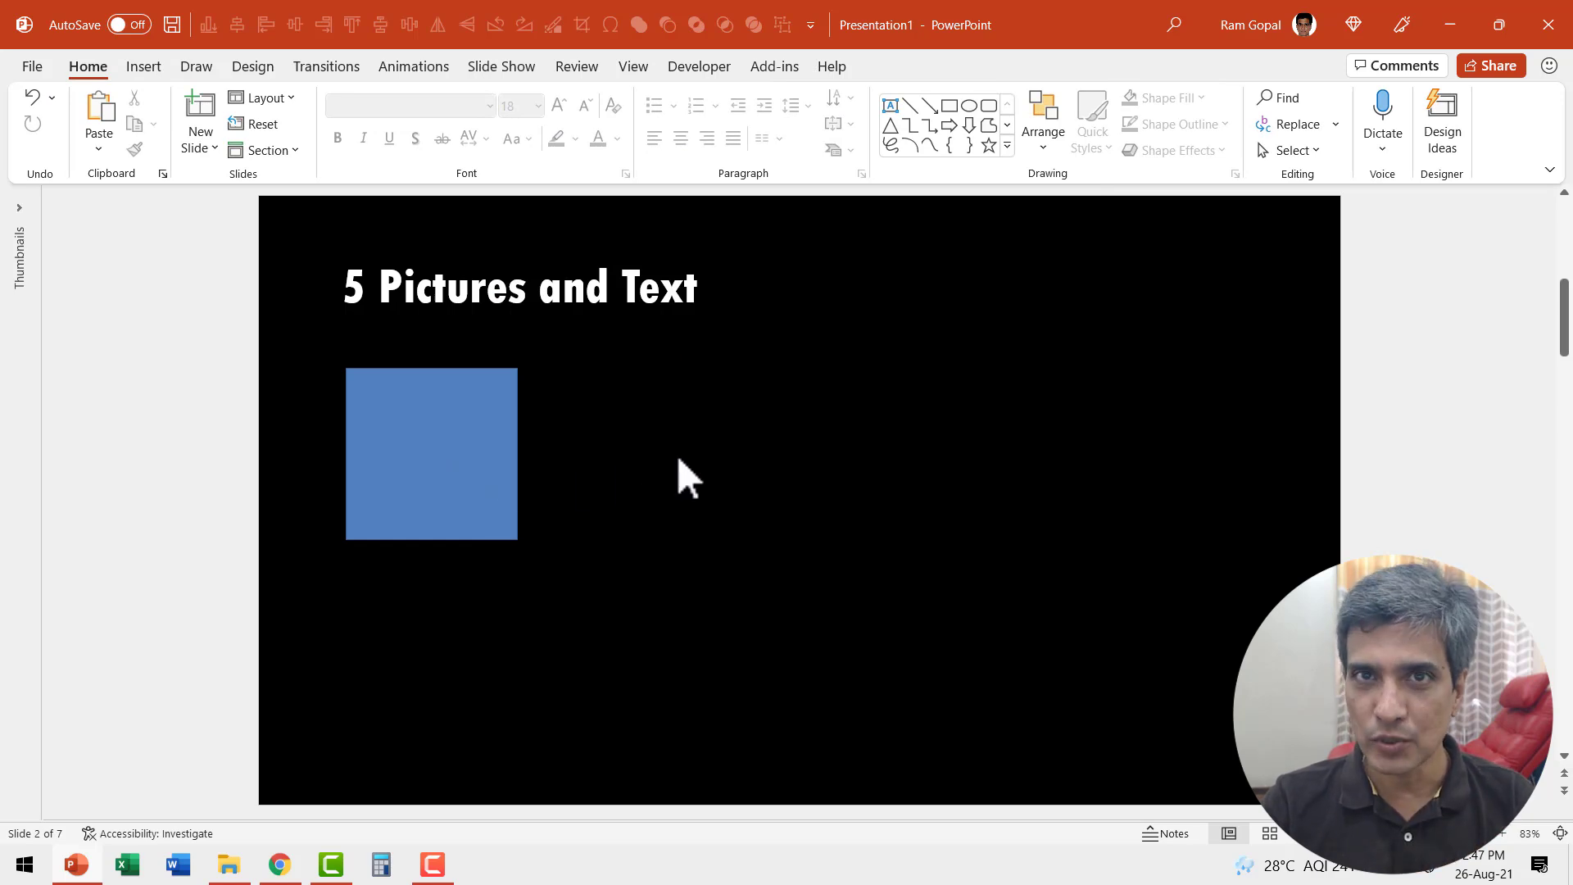
mouse_move(480, 444)
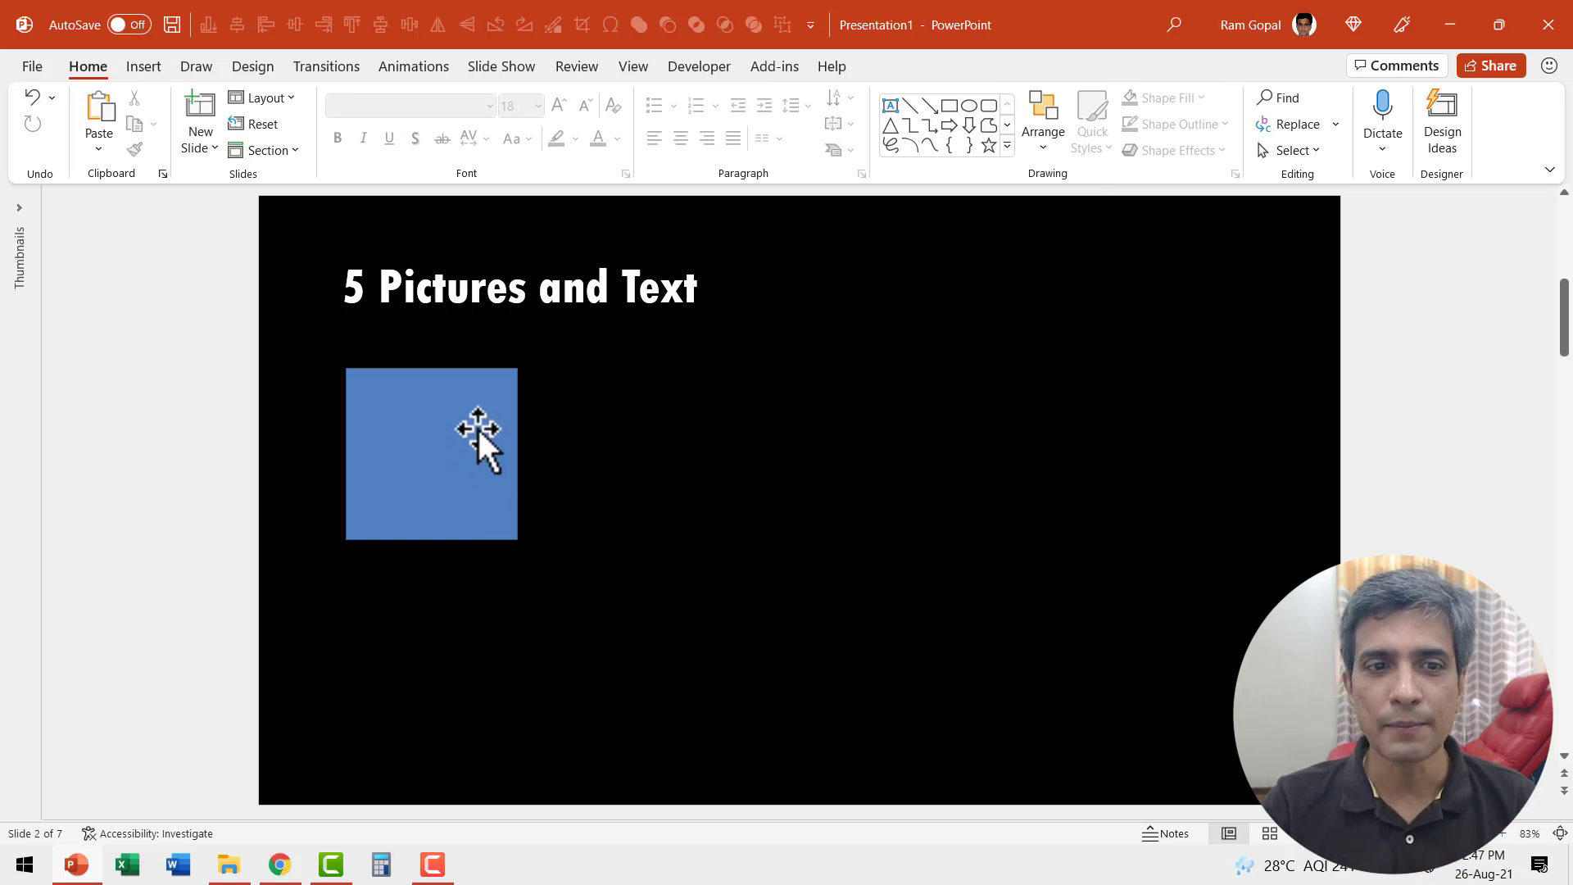
- Give the square a Picture or texture fill taken from the clipboard via Format Shape
right_click(477, 453)
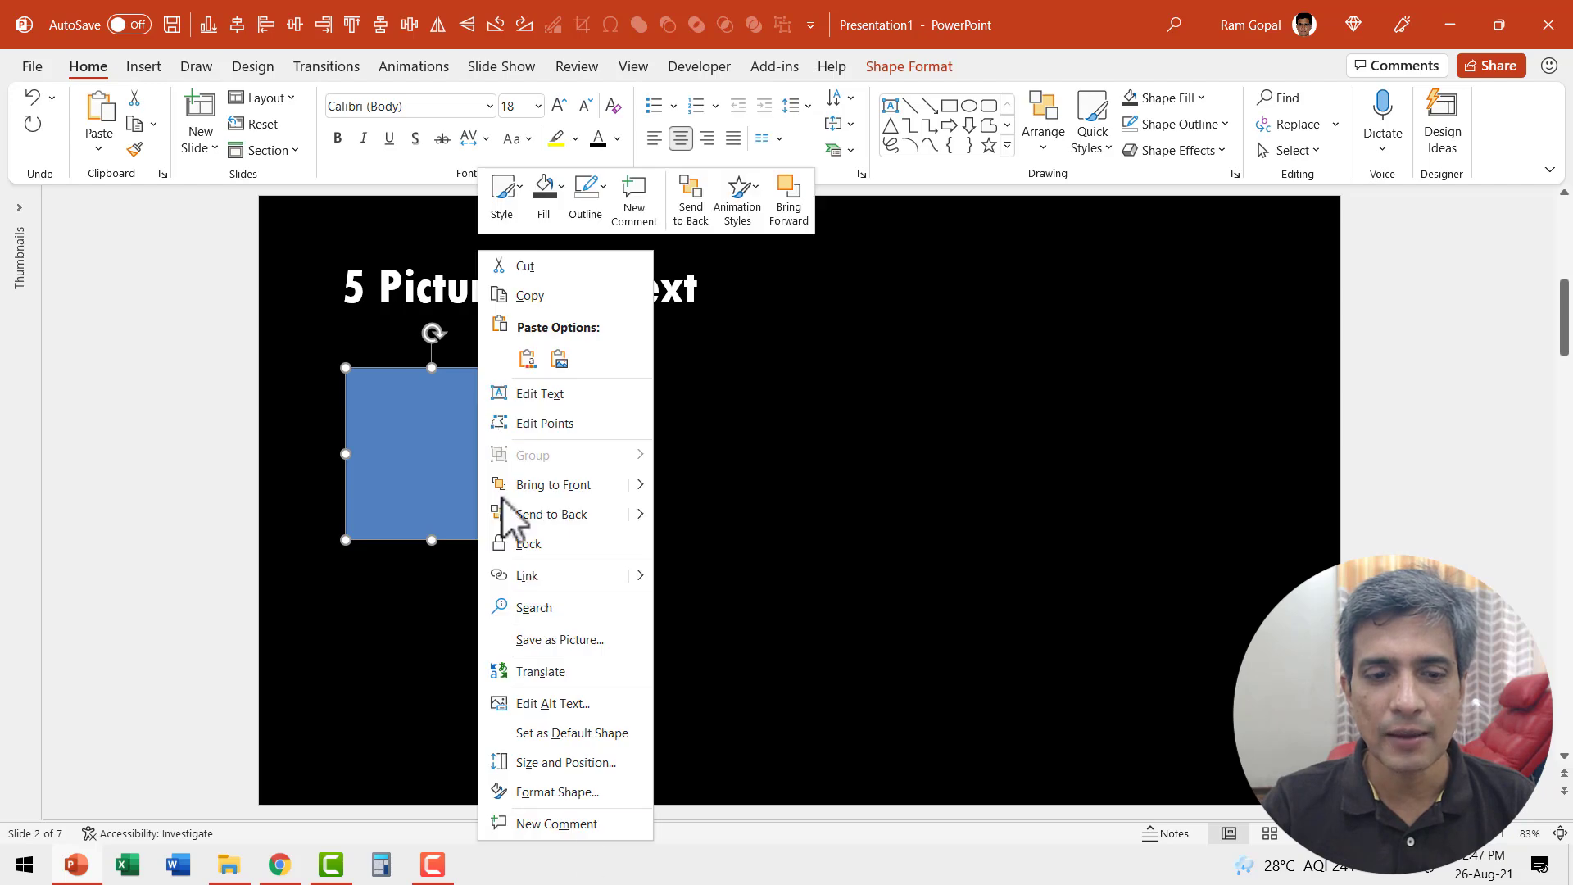
left_click(557, 792)
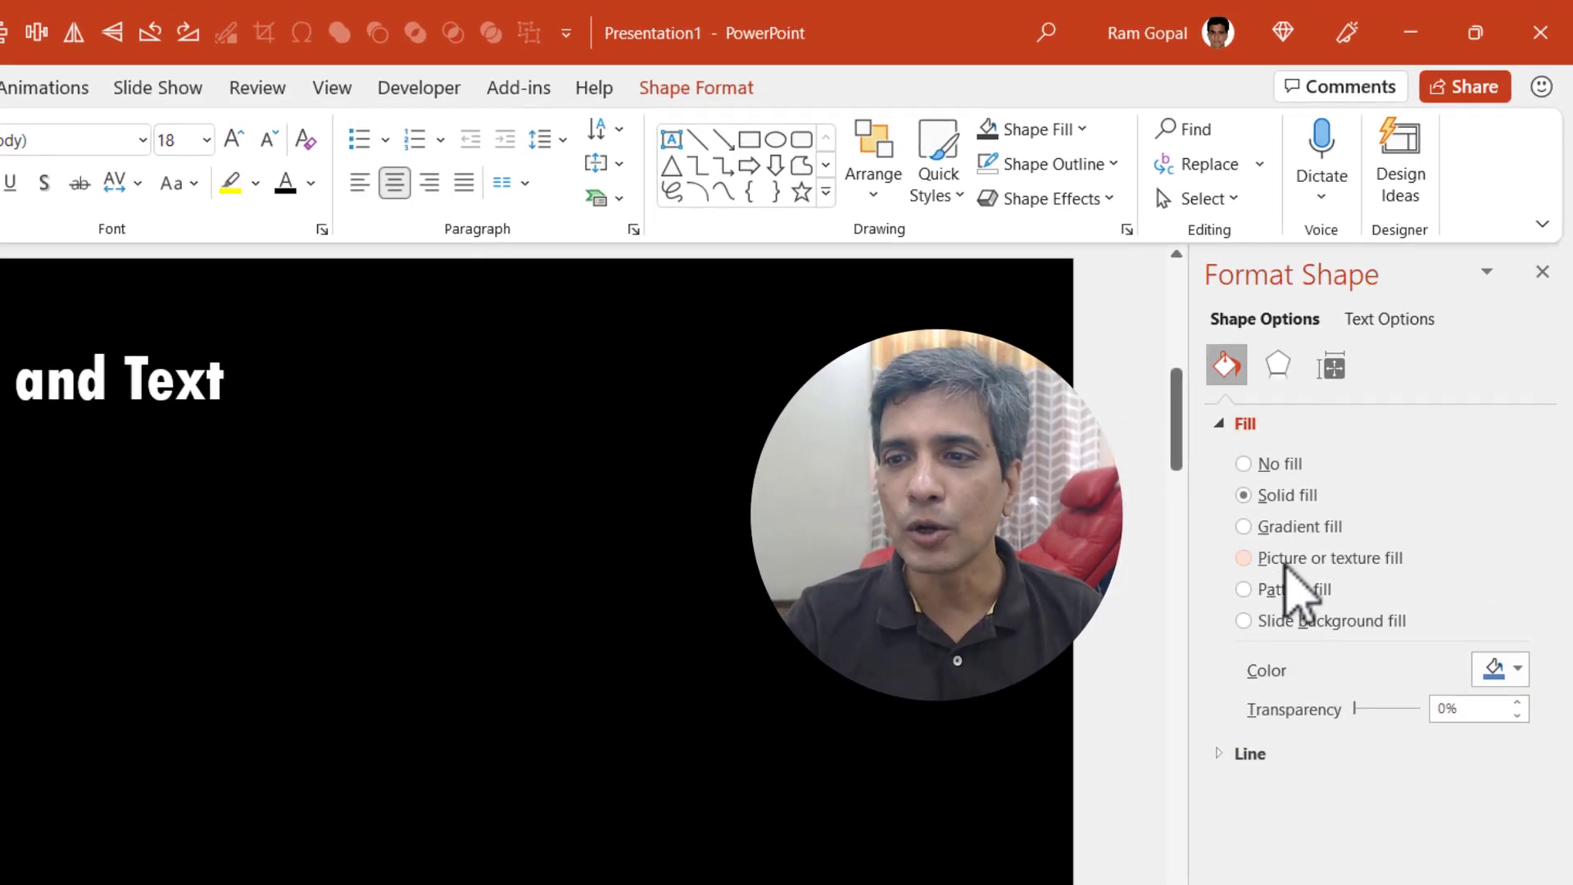
left_click(1244, 557)
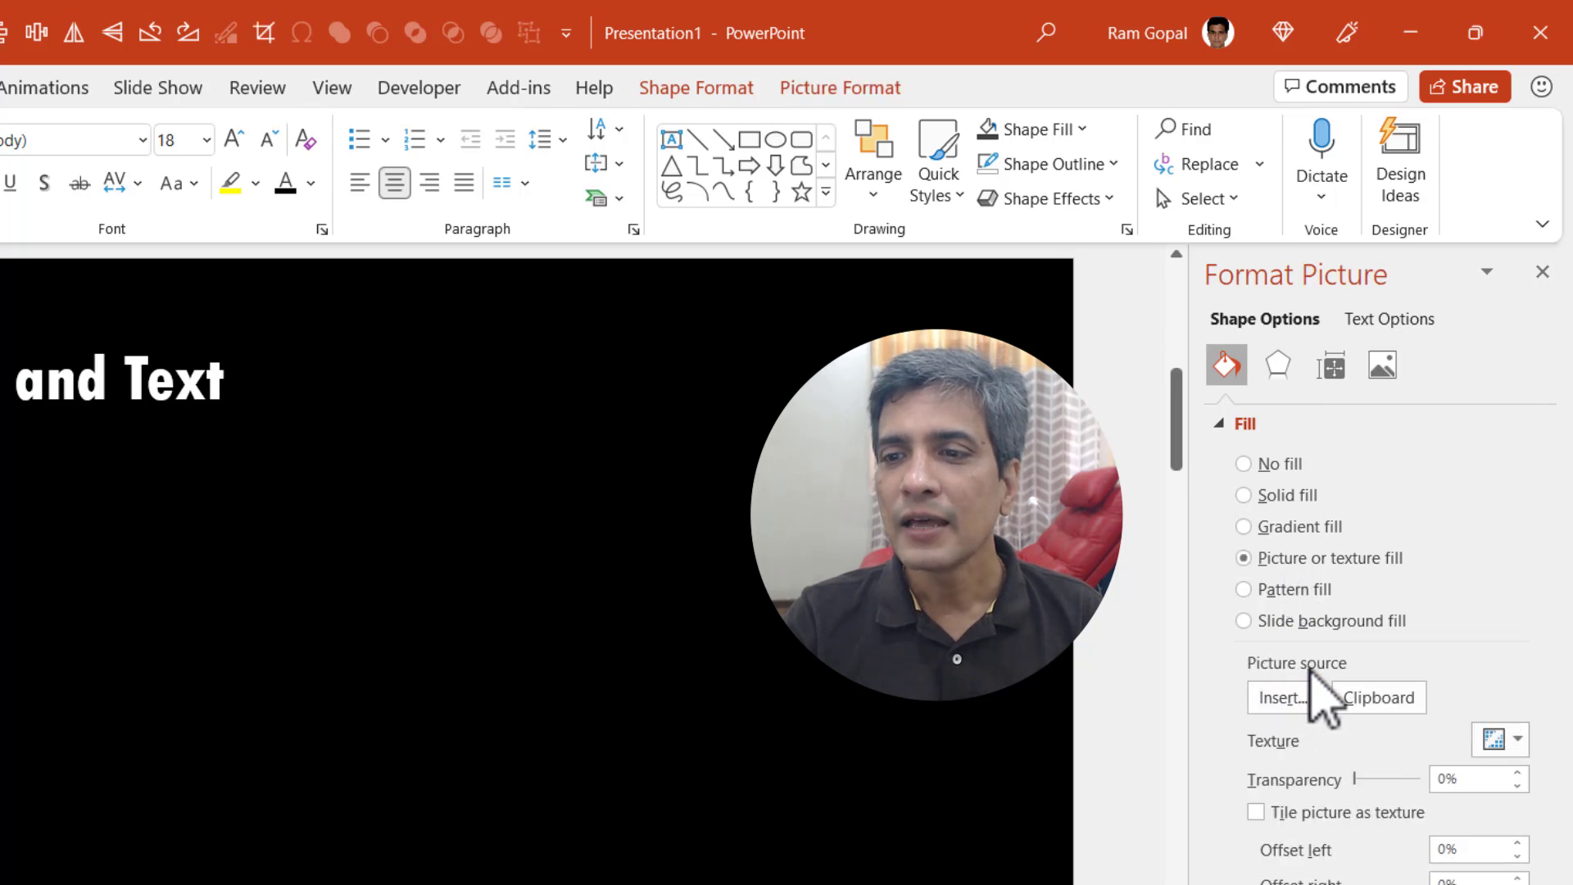
mouse_move(1380, 698)
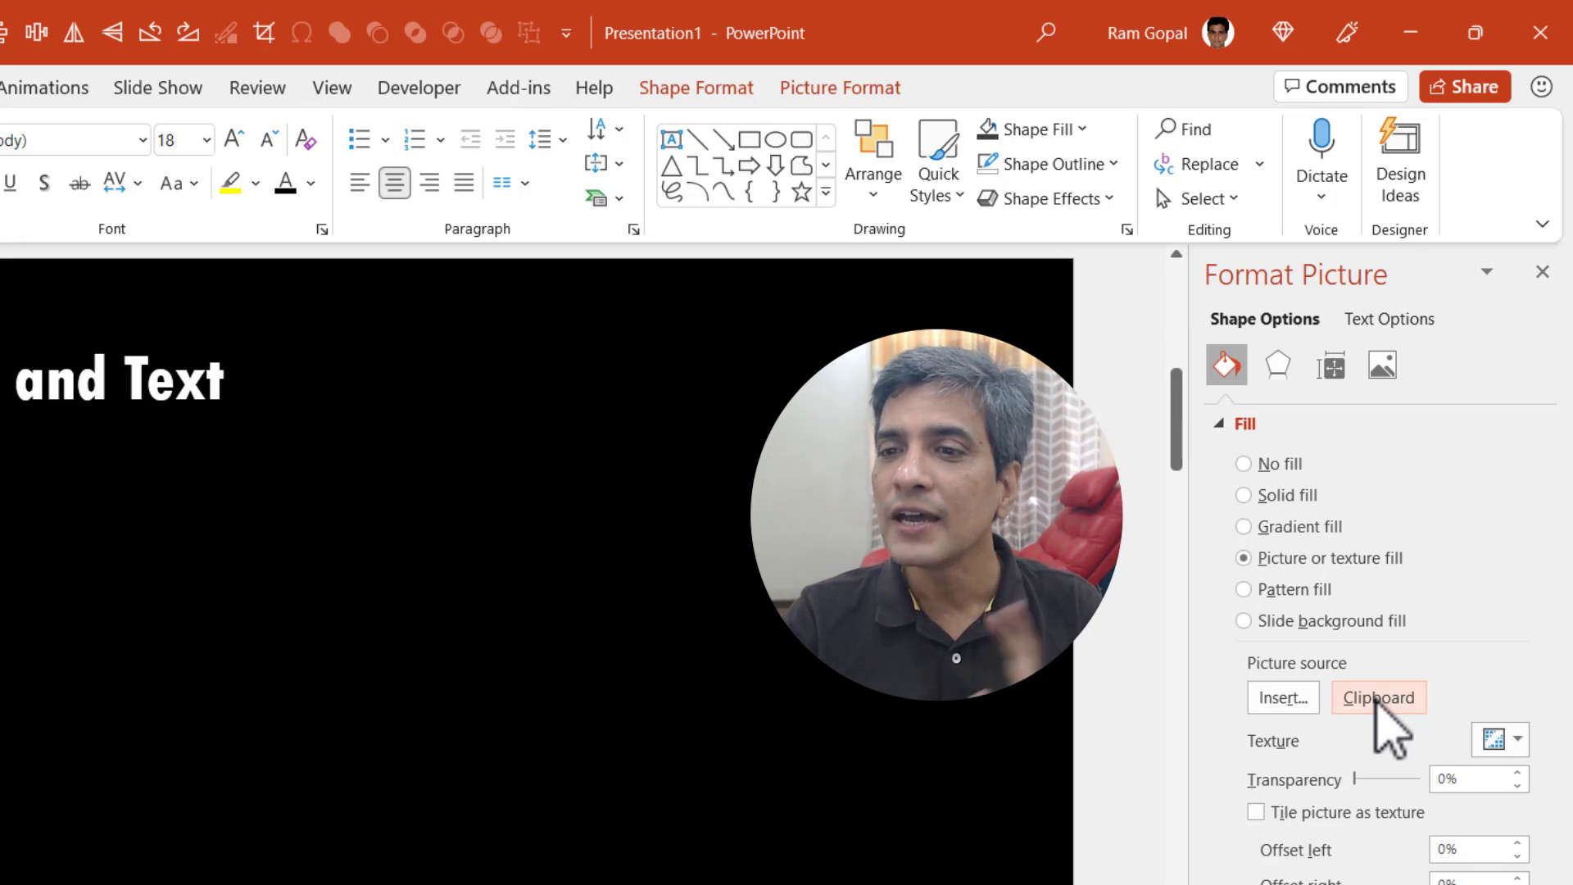
left_click(1378, 698)
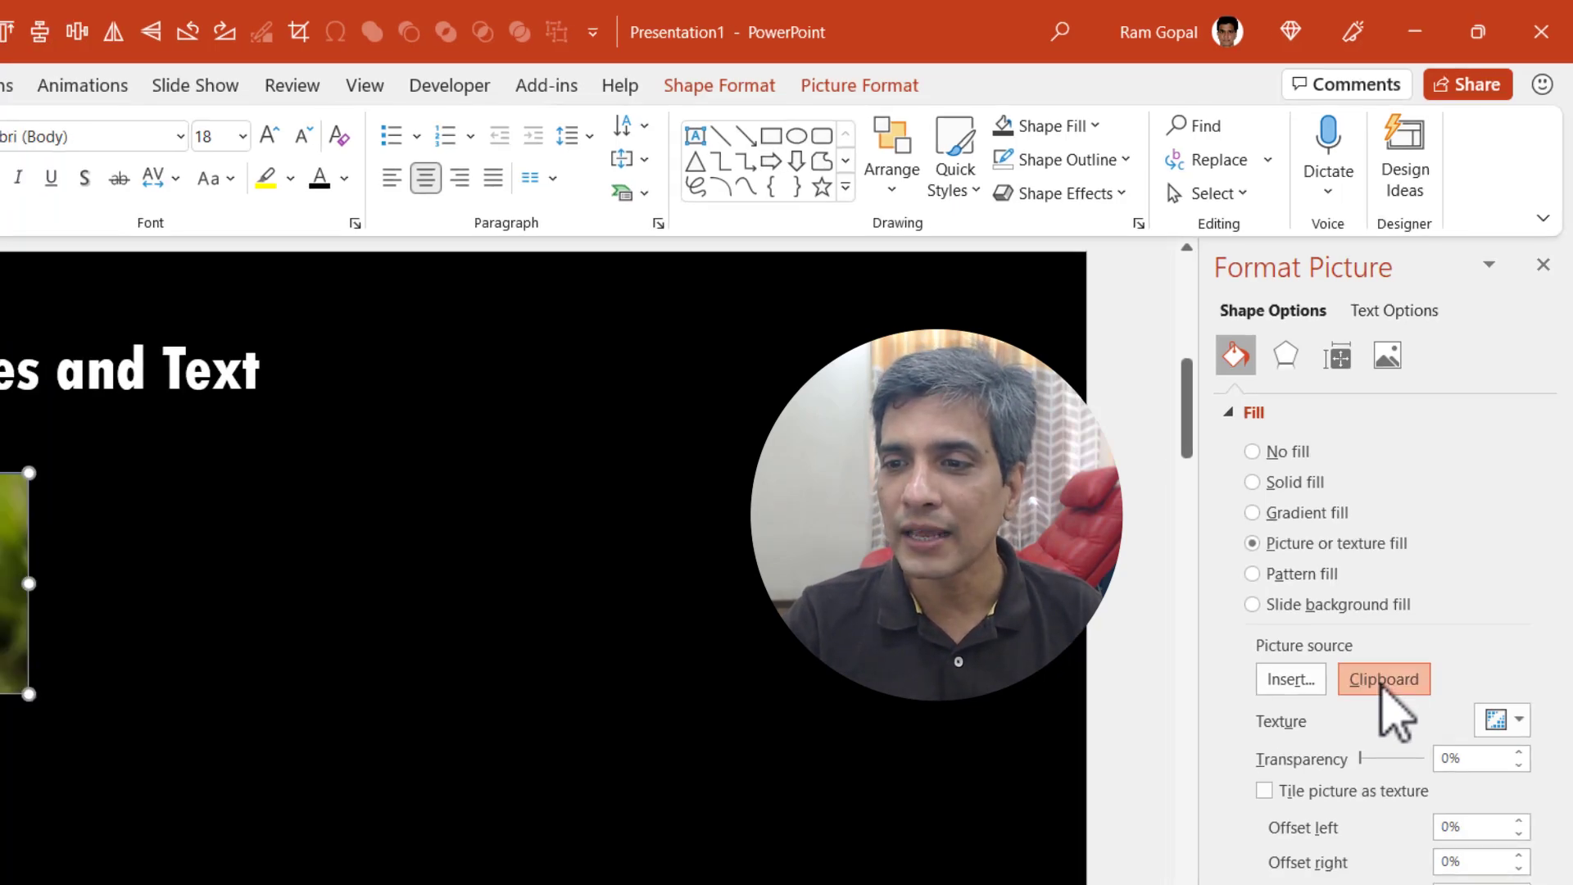
left_click(1383, 678)
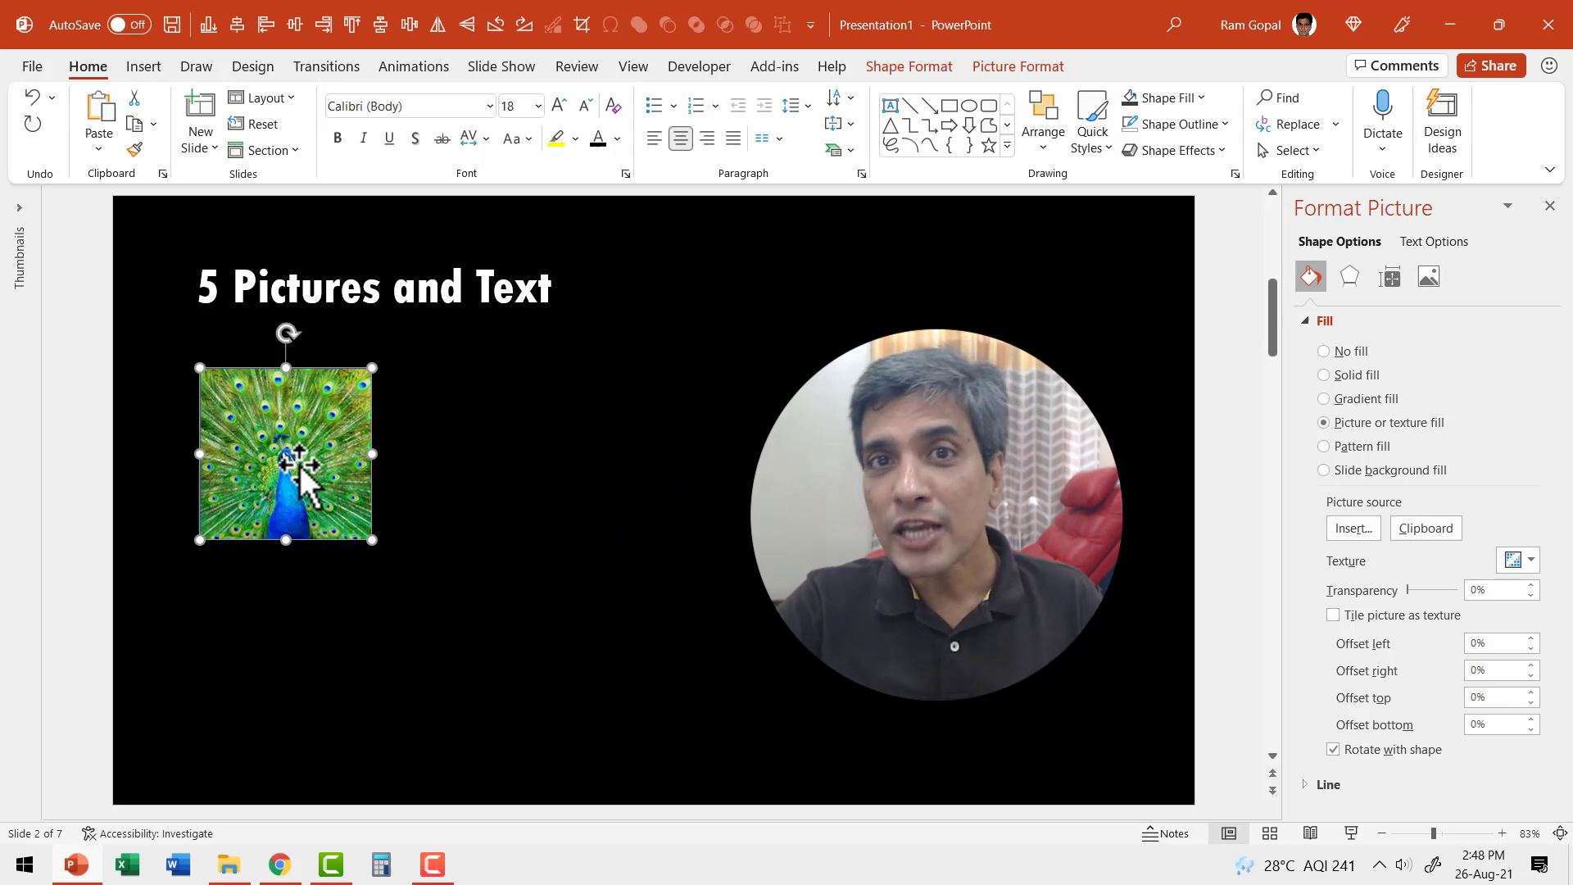
mouse_move(526, 511)
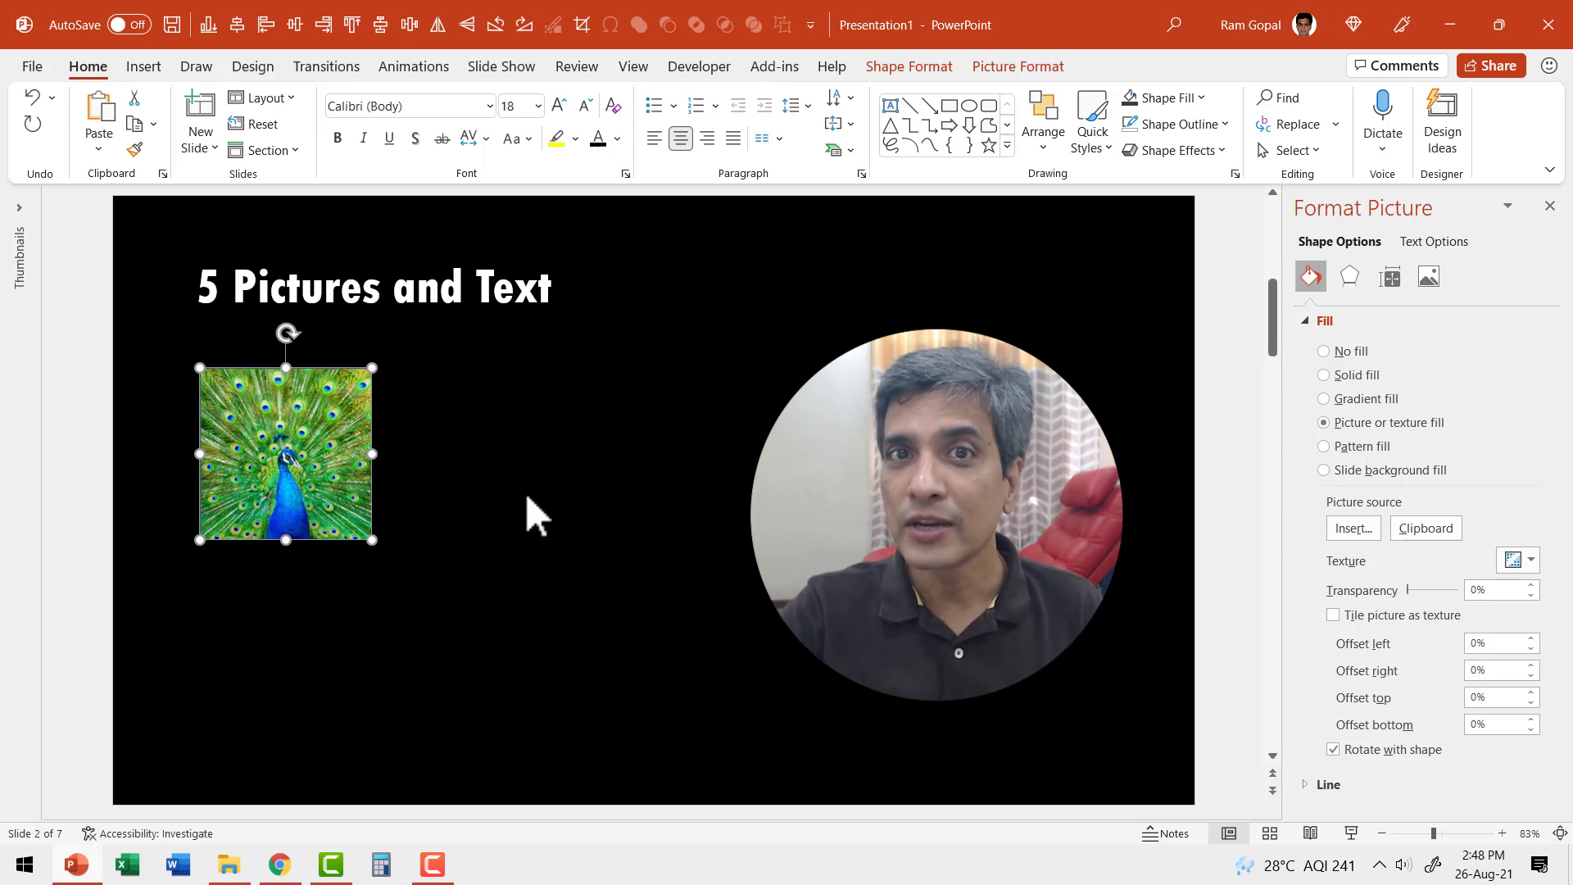
mouse_move(184, 742)
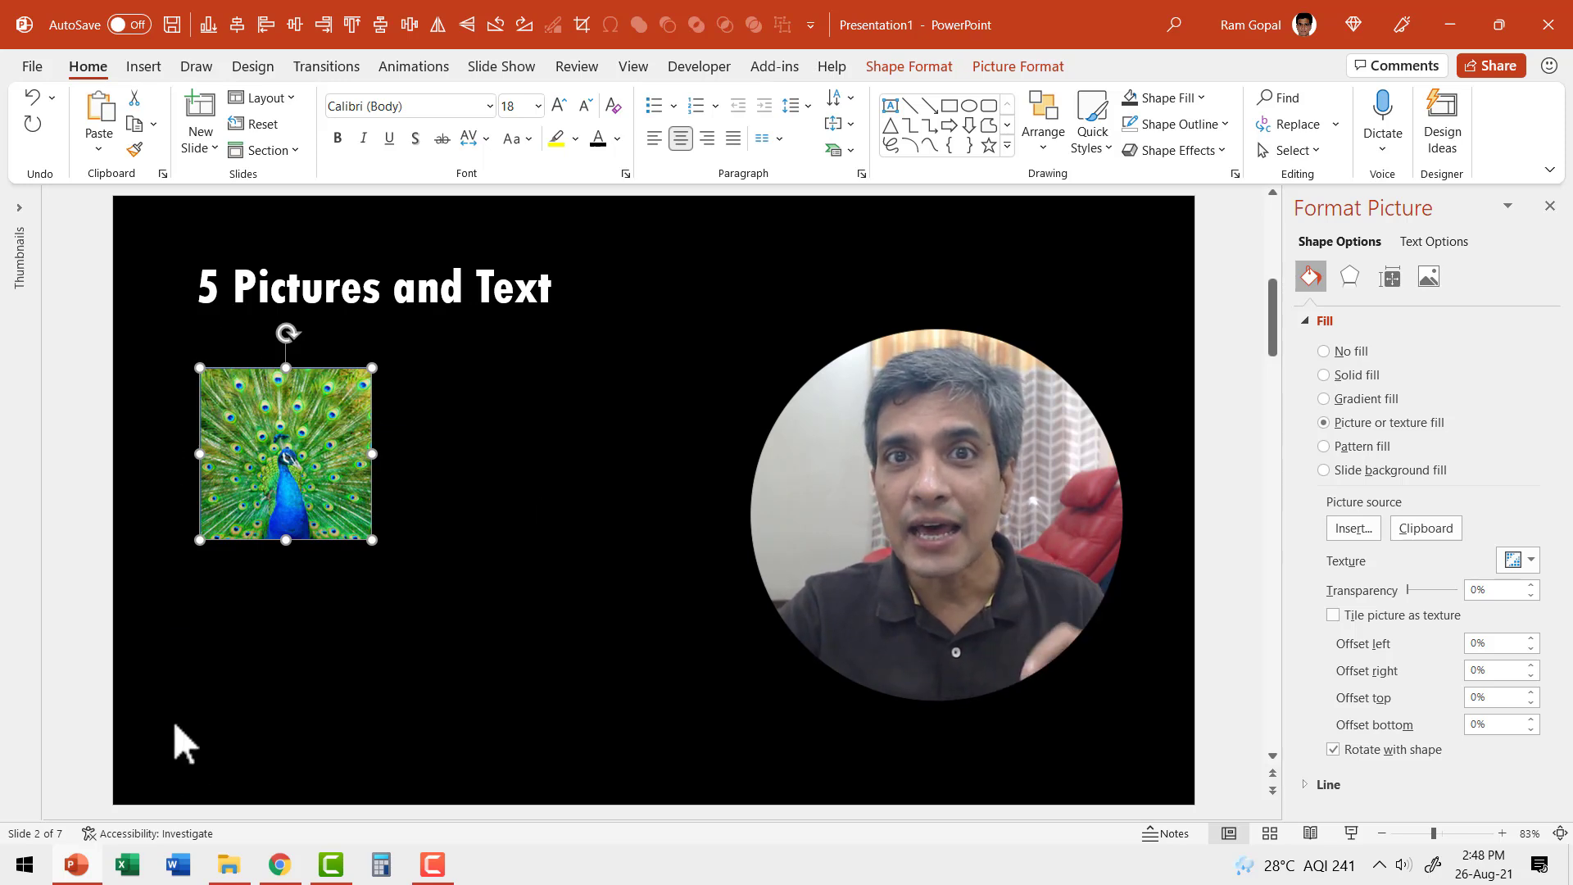
mouse_move(482, 516)
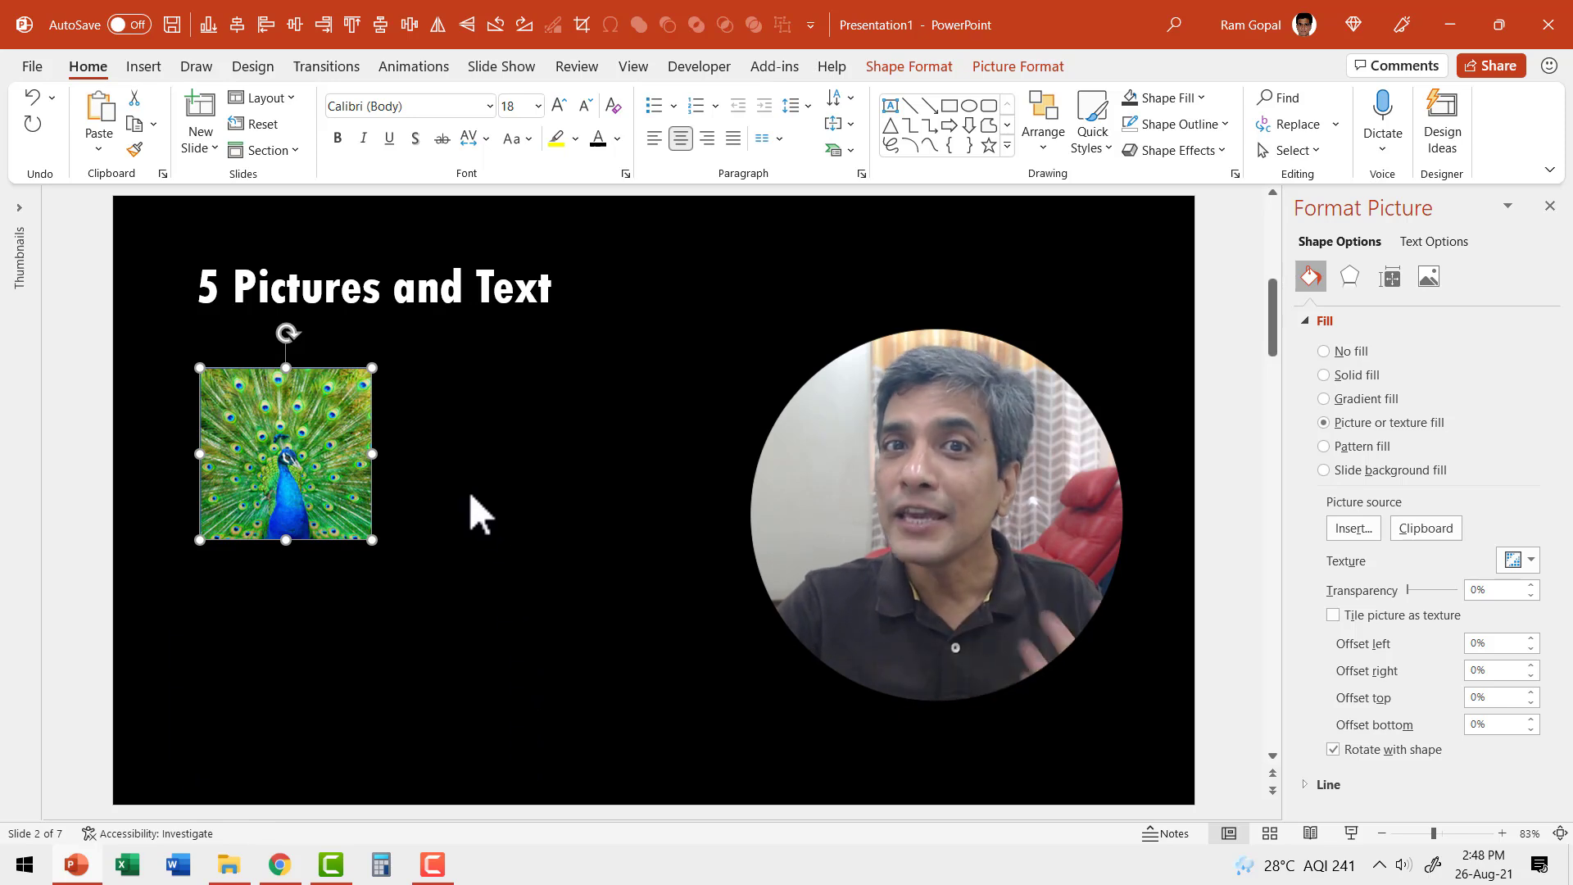
mouse_move(342, 471)
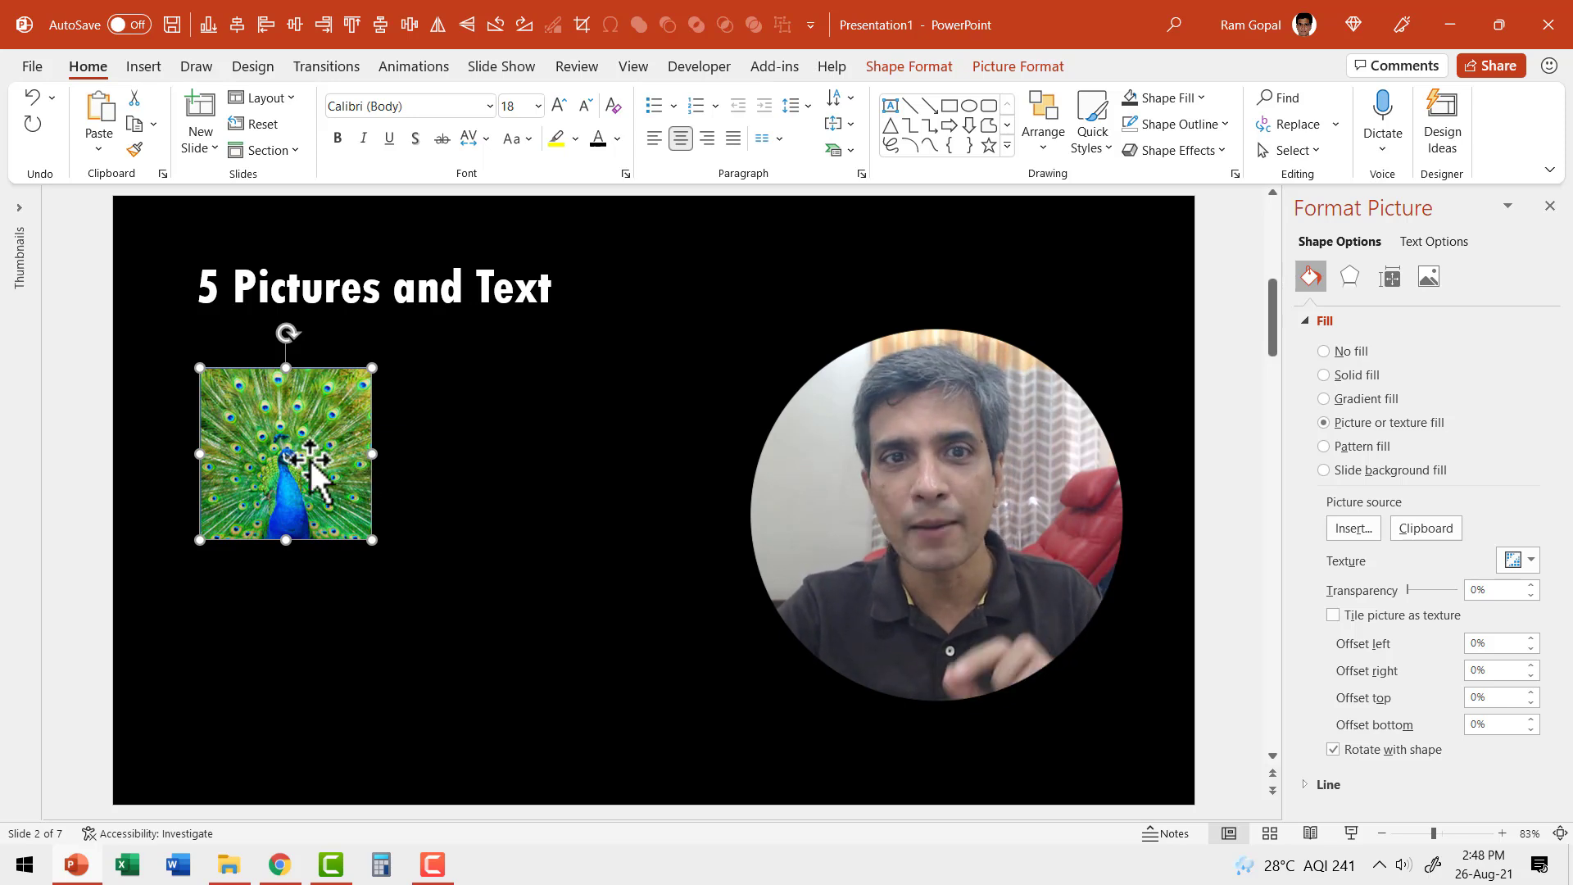
mouse_move(302, 472)
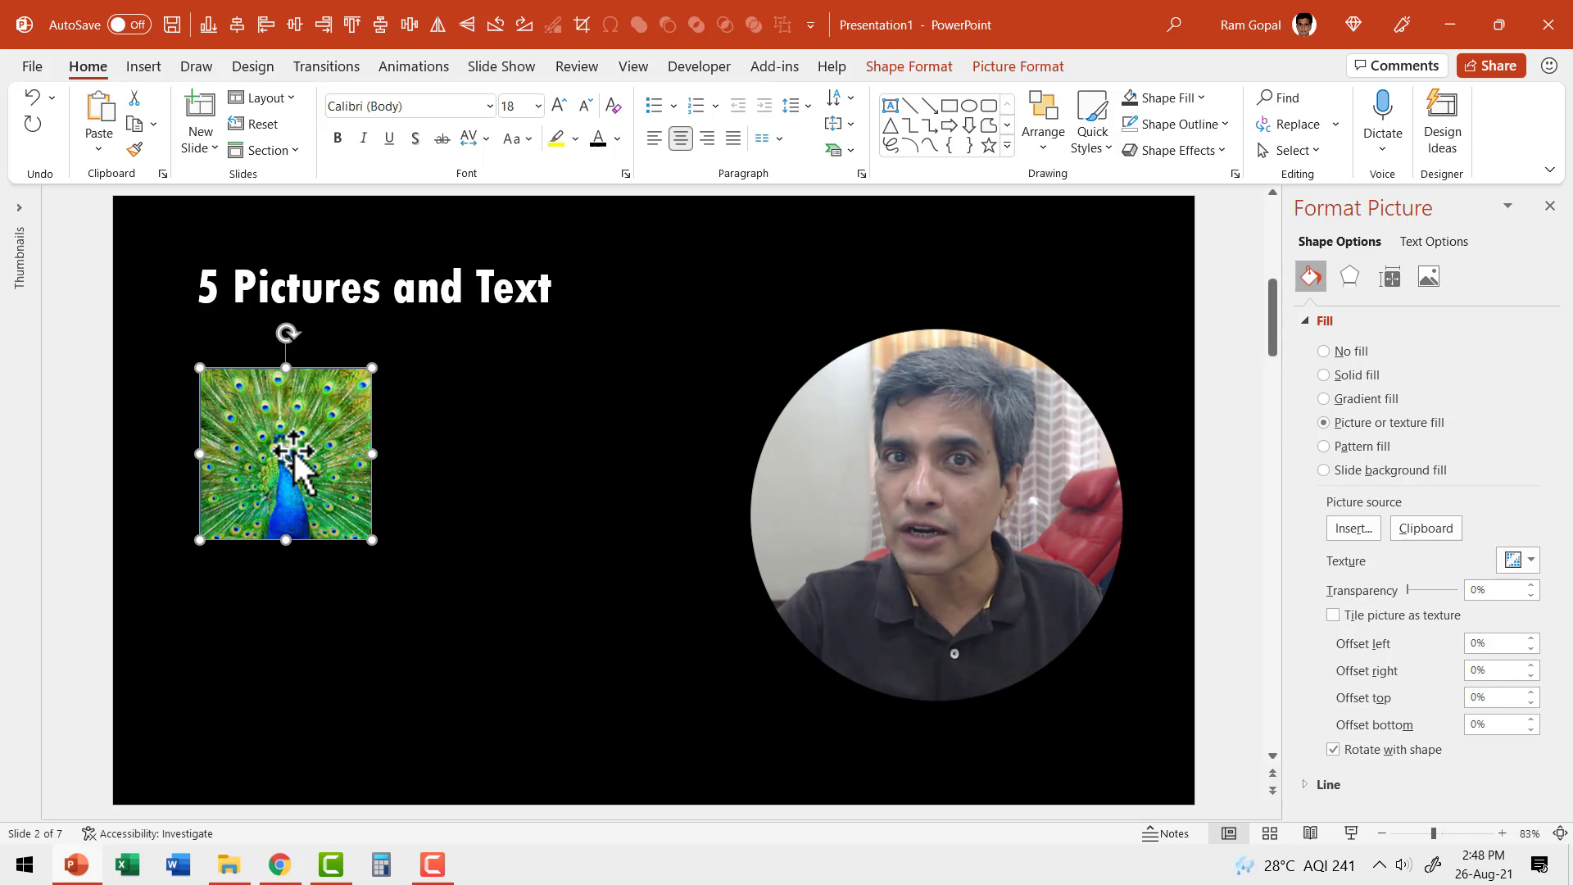
mouse_move(531, 516)
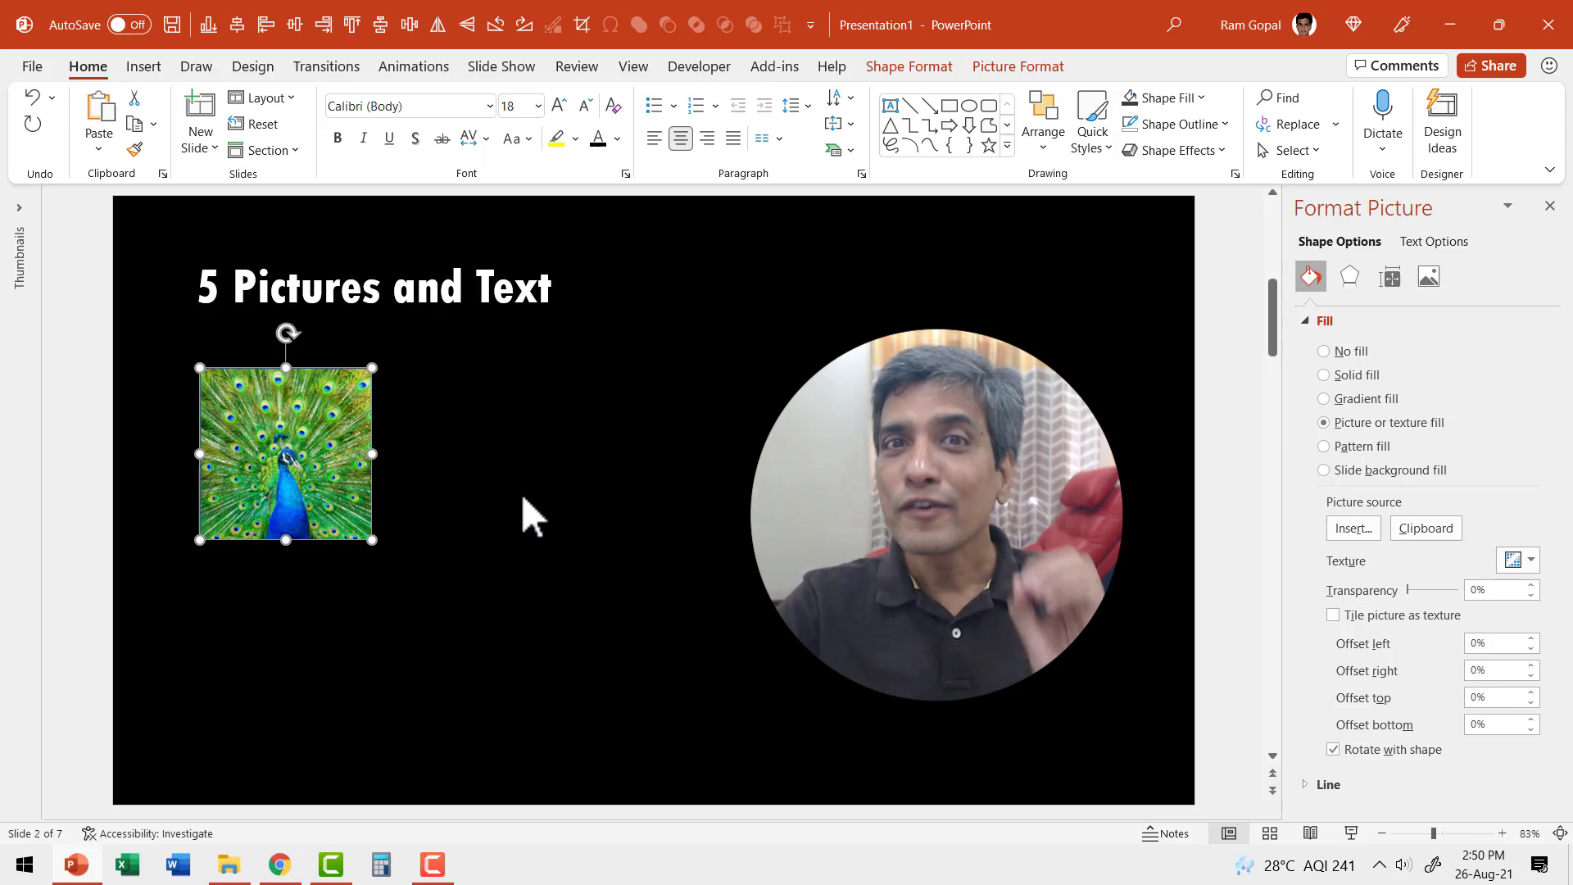
mouse_move(392, 496)
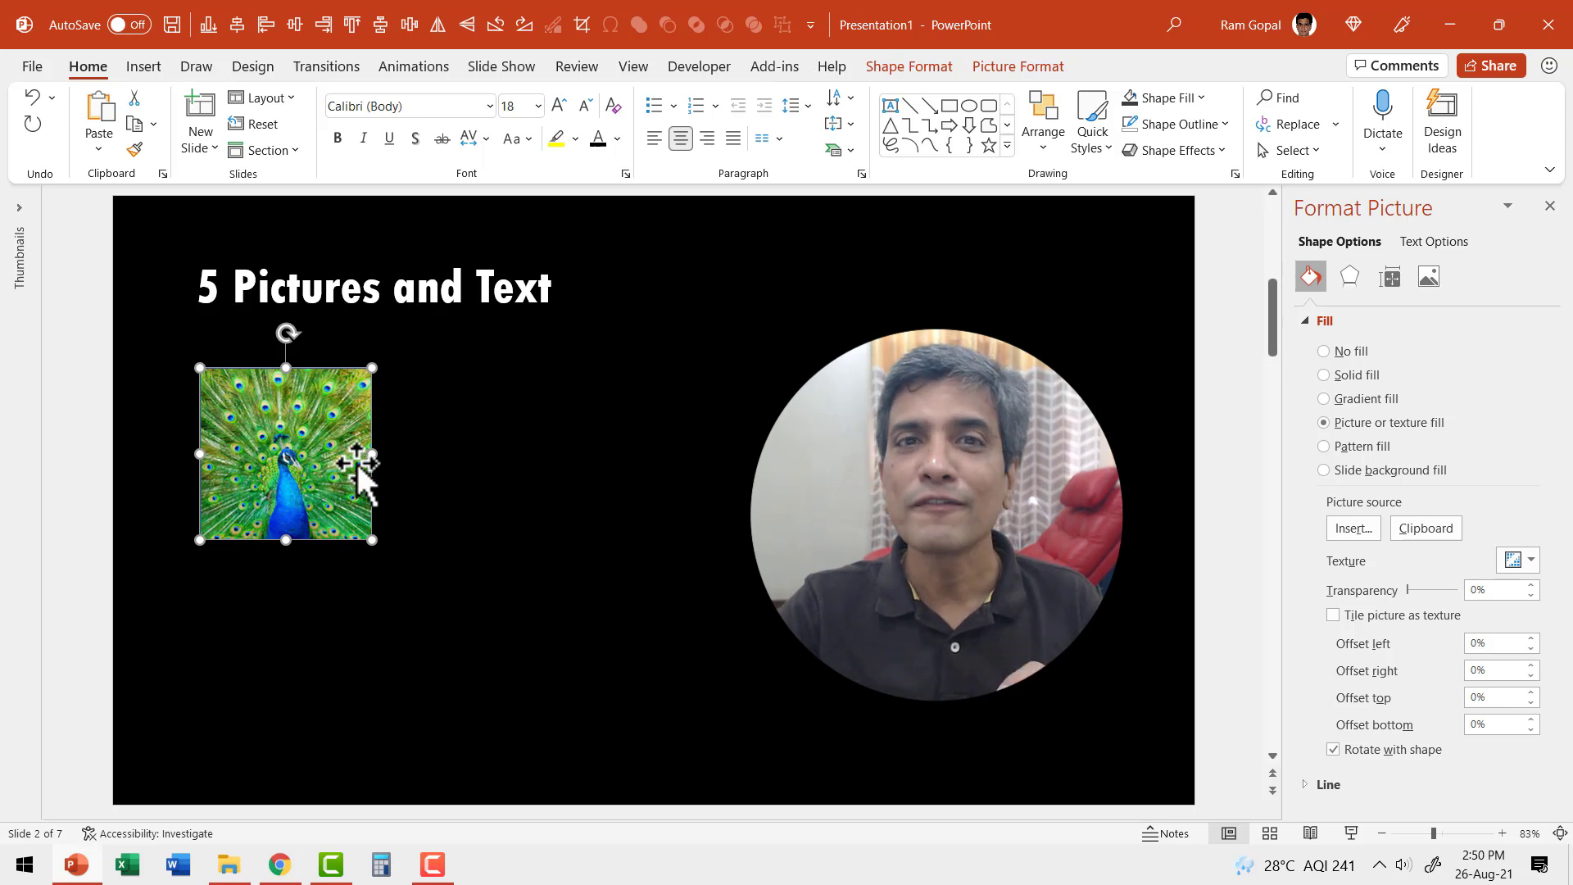
mouse_move(432, 491)
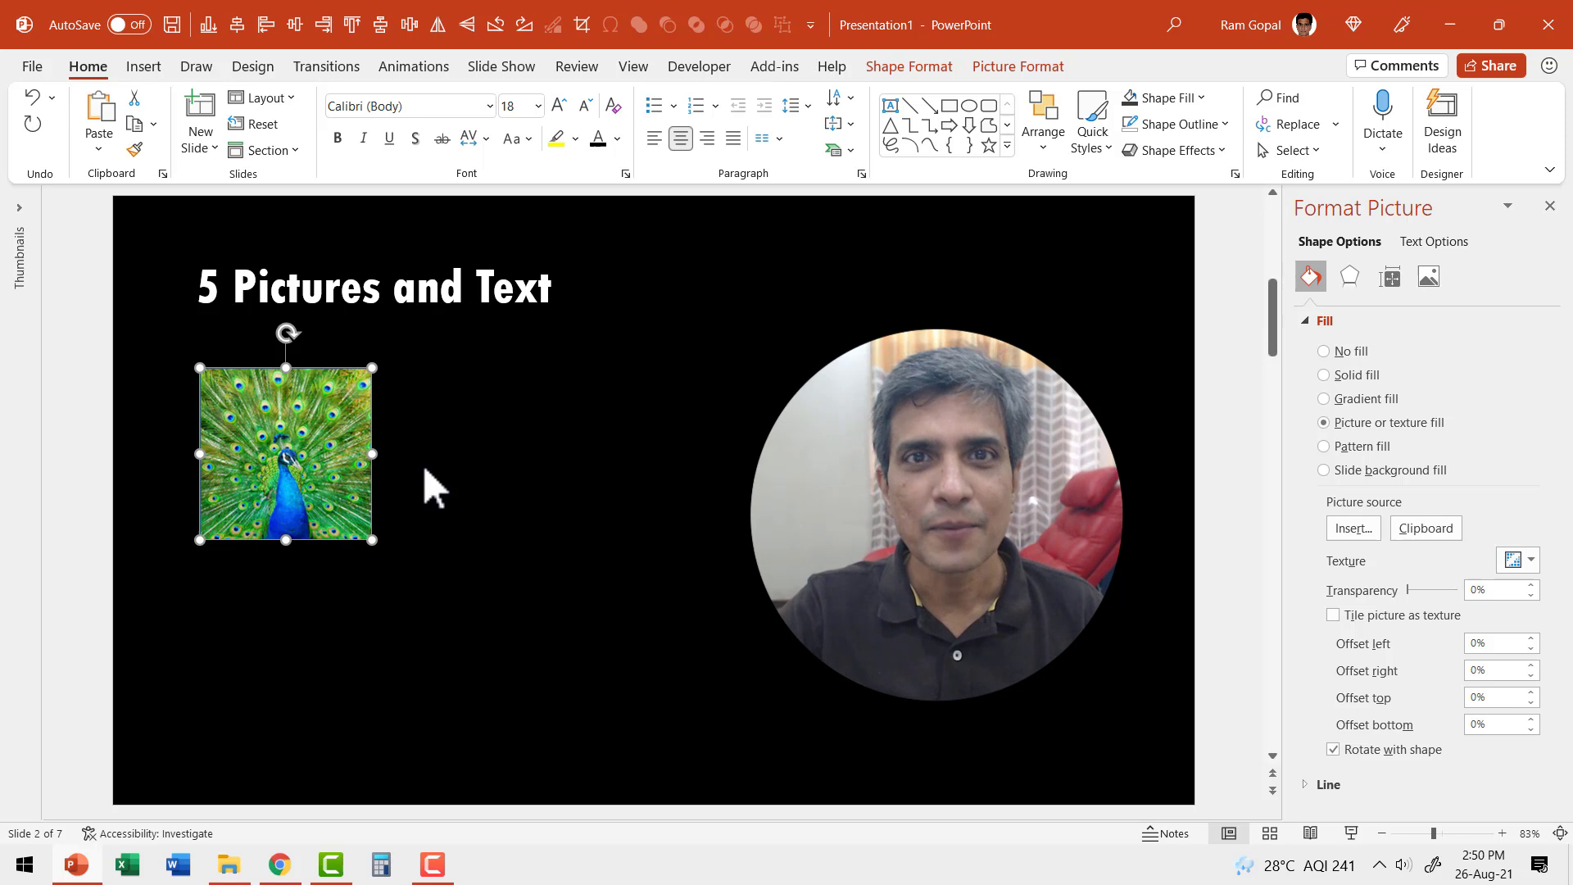
mouse_move(954, 104)
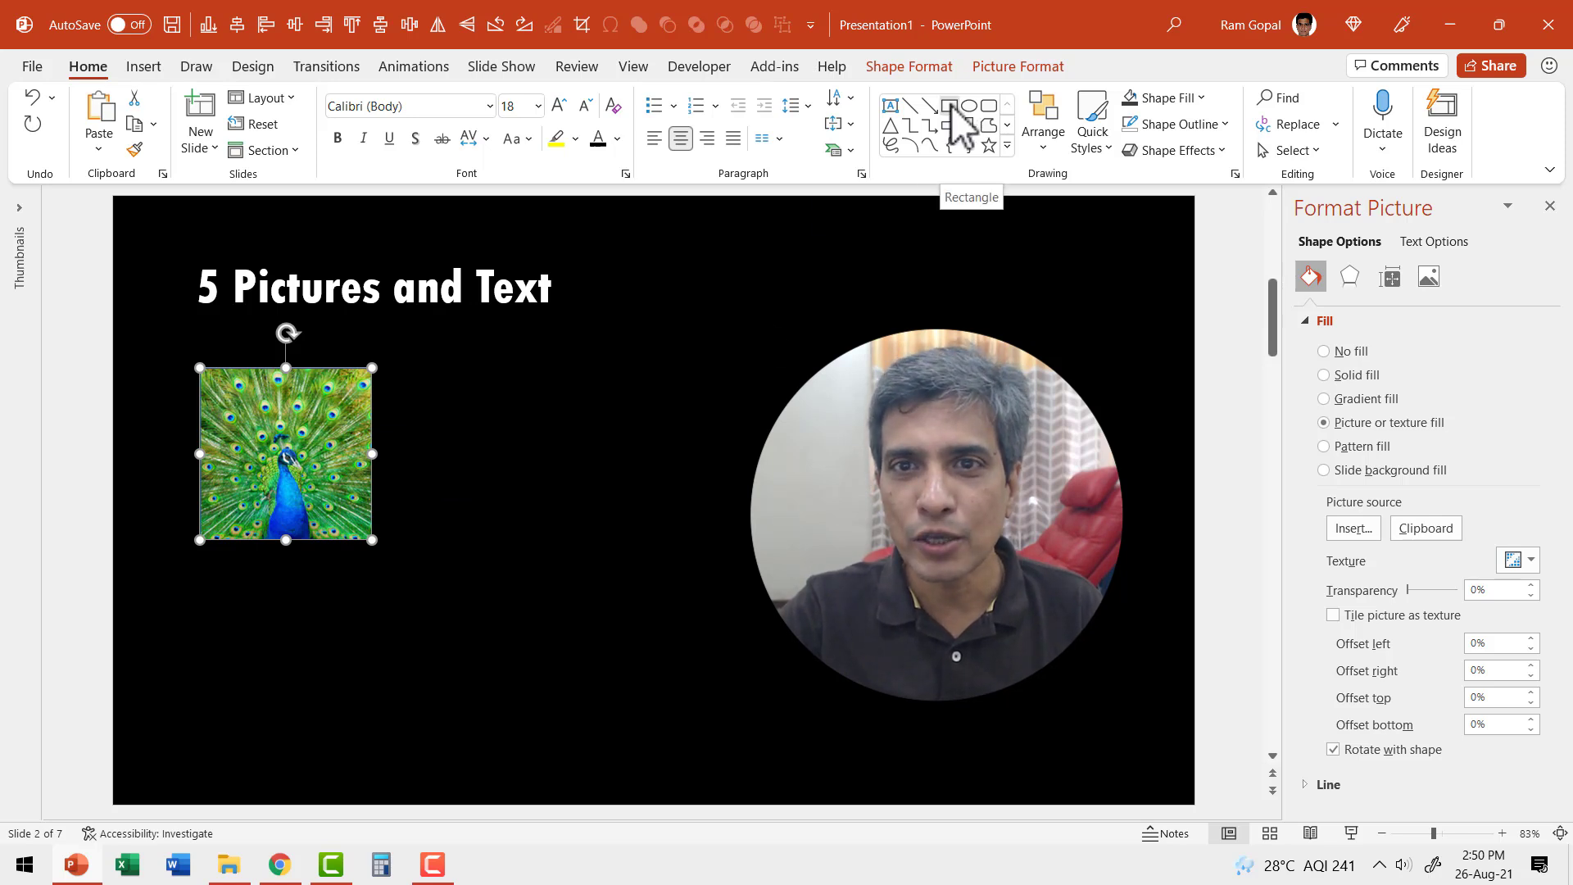
- Draw a blue rectangle under the photo and size it to the photo's 2.11" width
left_click(954, 105)
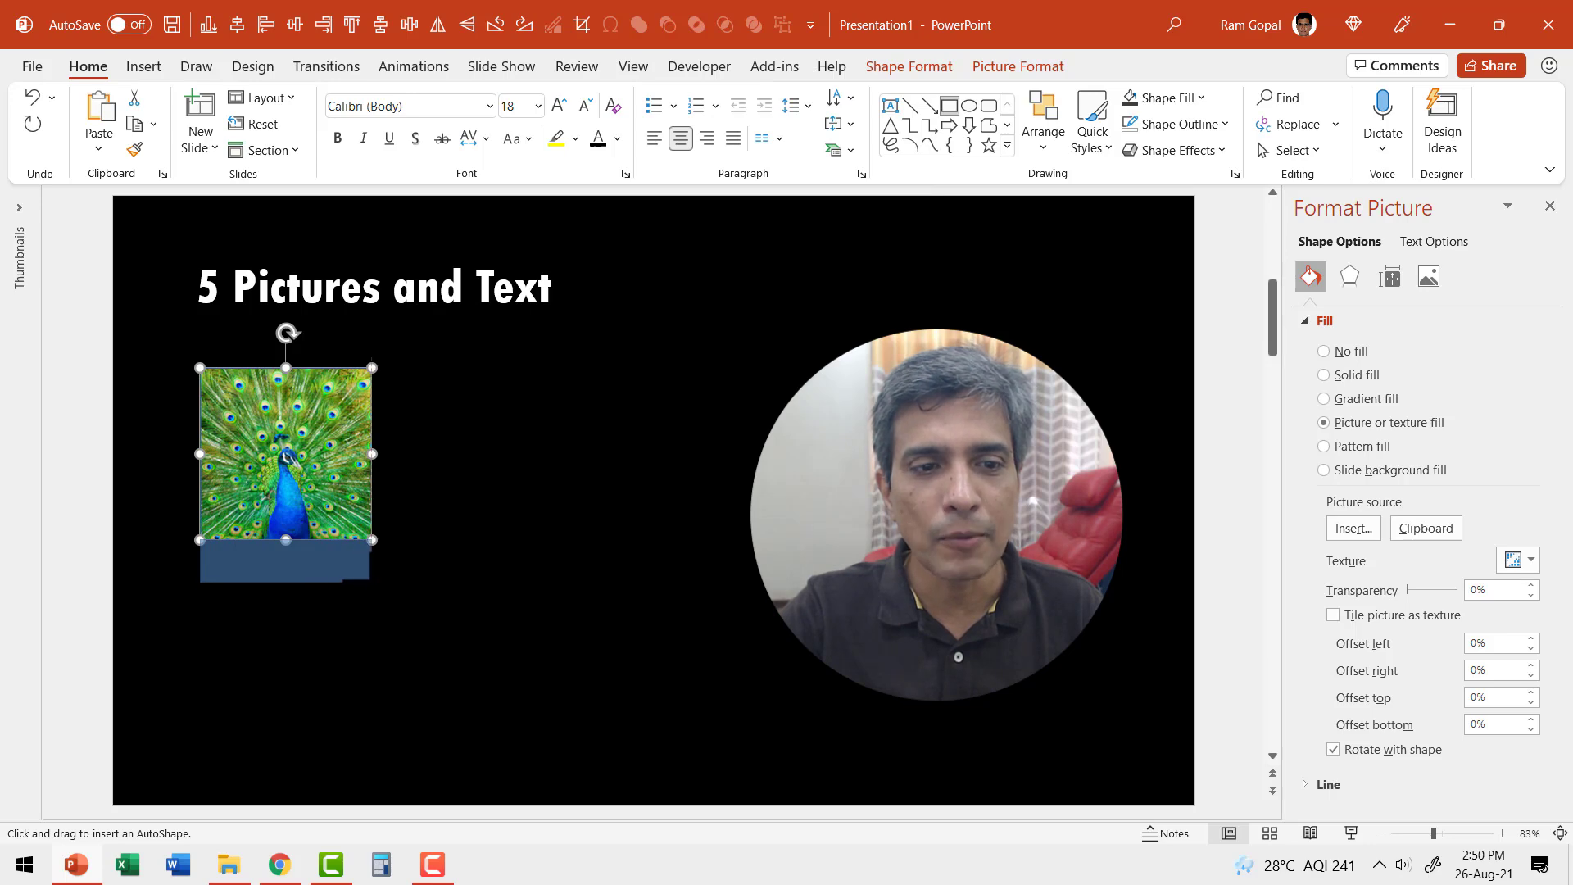
left_click(286, 562)
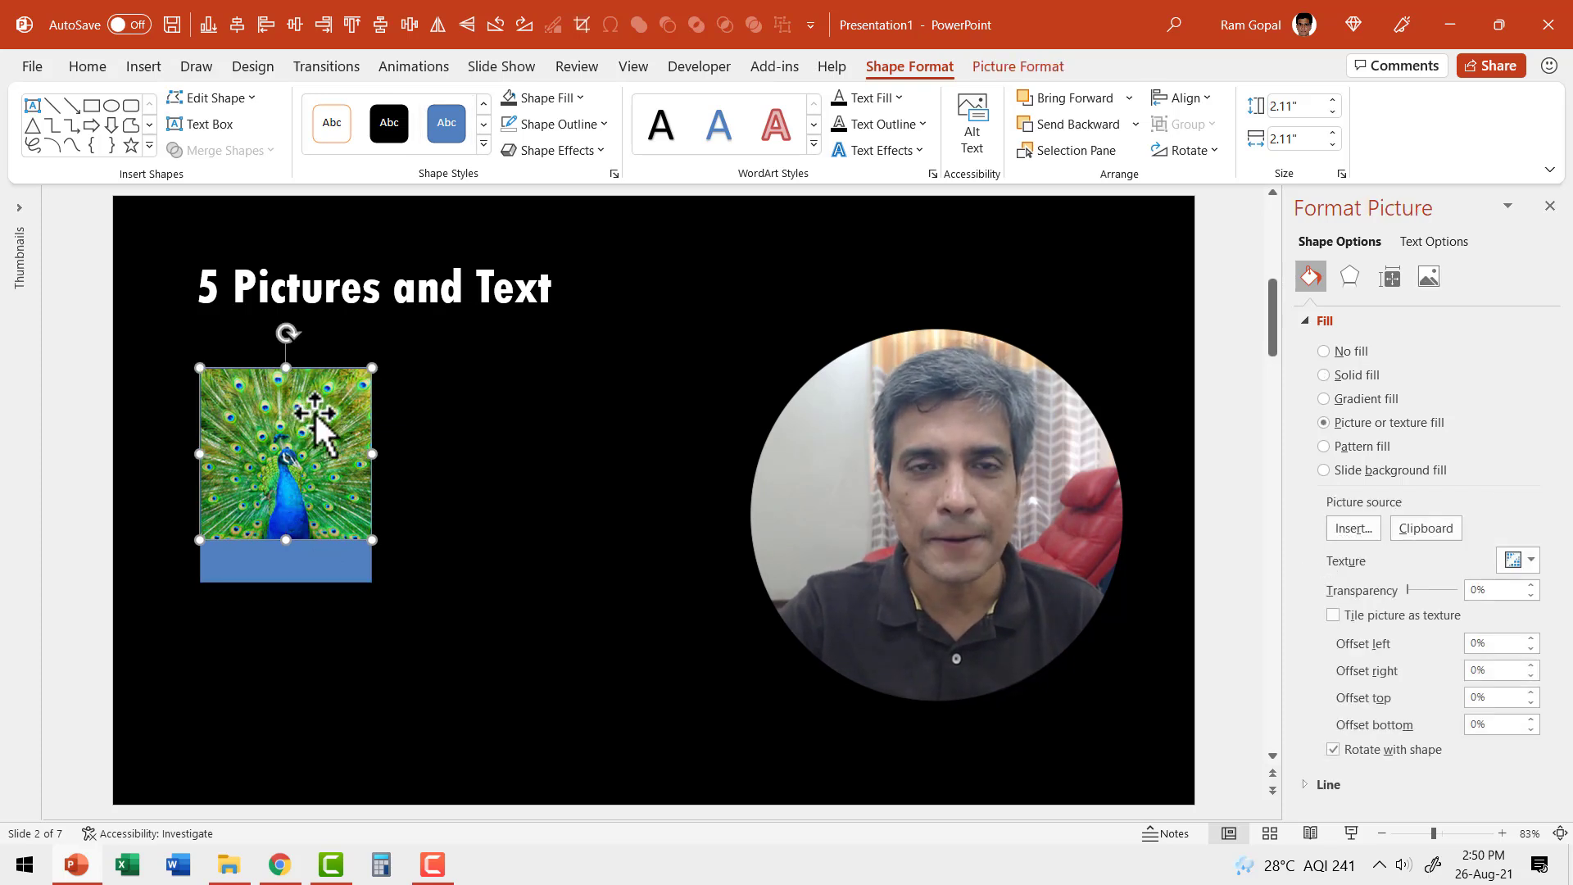
left_click(1017, 66)
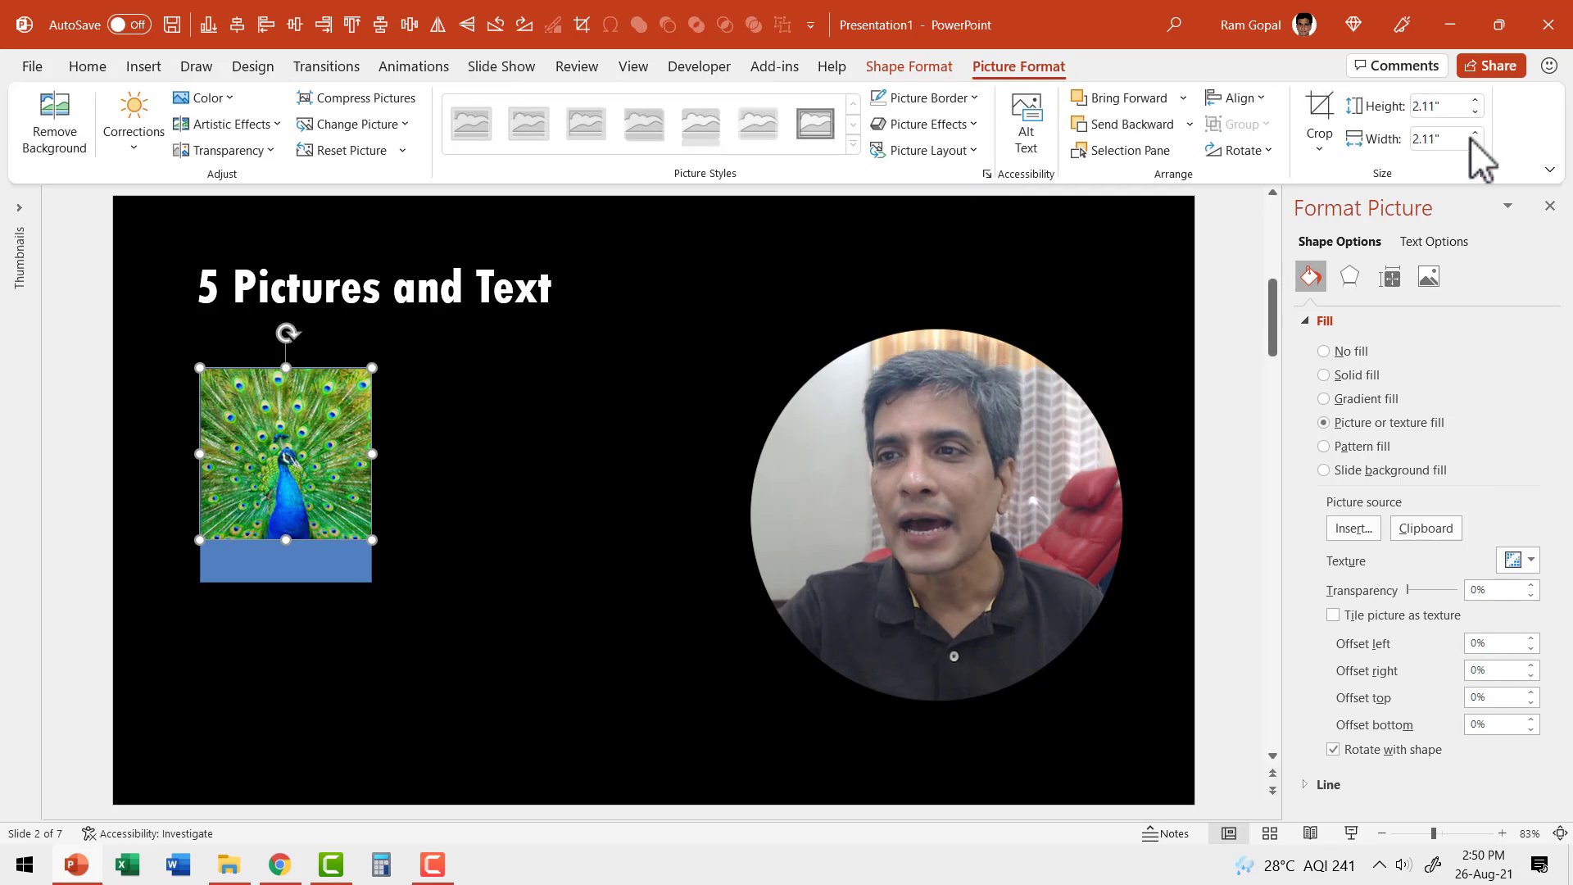
mouse_move(1437, 137)
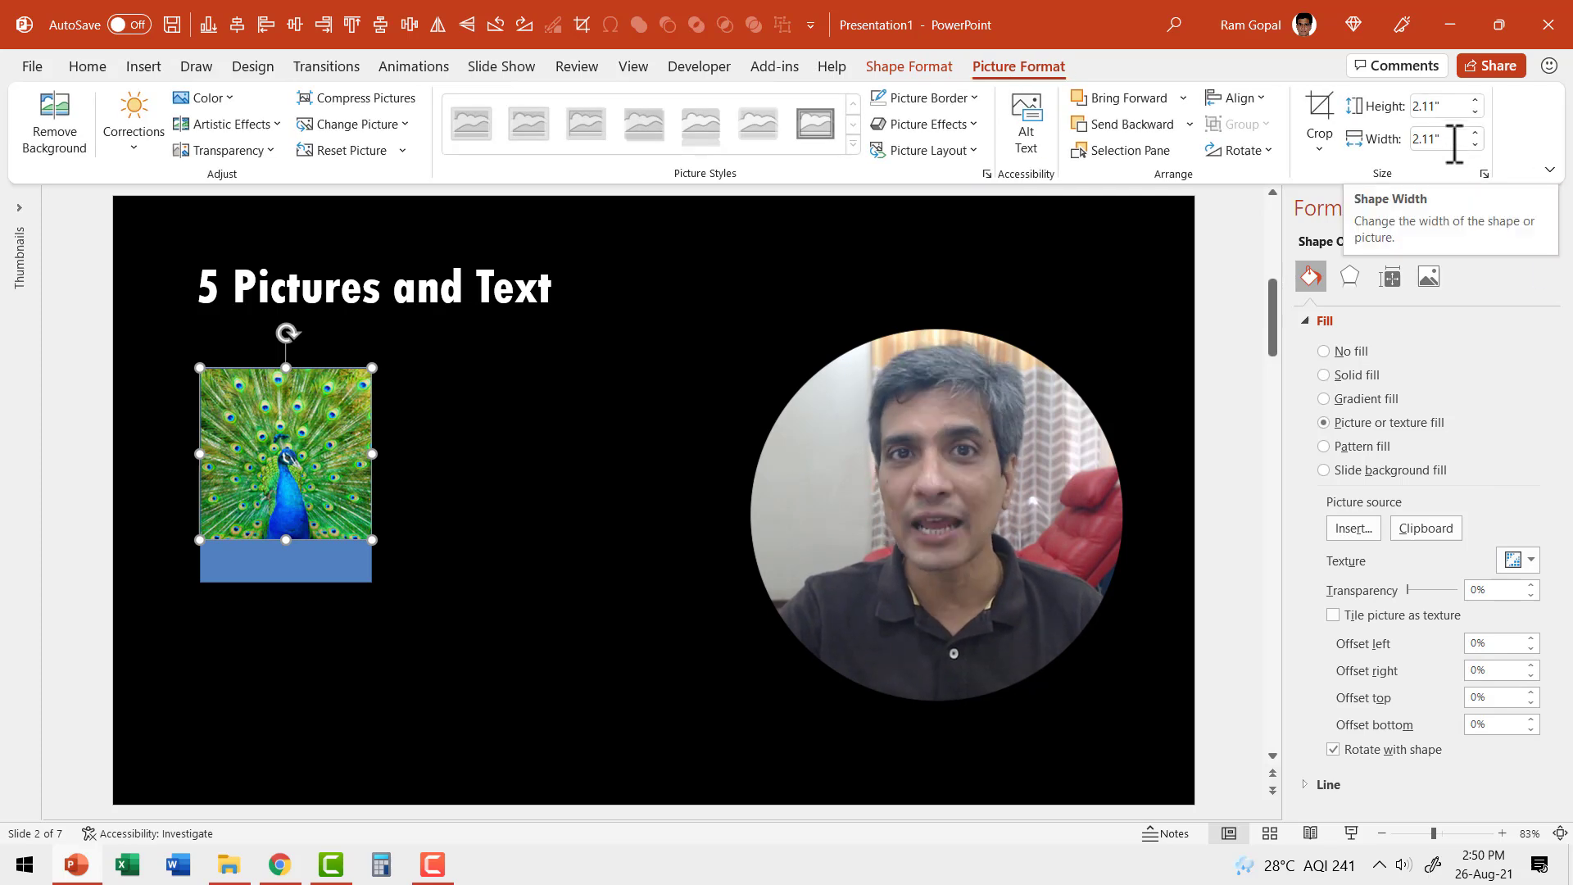
mouse_move(292, 416)
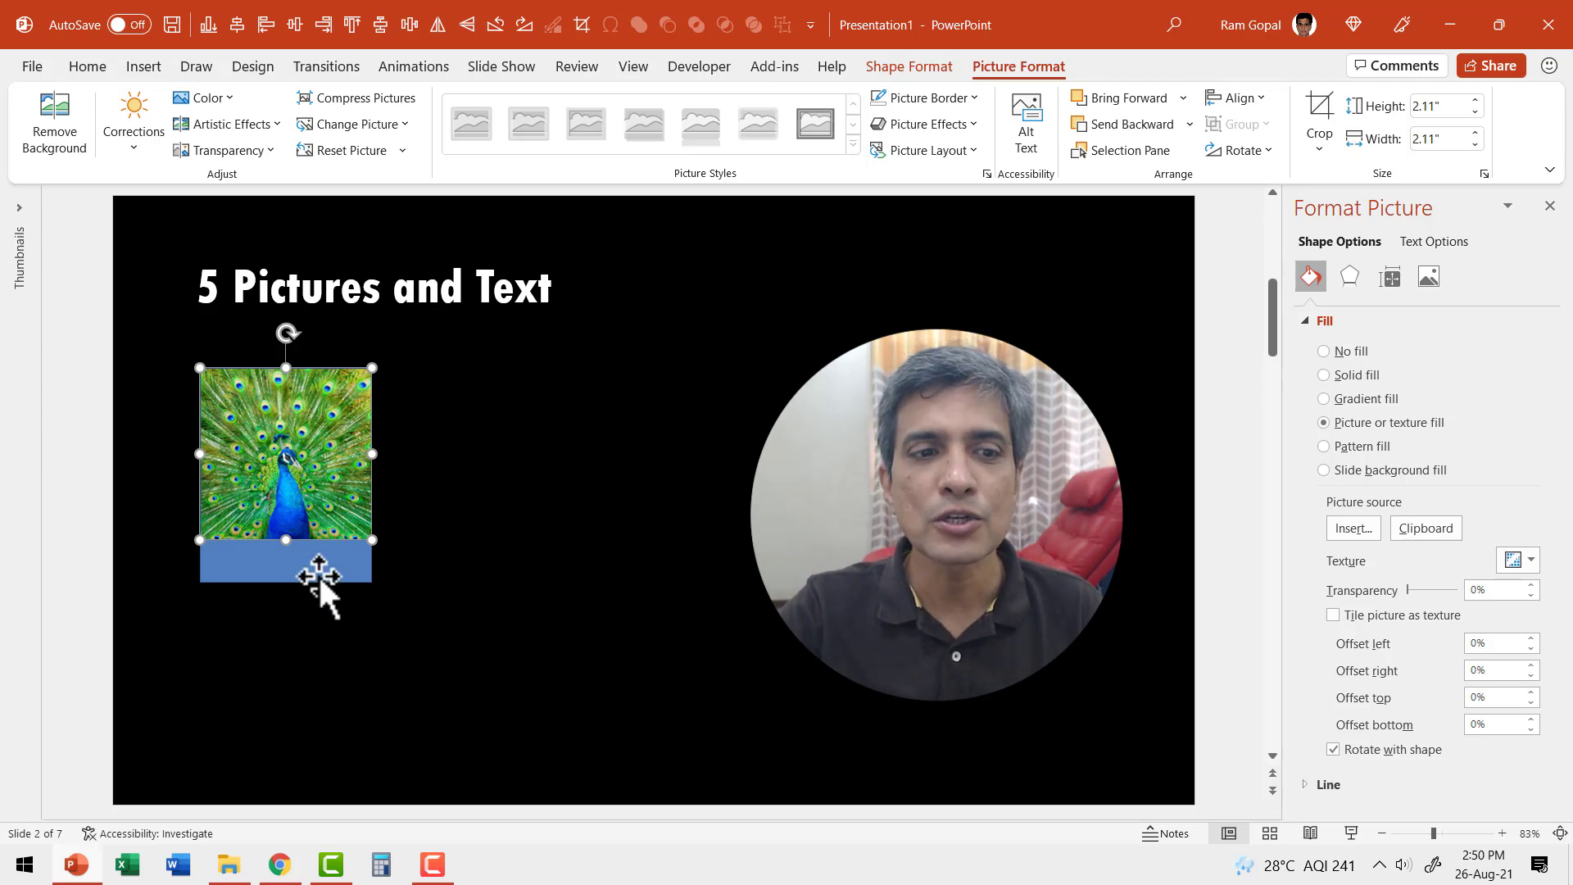
left_click(283, 558)
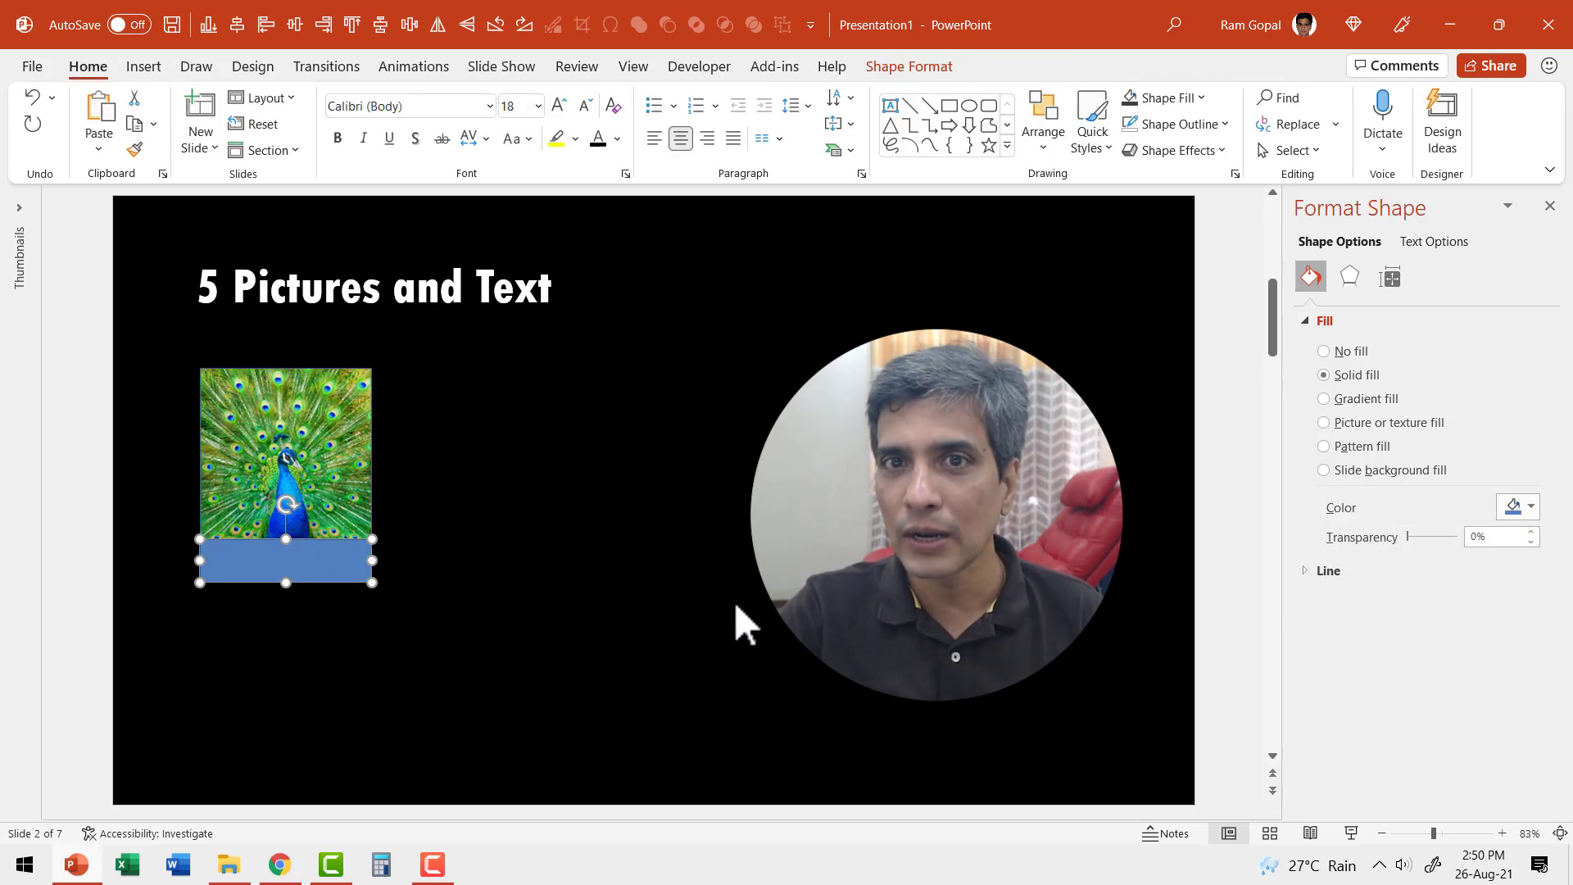
- Make the bar black with the caption Subtitle in the Tw Cen MT (Headings) font
left_click(910, 66)
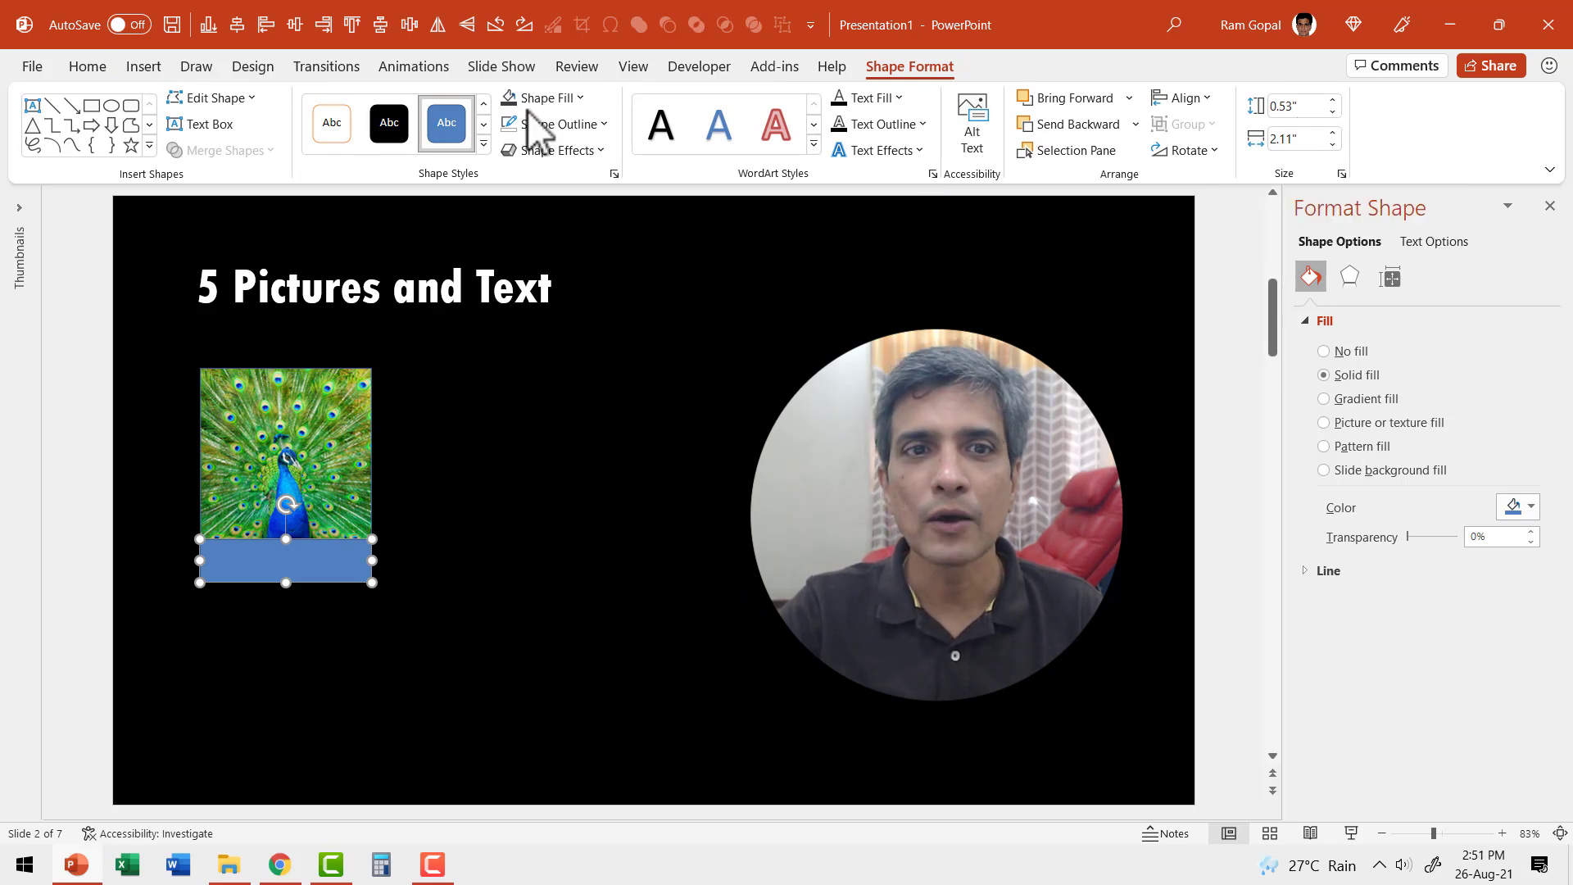
mouse_move(568, 351)
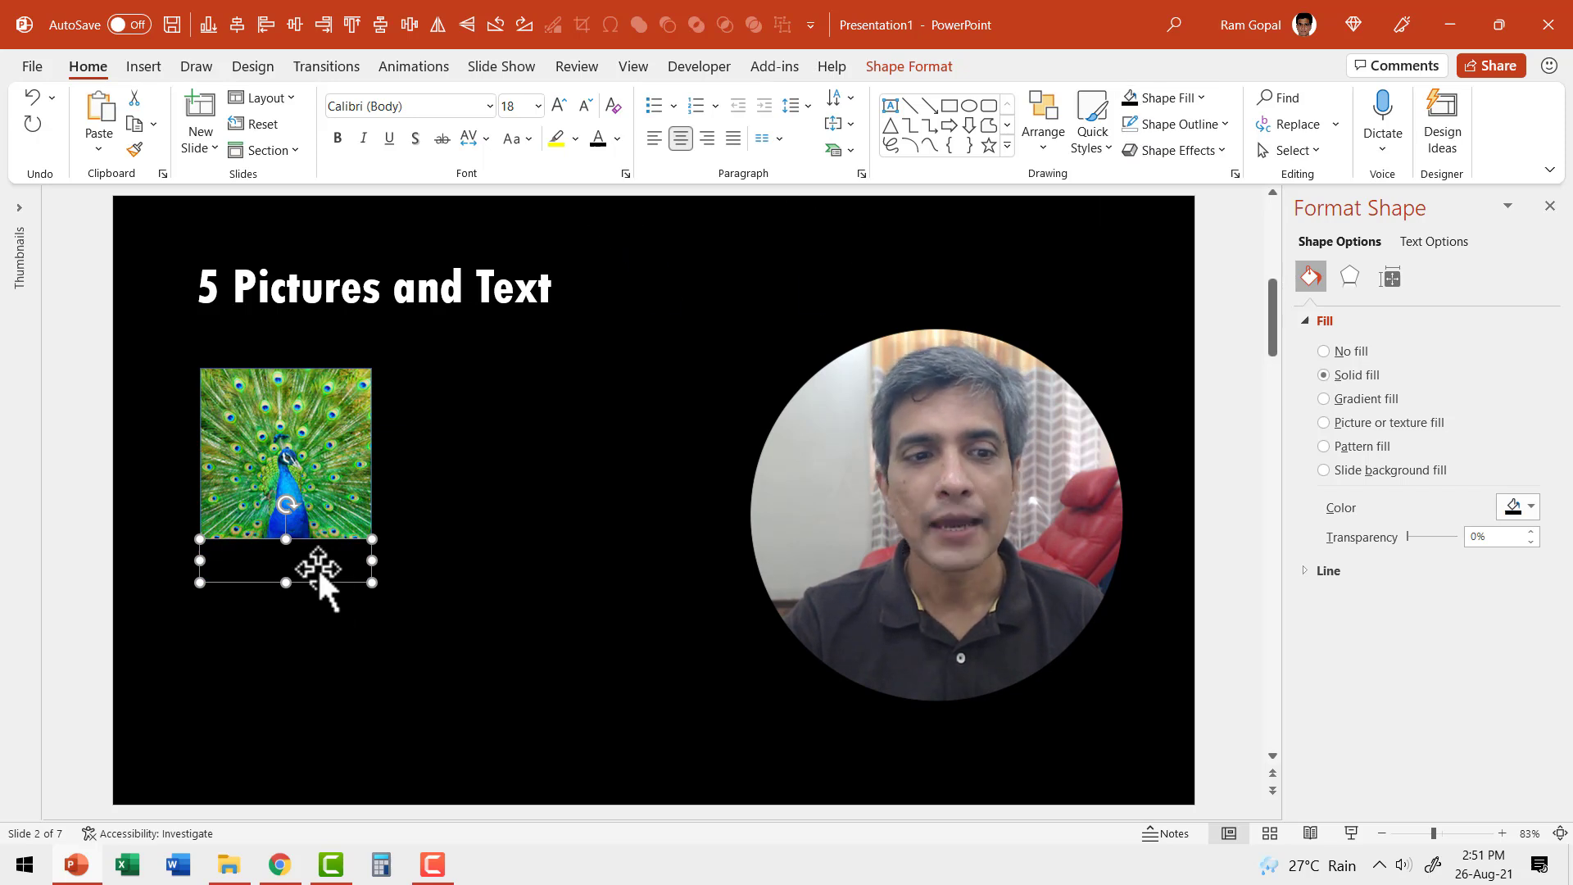
type("Subtitle tex")
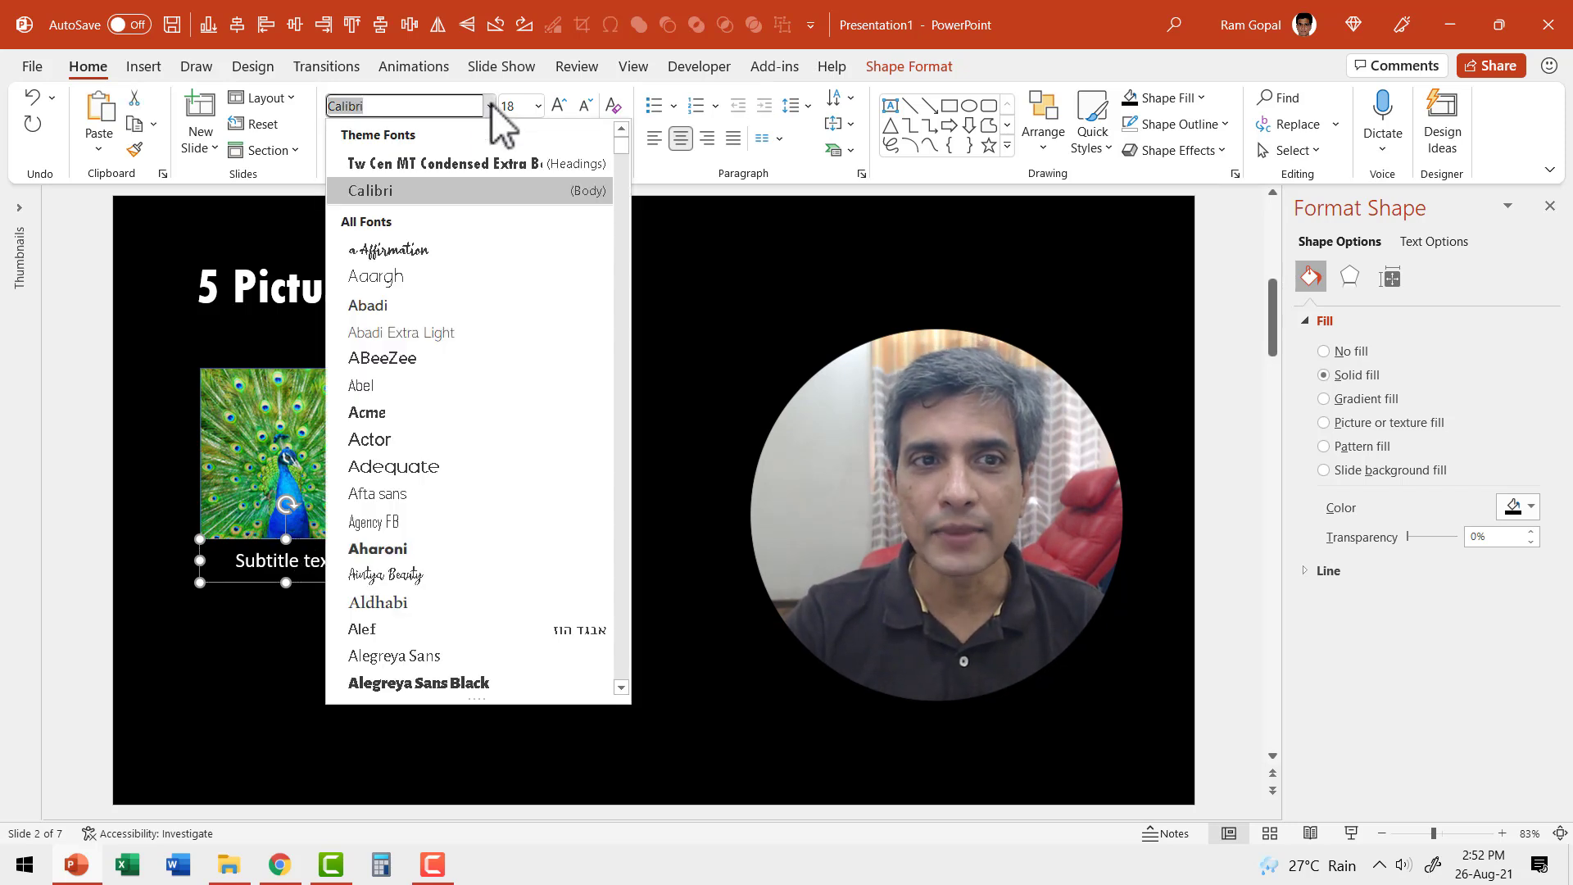
mouse_move(462, 164)
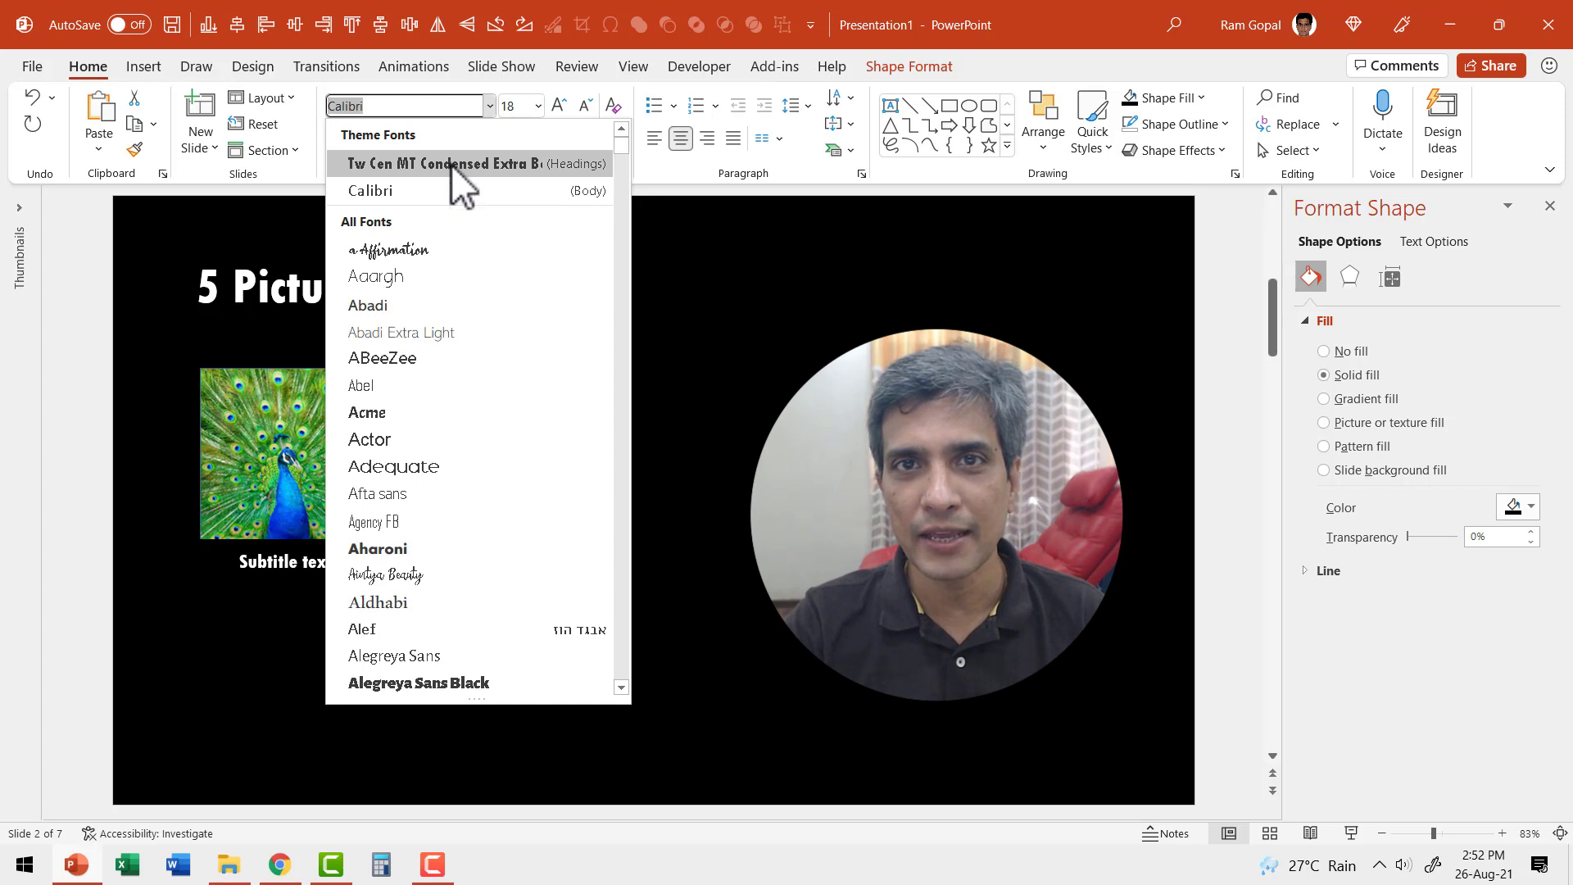
left_click(454, 164)
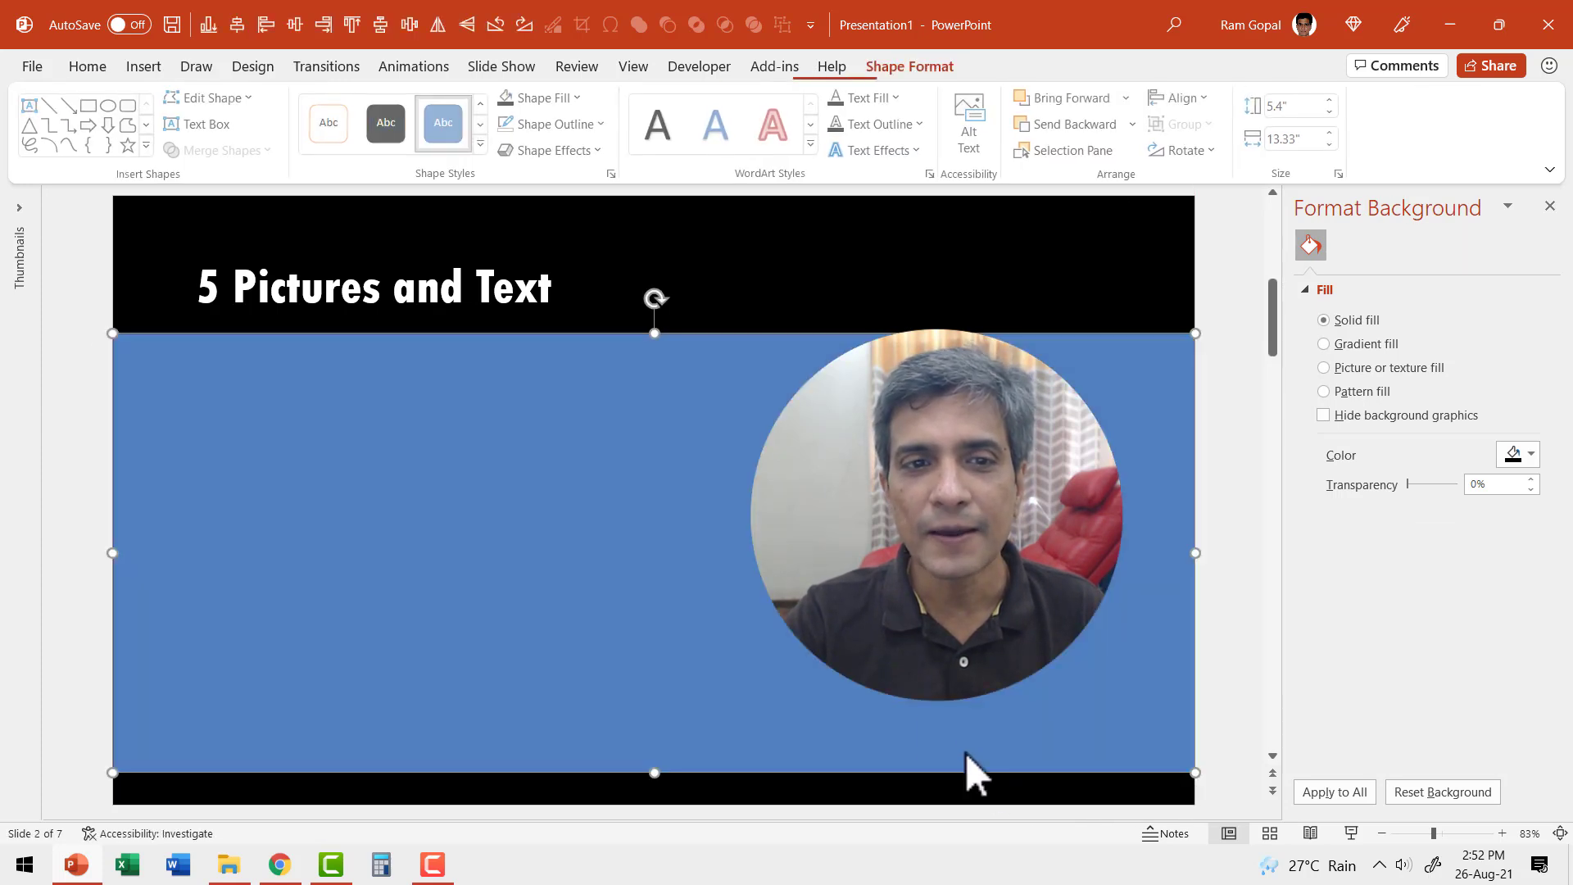
- Give the full-width panel a grey Shape Fill and send it behind the card
left_click(540, 96)
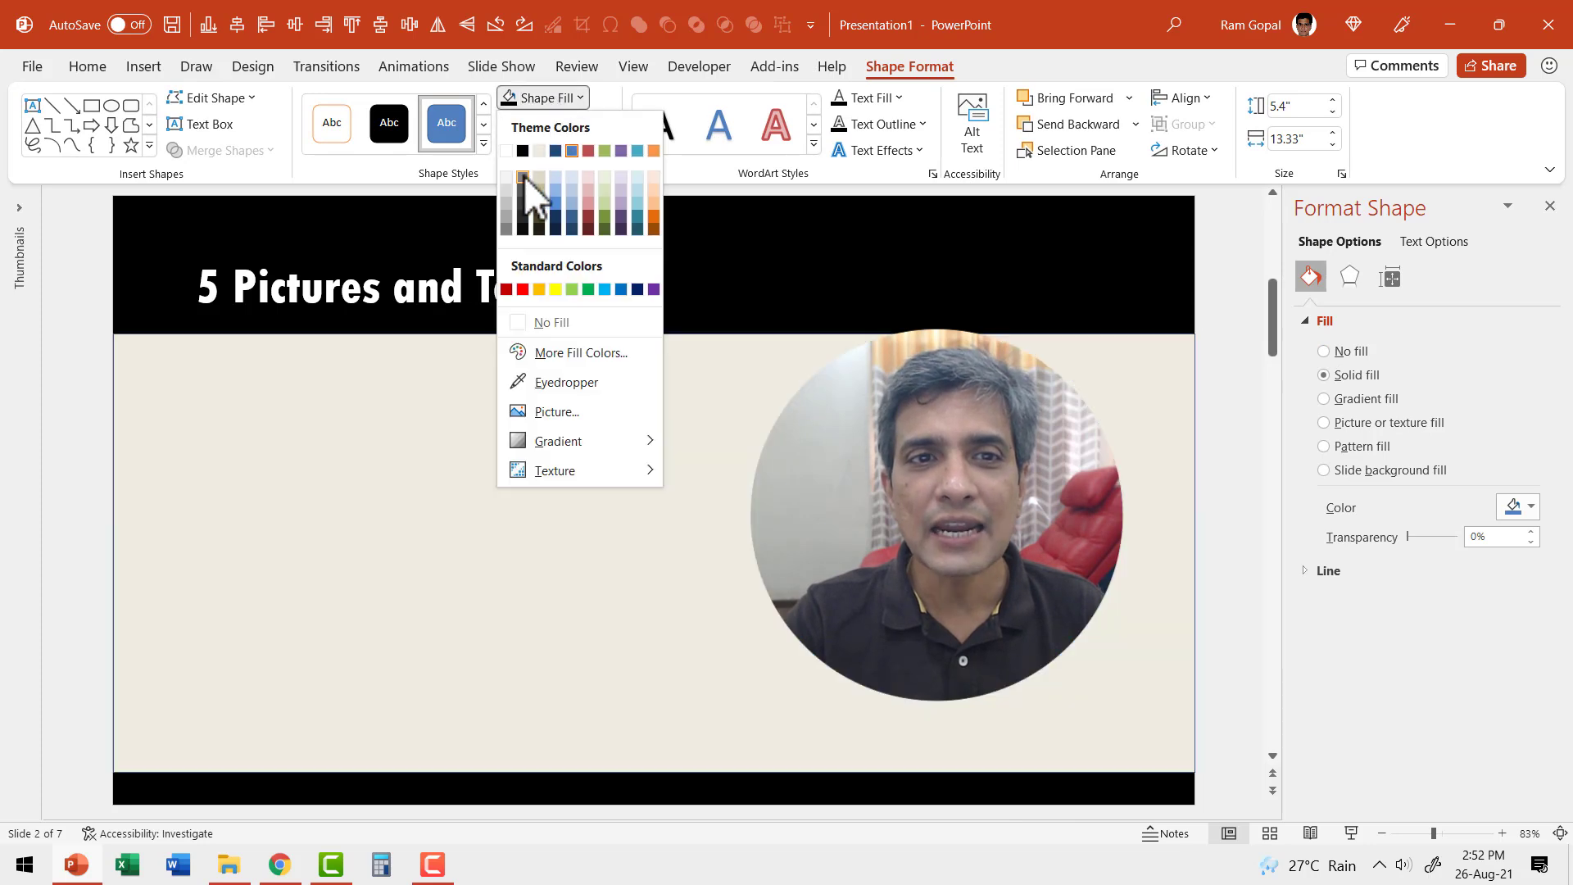
left_click(506, 203)
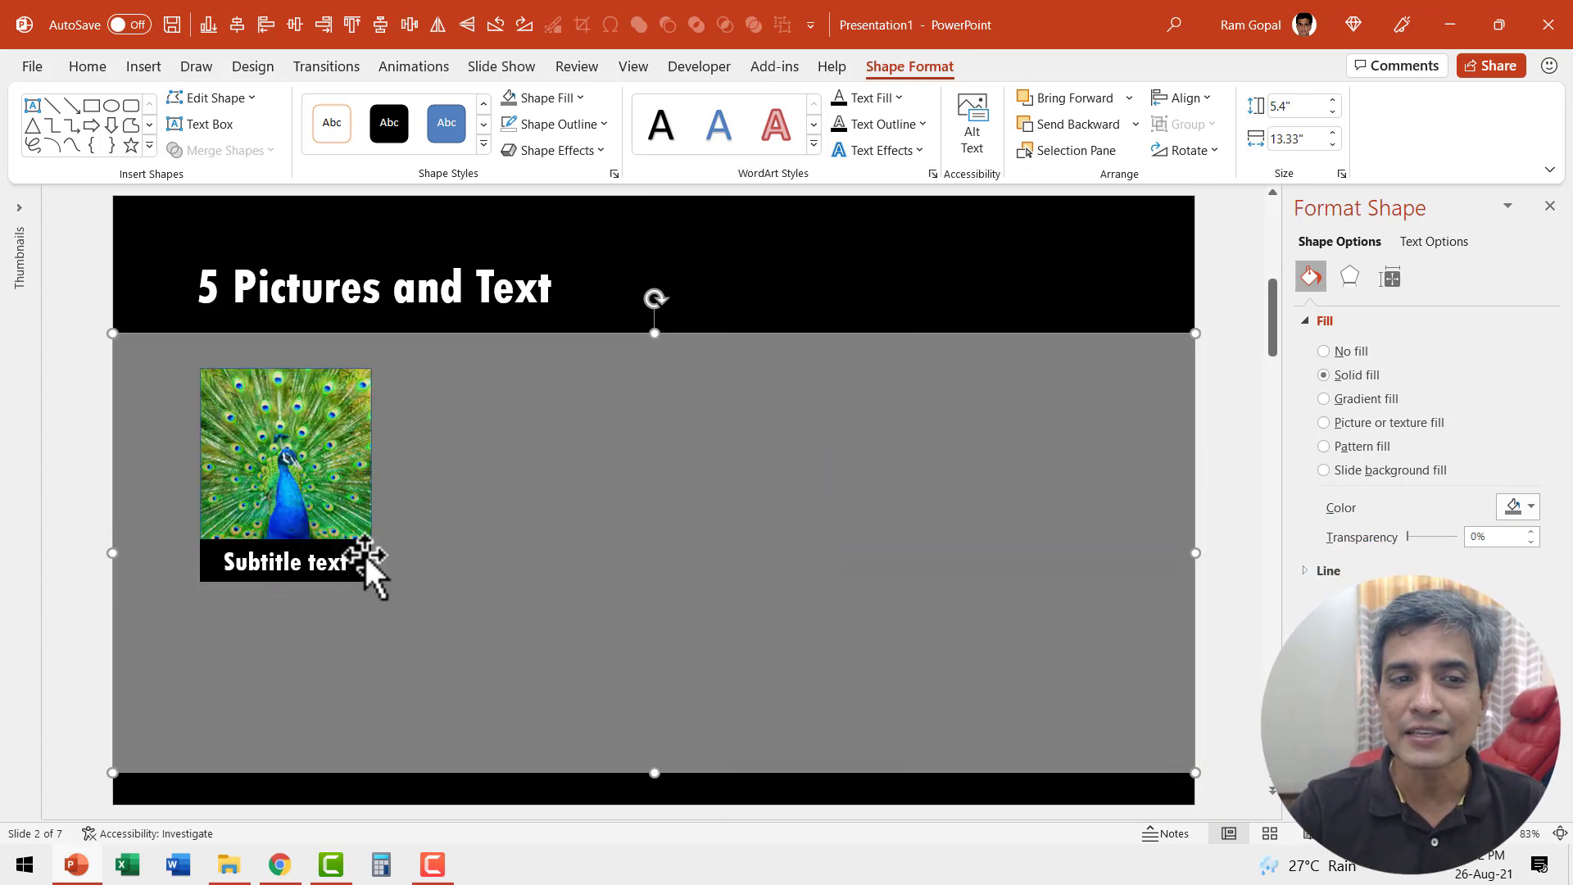
mouse_move(421, 582)
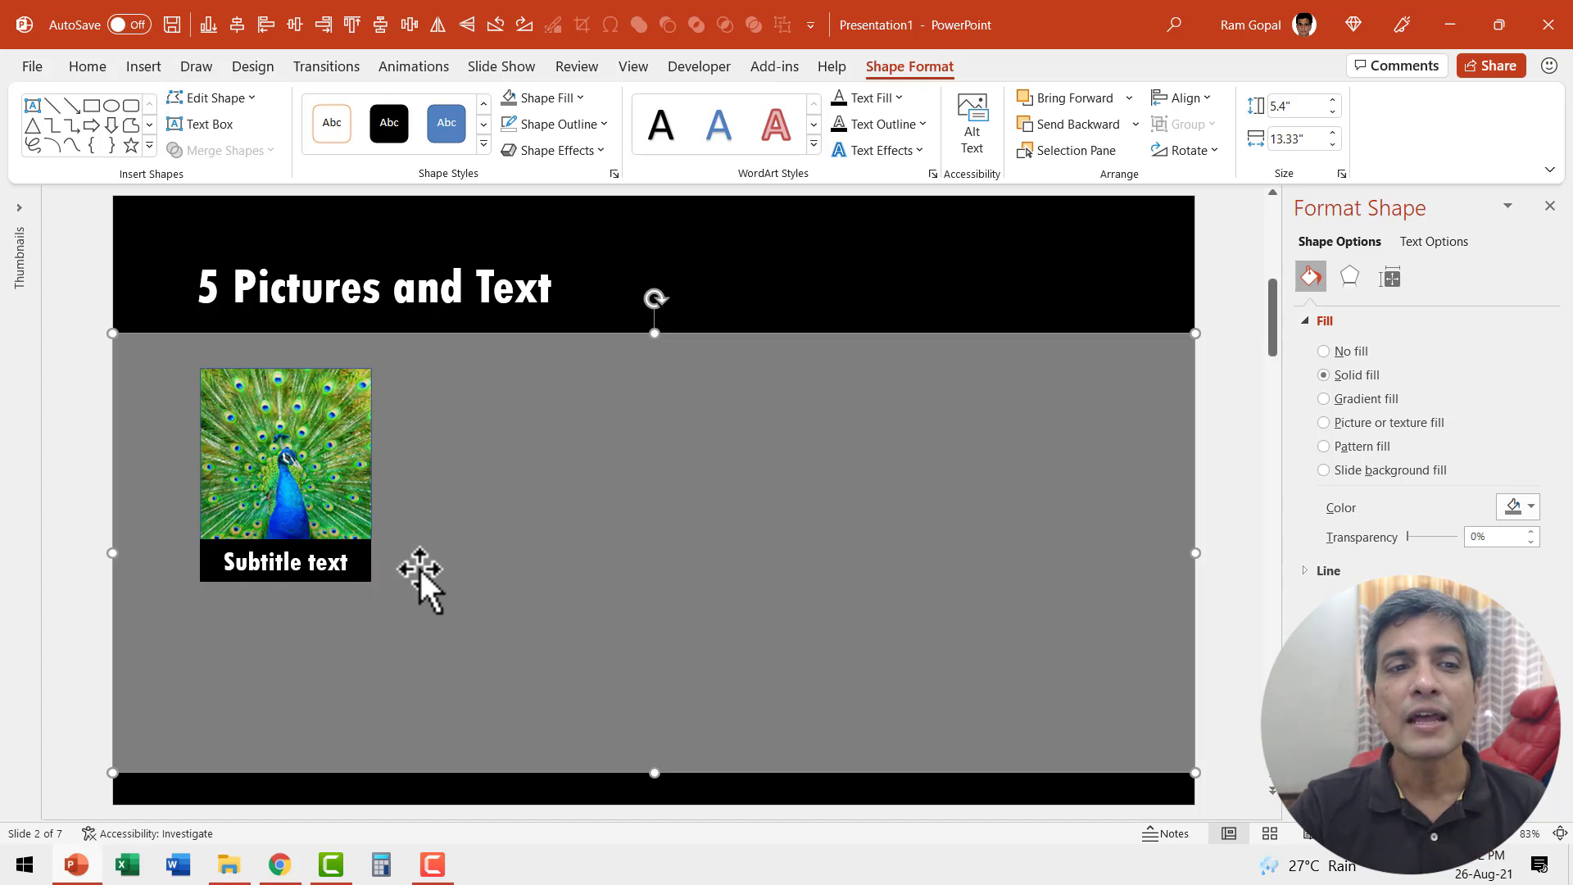
mouse_move(206, 587)
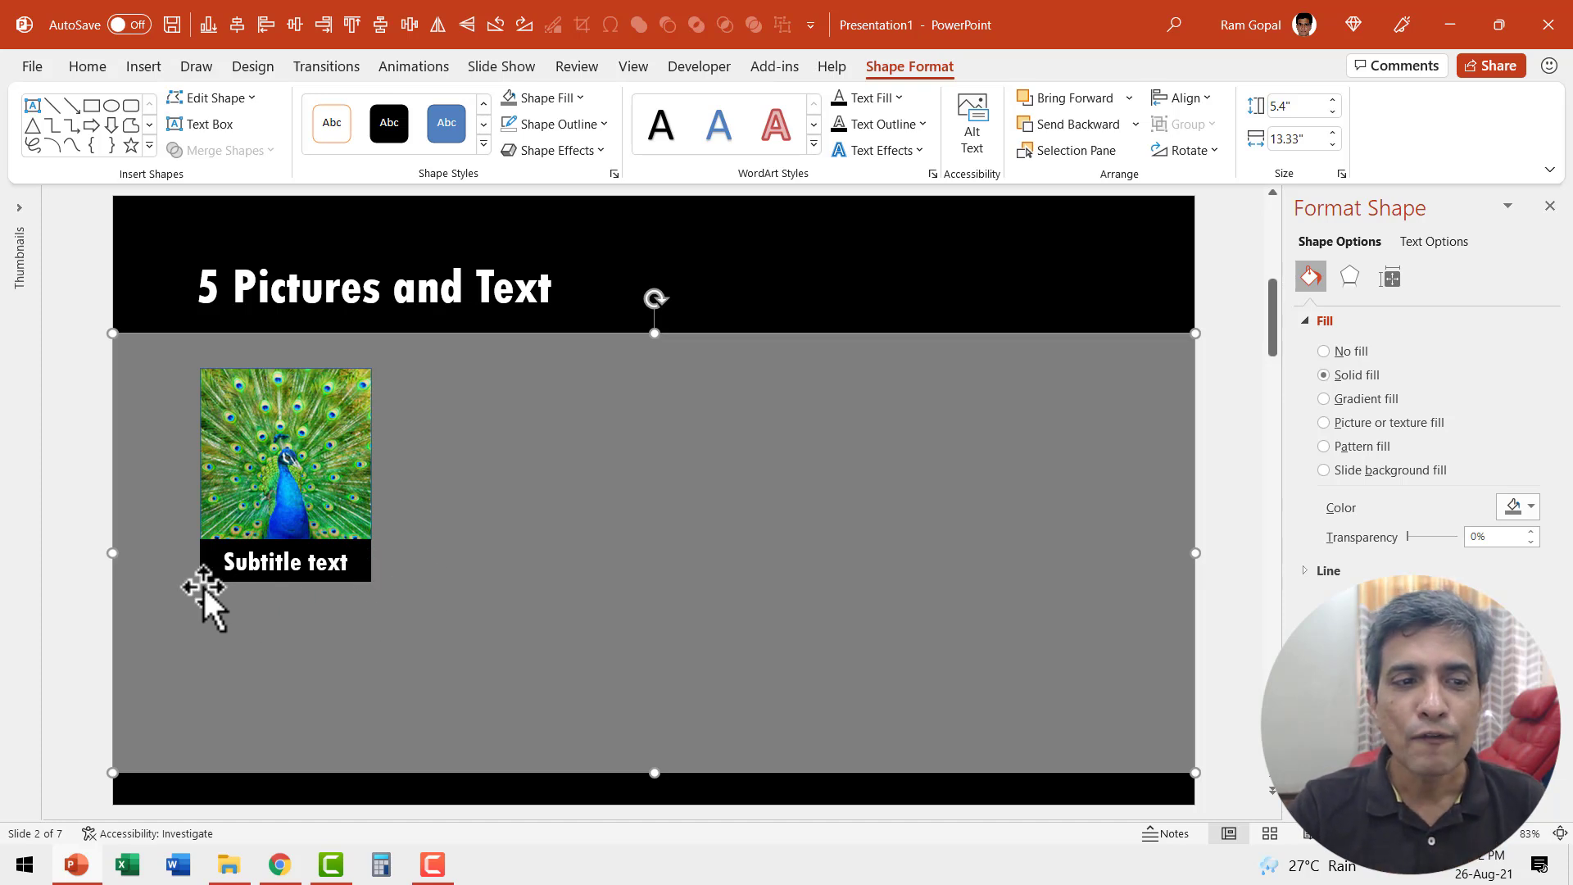
mouse_move(377, 592)
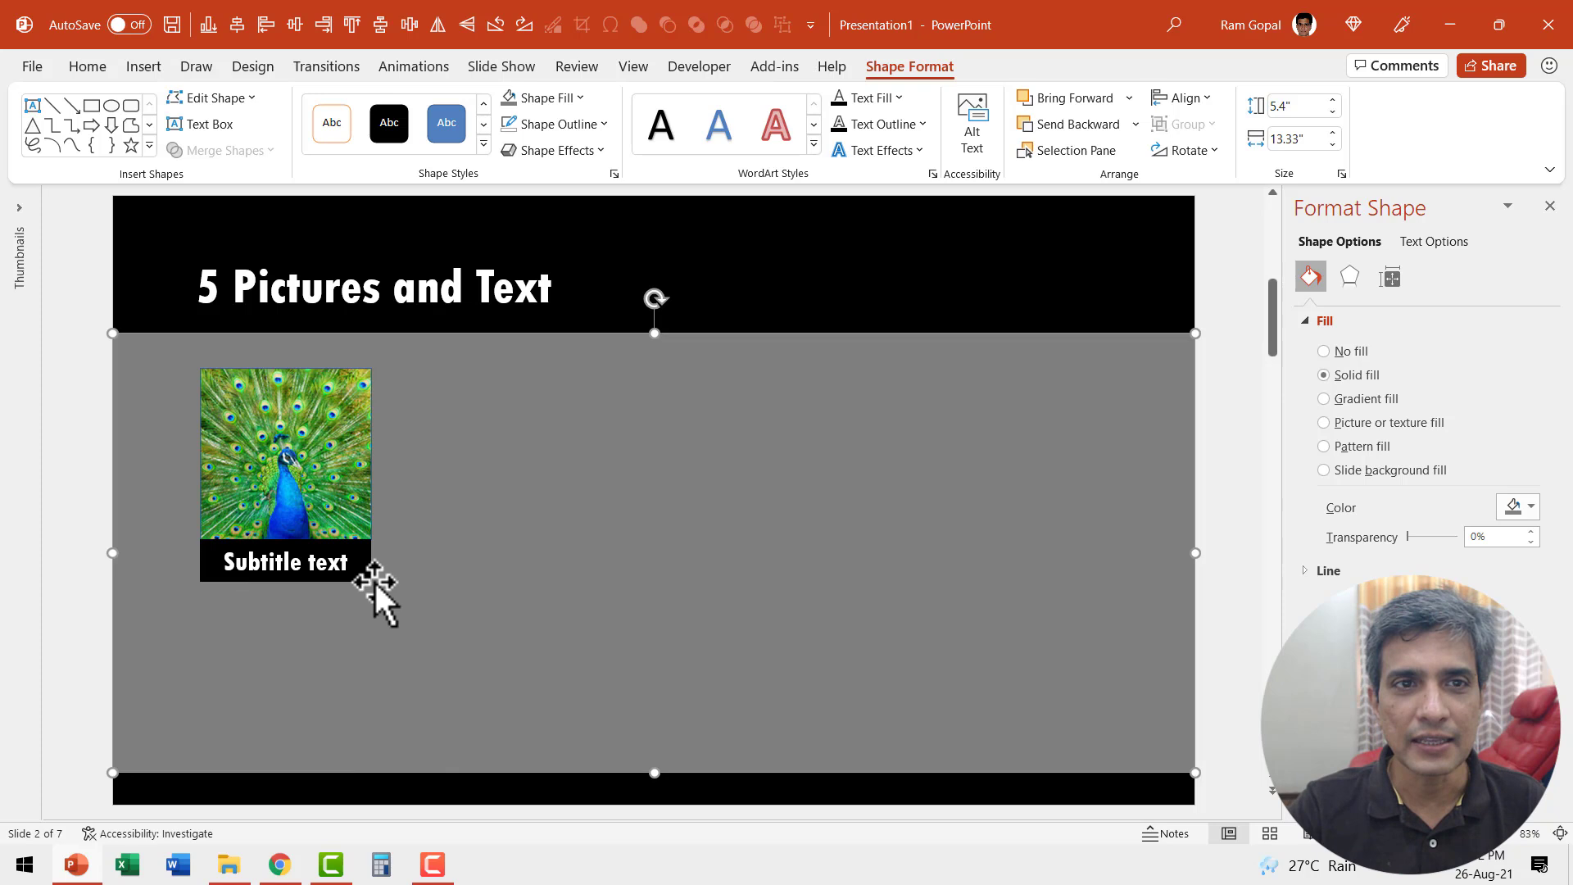
- Draw a rectangle under the caption bar with the sample sentence typed into it
left_click(87, 65)
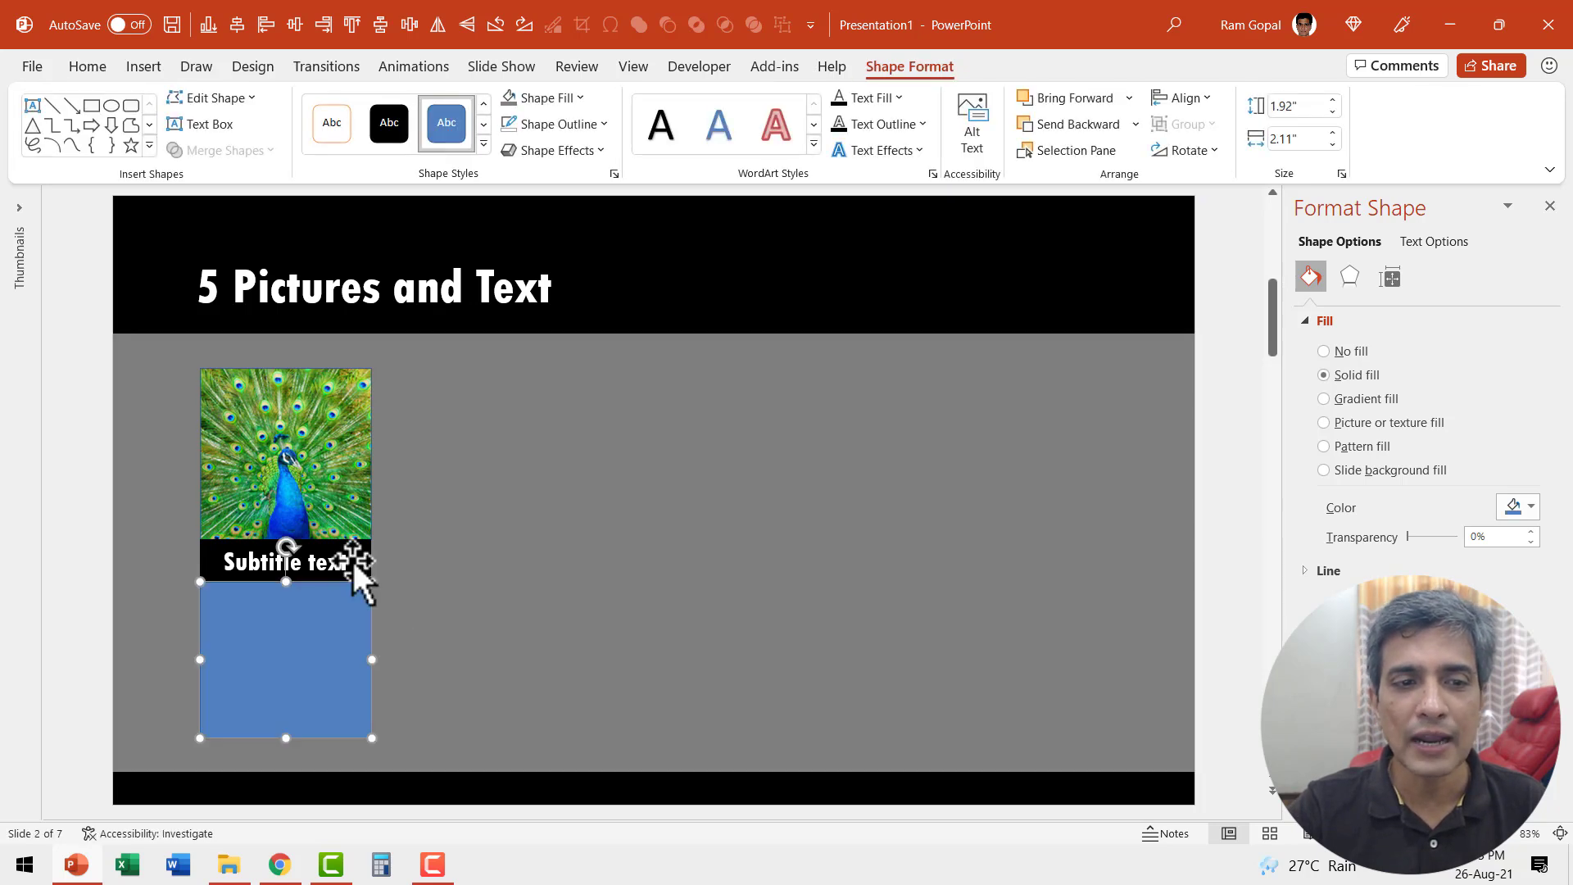
mouse_move(949, 131)
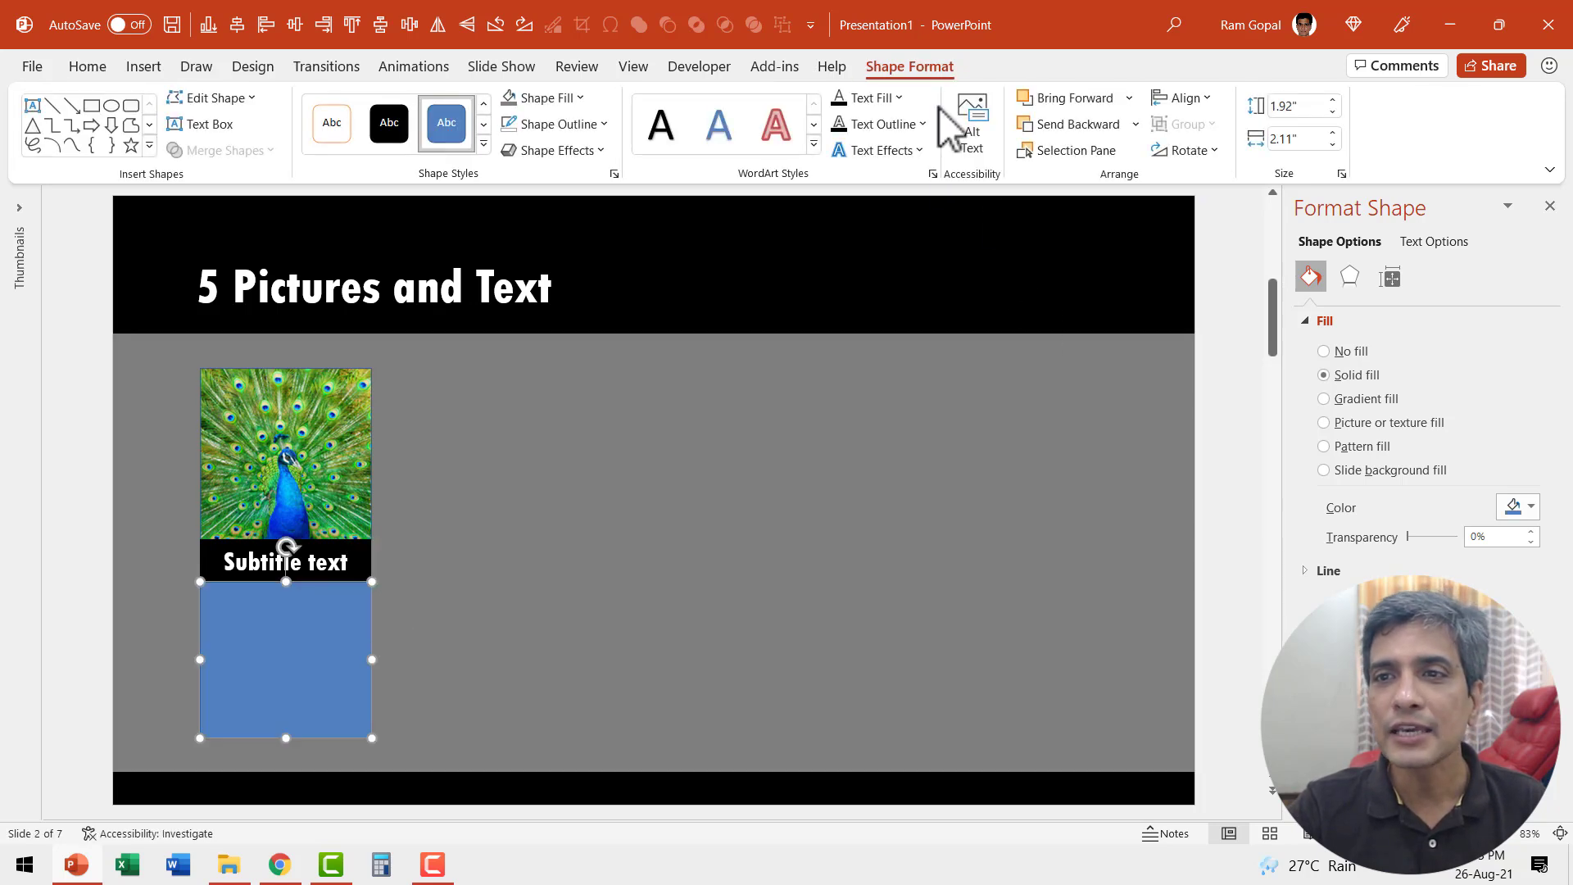
mouse_move(1298, 137)
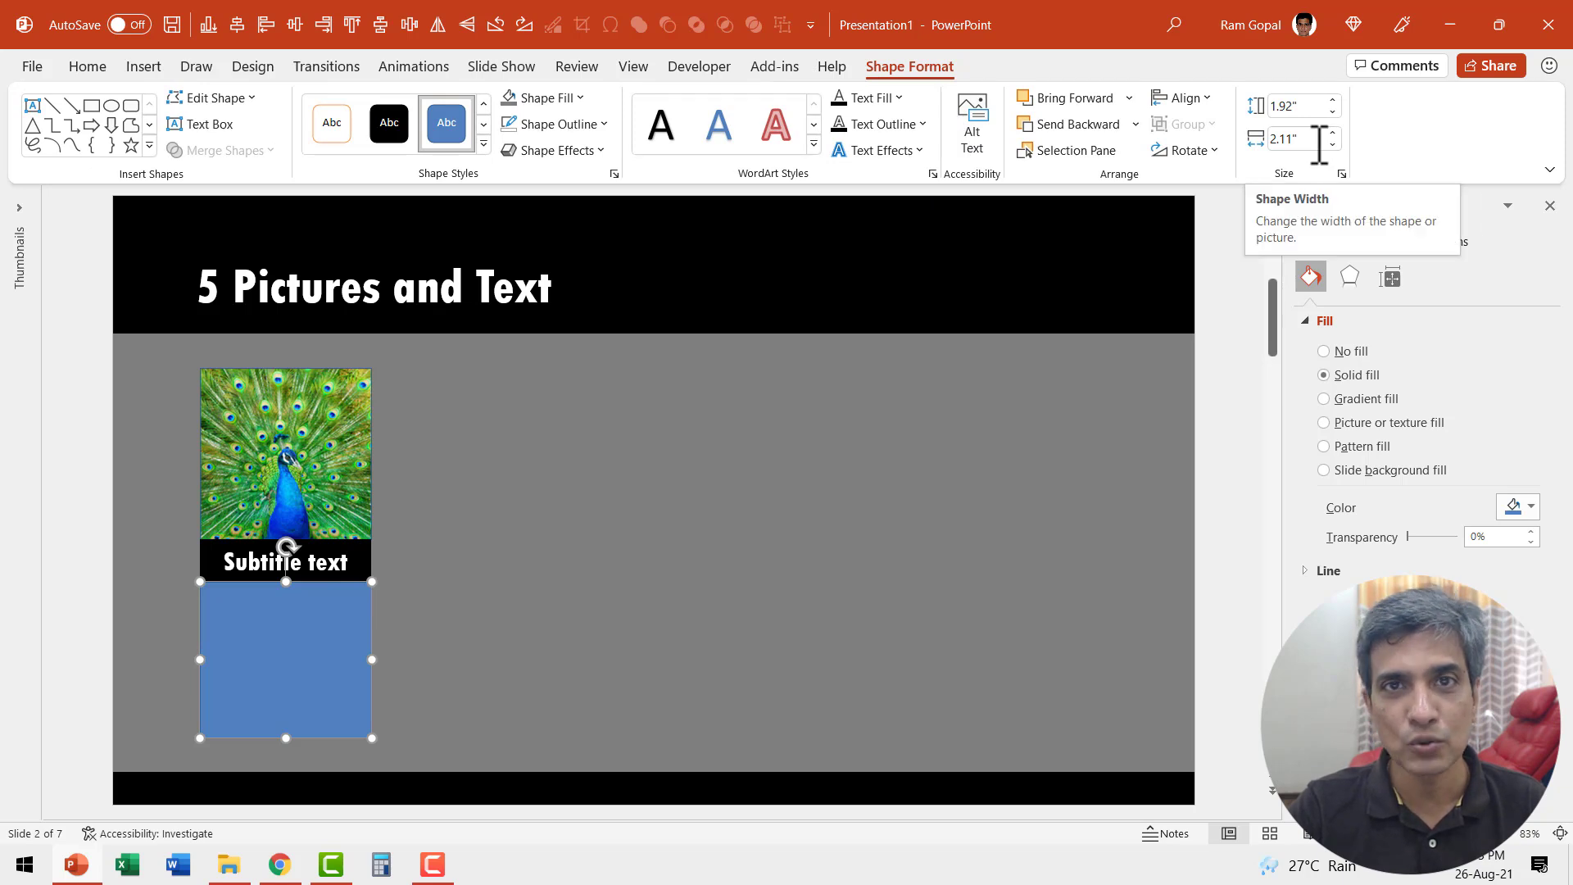
mouse_move(316, 628)
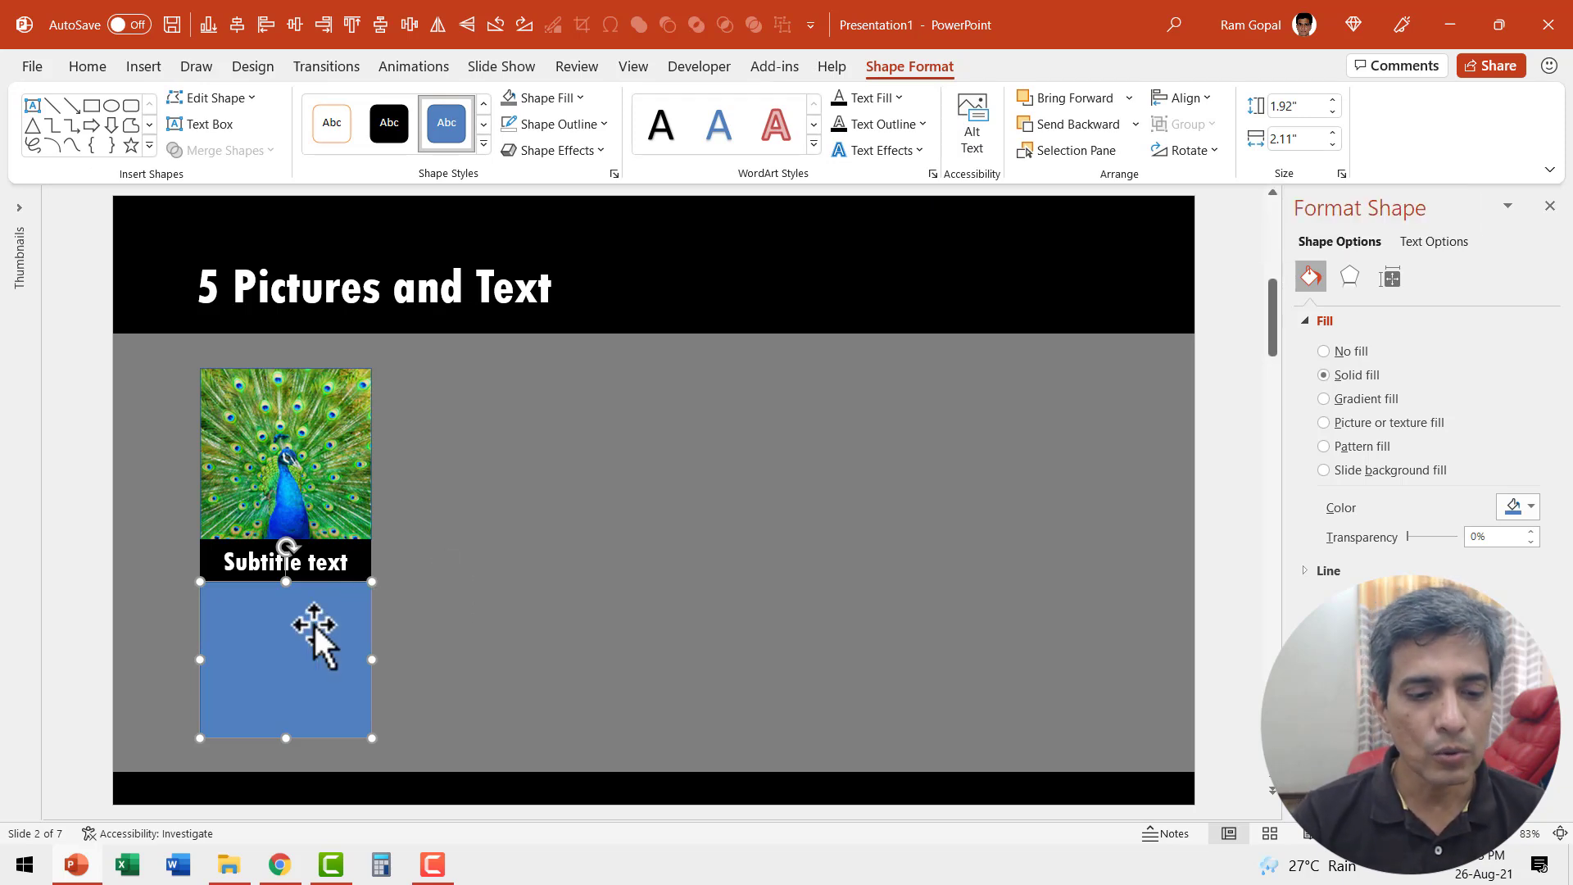
type("You can replace this sample text with your own text")
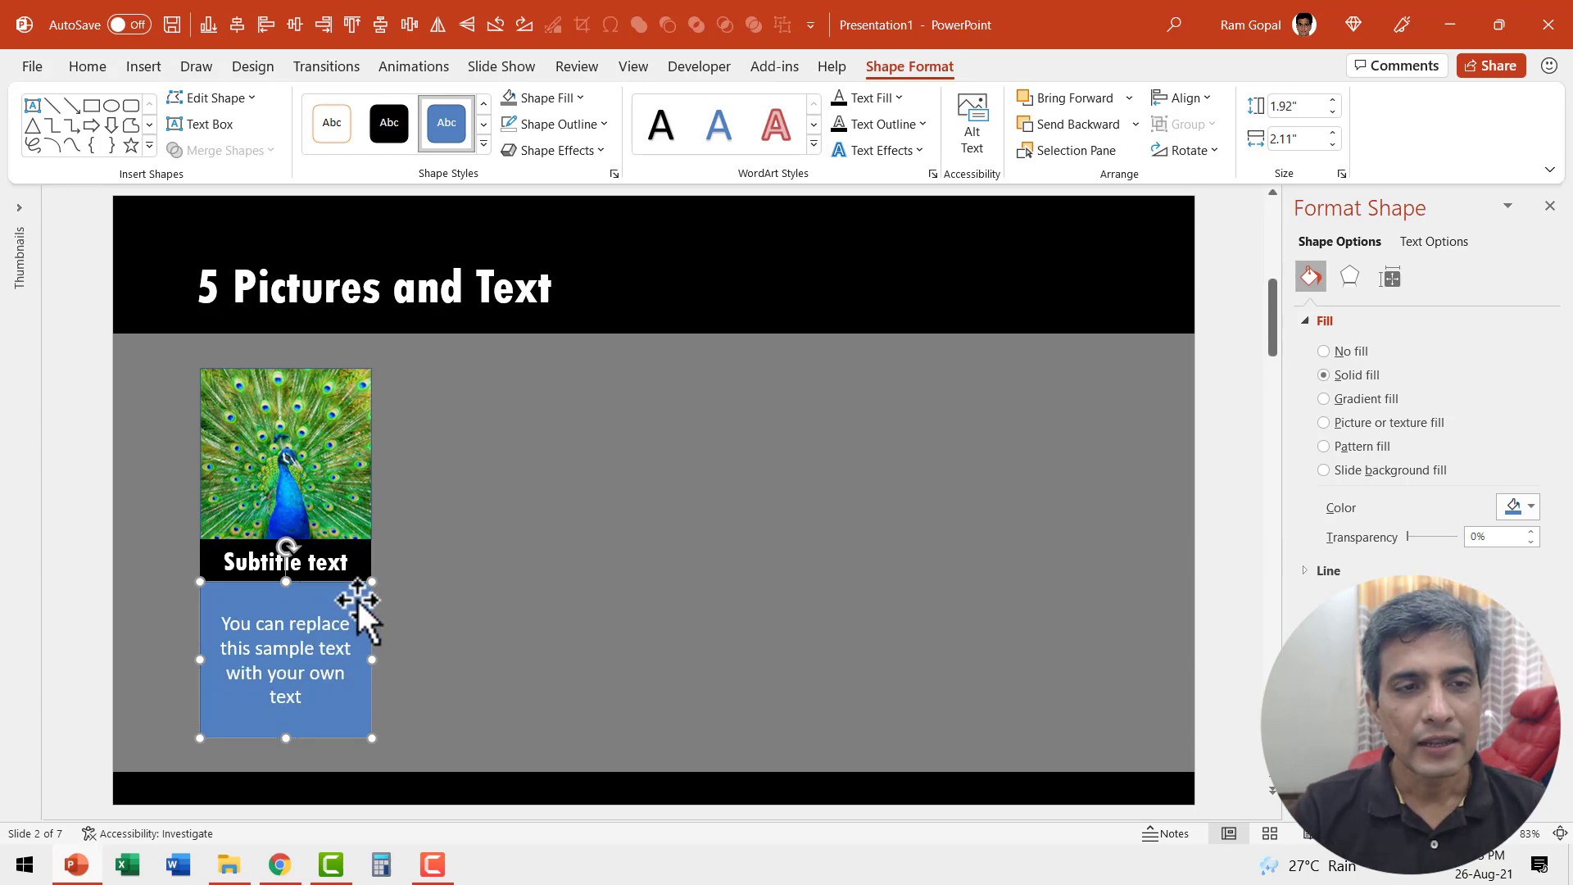
- Enlarge the sample text and give its box a light grey Shape Fill
left_click(87, 65)
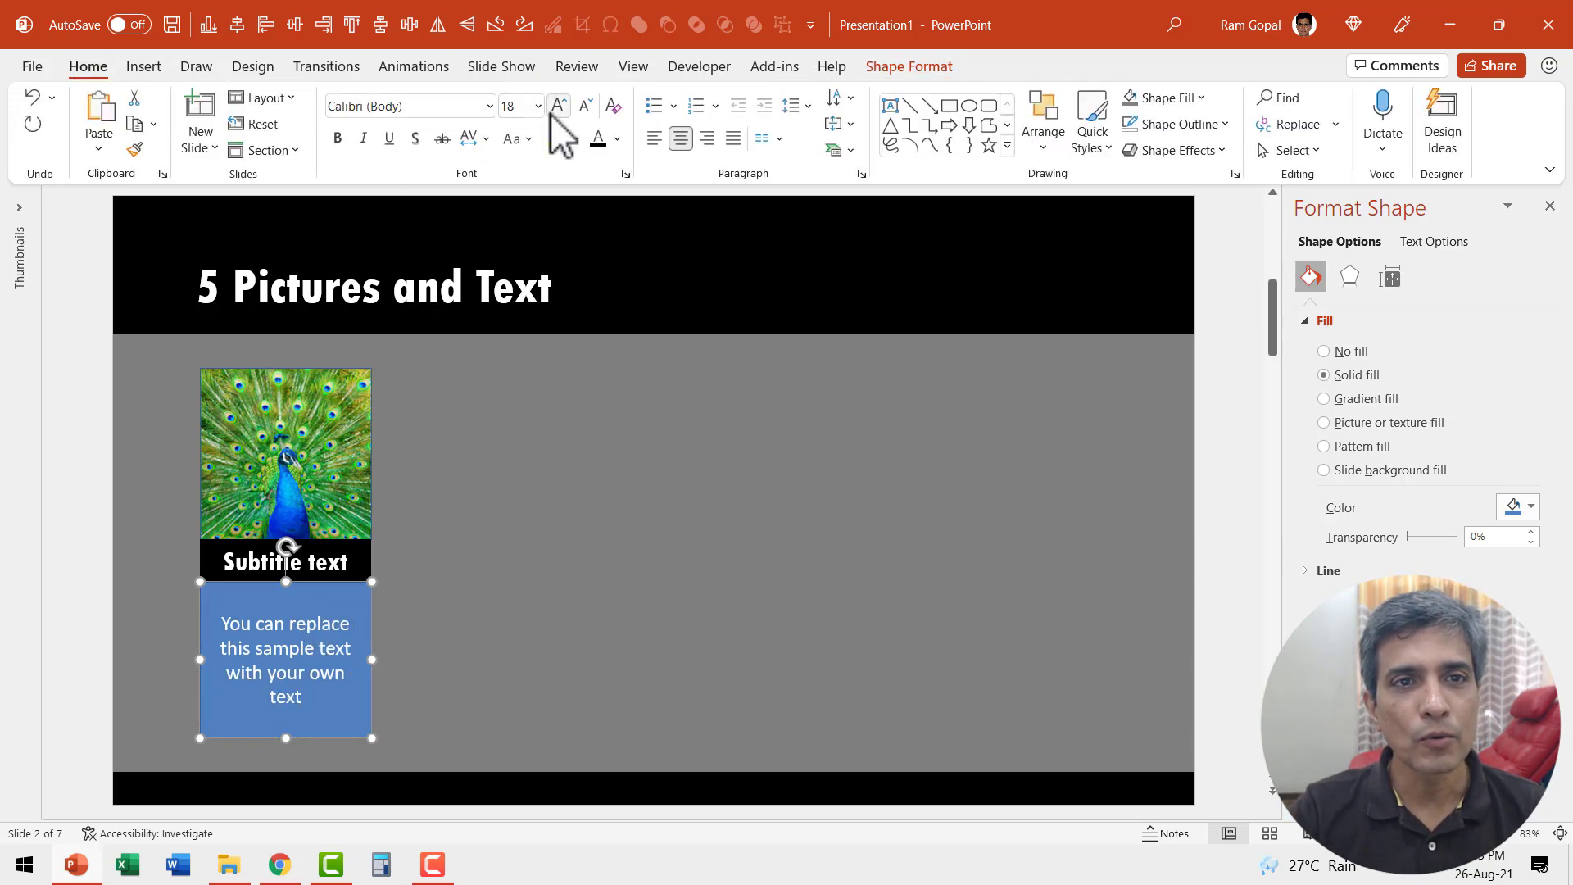
left_click(557, 105)
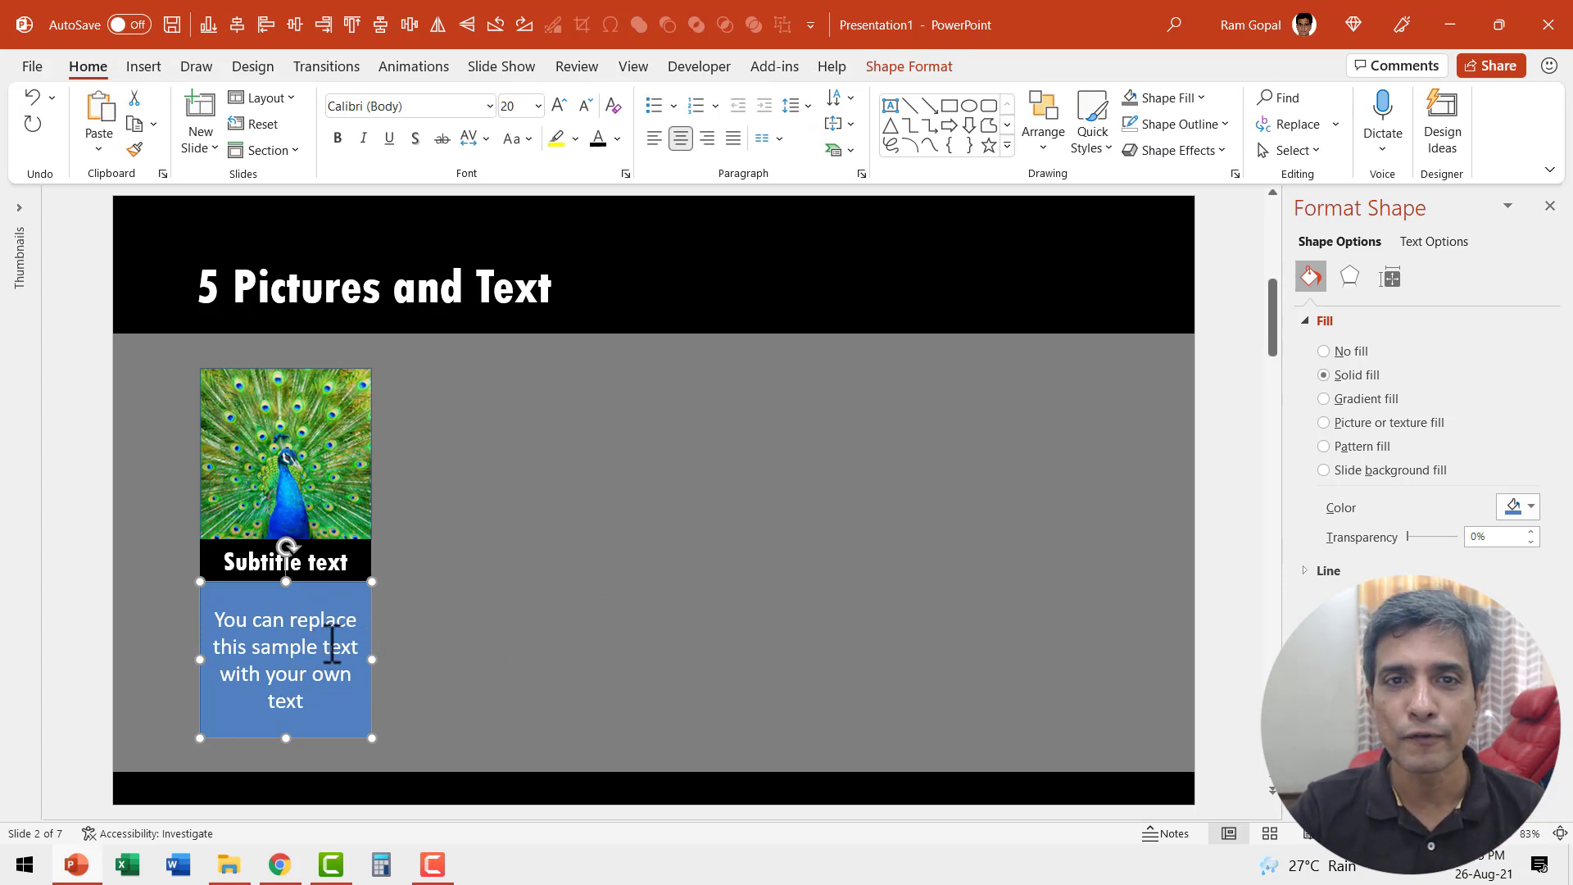
left_click(834, 125)
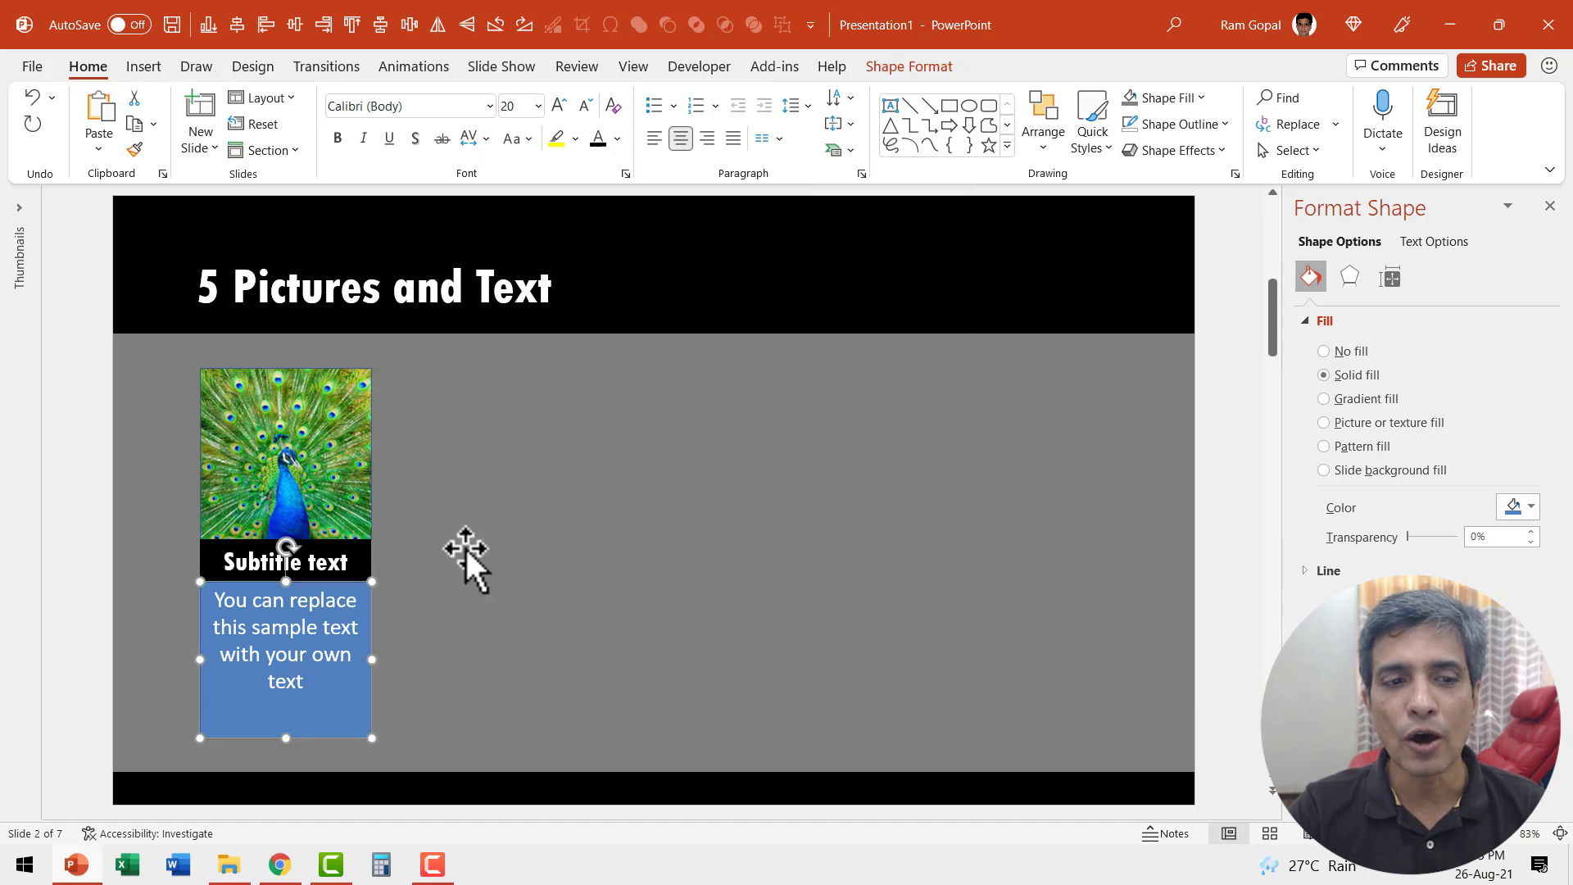
mouse_move(346, 718)
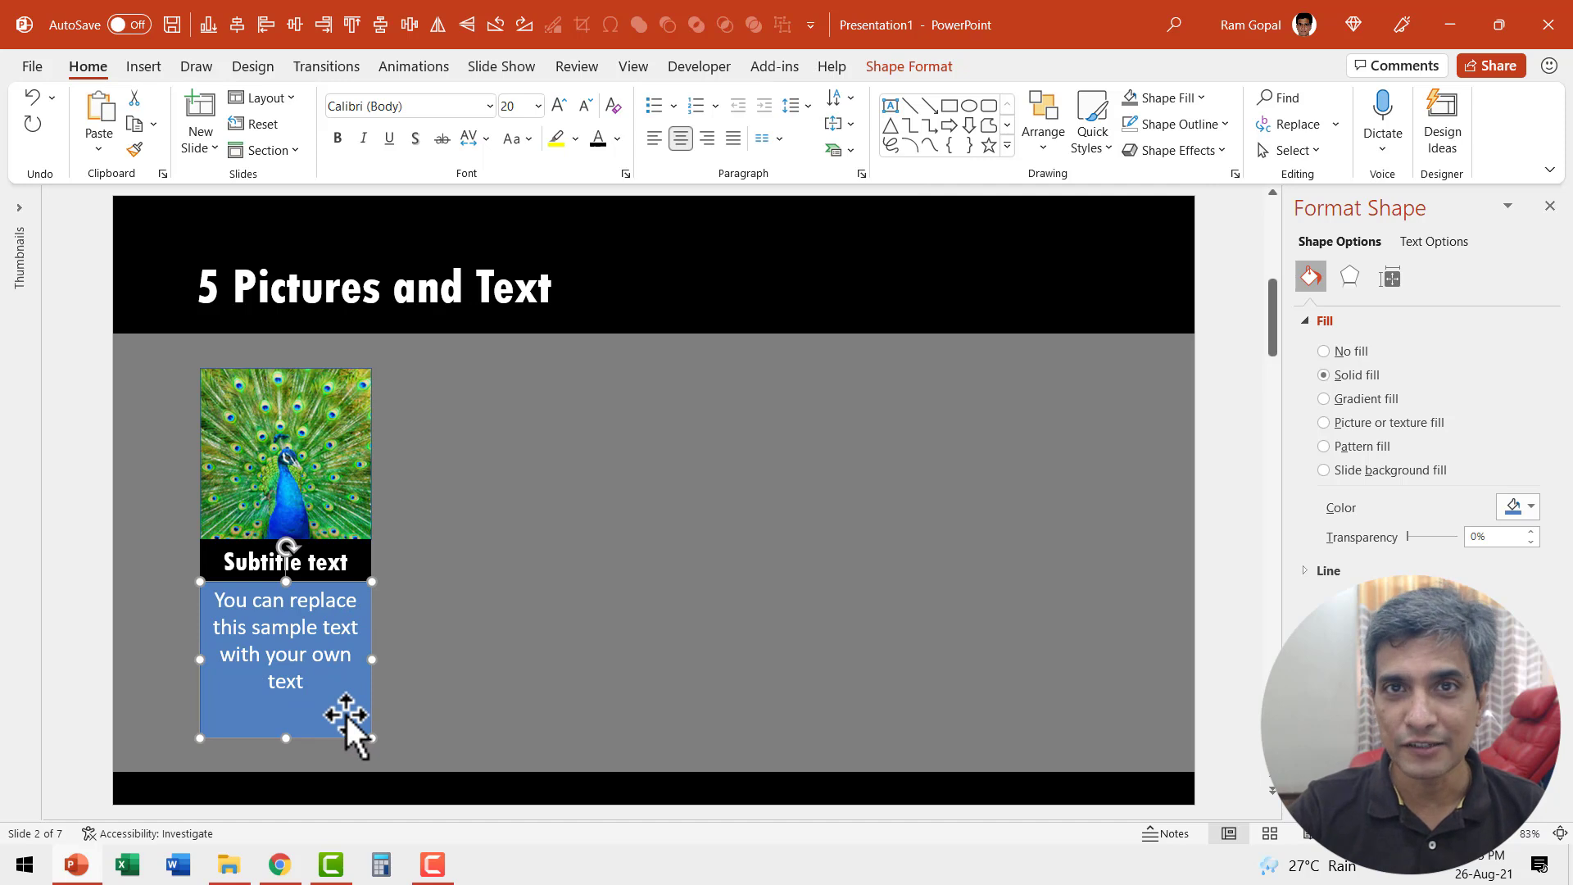
mouse_move(360, 716)
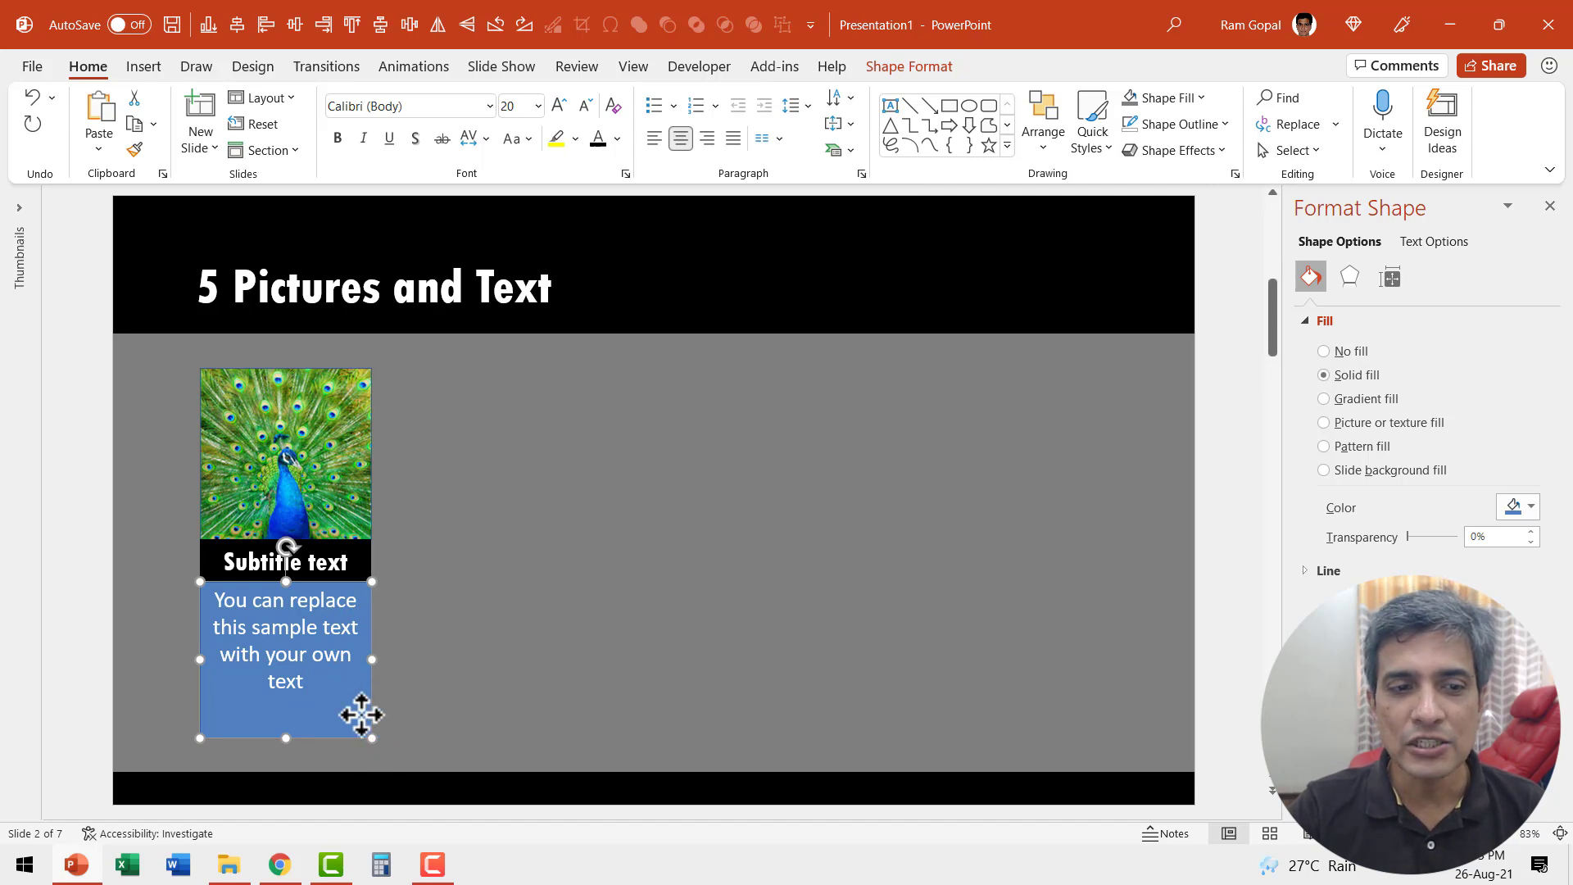
left_click(1164, 97)
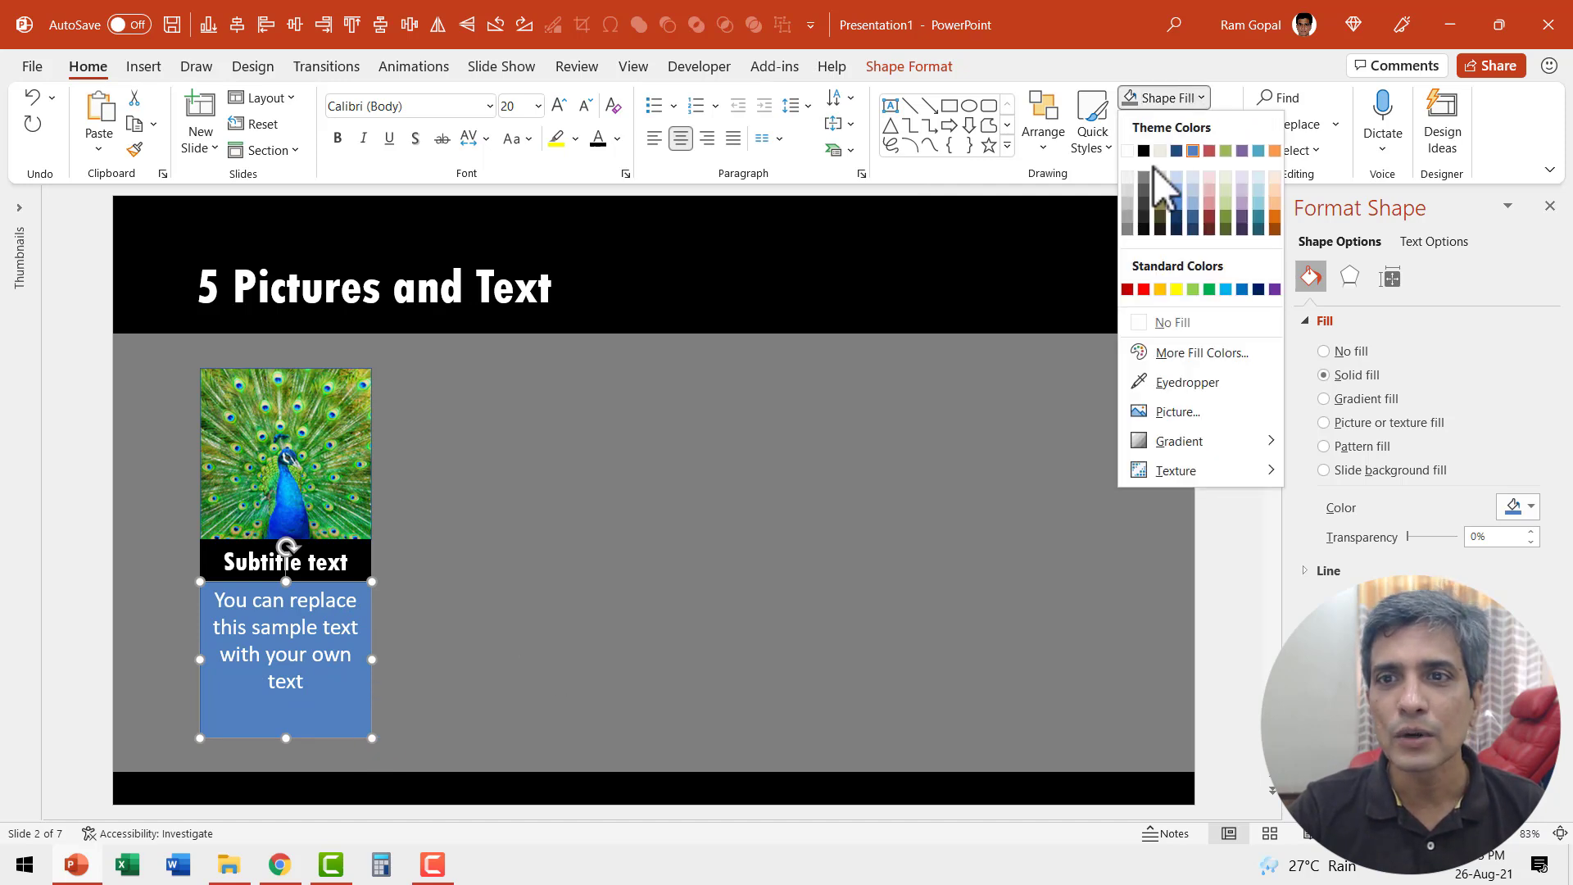
left_click(1142, 165)
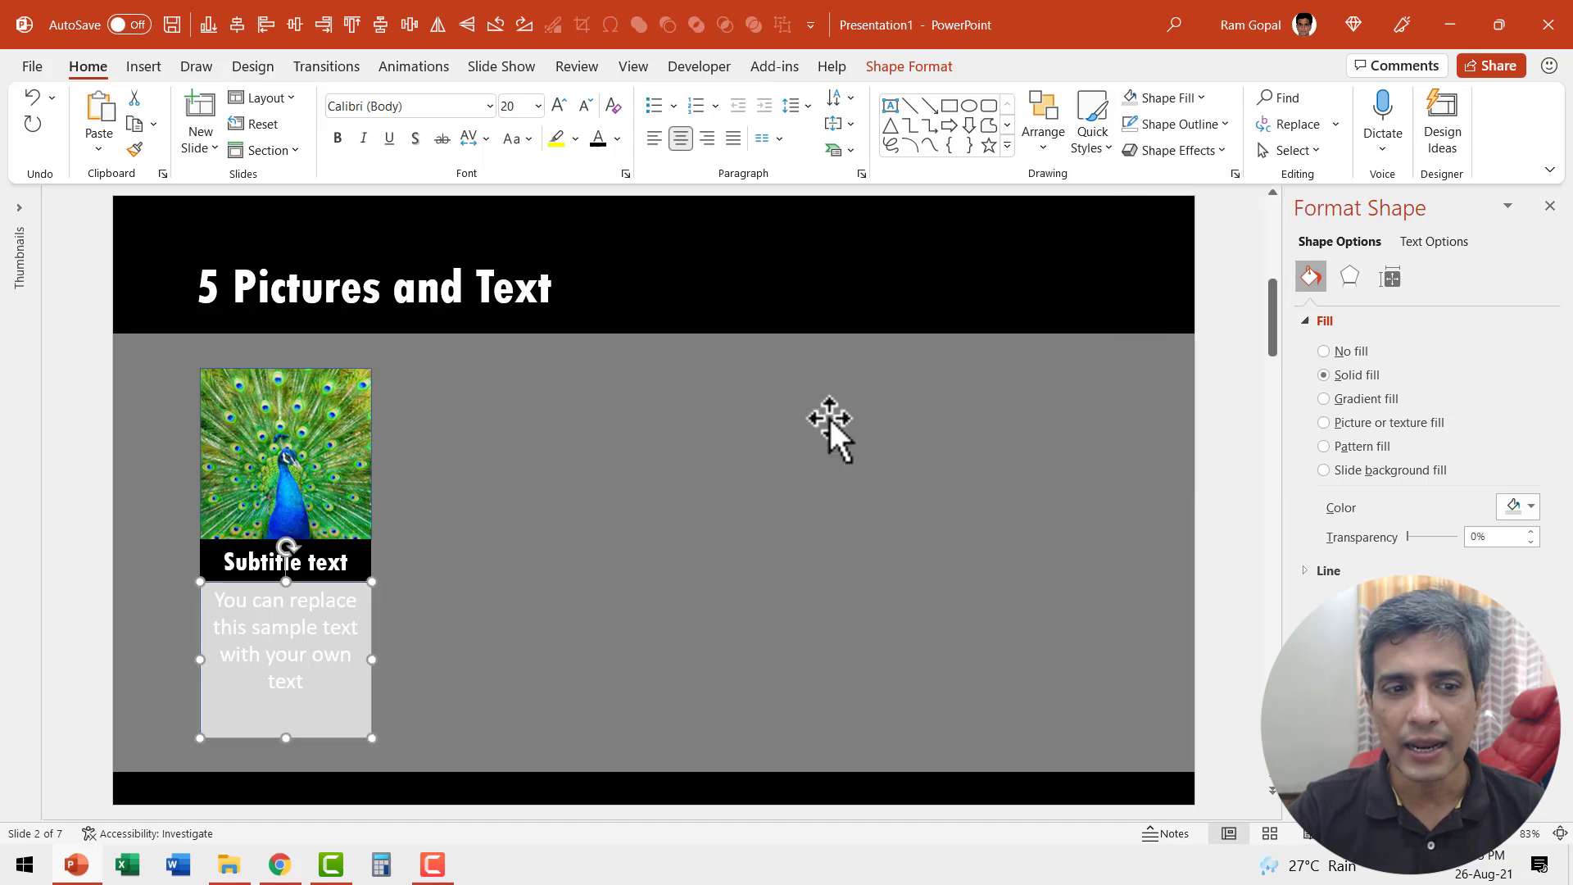
mouse_move(543, 572)
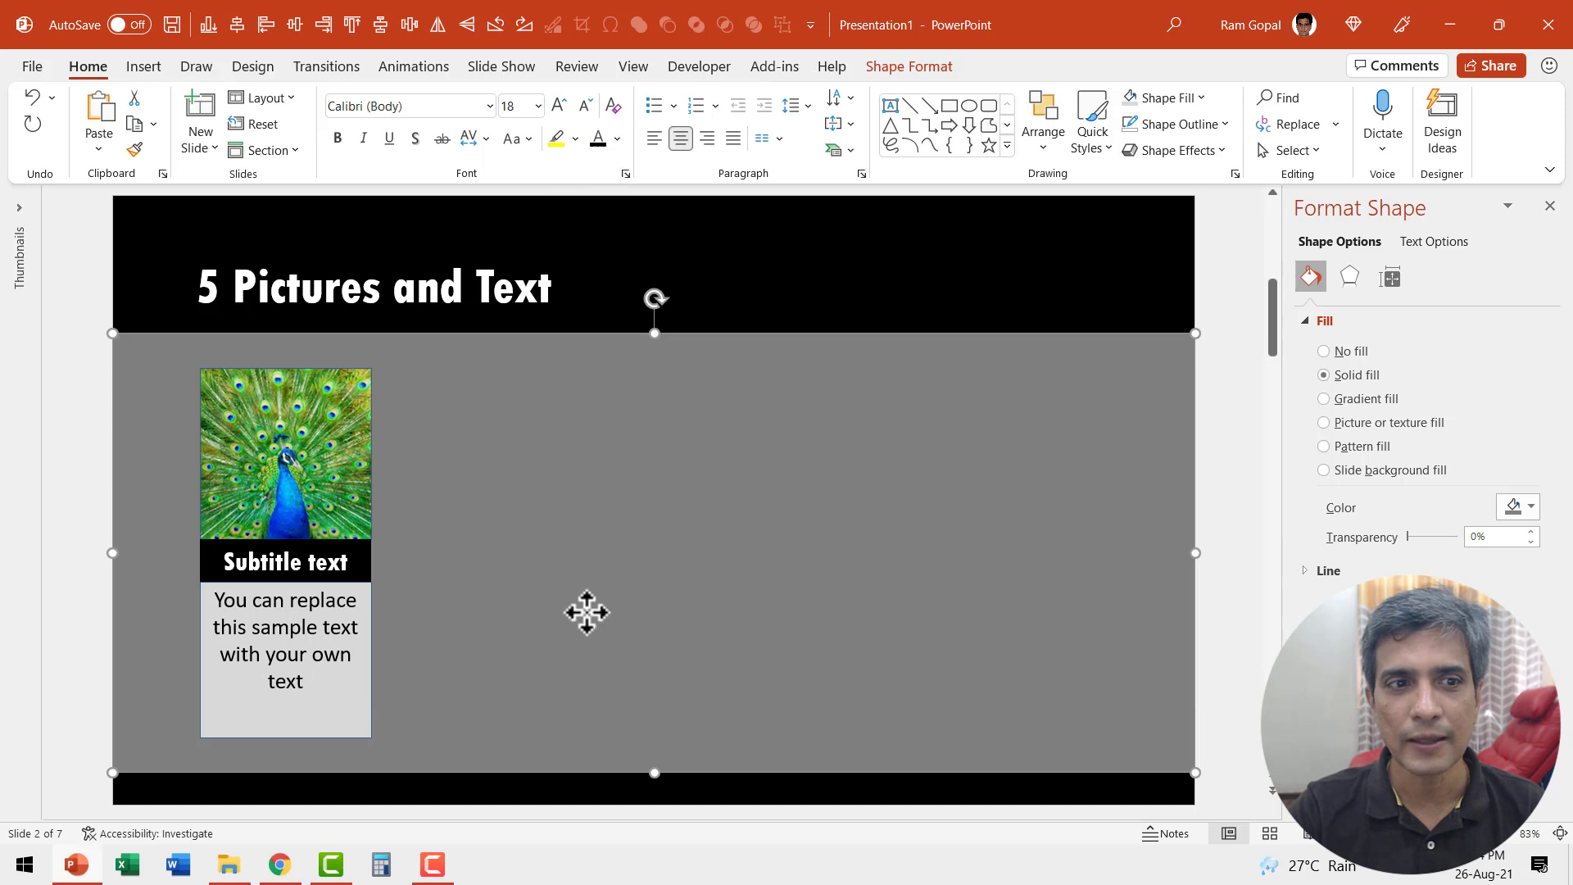
mouse_move(105, 406)
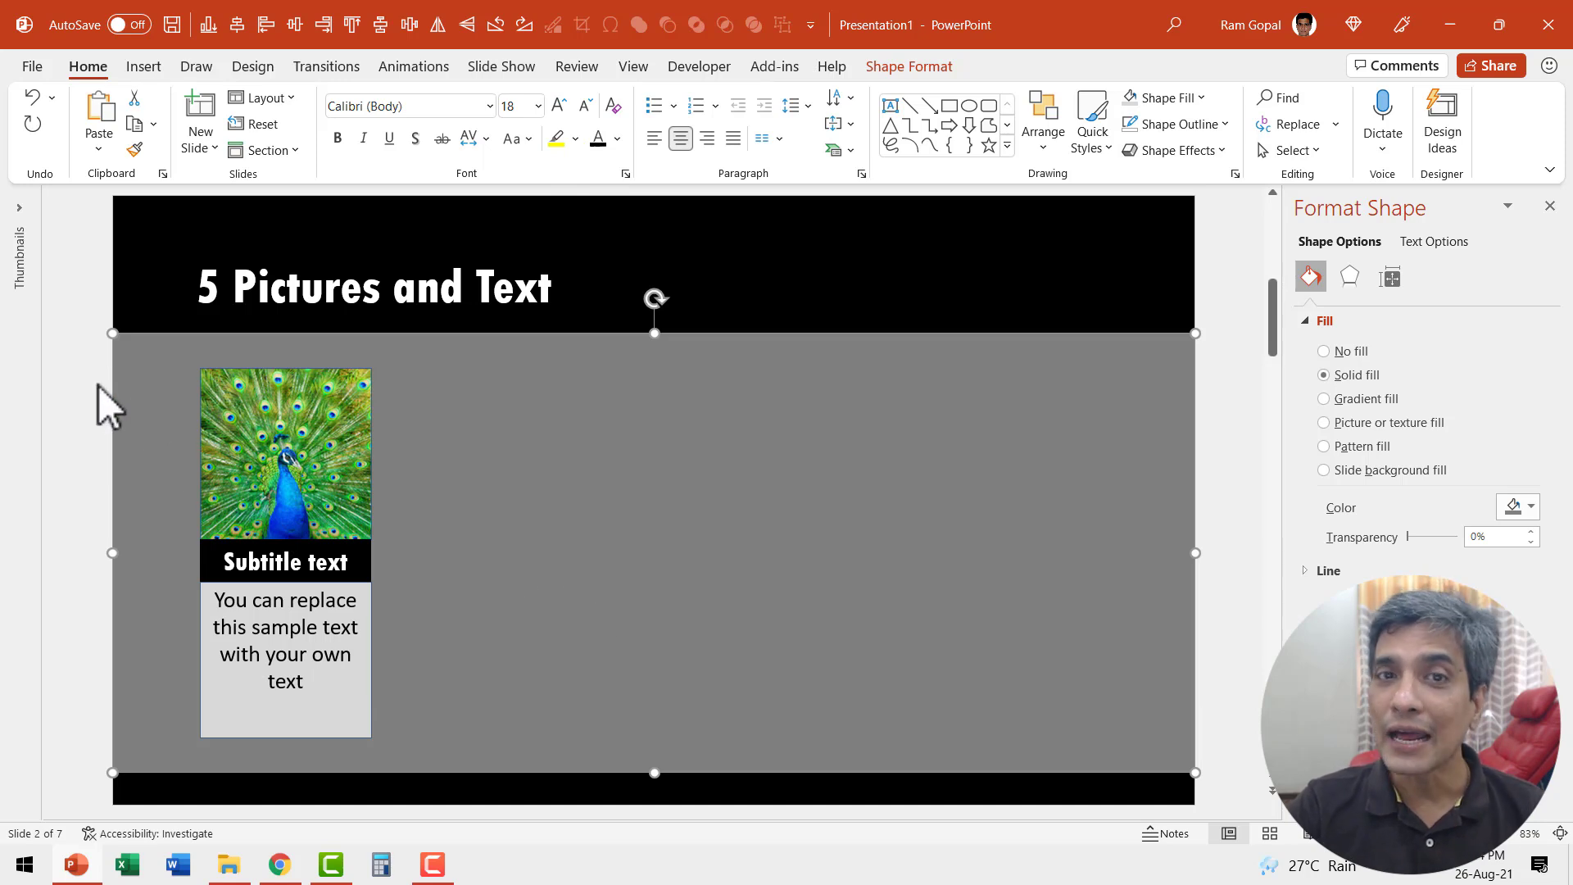
- Apply a Fly In entrance to the peacock photo with the Animation Pane listing it first
left_click(285, 453)
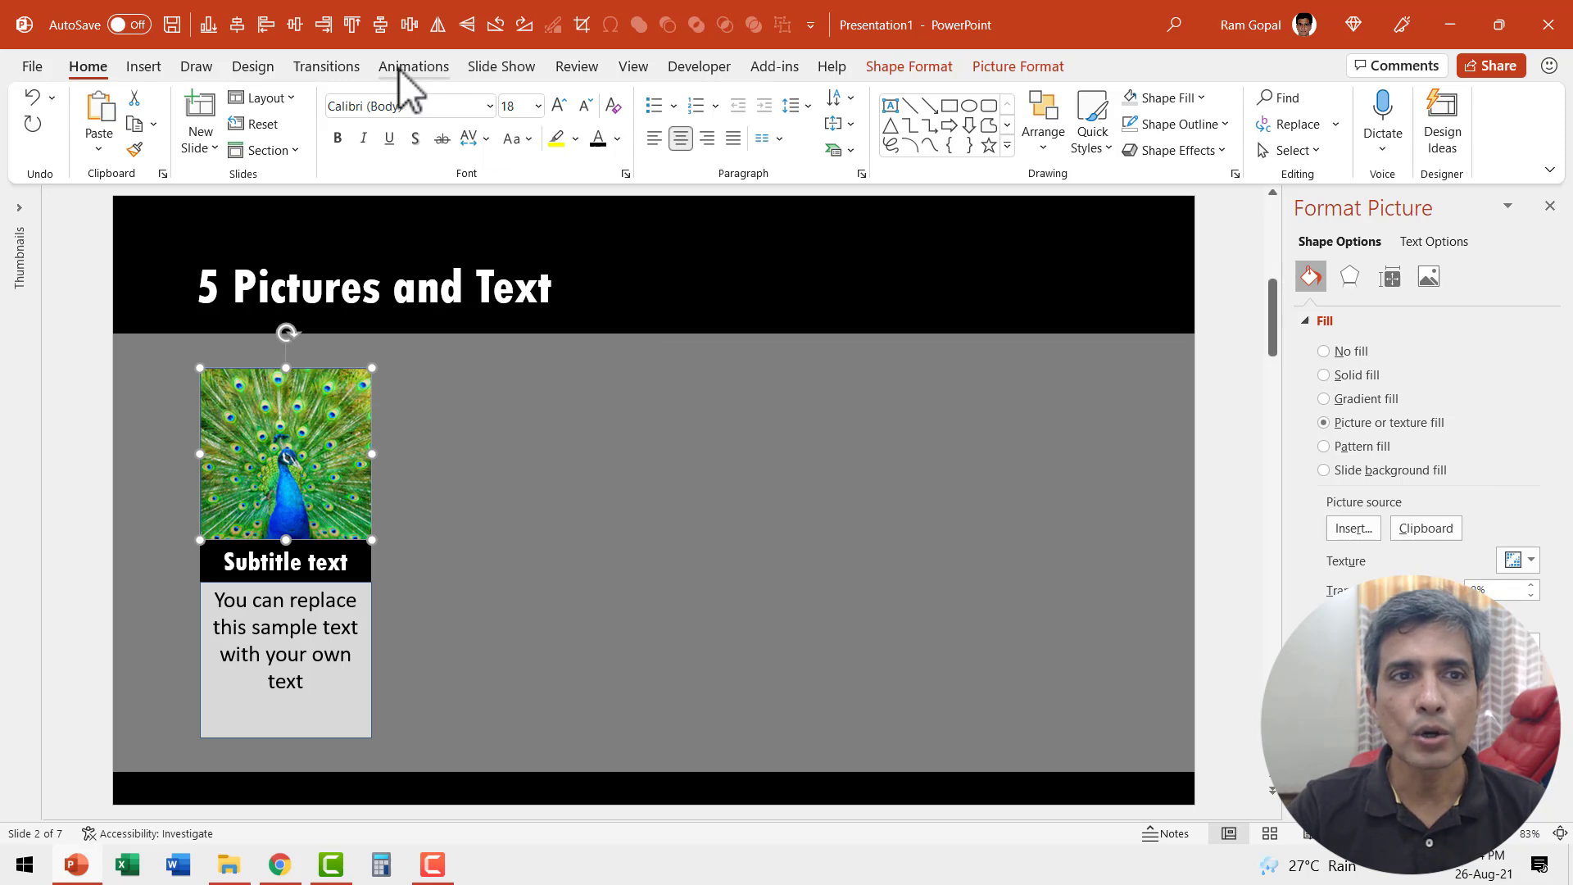
left_click(413, 66)
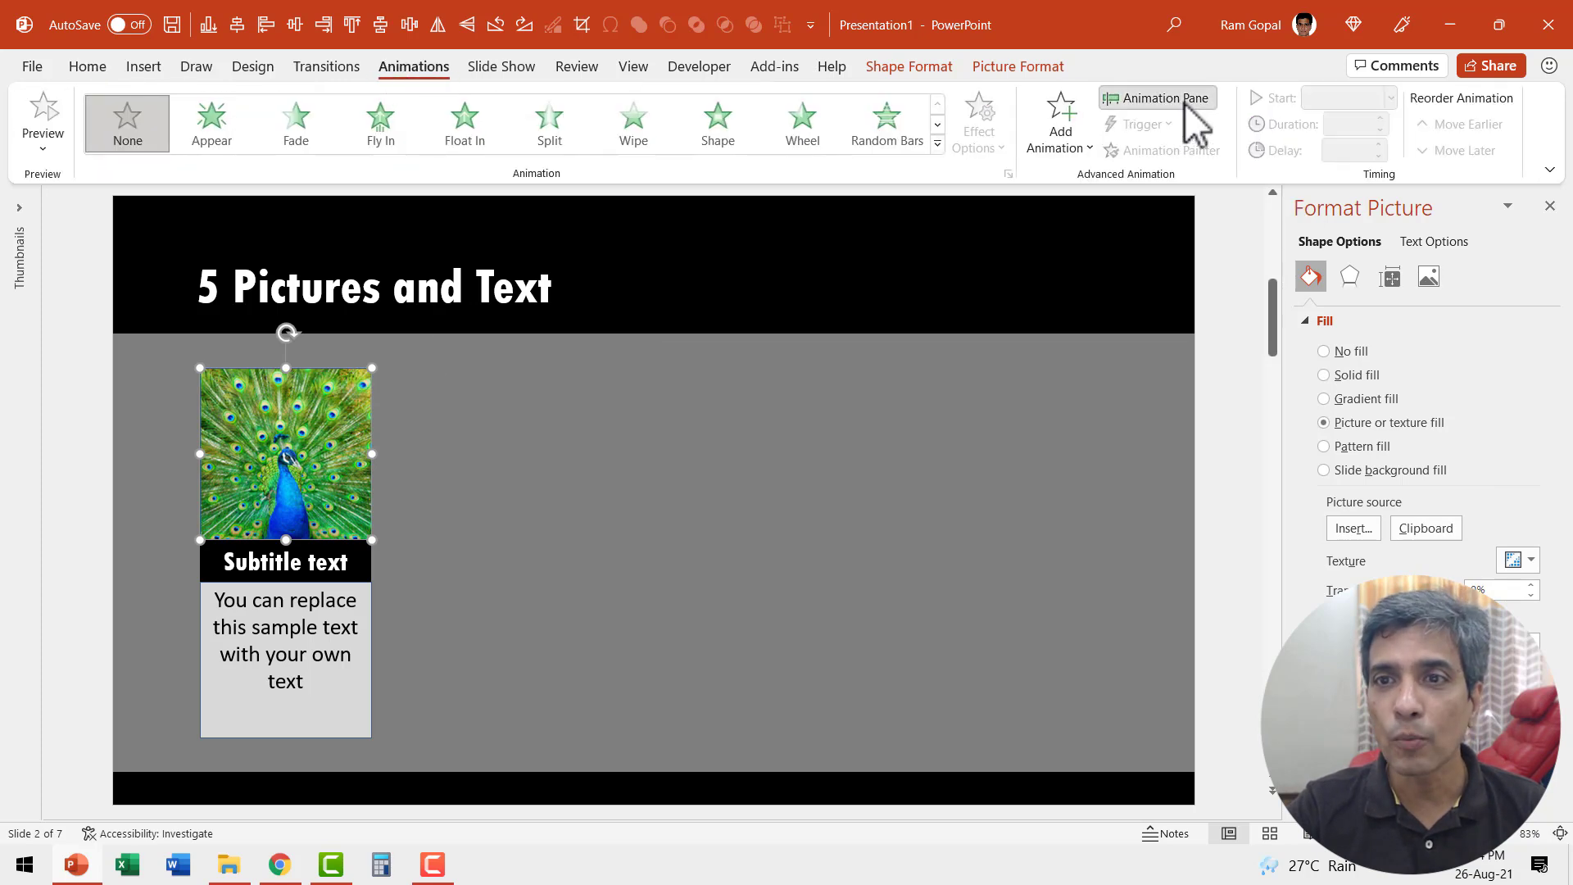
left_click(1155, 97)
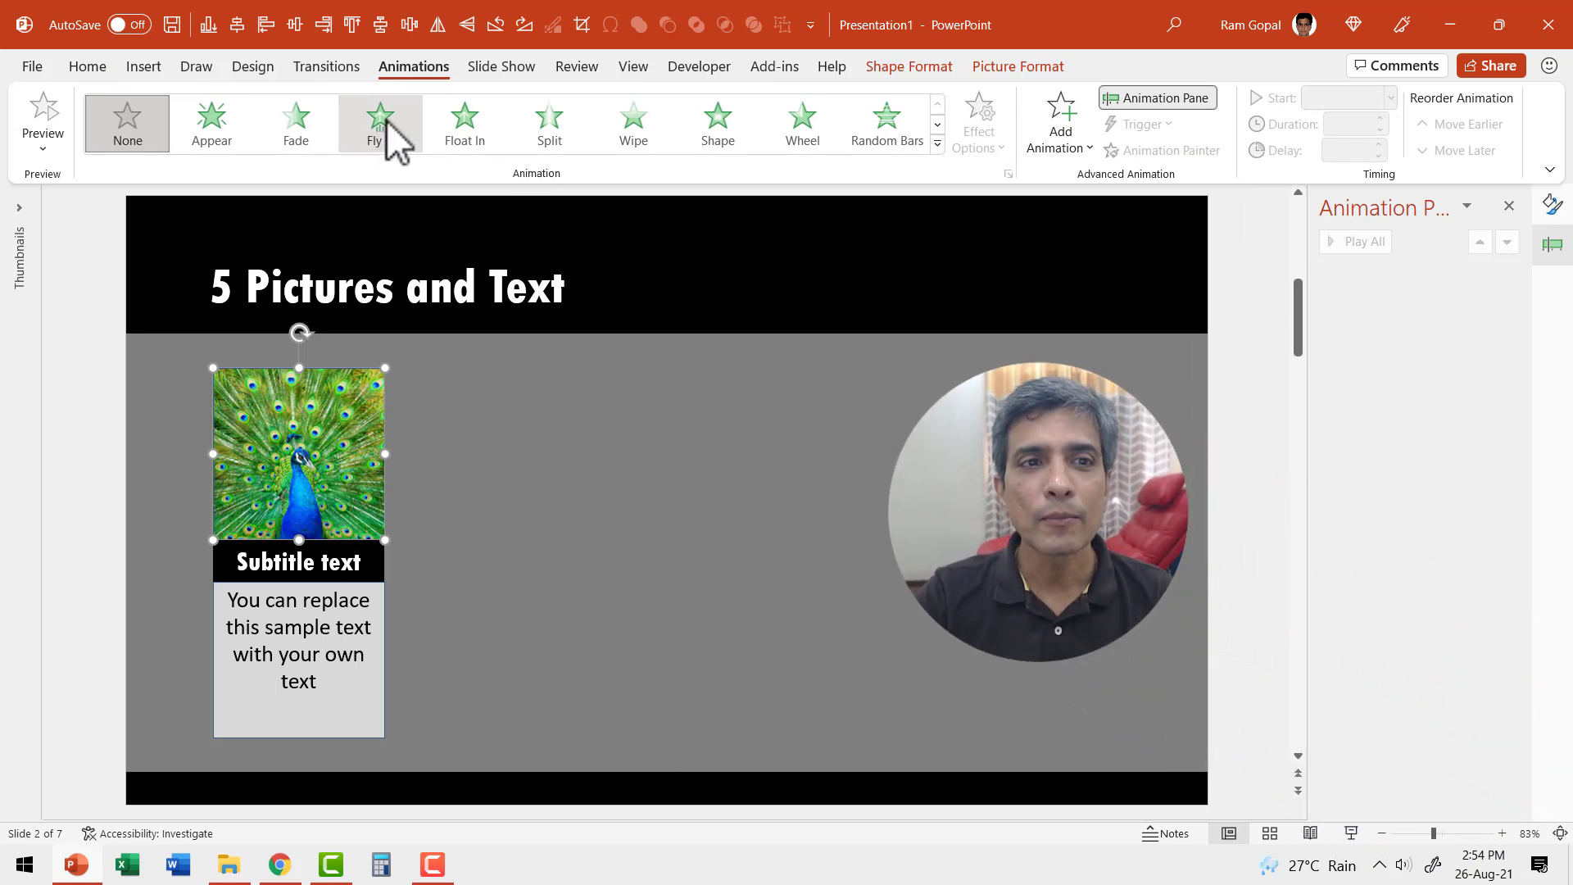
left_click(380, 123)
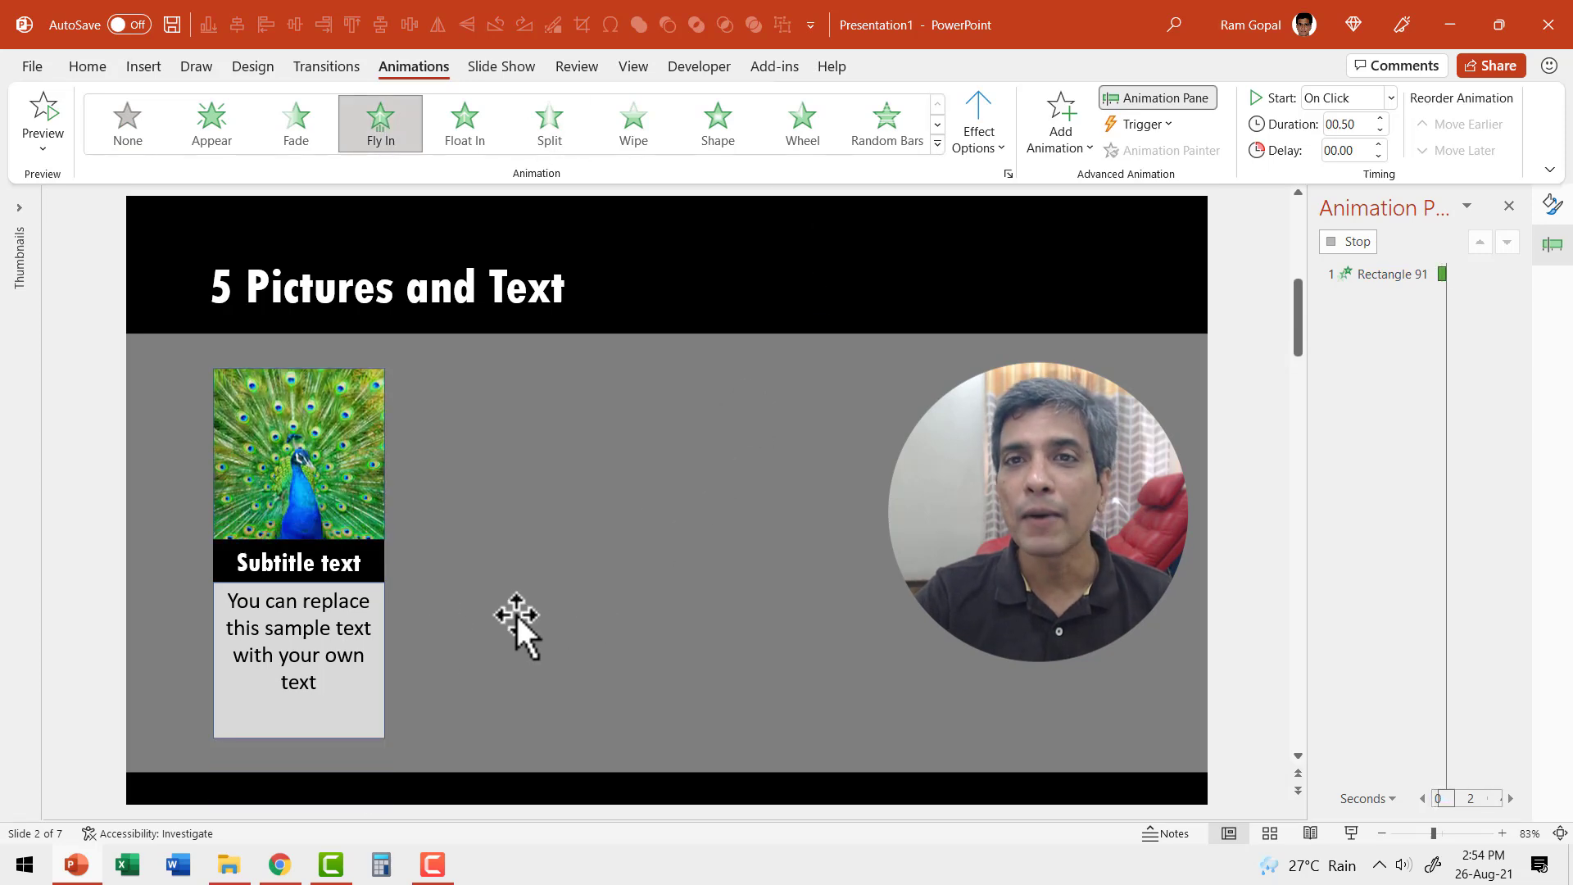
left_click(298, 452)
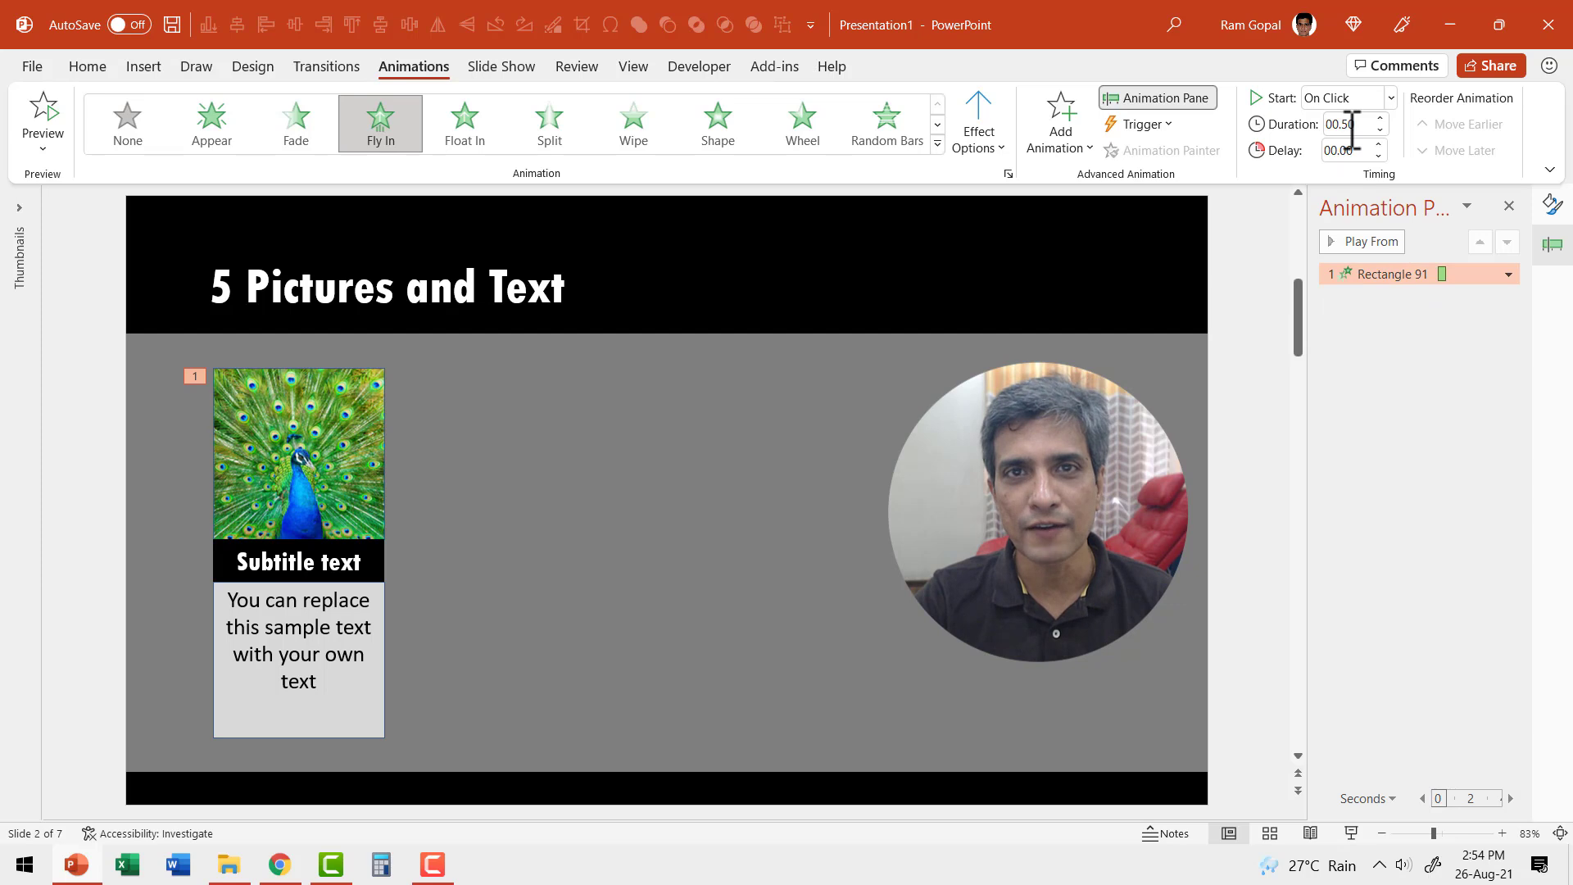
mouse_move(469, 482)
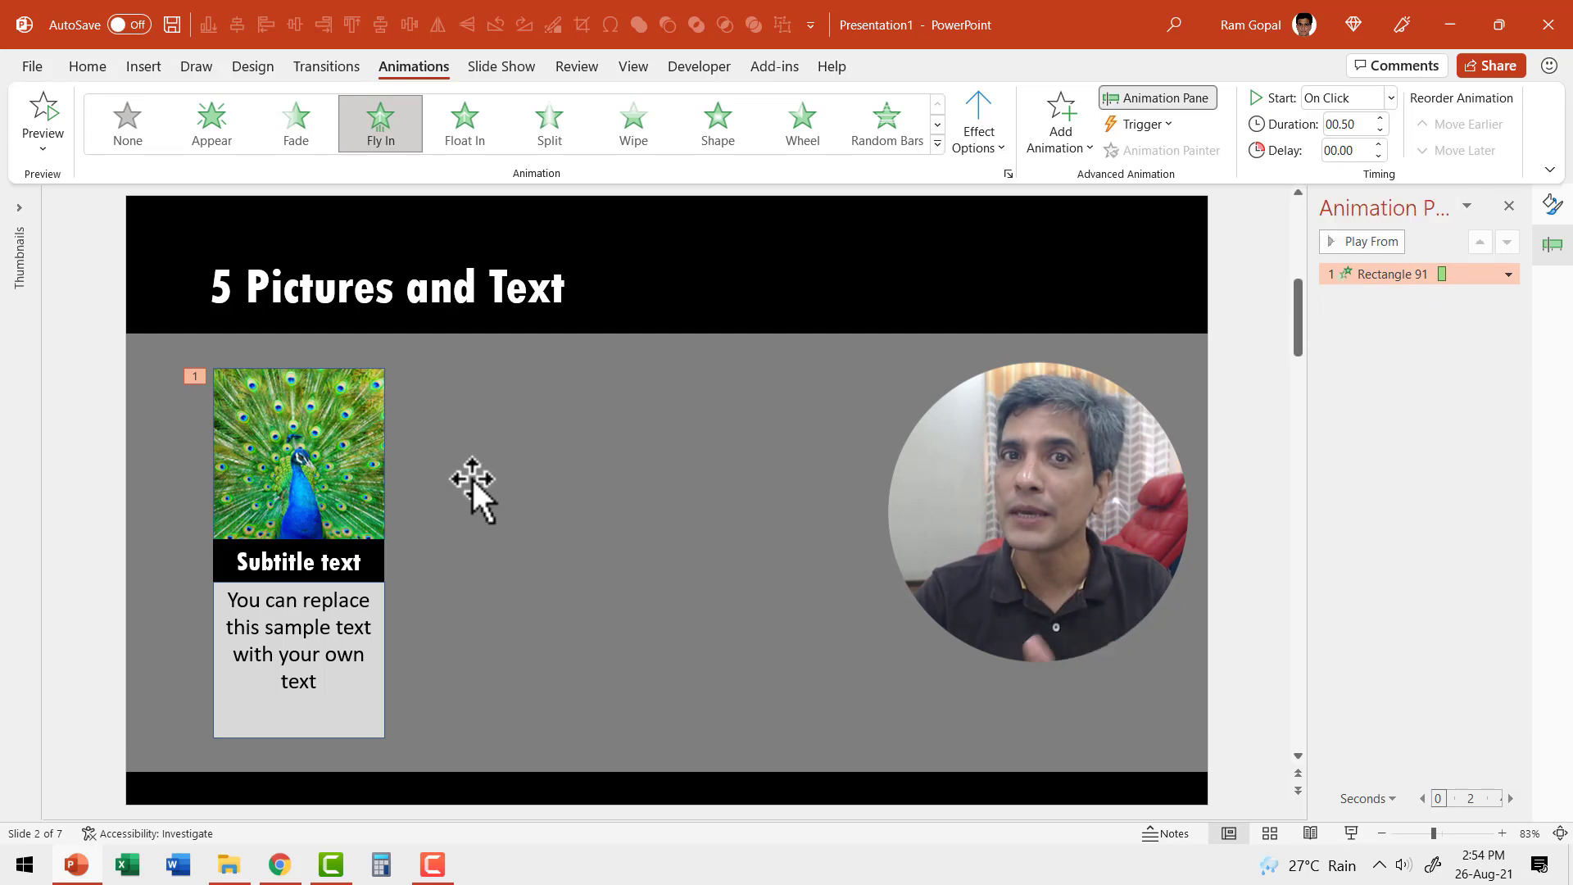
mouse_move(306, 467)
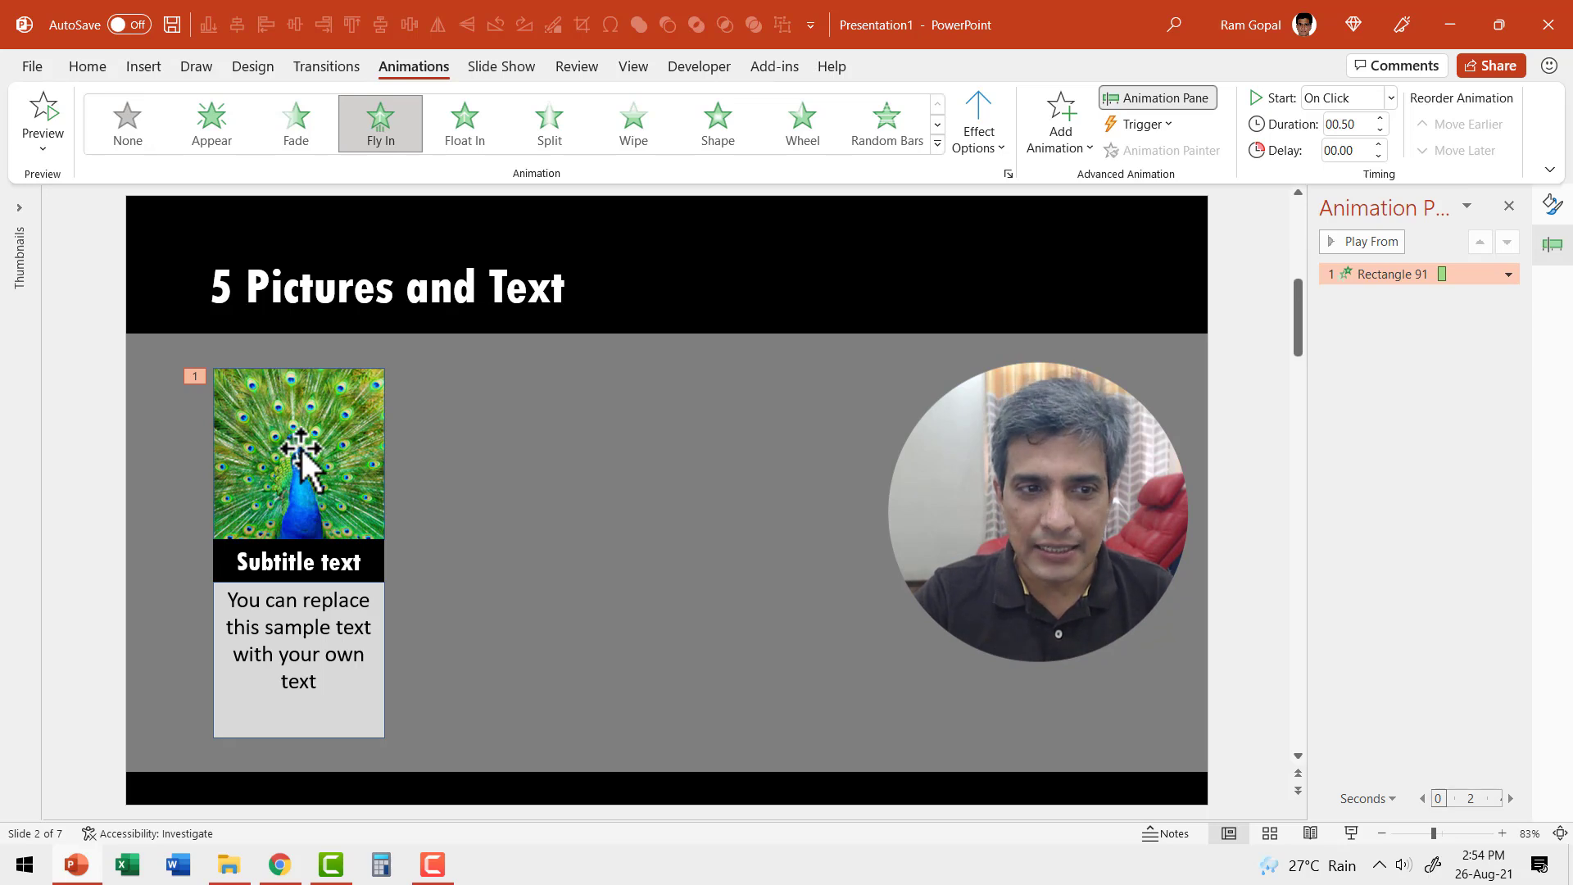
- Add a counterclockwise Spin to the peacock photo, duration 00.50, starting With Previous
left_click(1058, 120)
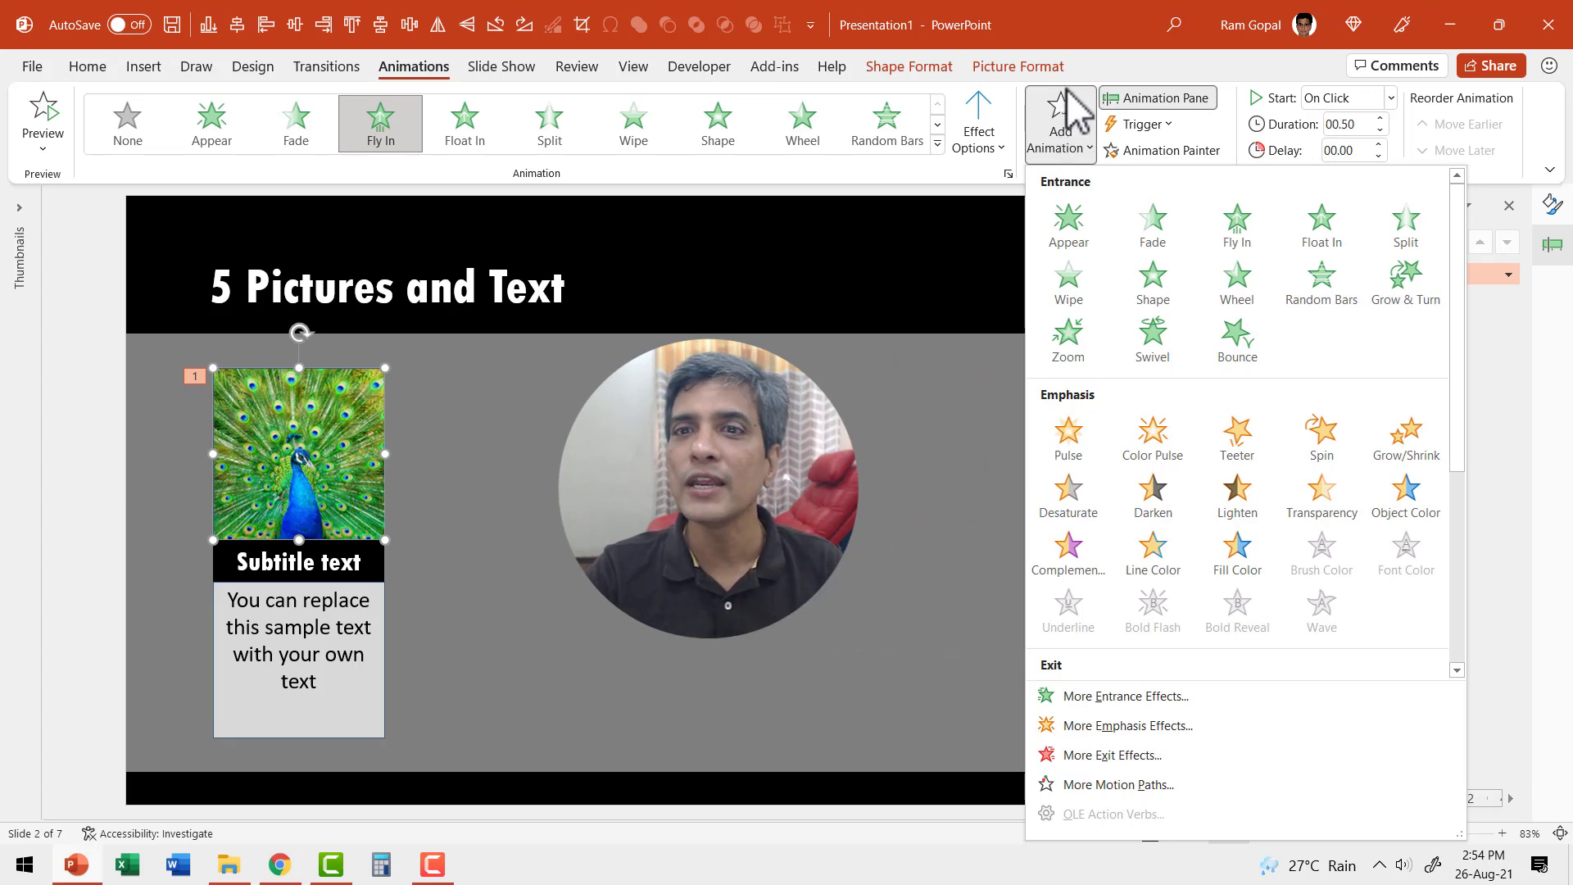
mouse_move(728, 168)
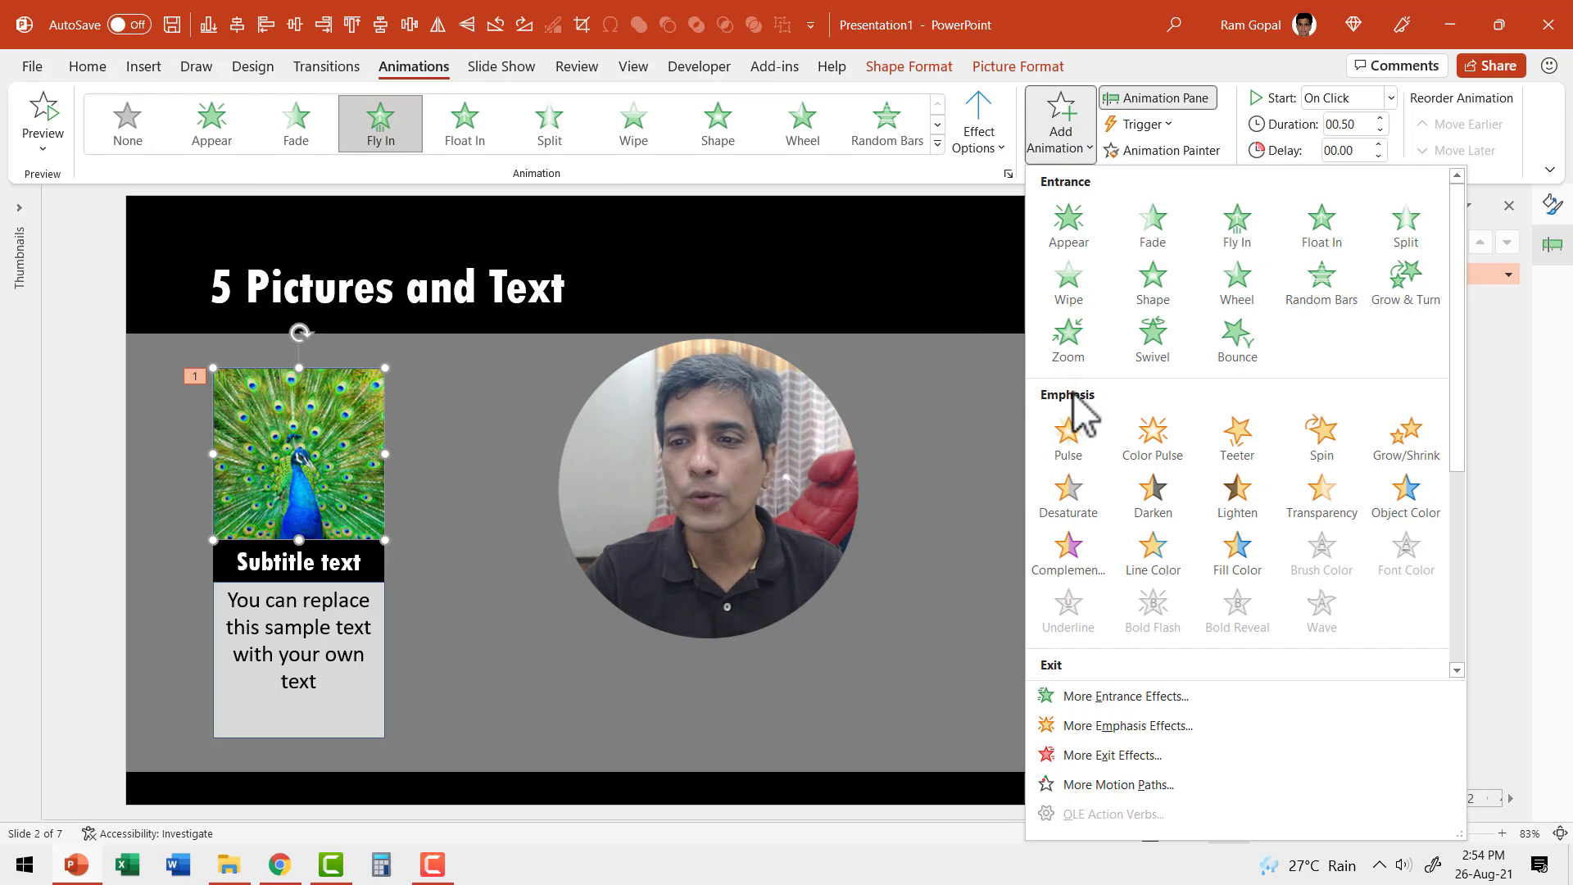
left_click(1321, 428)
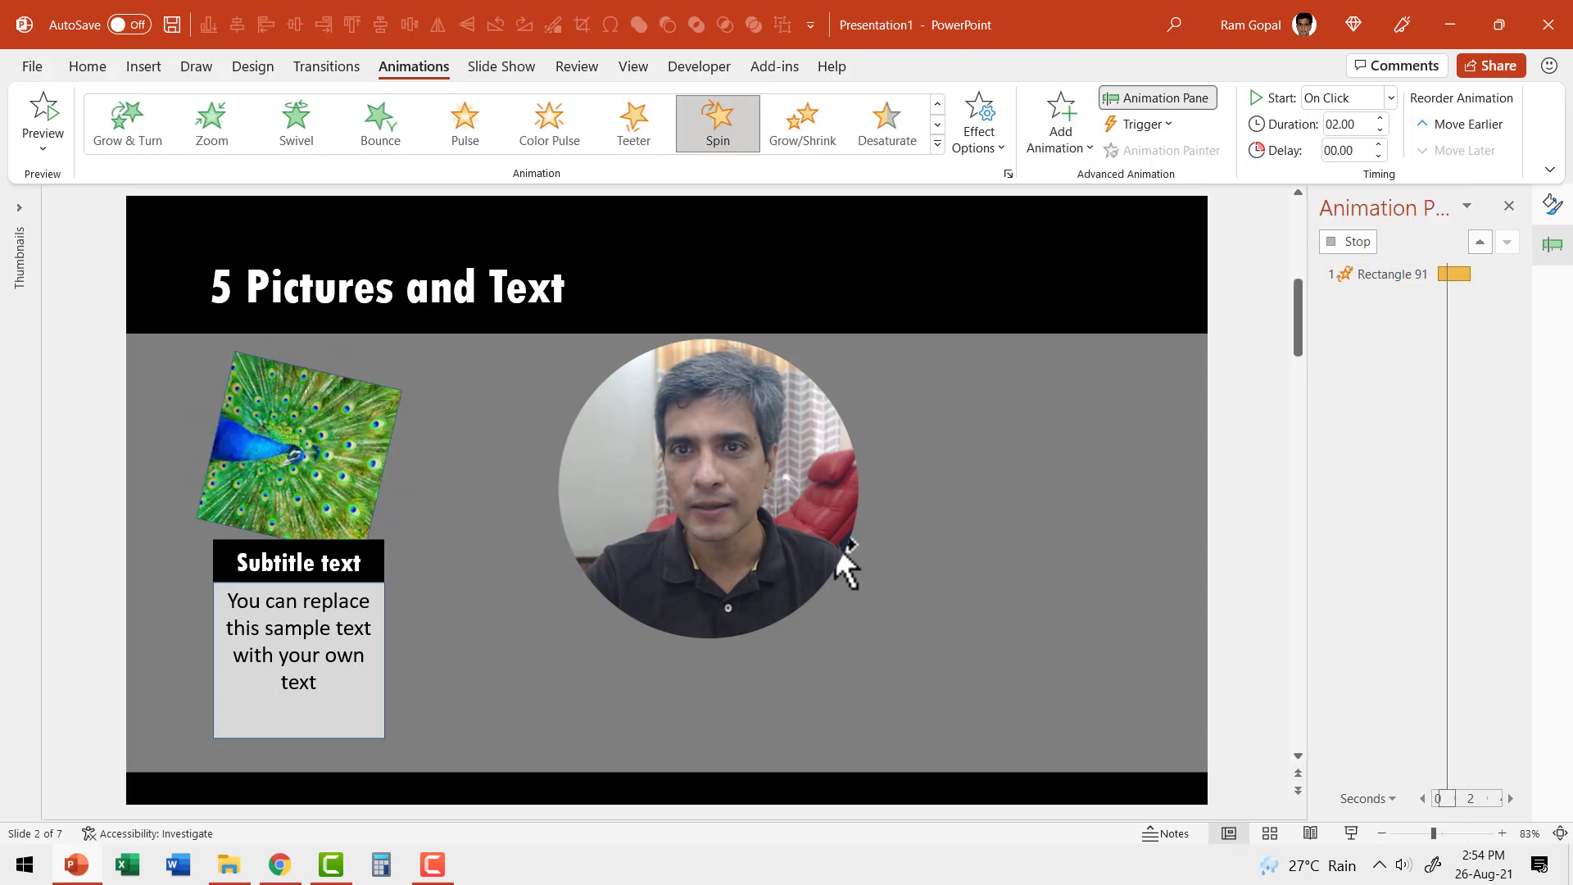
left_click(978, 122)
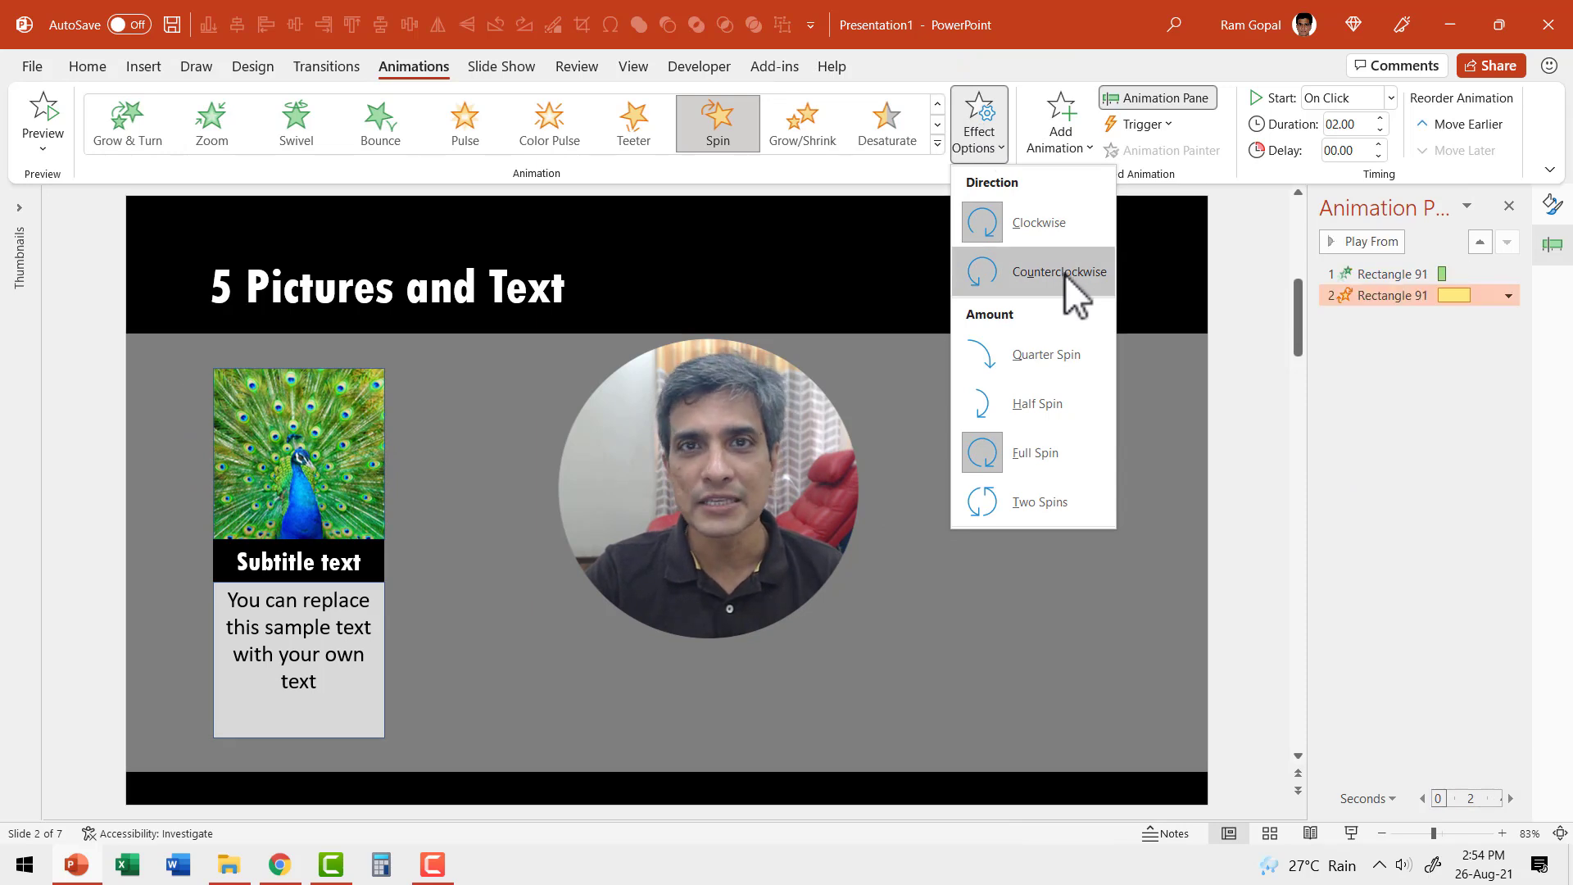
left_click(1057, 270)
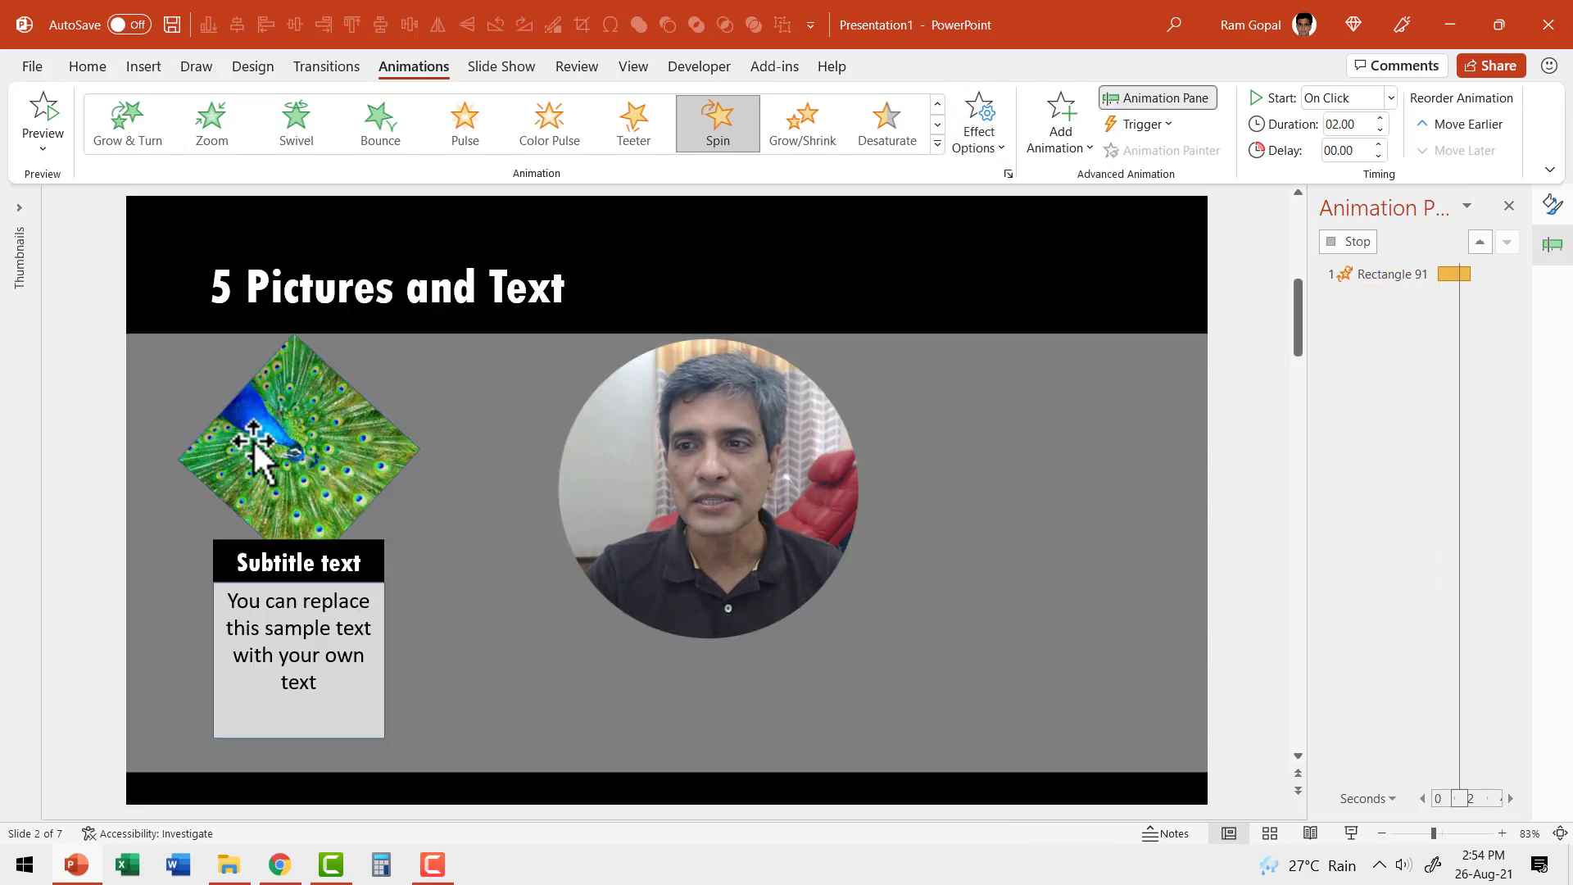
left_click(1059, 110)
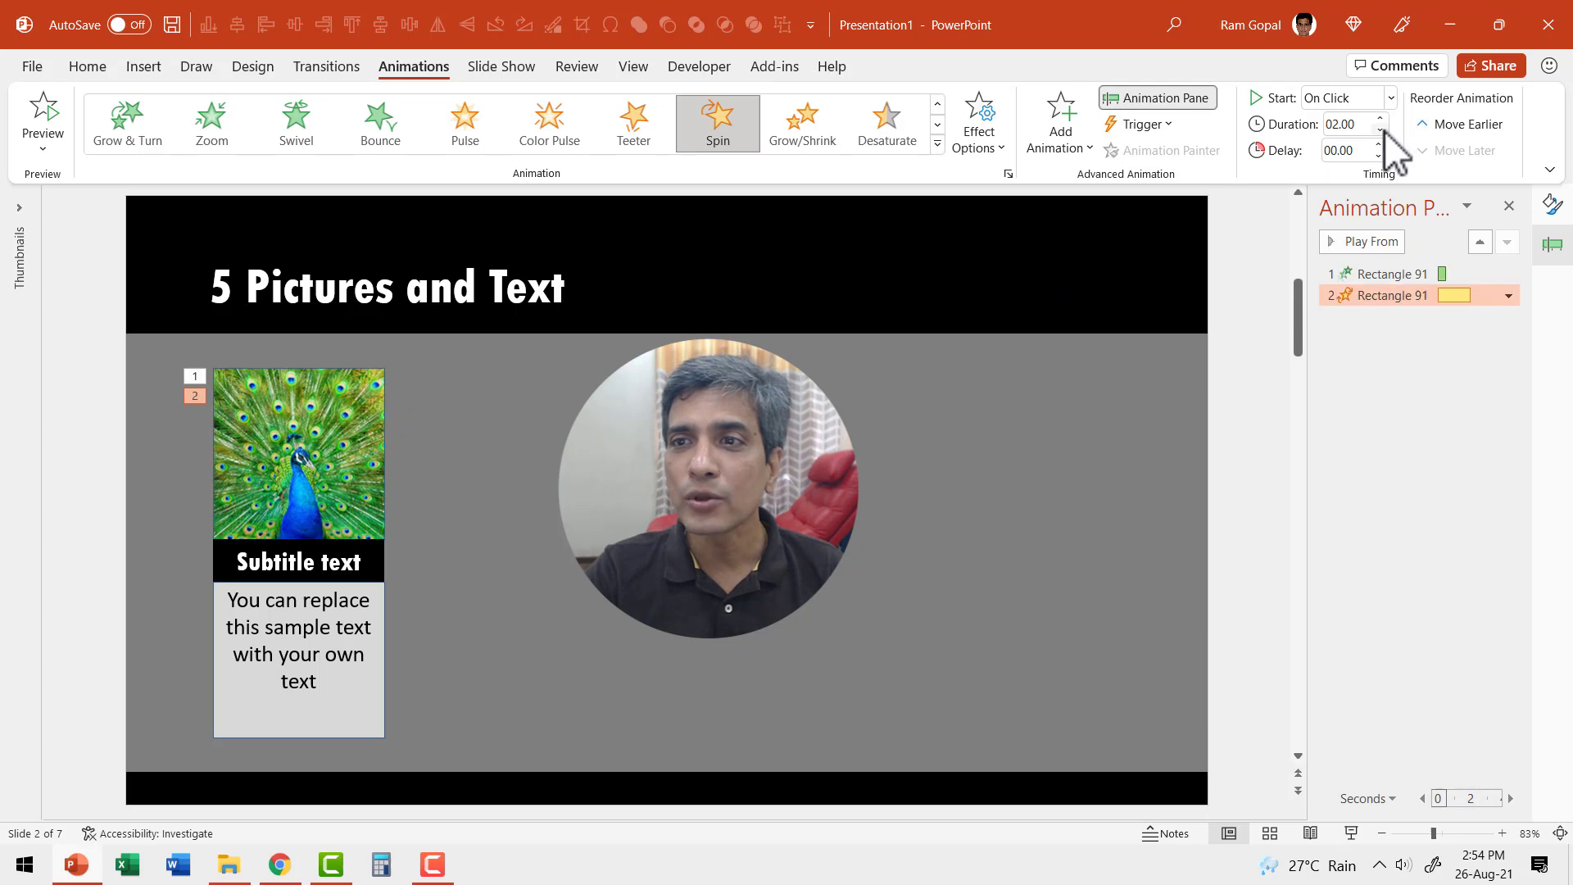
left_click(1380, 131)
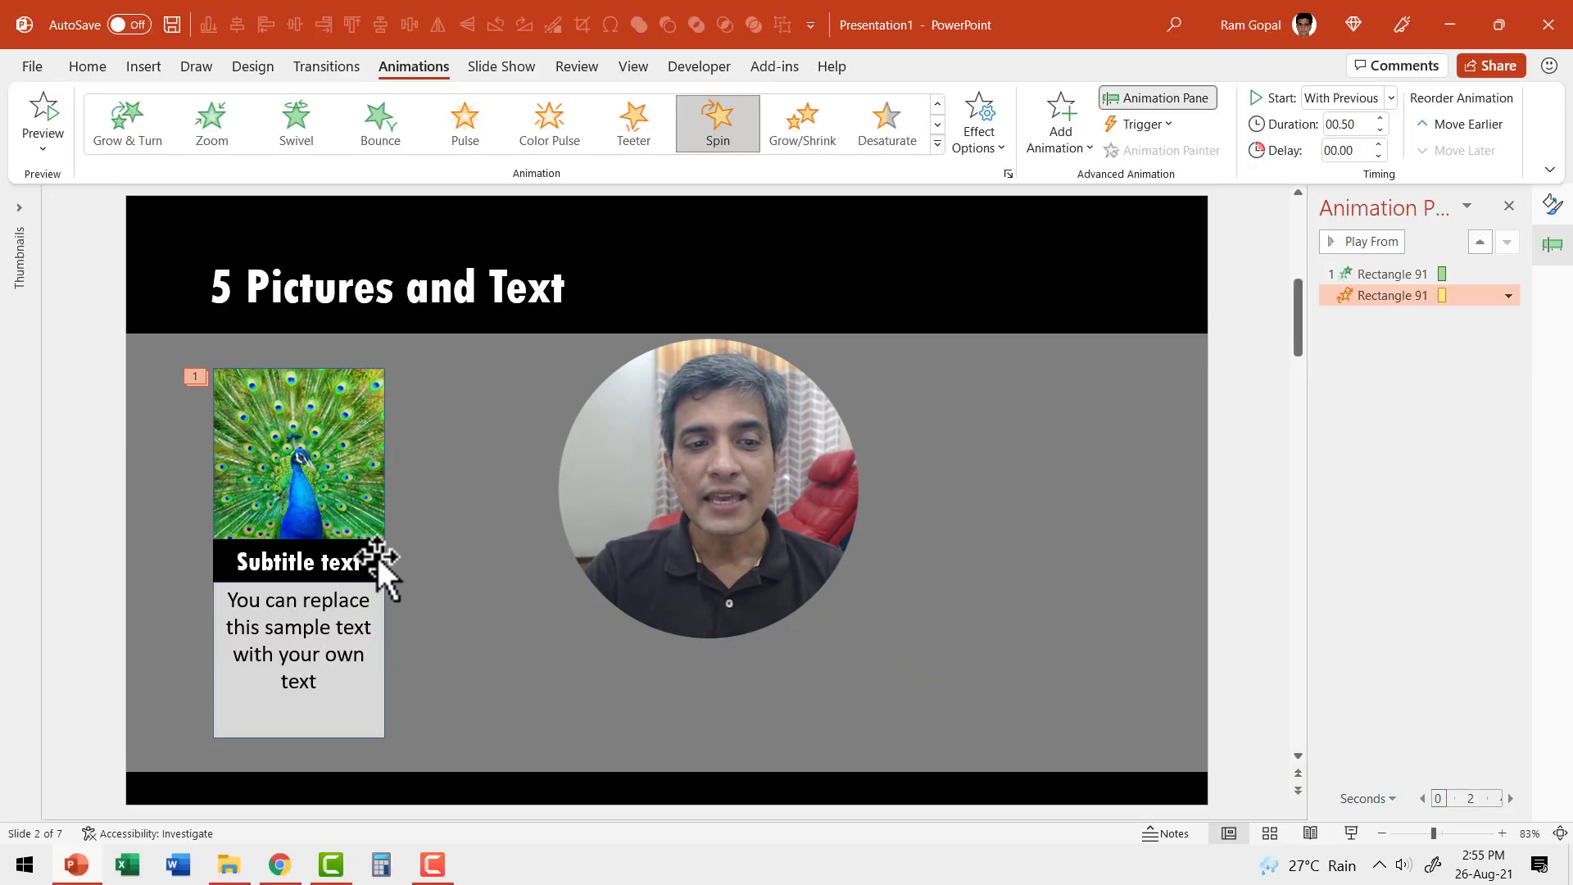
- Give the Subtitle text bar a Peek In entrance from More Entrance Effects
left_click(298, 562)
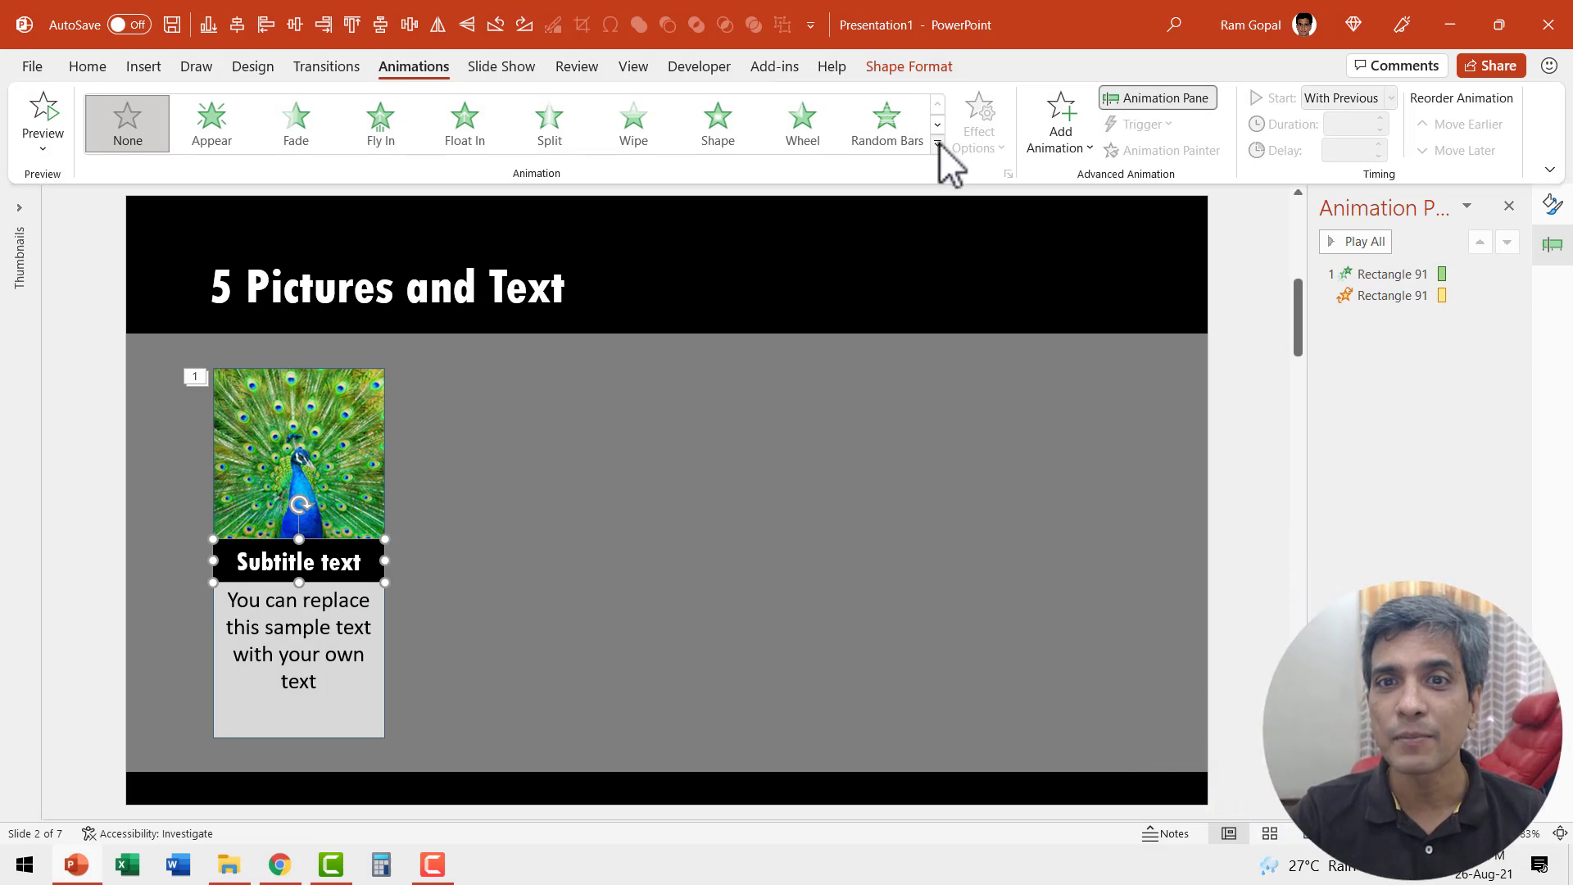
left_click(937, 162)
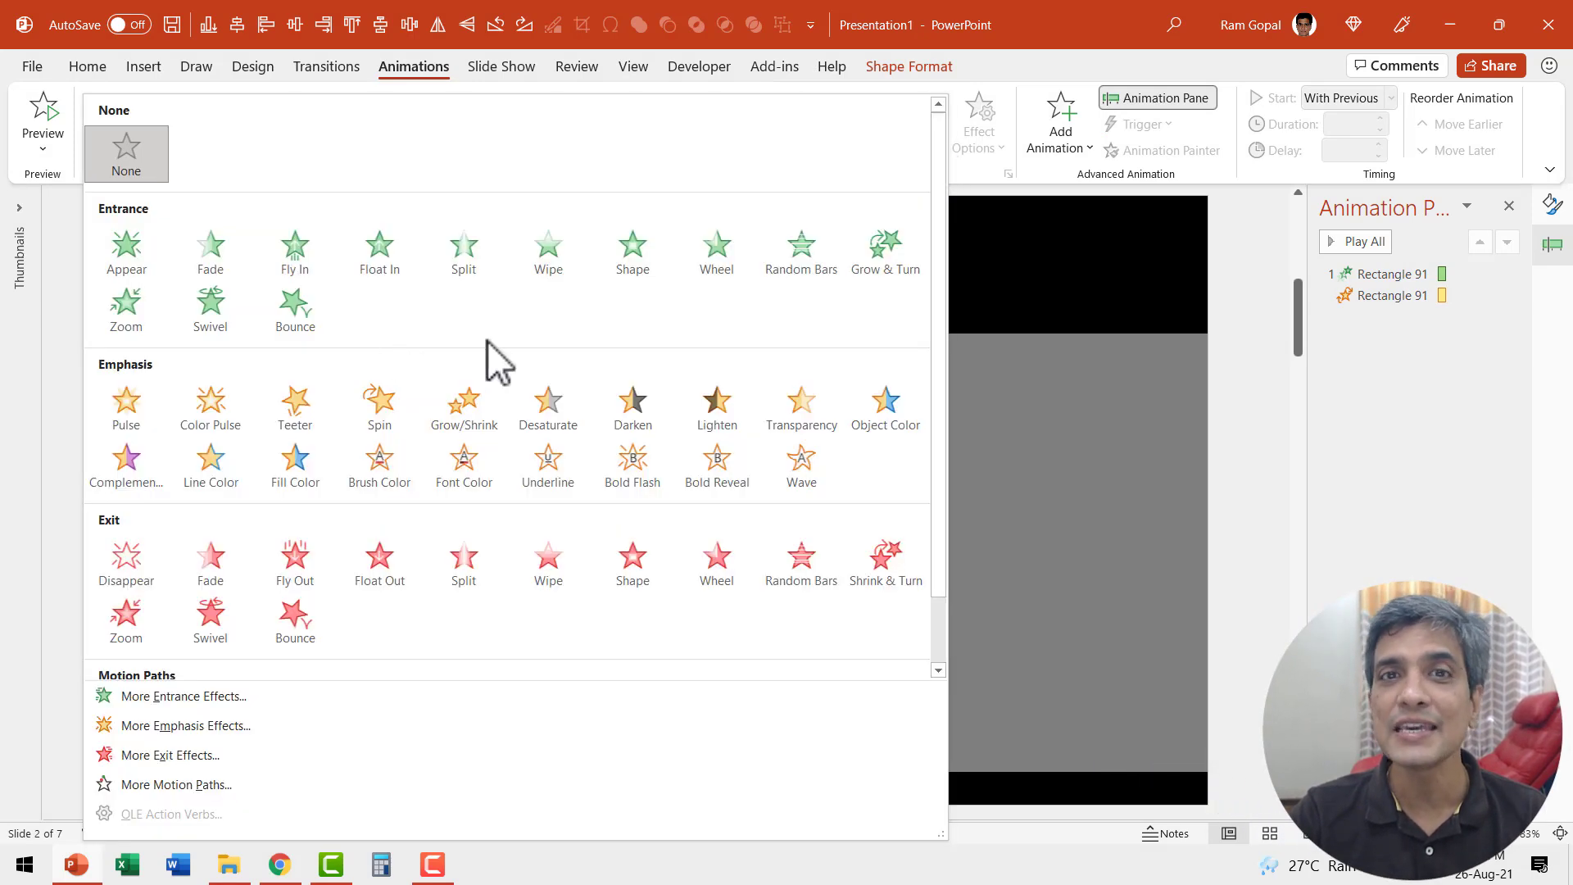
mouse_move(539, 242)
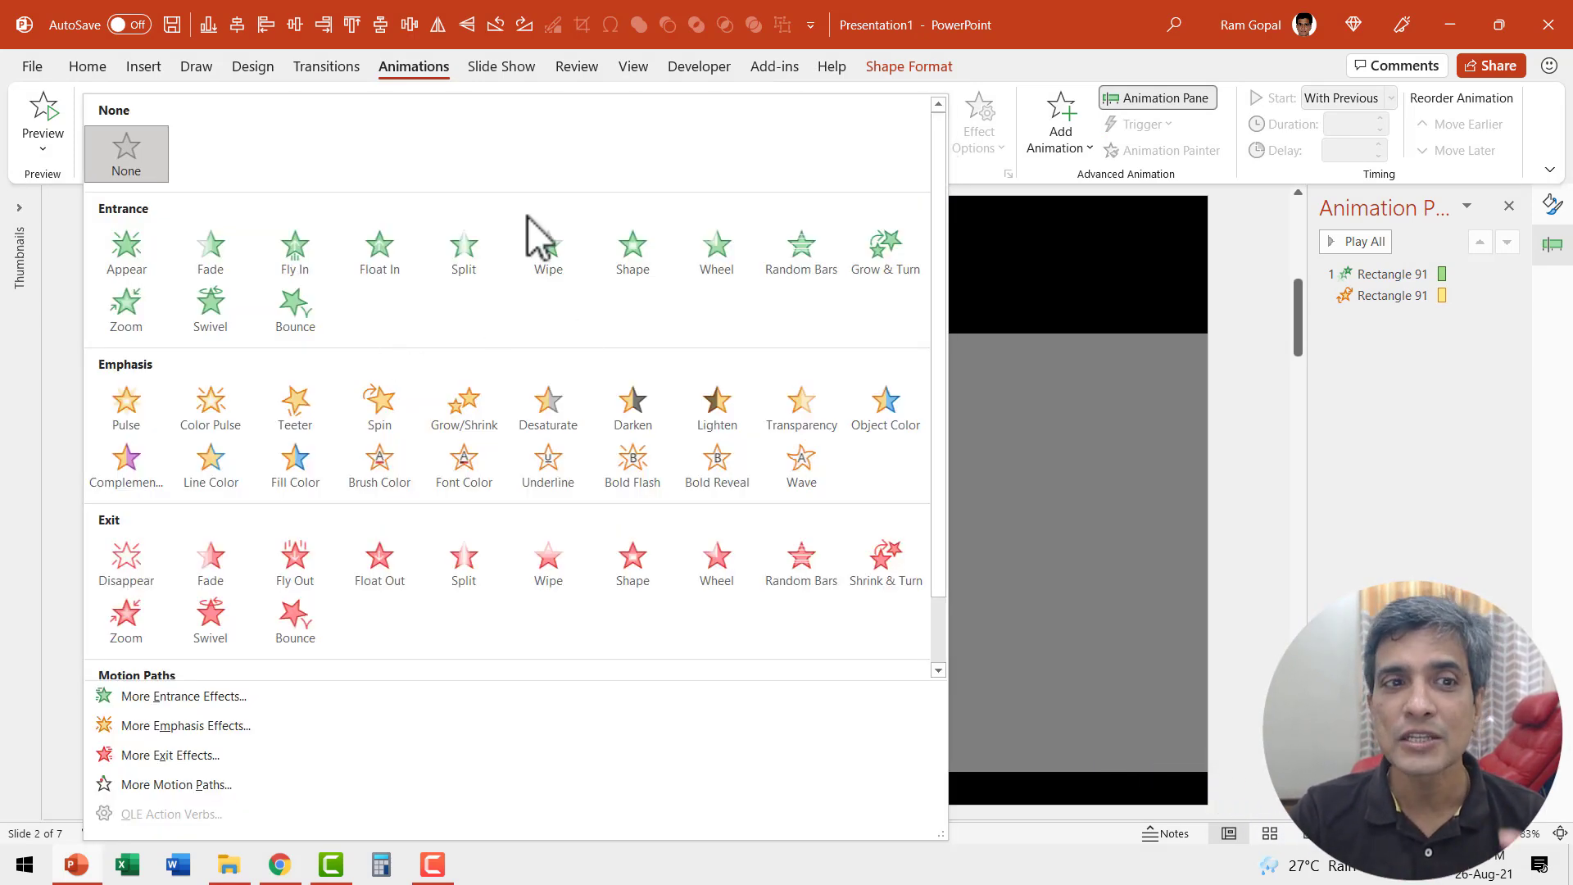
mouse_move(700, 356)
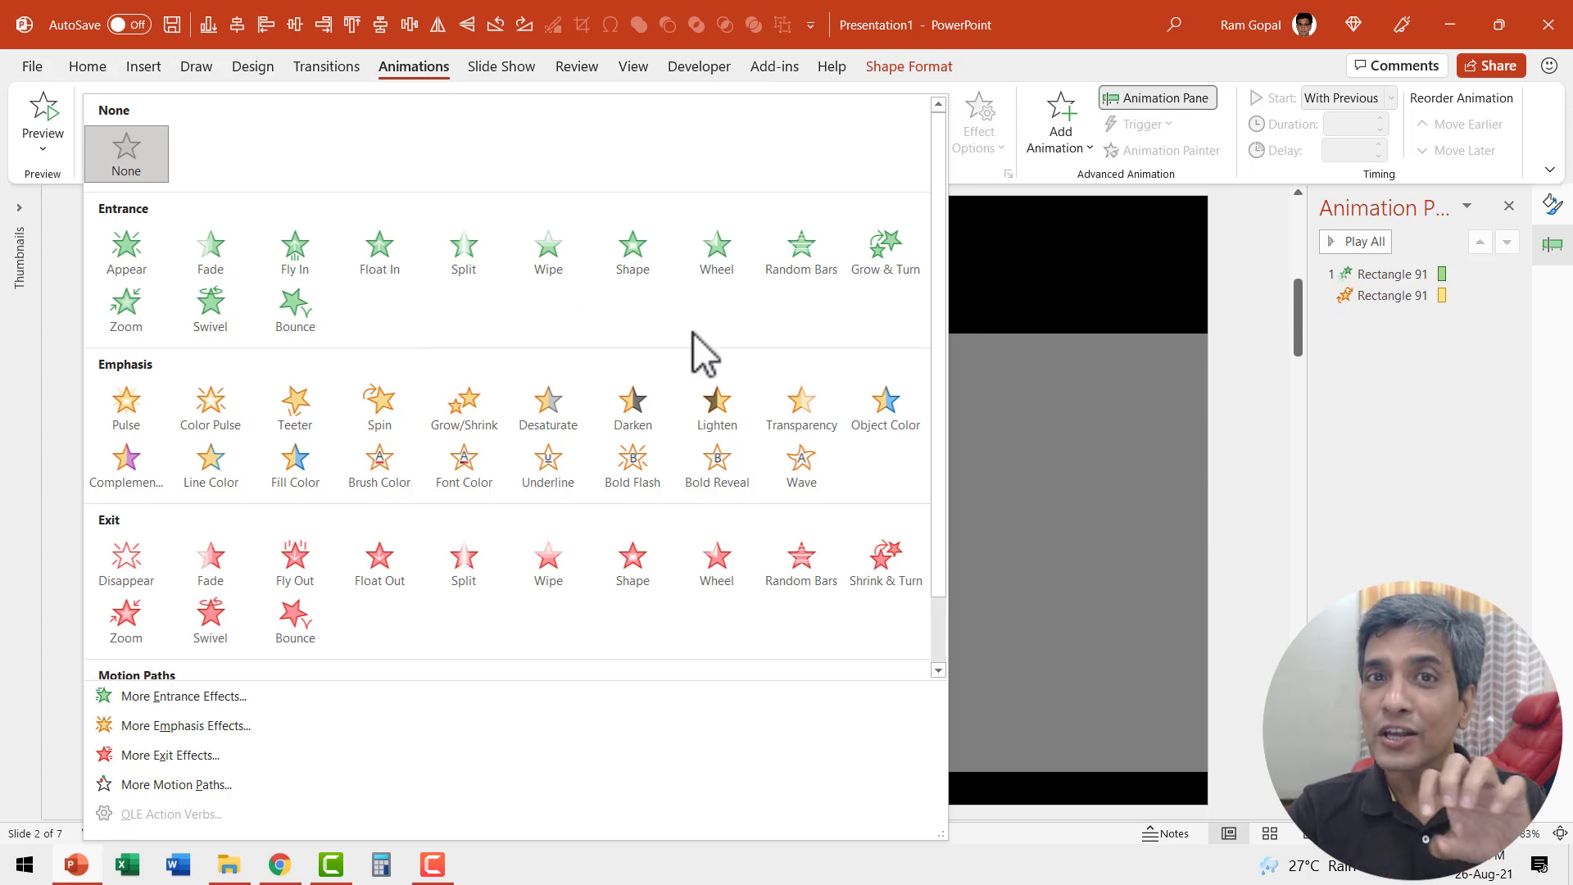
mouse_move(180, 695)
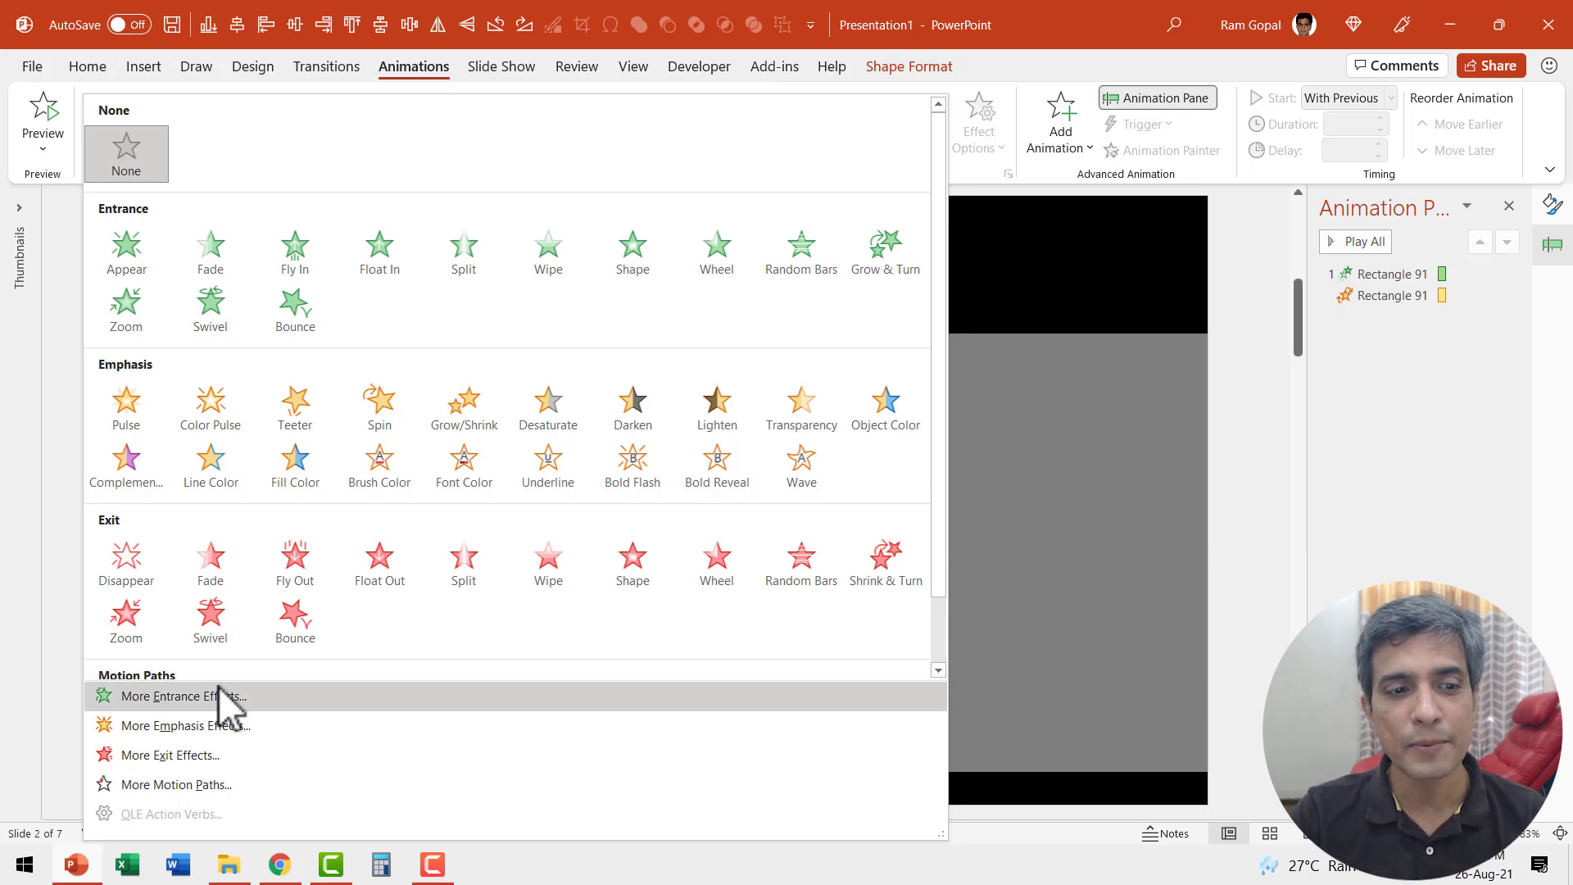
left_click(184, 695)
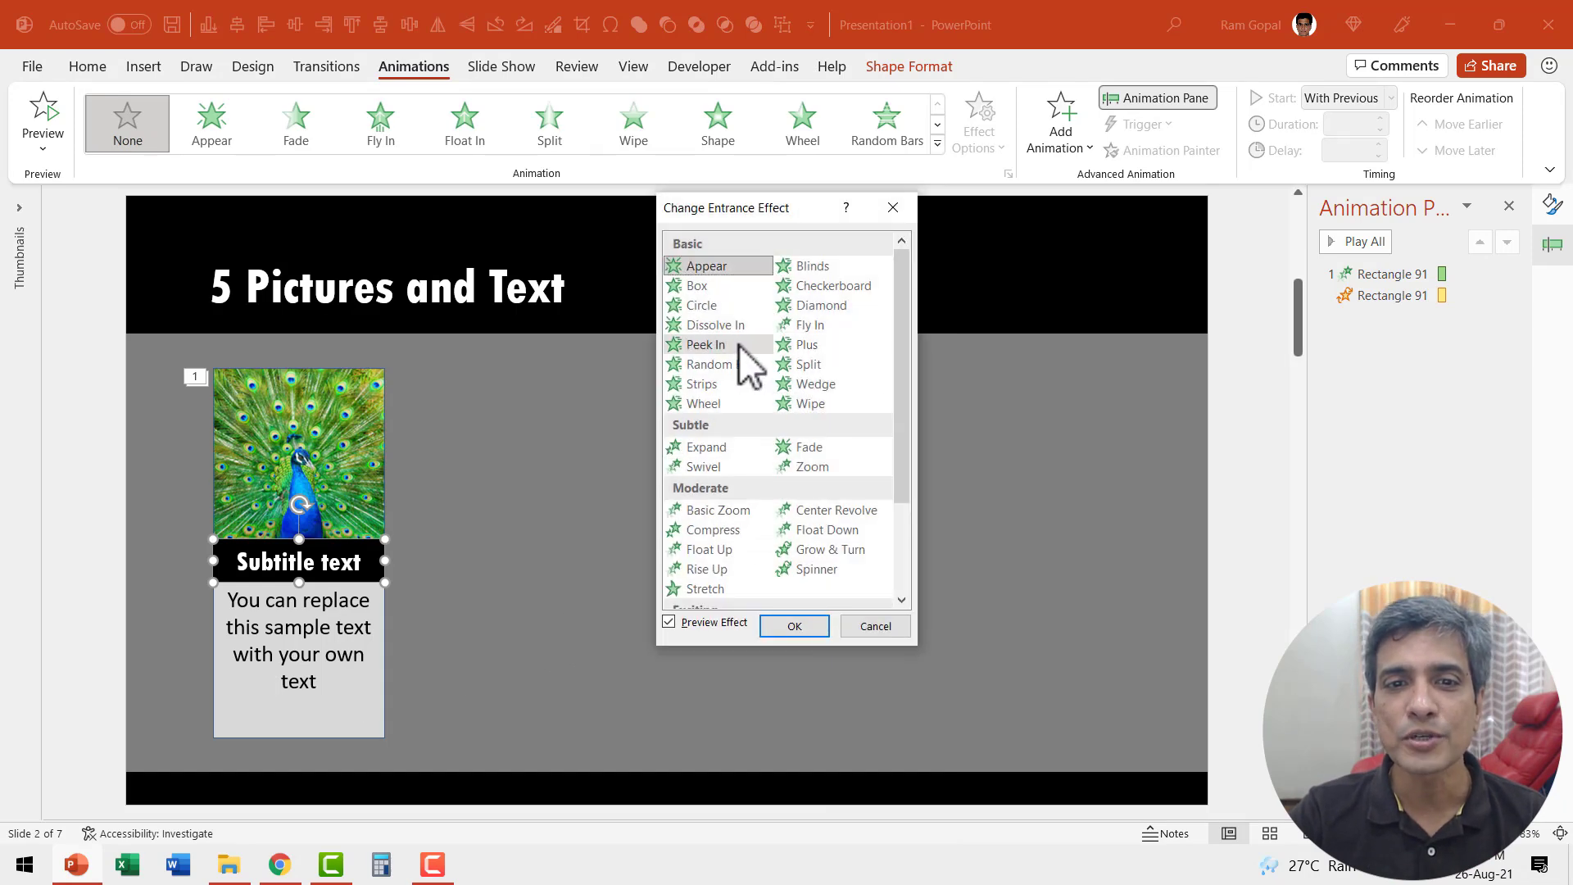
left_click(705, 344)
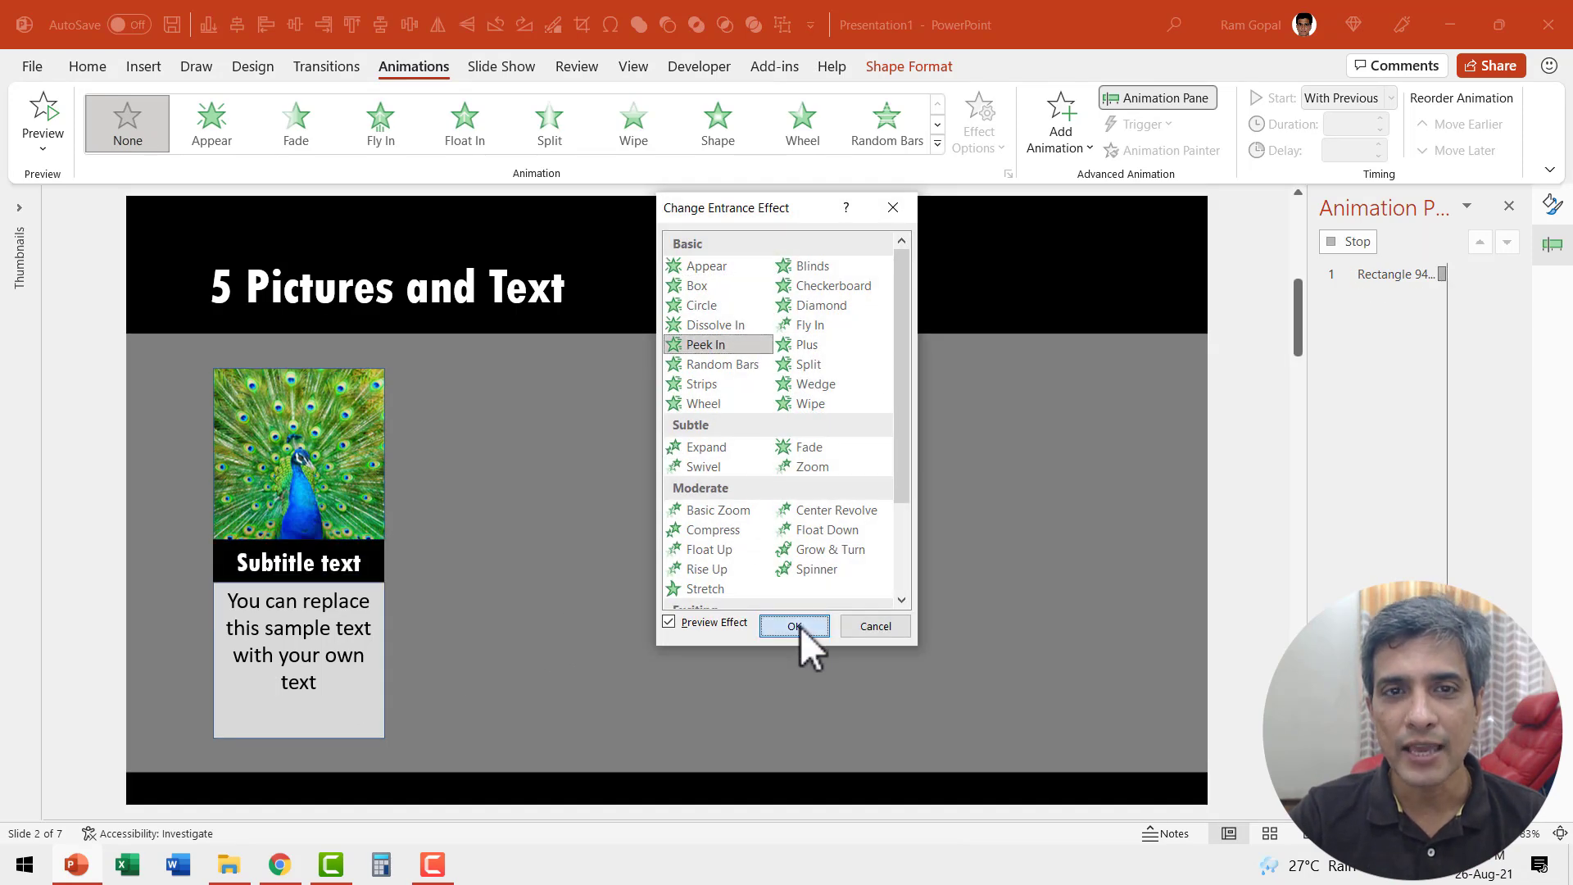
left_click(793, 625)
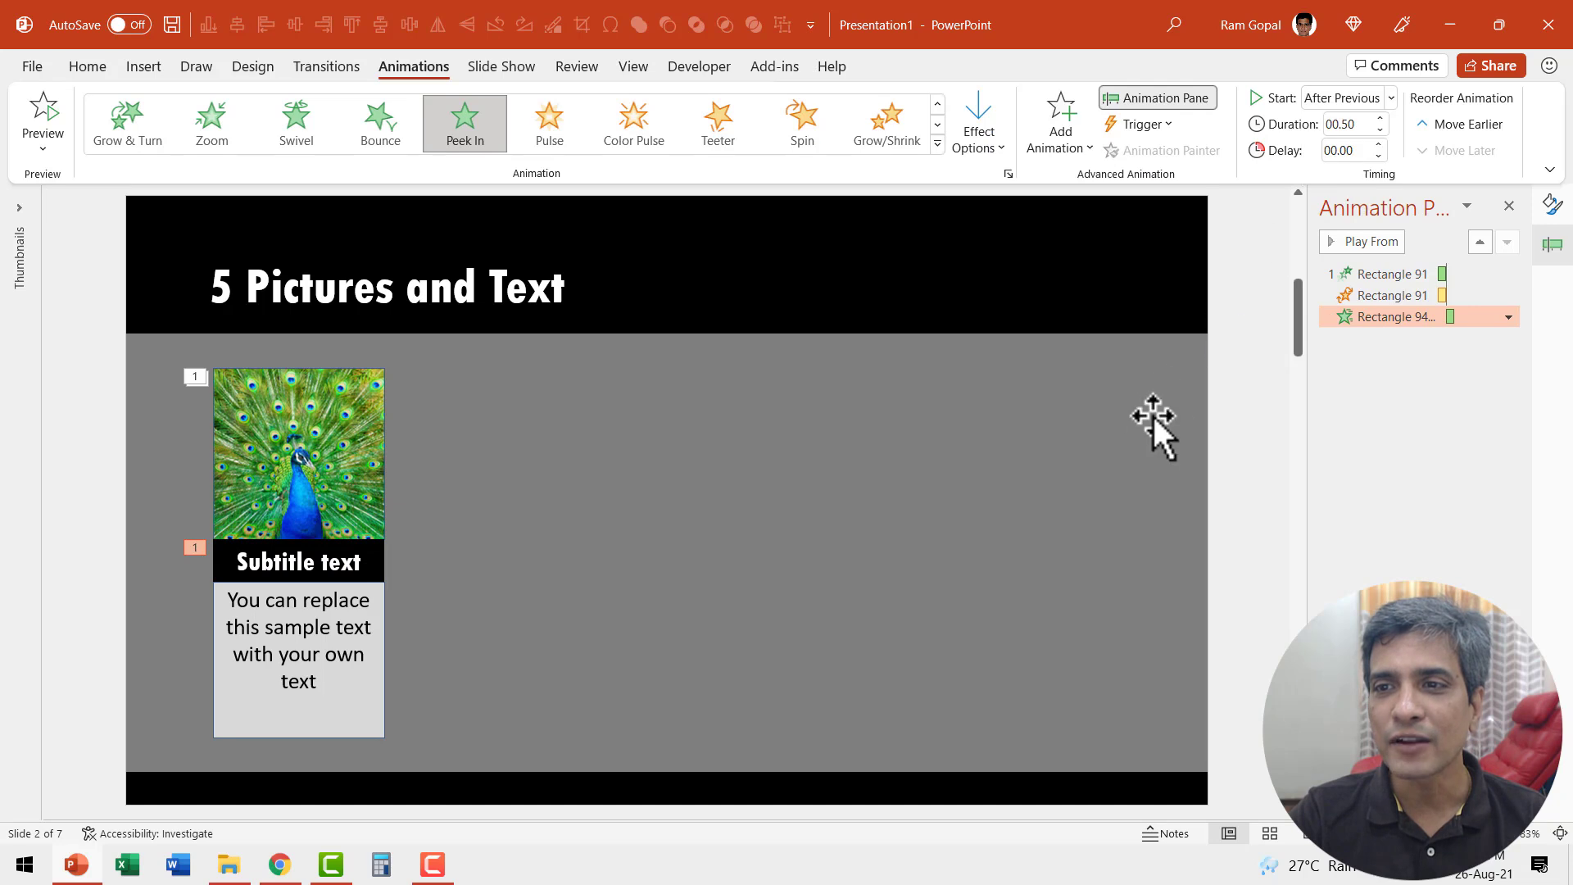
- Make the sample text box Wipe in From Right, starting After Previous
left_click(298, 652)
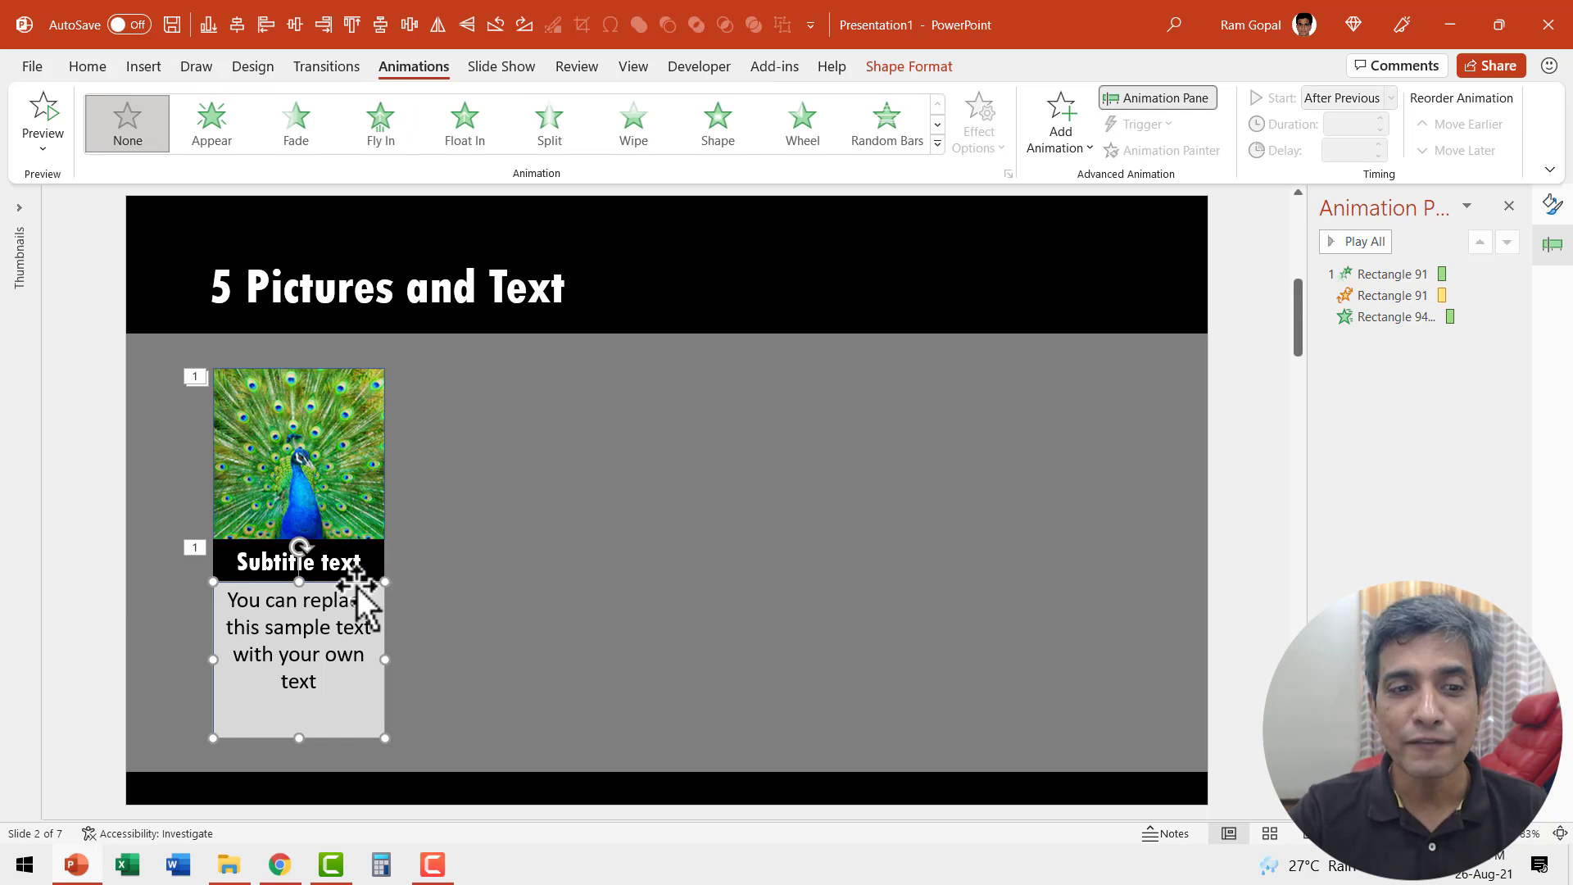
mouse_move(644, 180)
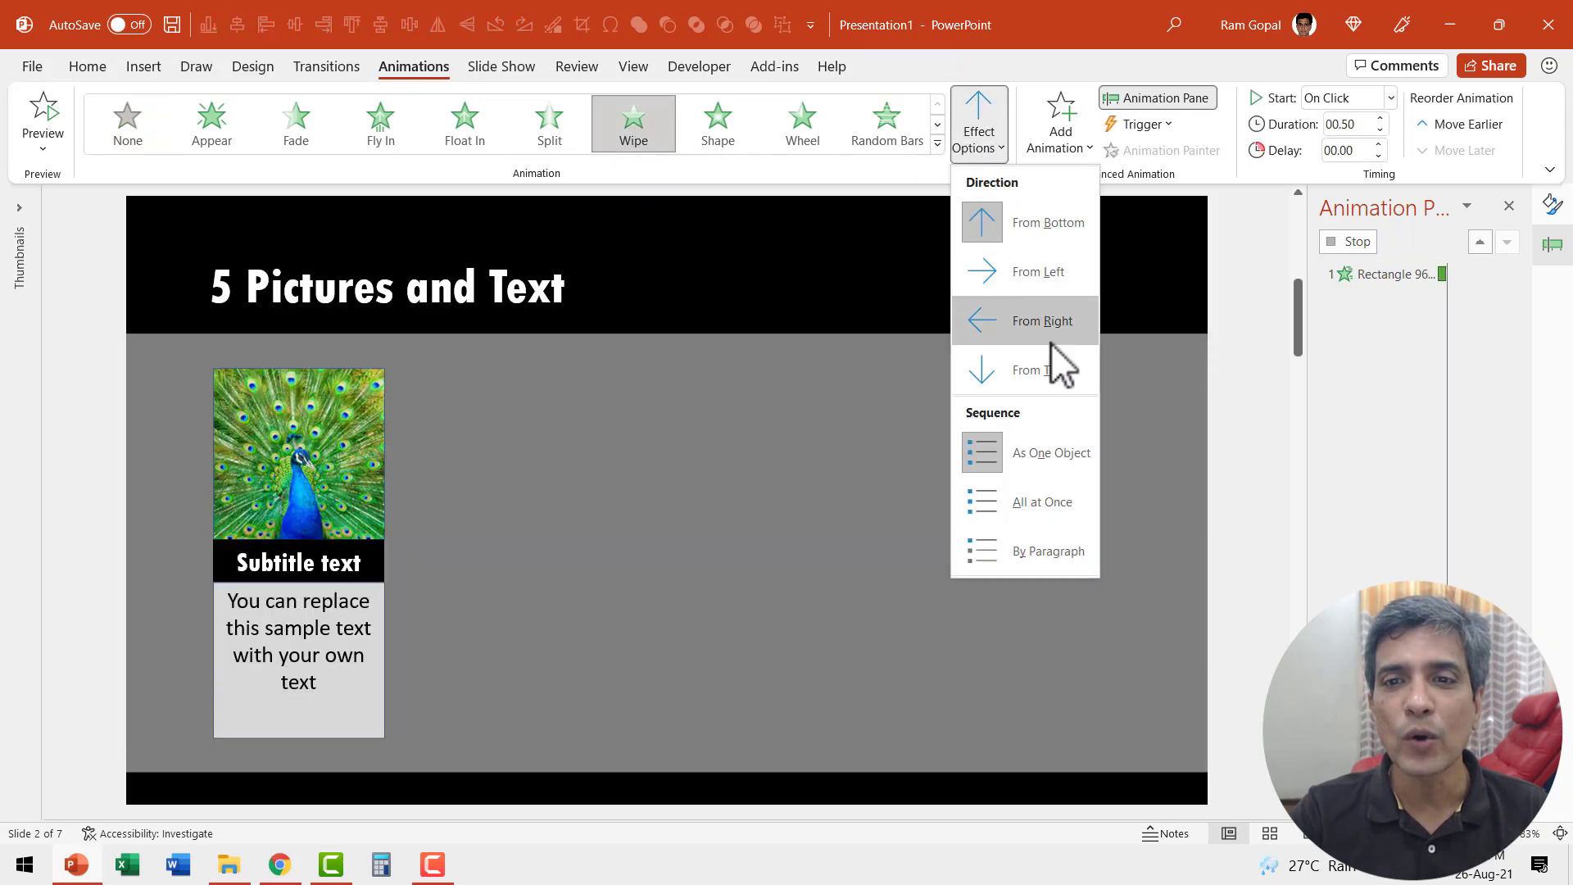
left_click(1389, 97)
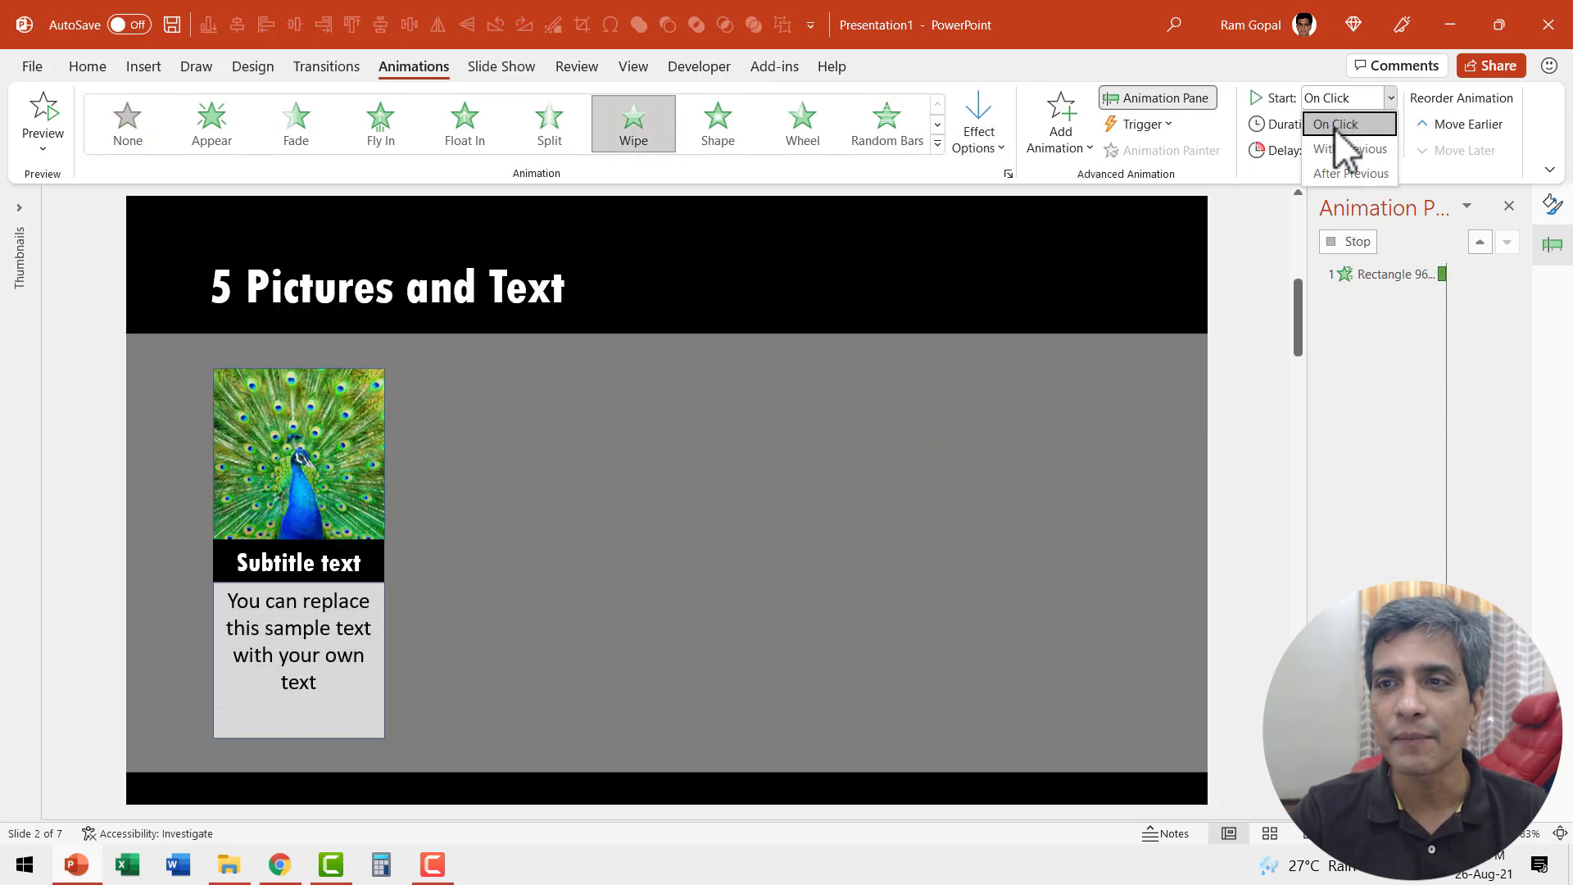
left_click(1349, 172)
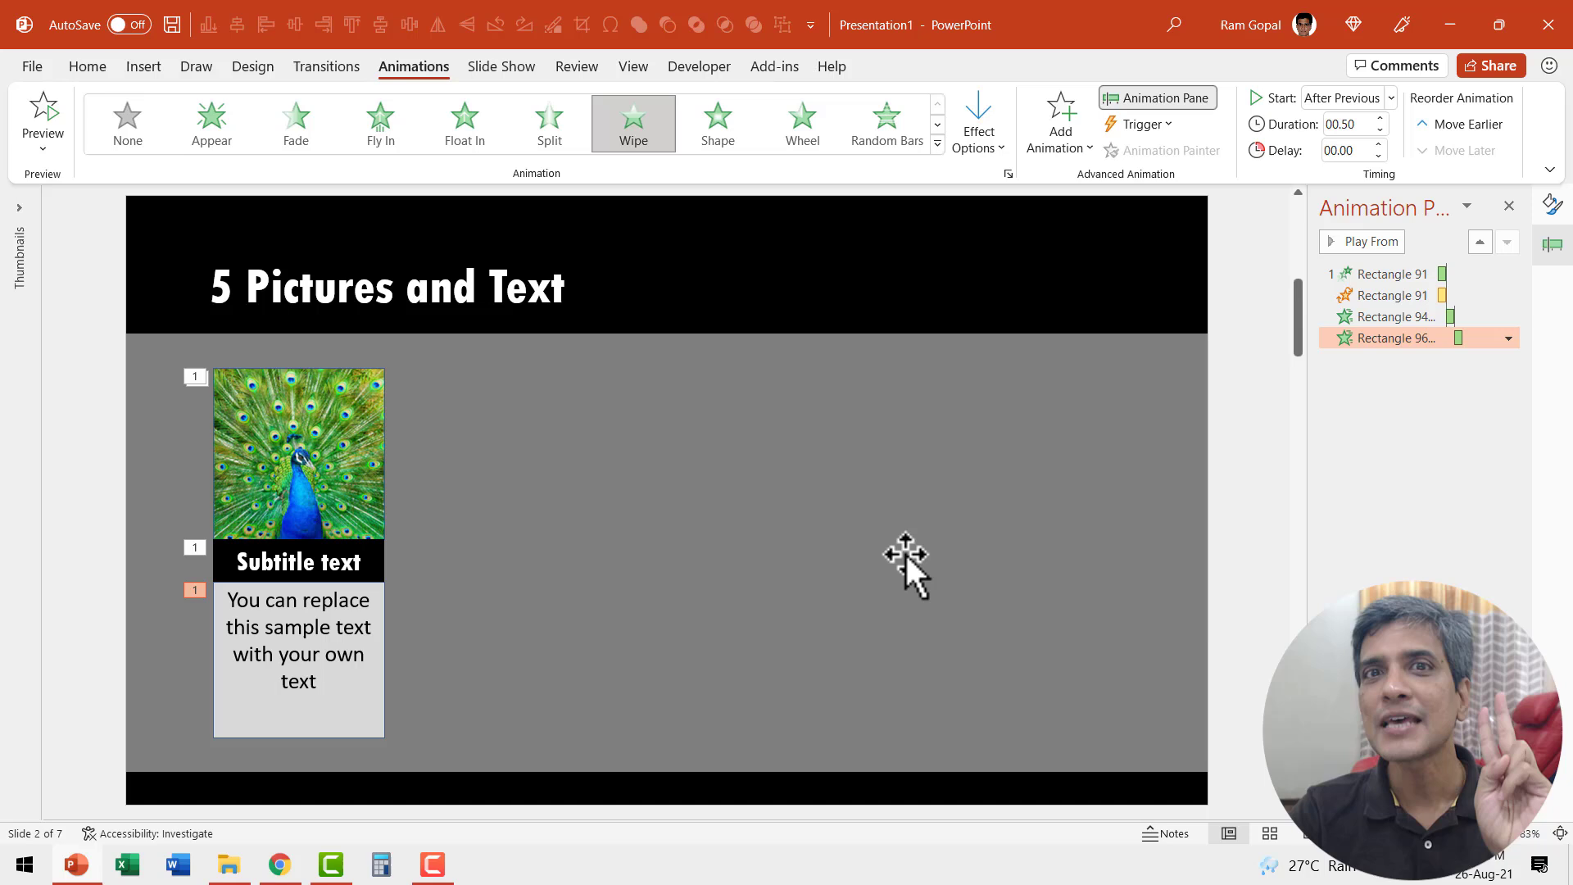
mouse_move(306, 453)
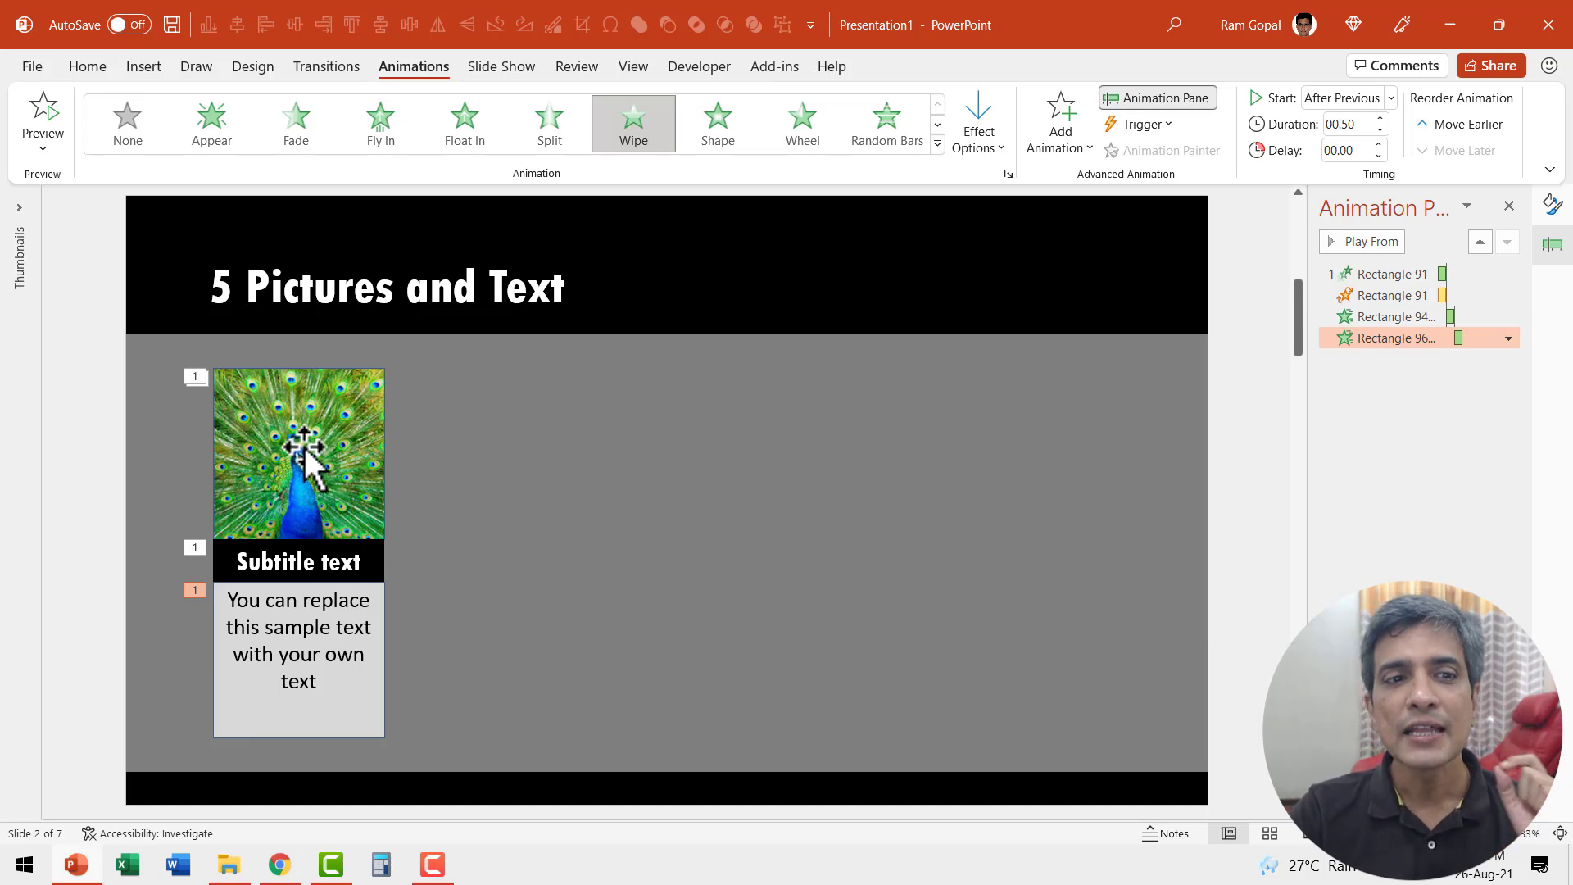
mouse_move(336, 406)
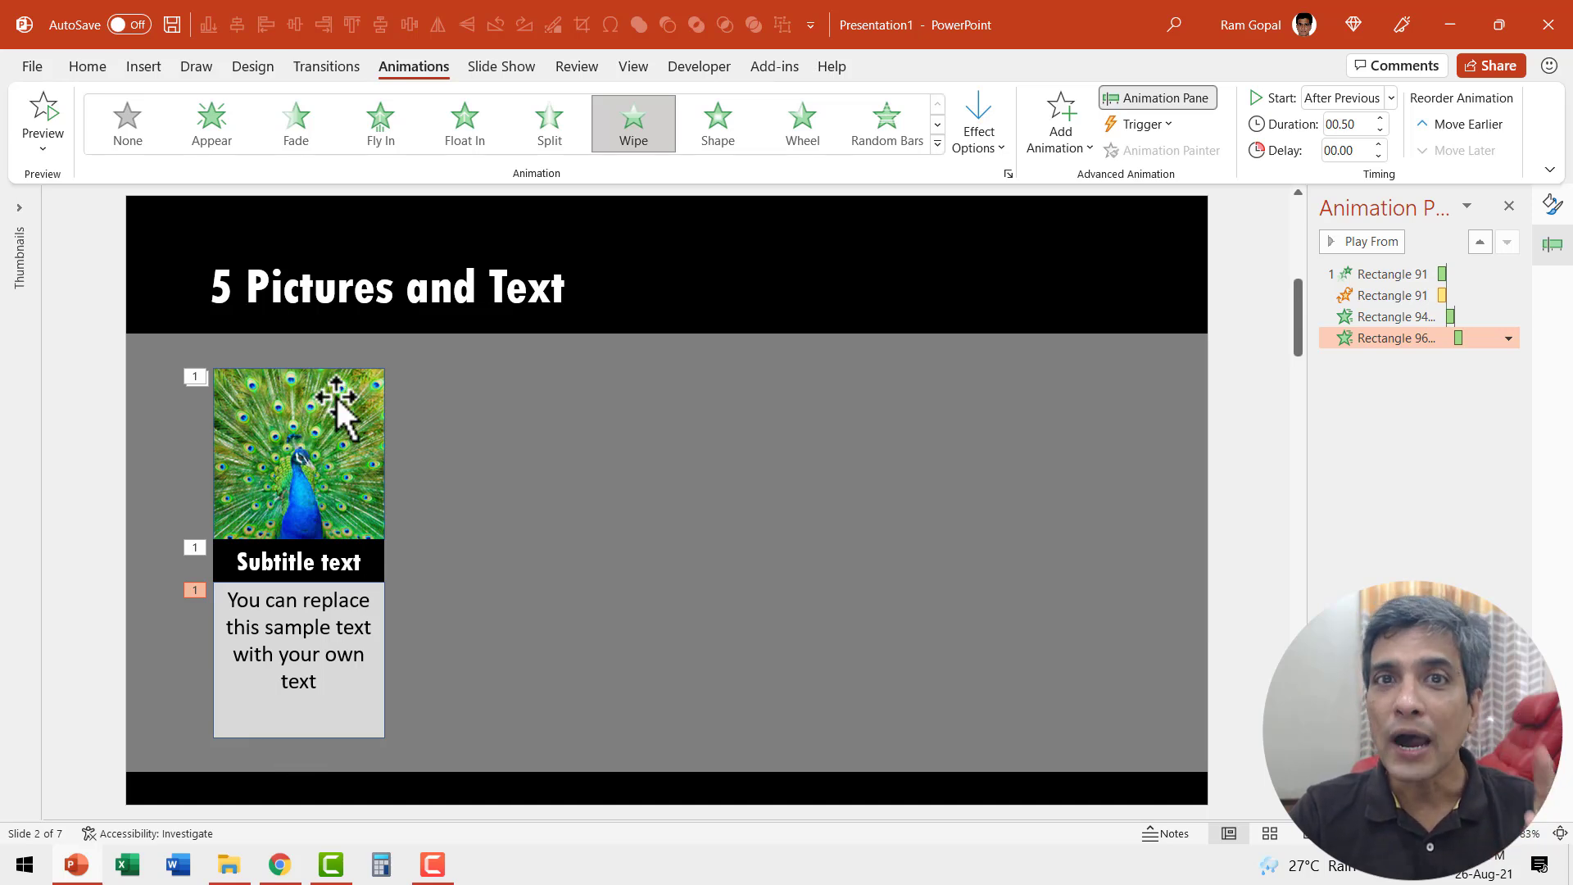
mouse_move(354, 550)
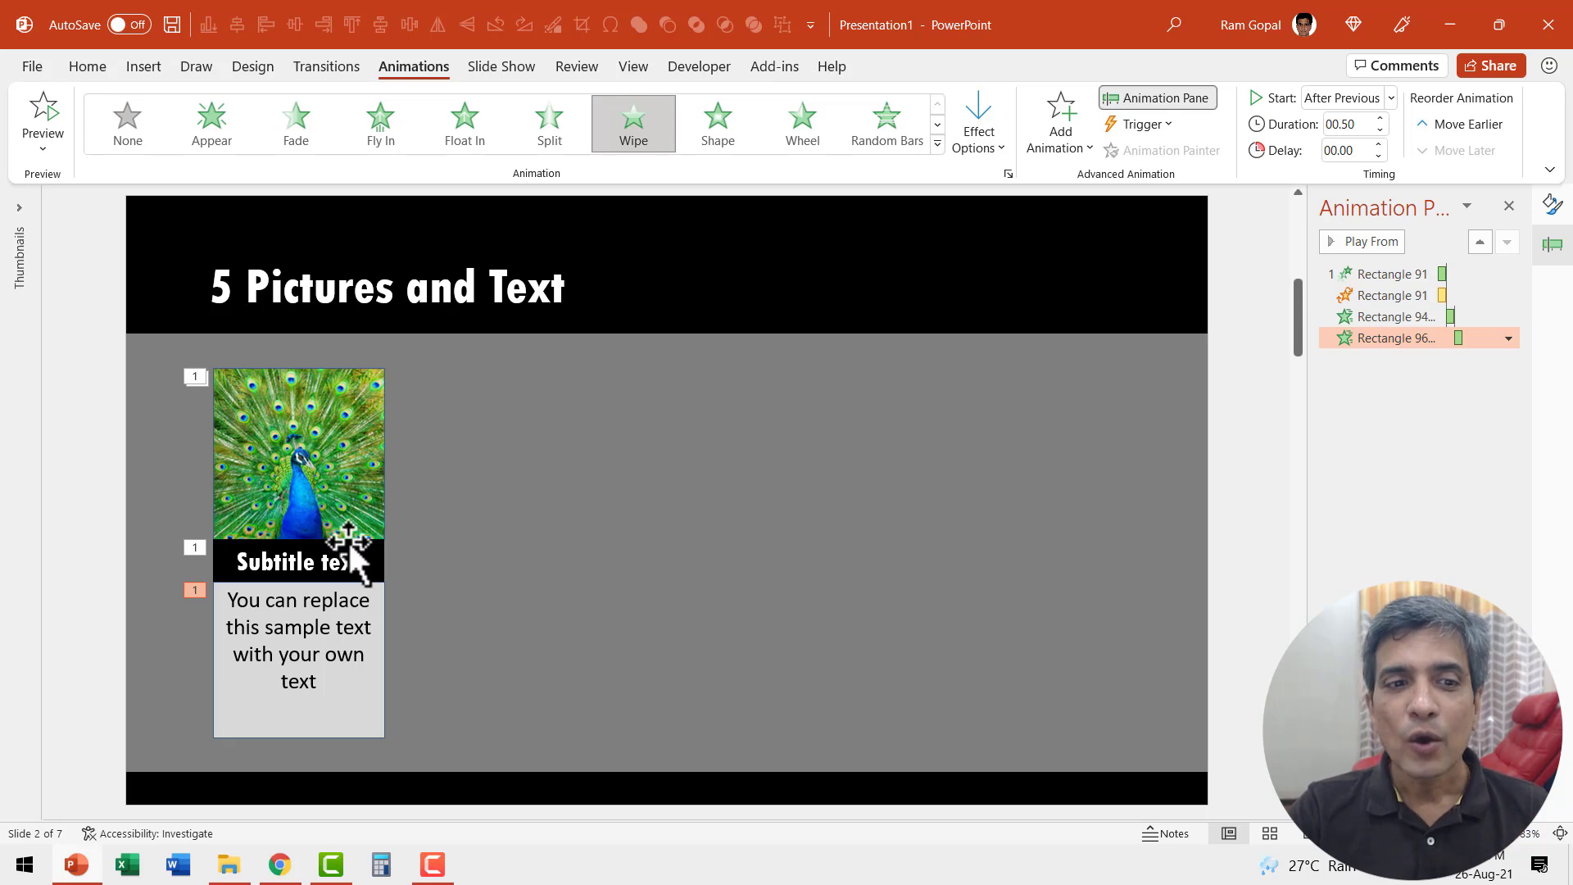
mouse_move(377, 567)
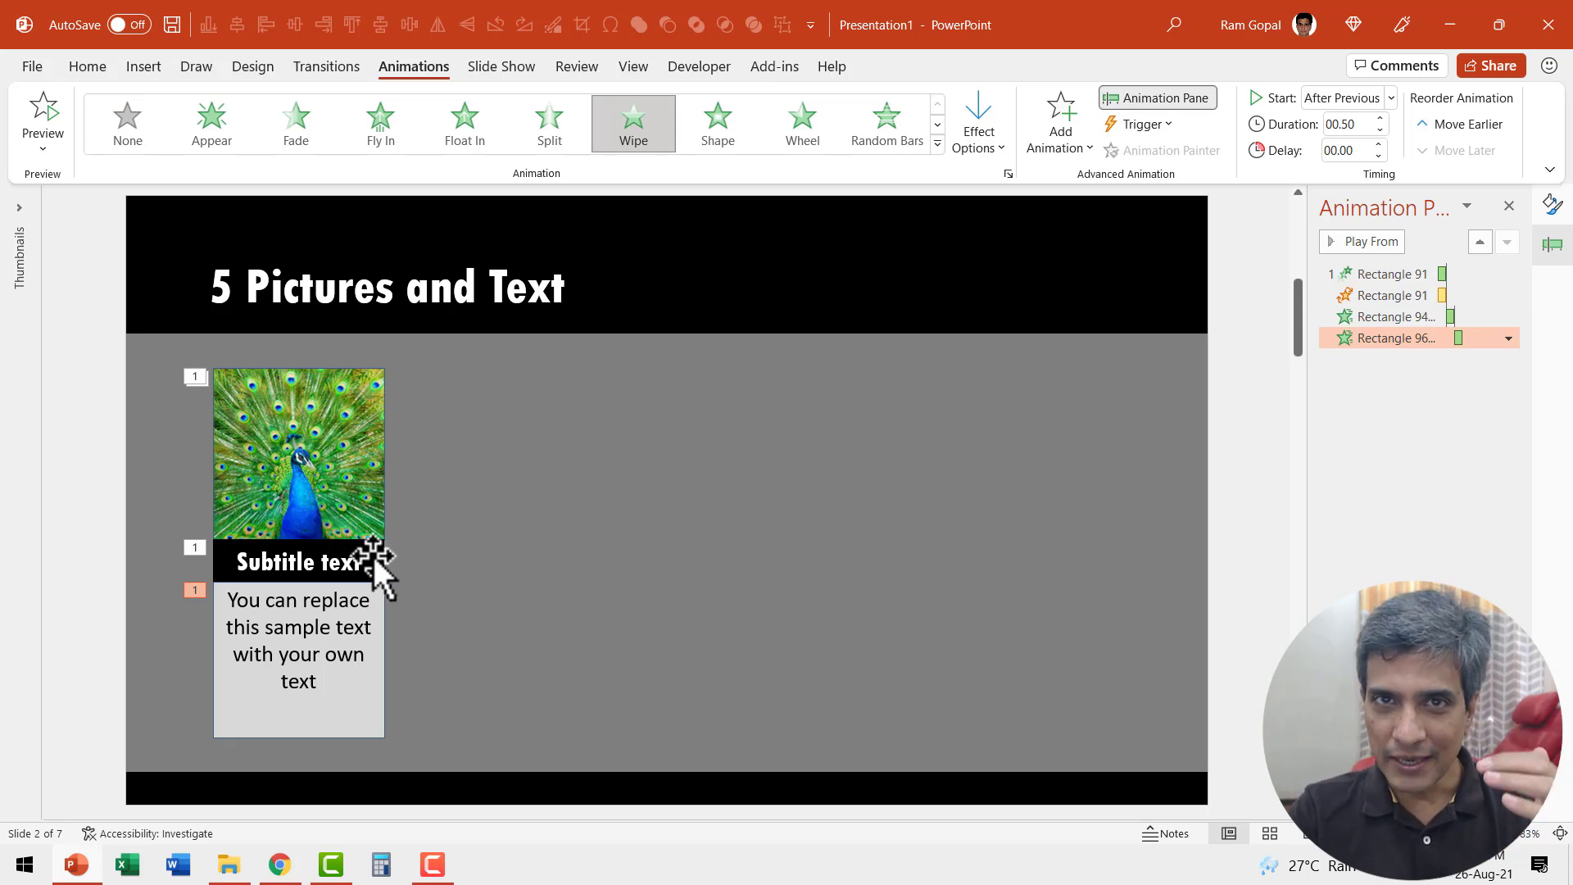
mouse_move(395, 731)
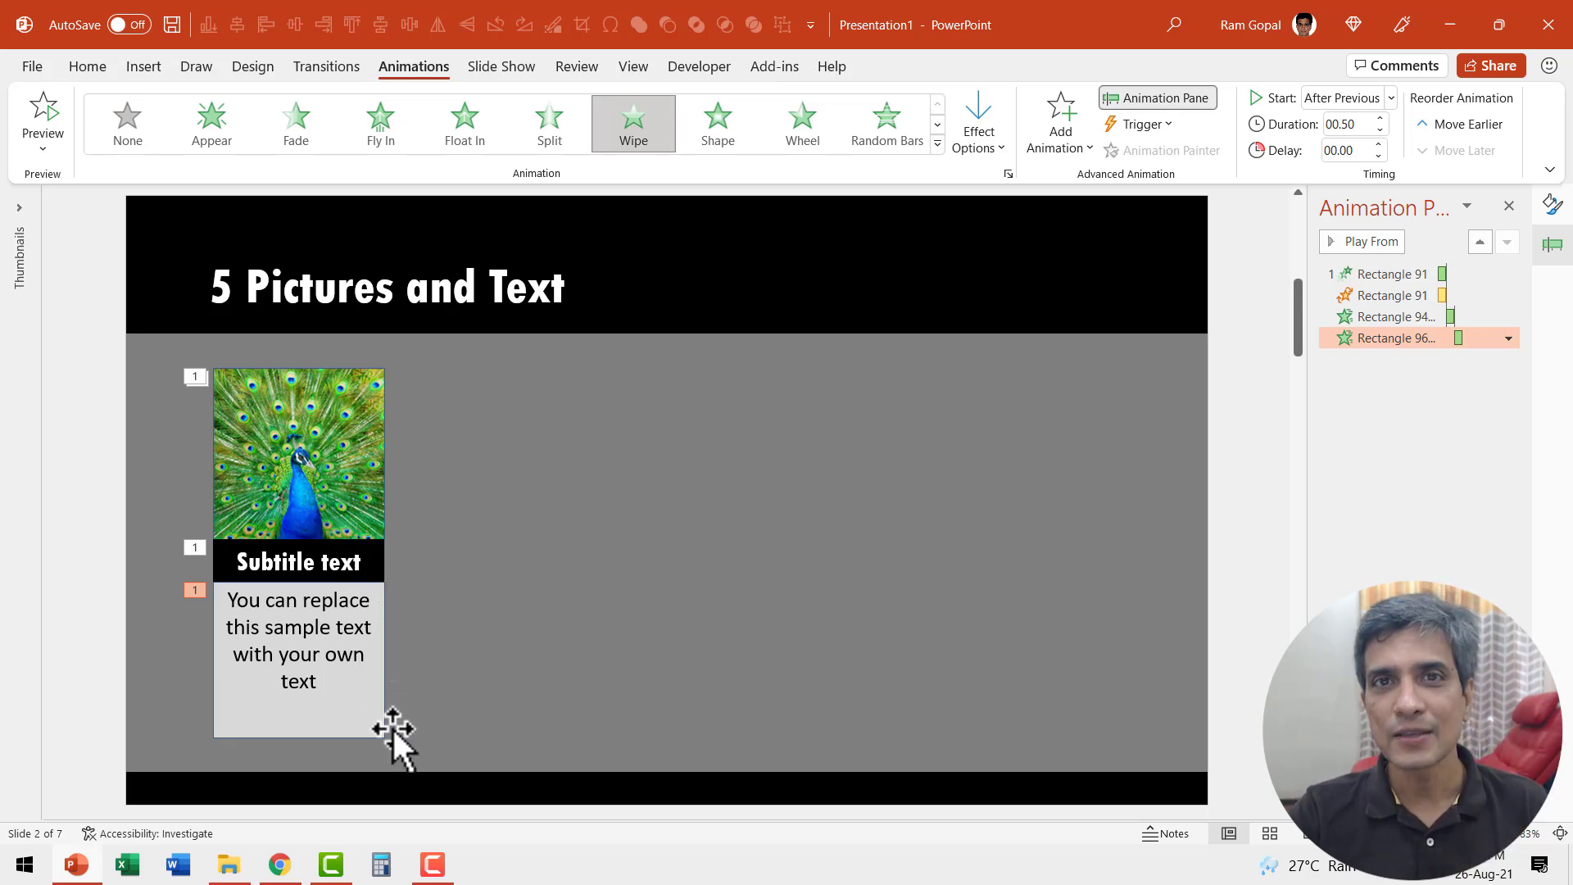
mouse_move(432, 728)
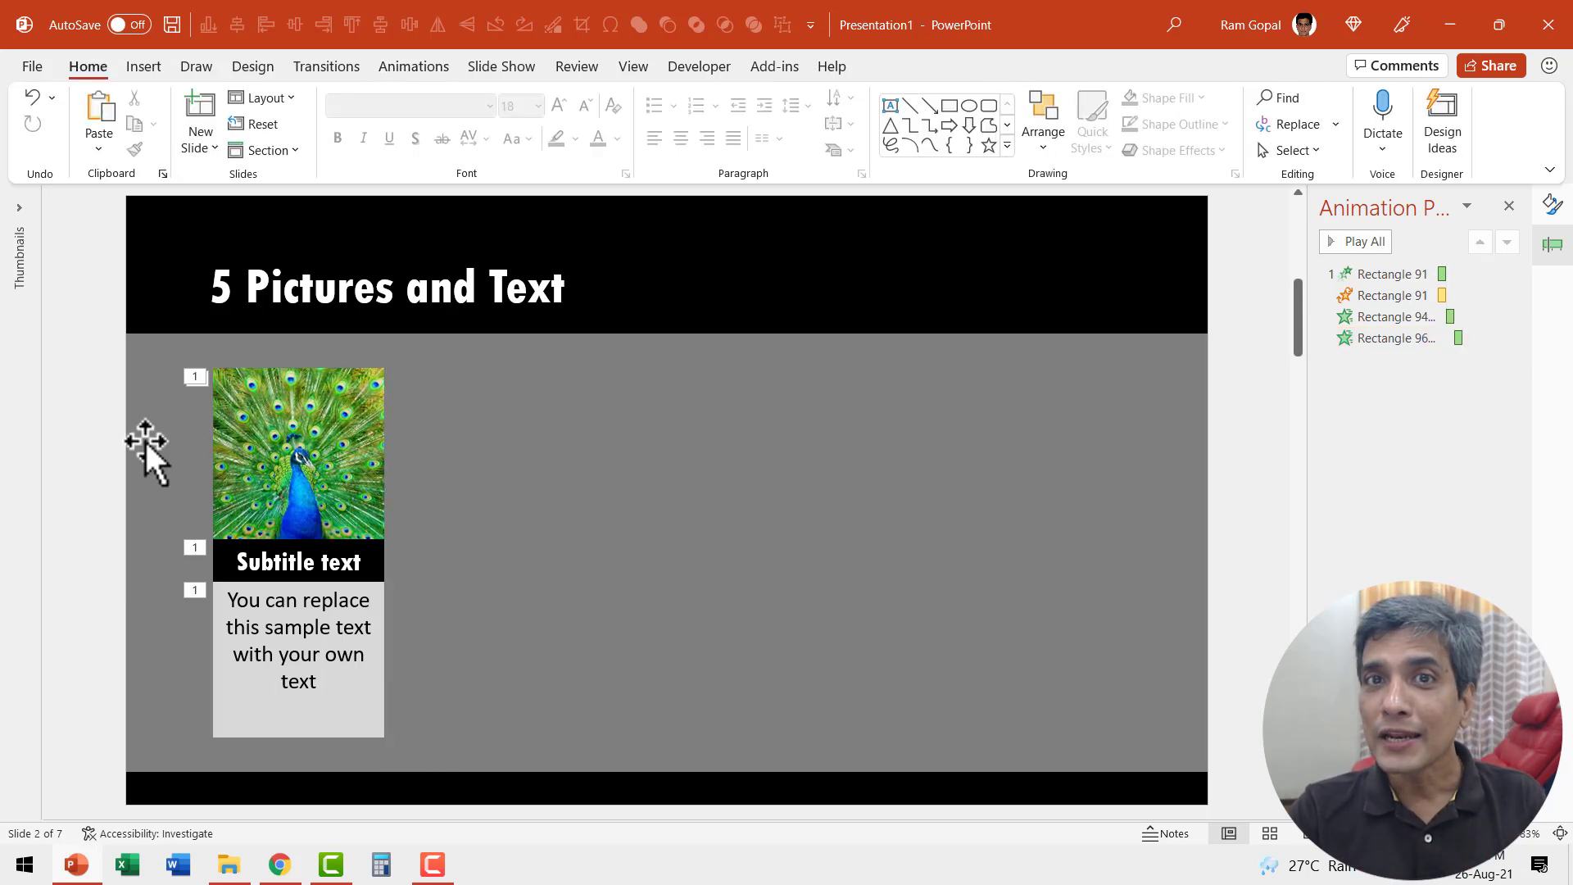
mouse_move(889, 467)
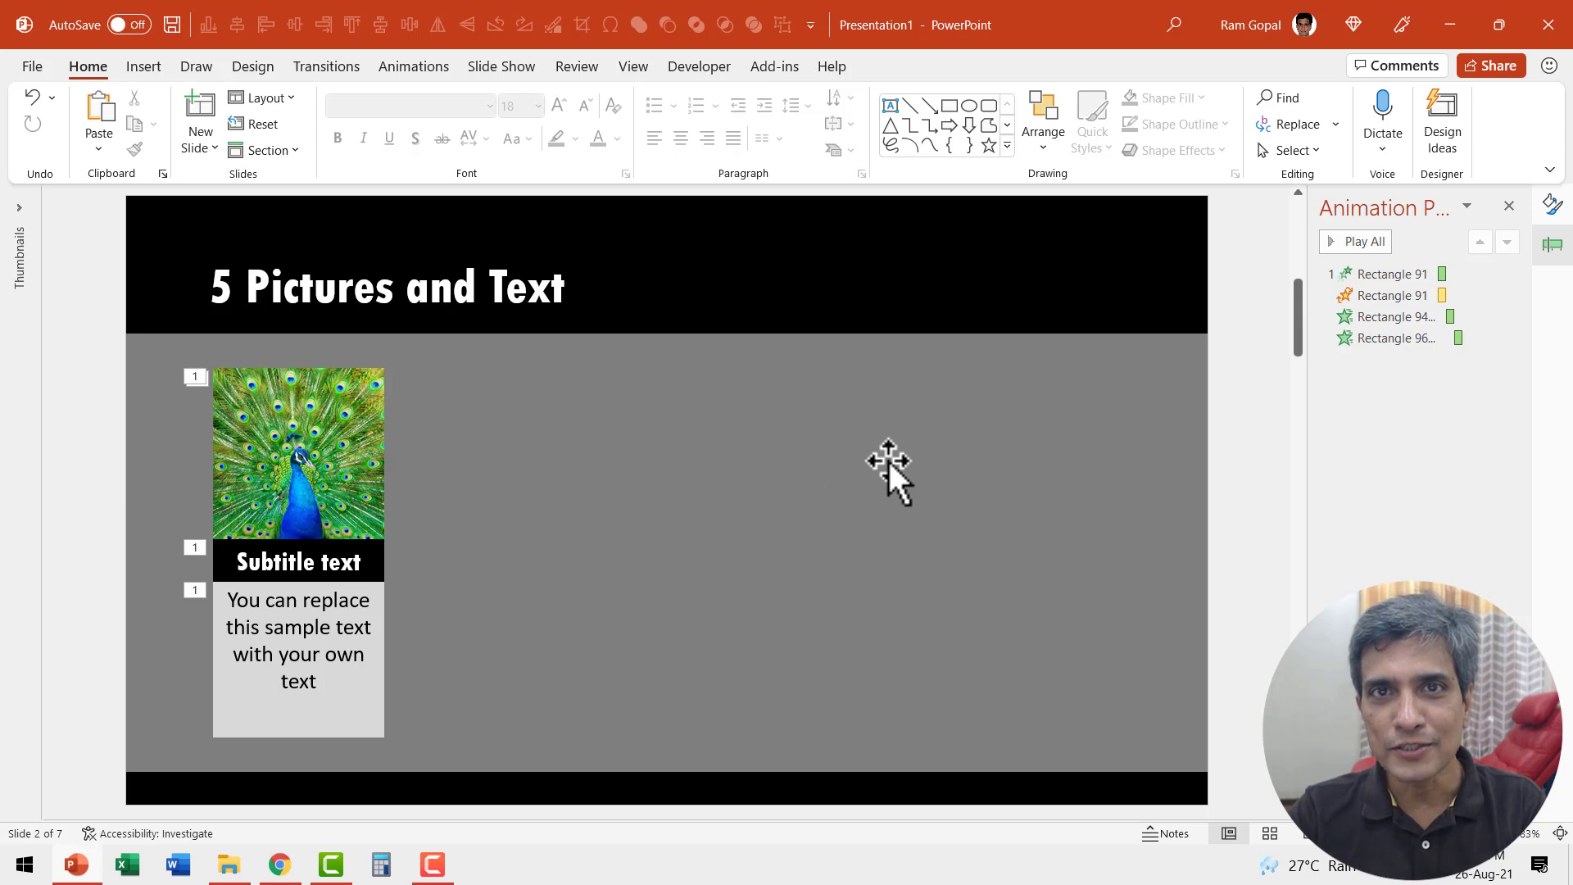
mouse_move(200, 436)
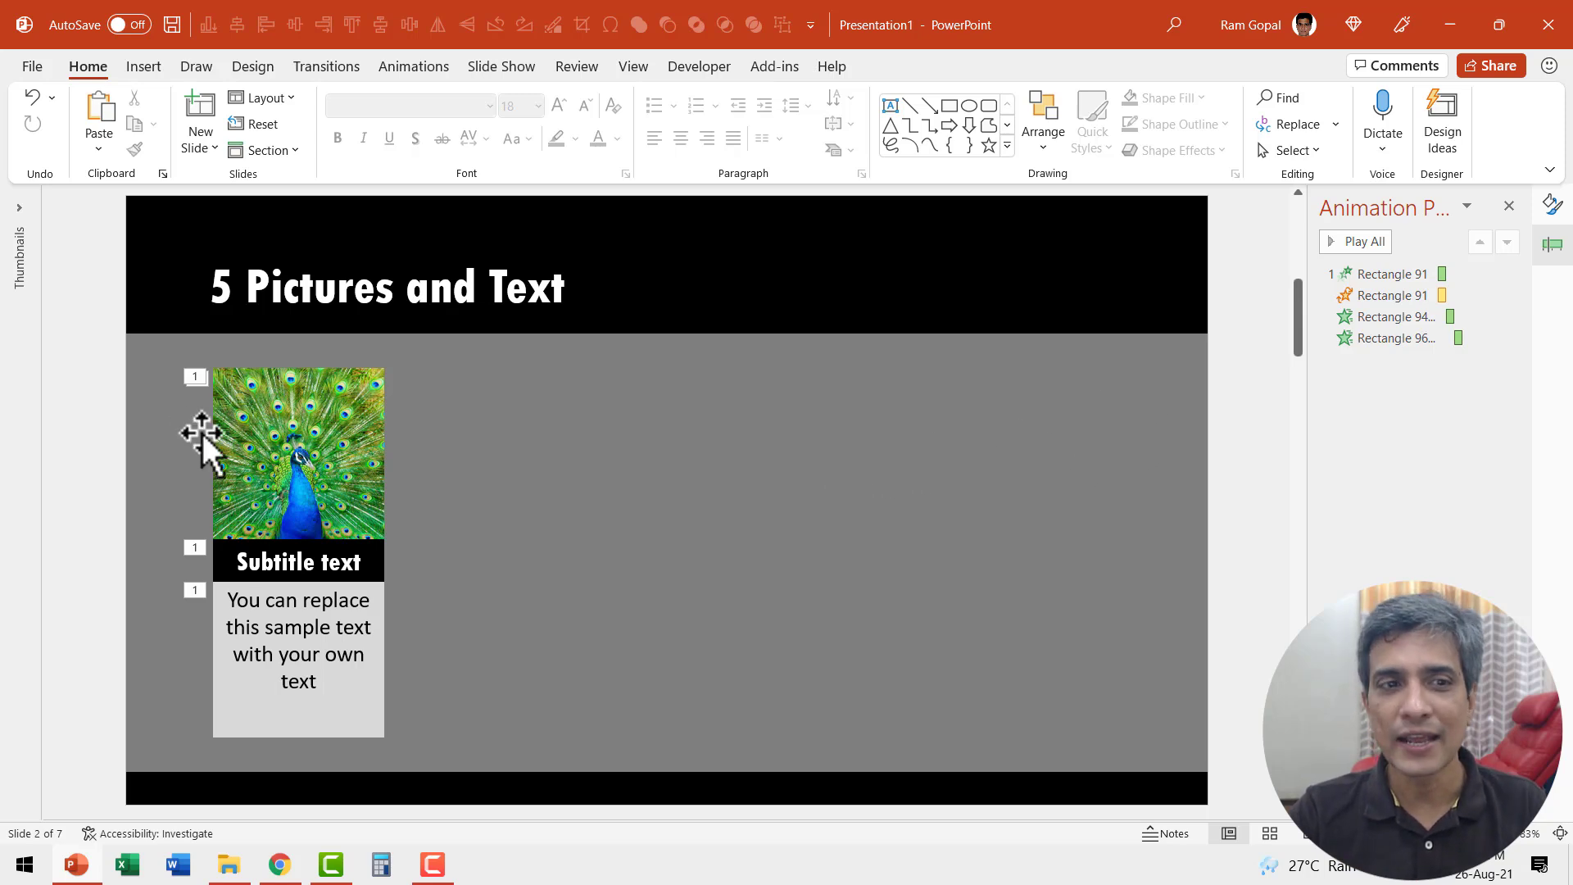
- Duplicate the peacock card into a row of five and select the second card's photo
left_click(299, 452)
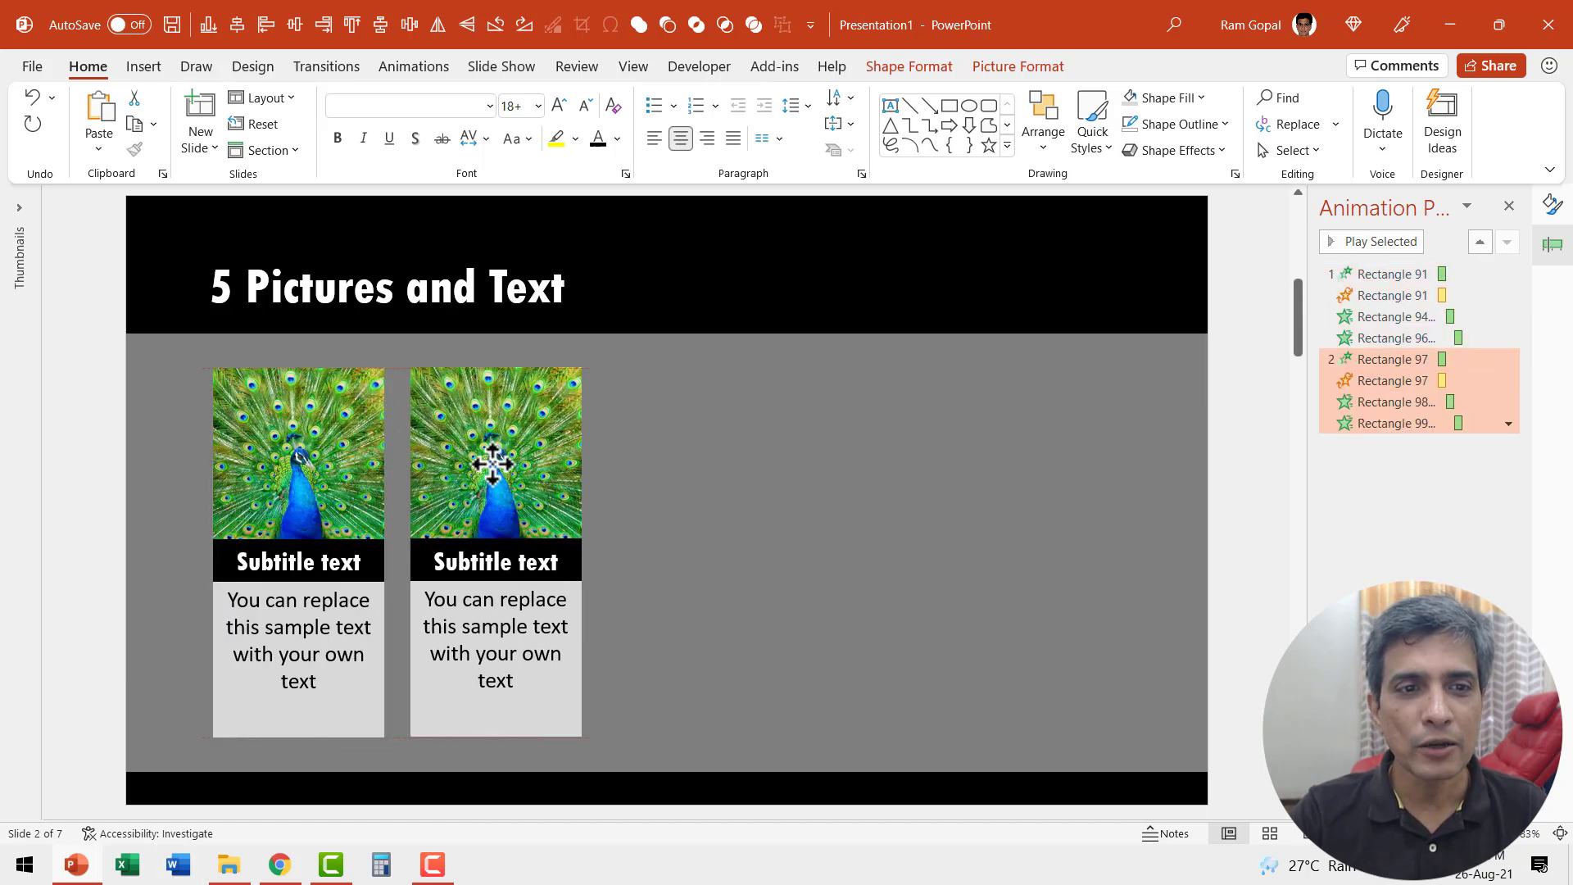
left_click(485, 452)
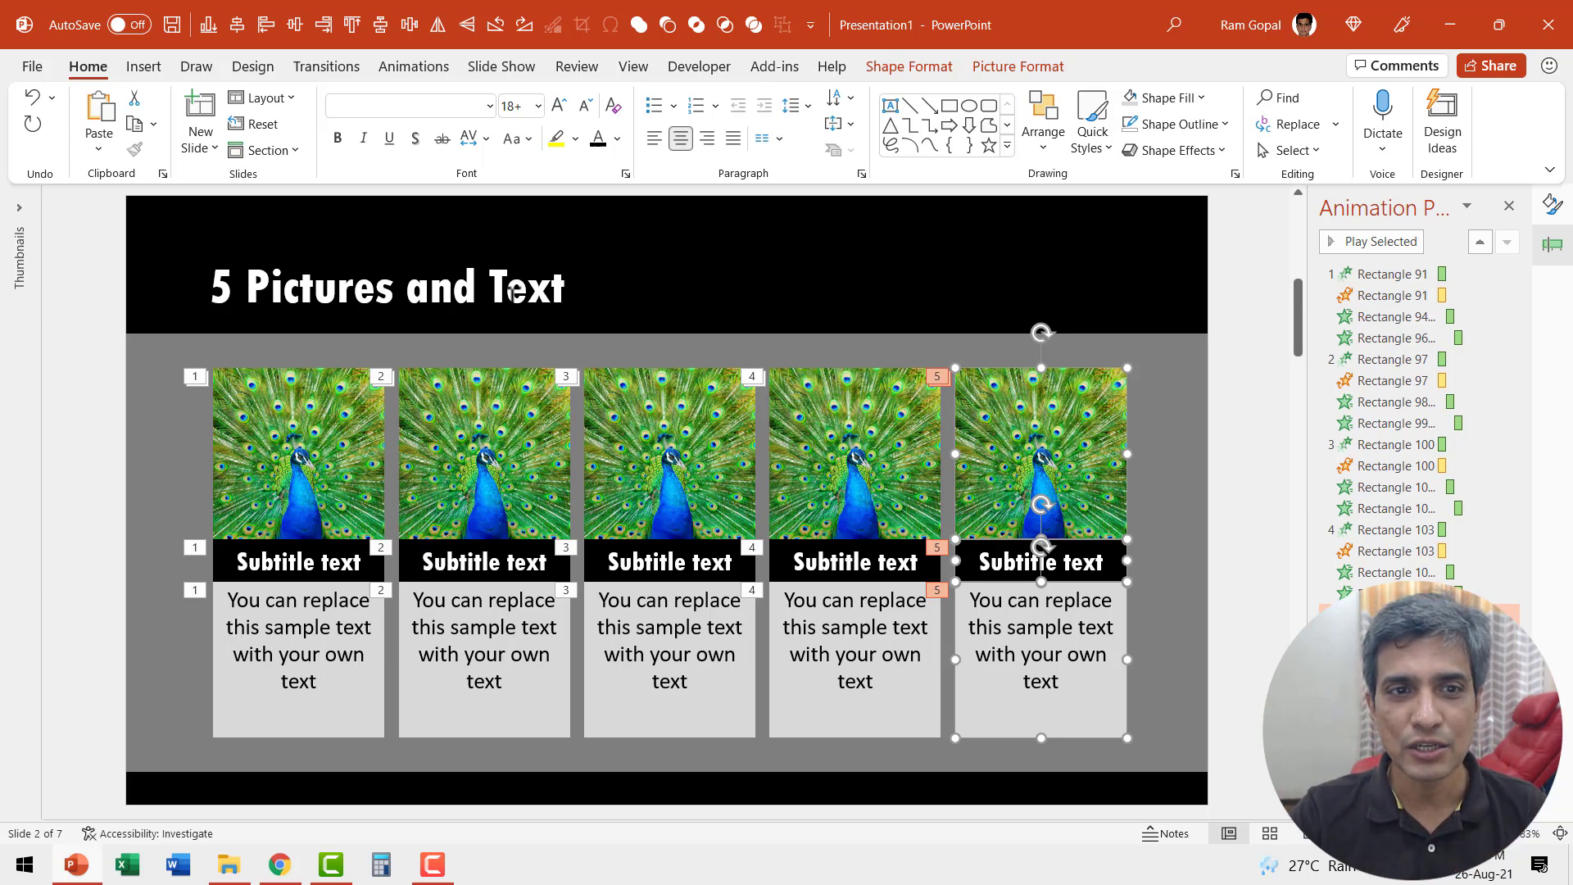
mouse_move(582, 727)
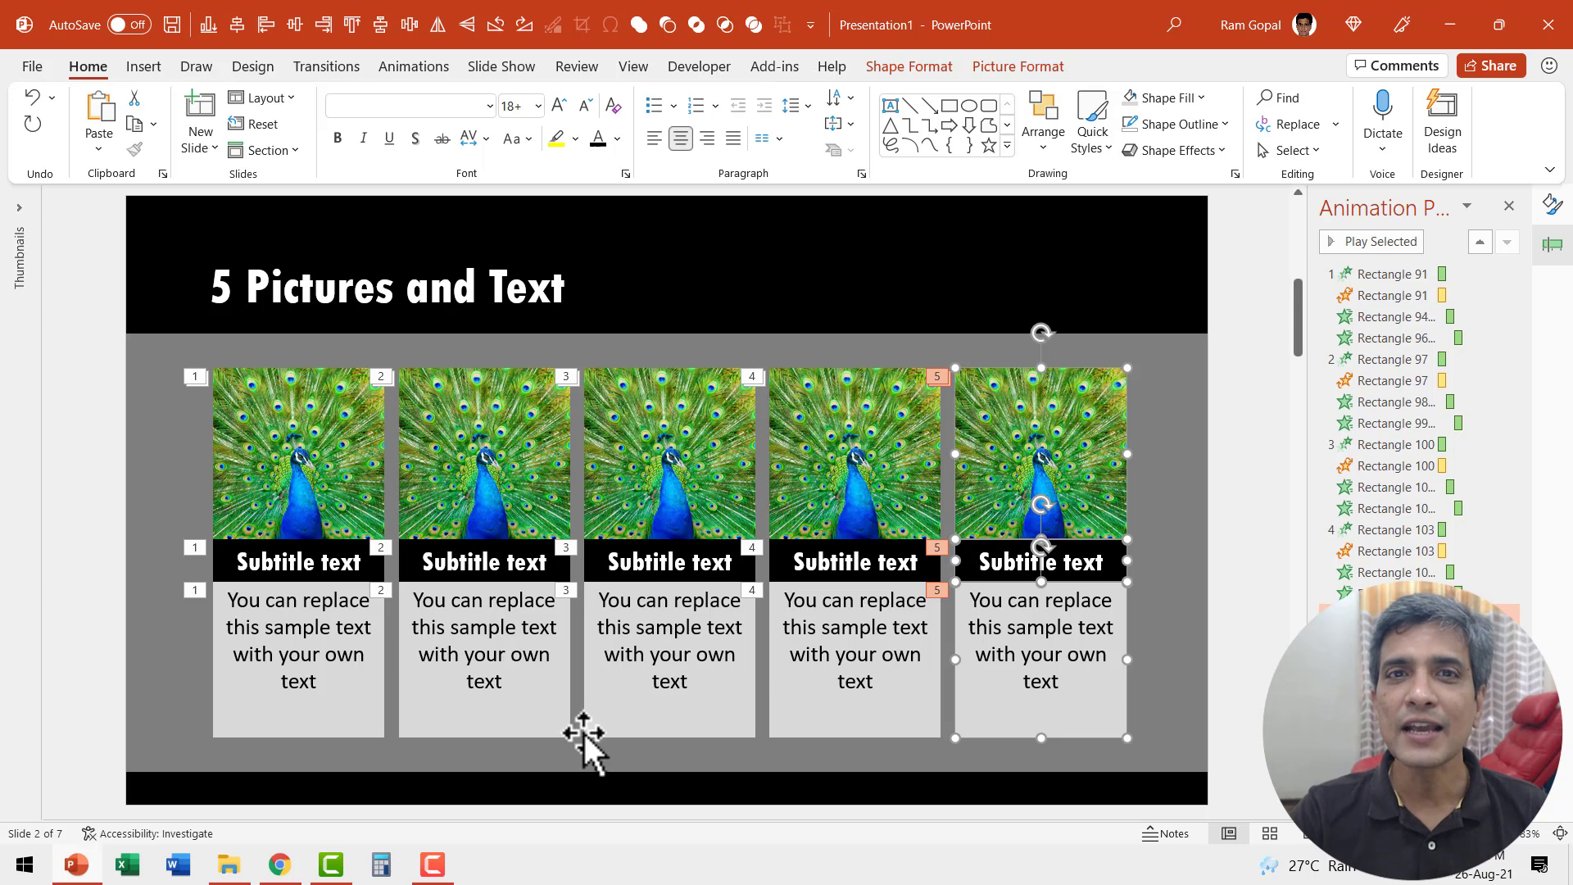
left_click(484, 453)
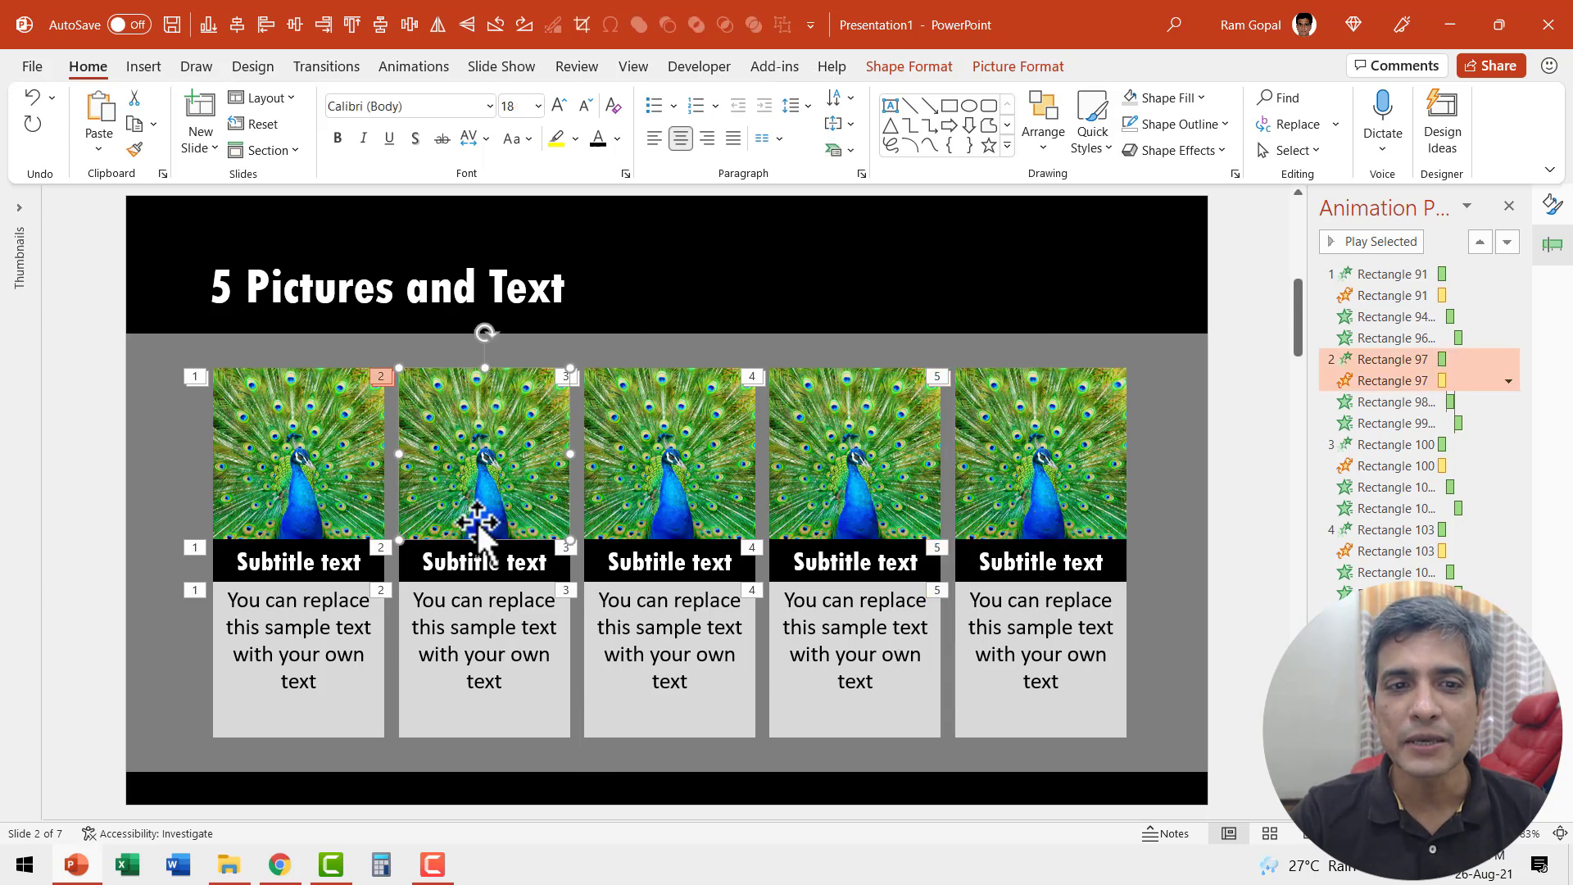
mouse_move(567, 577)
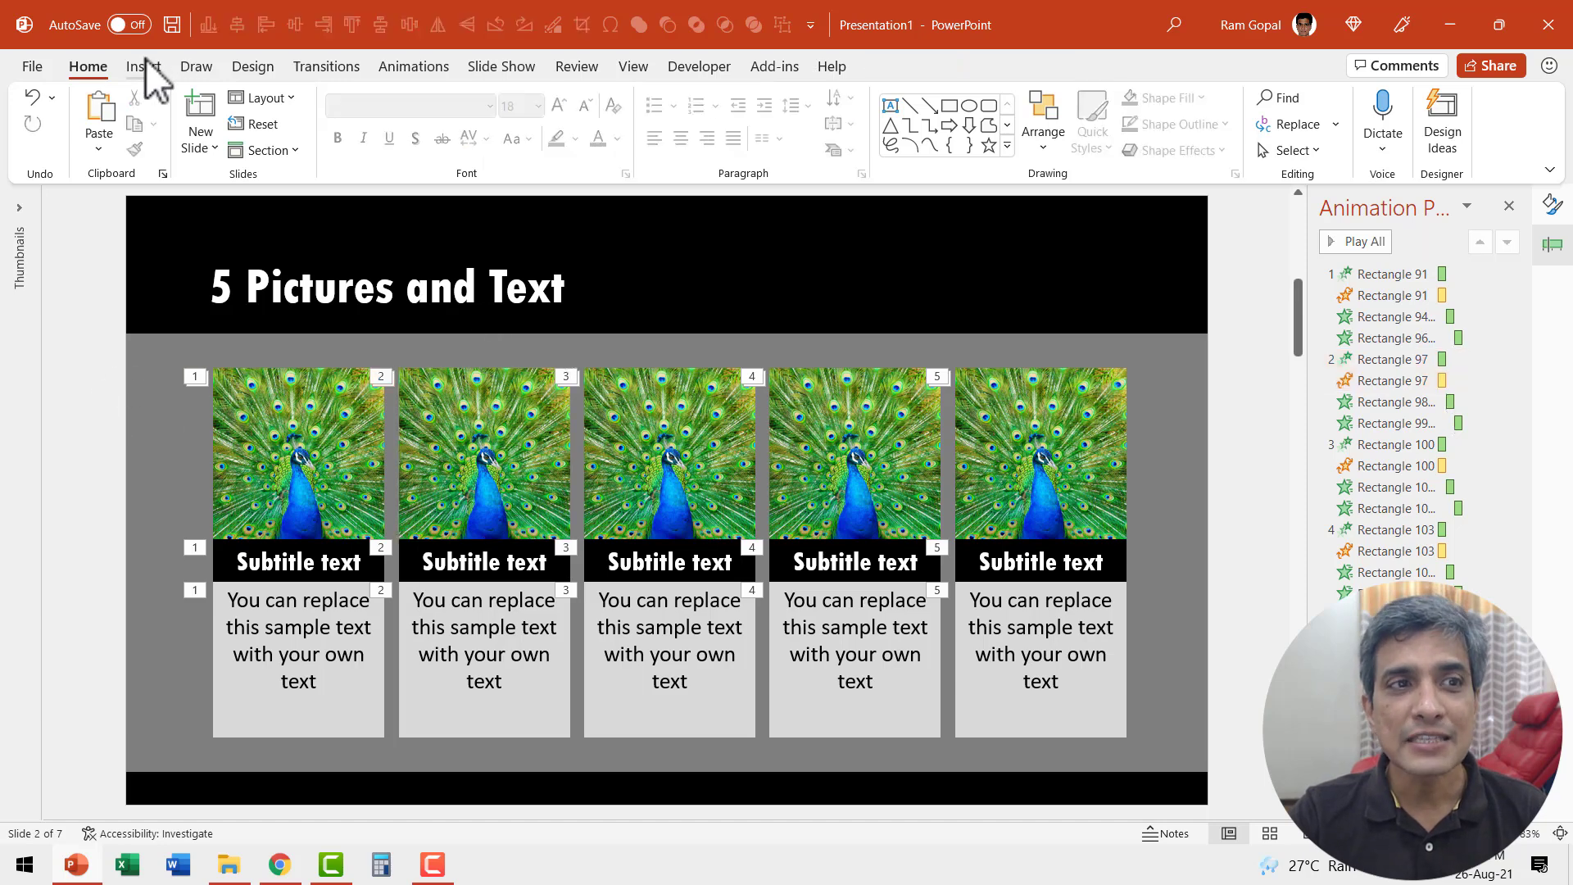
- Insert the stock bee-eater bird-on-branch photo found by searching 'bird'
left_click(159, 120)
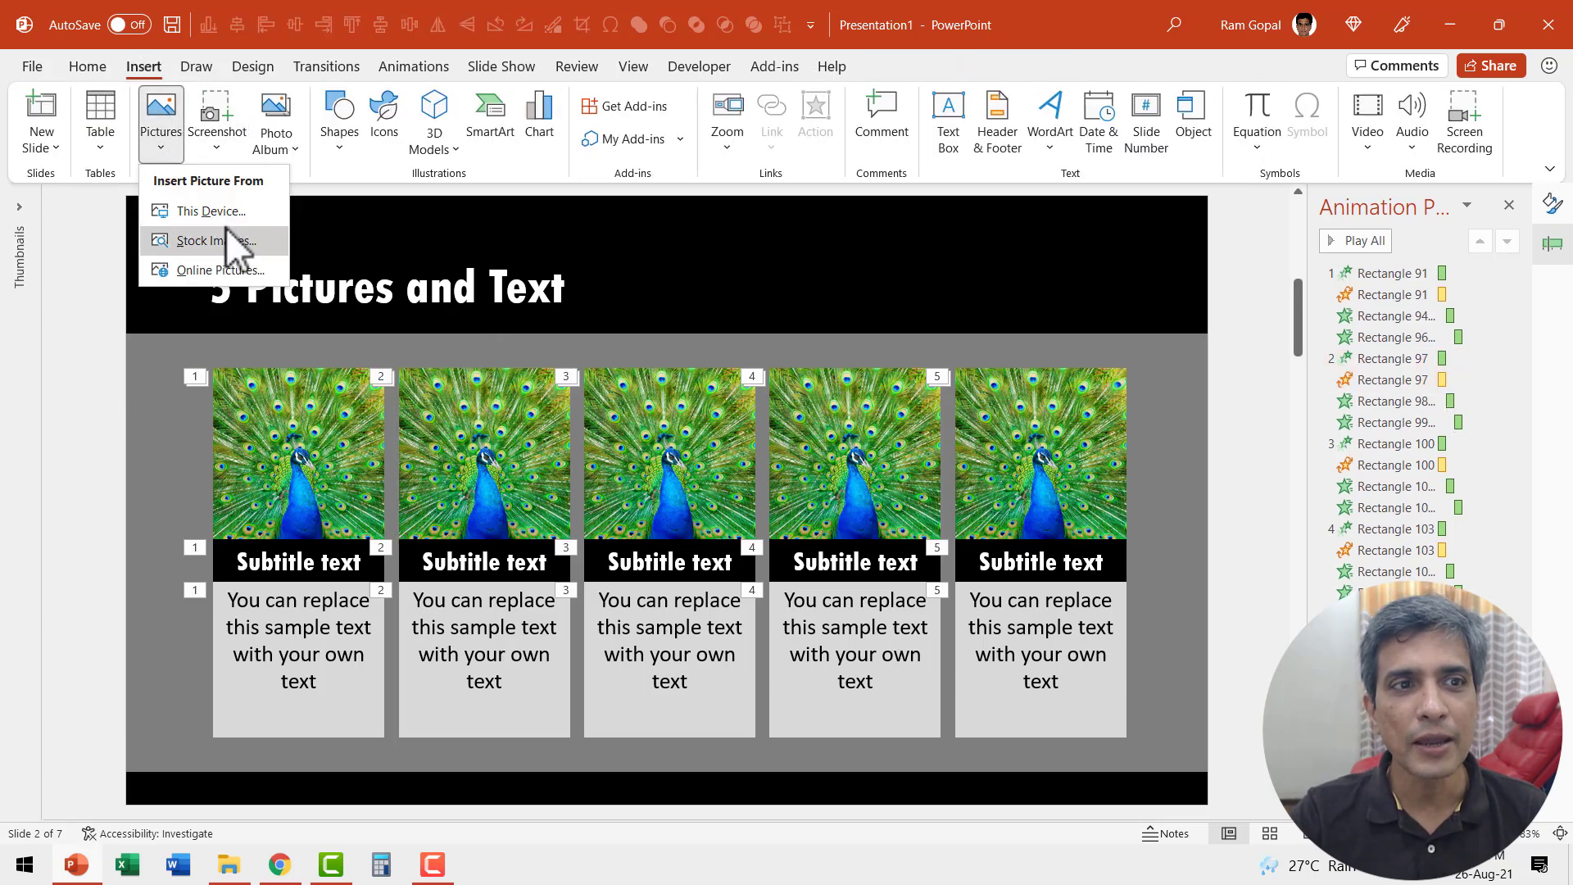
left_click(209, 241)
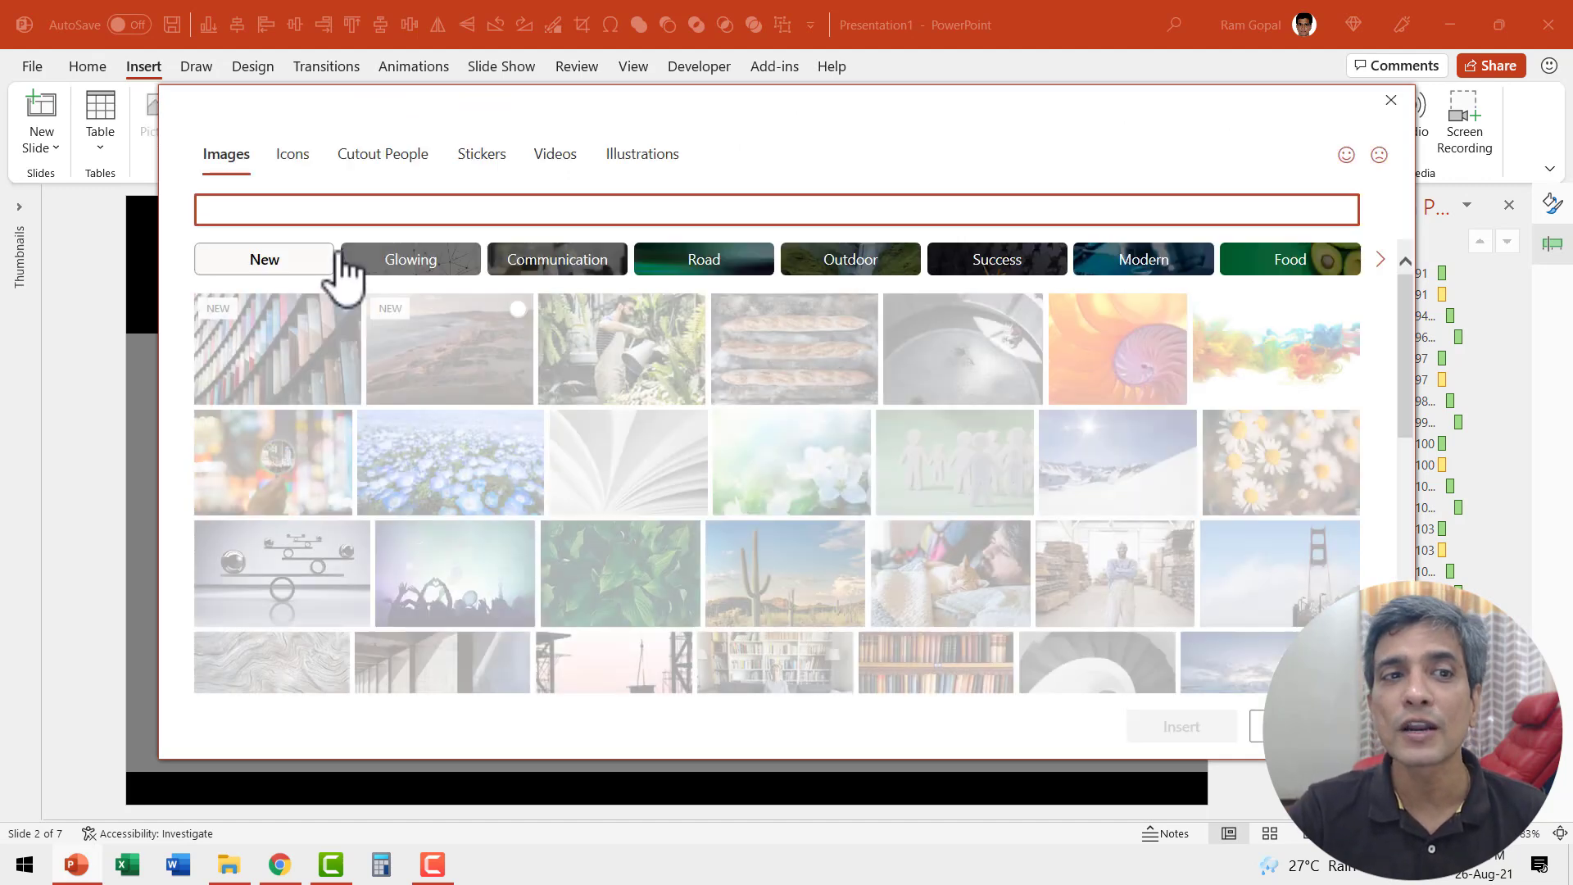
type("bir")
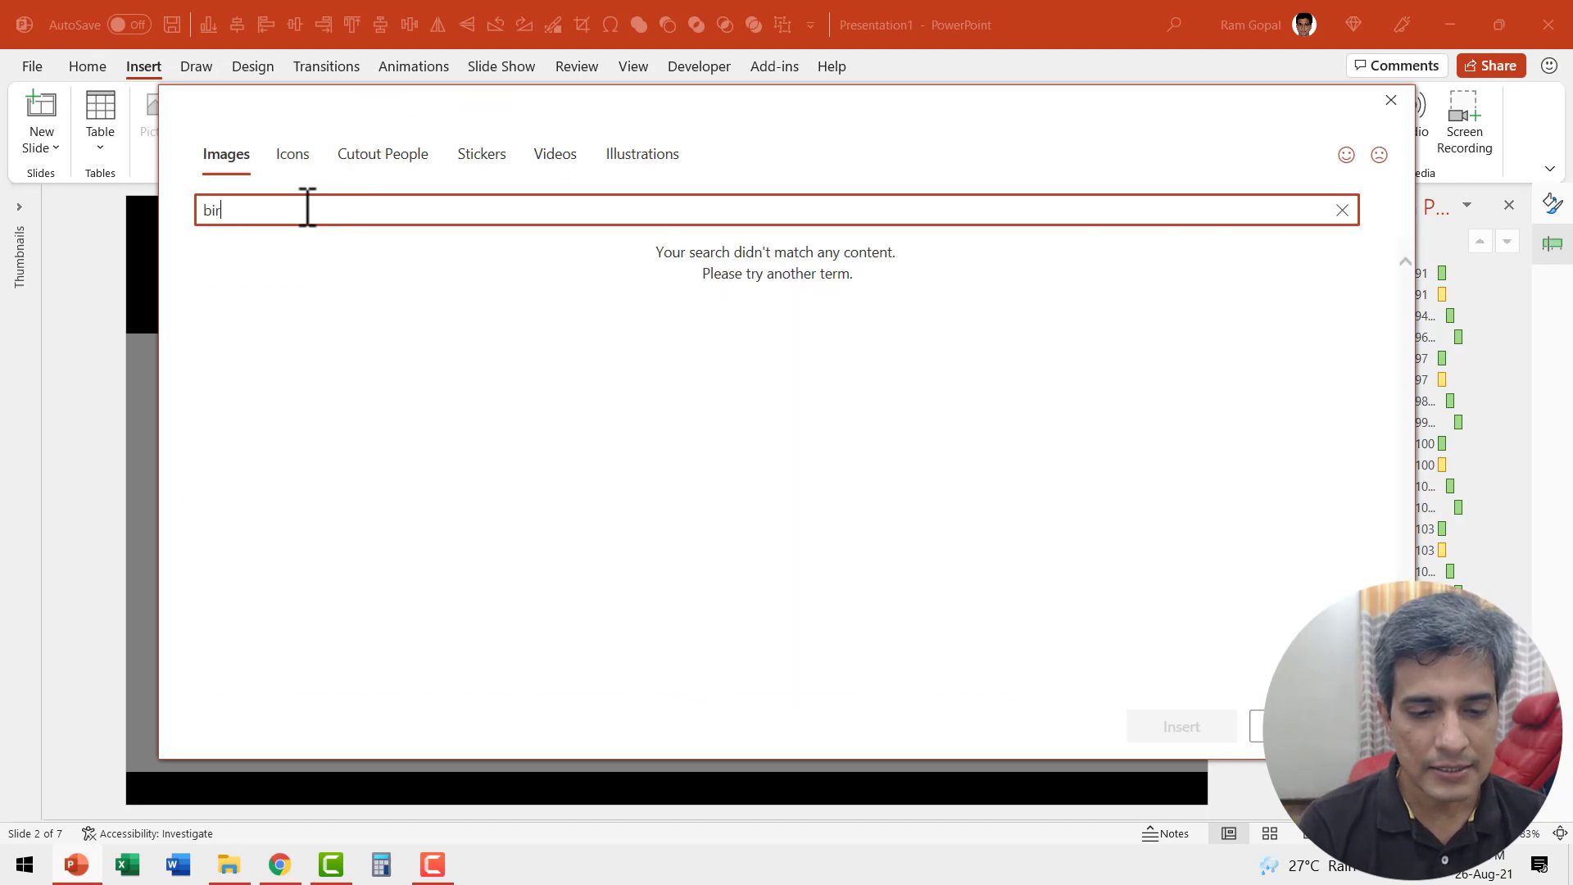
type("d")
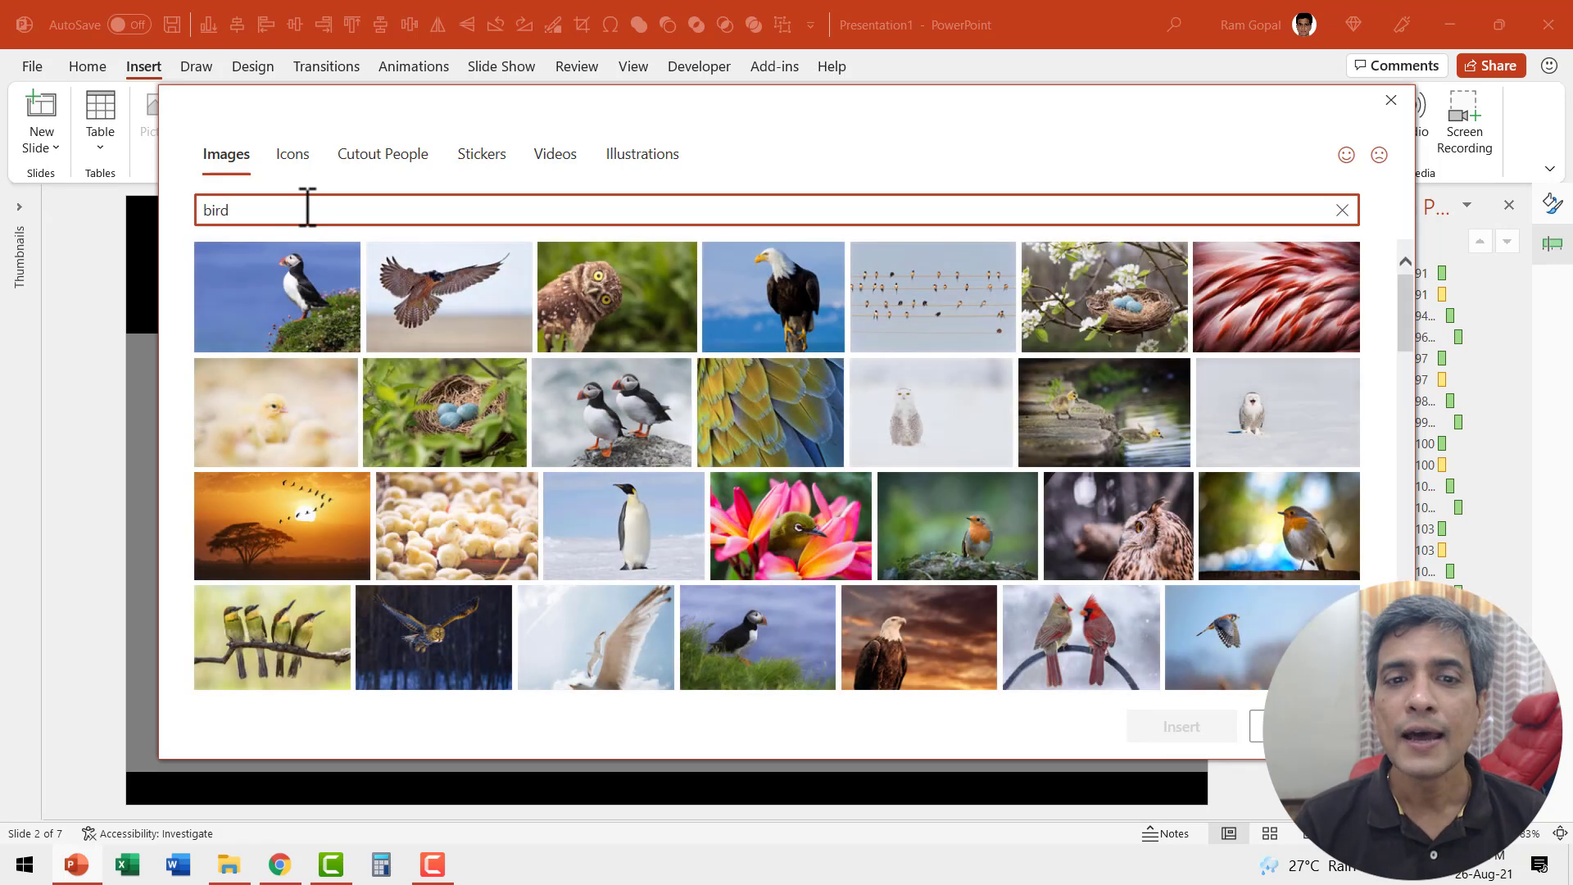
scroll("down", 3)
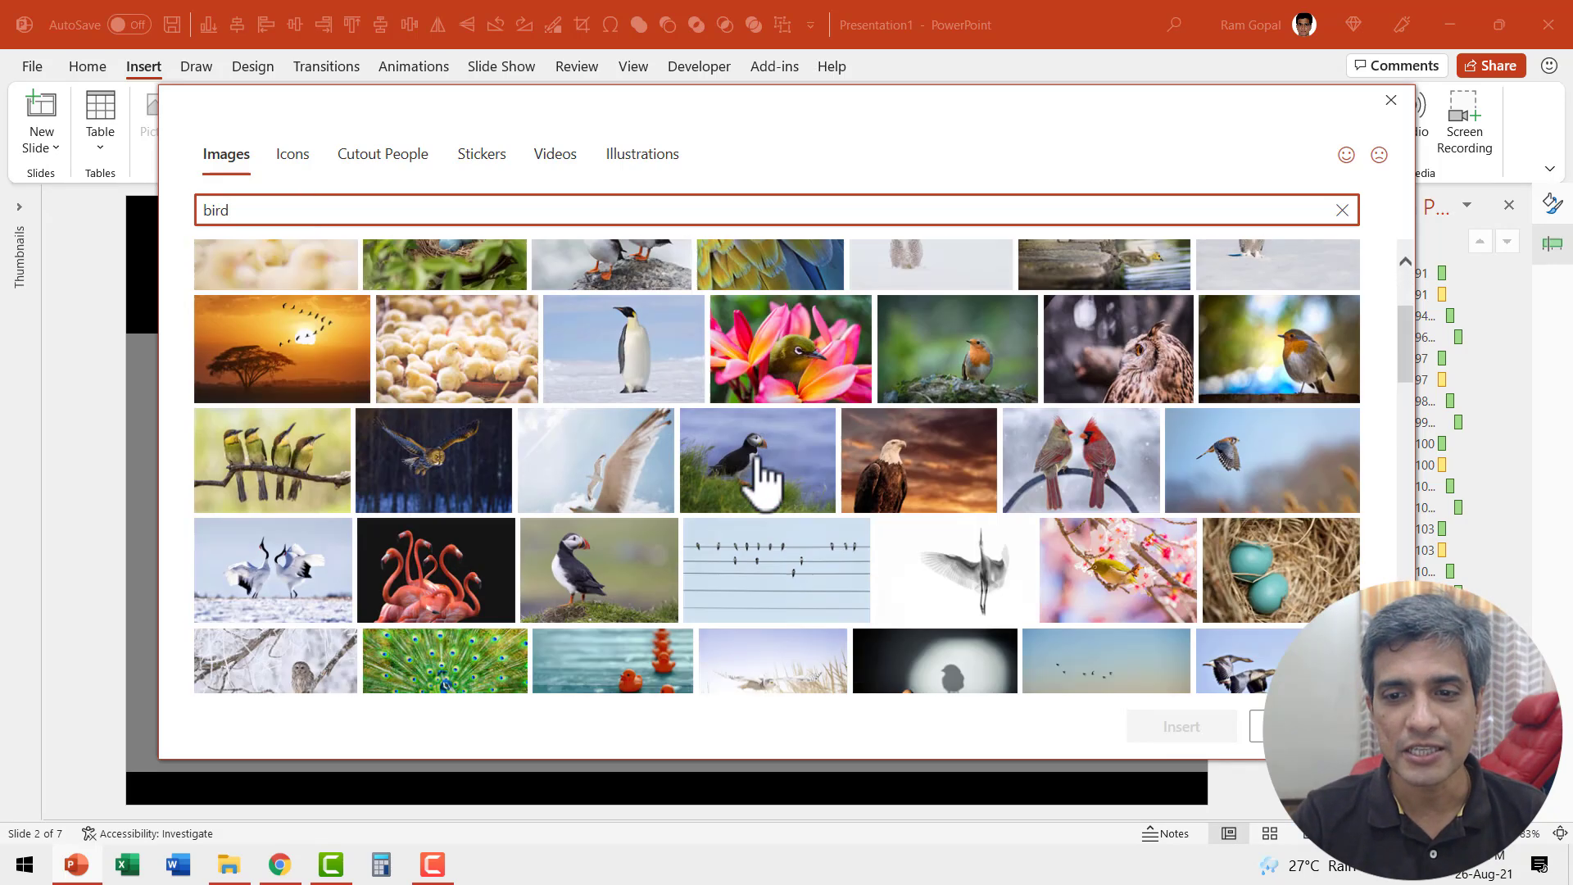
scroll("down", 3)
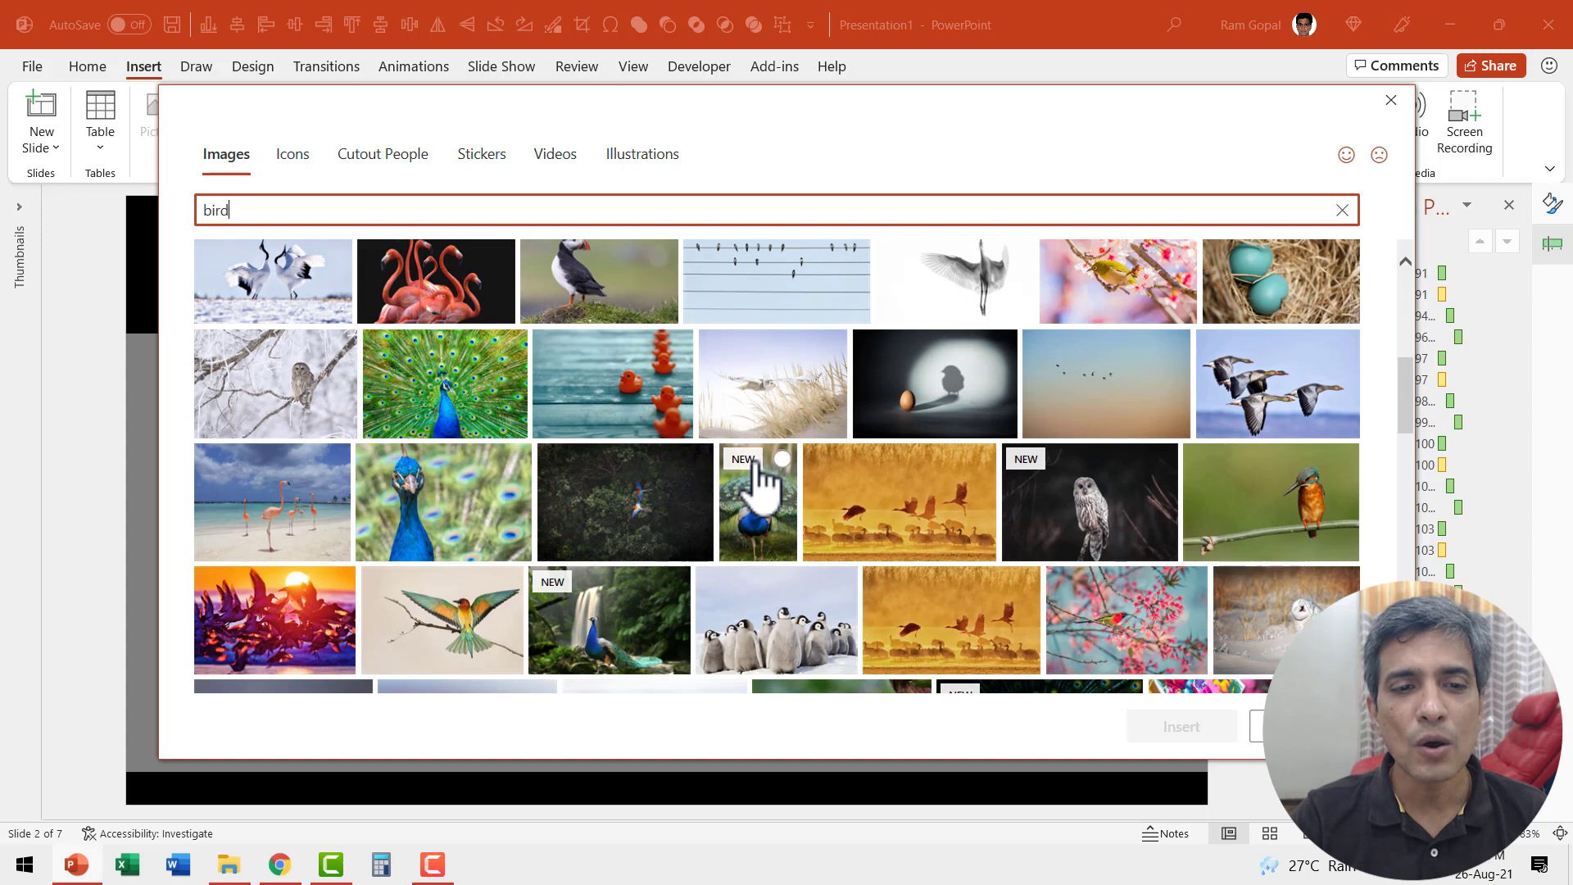
left_click(441, 619)
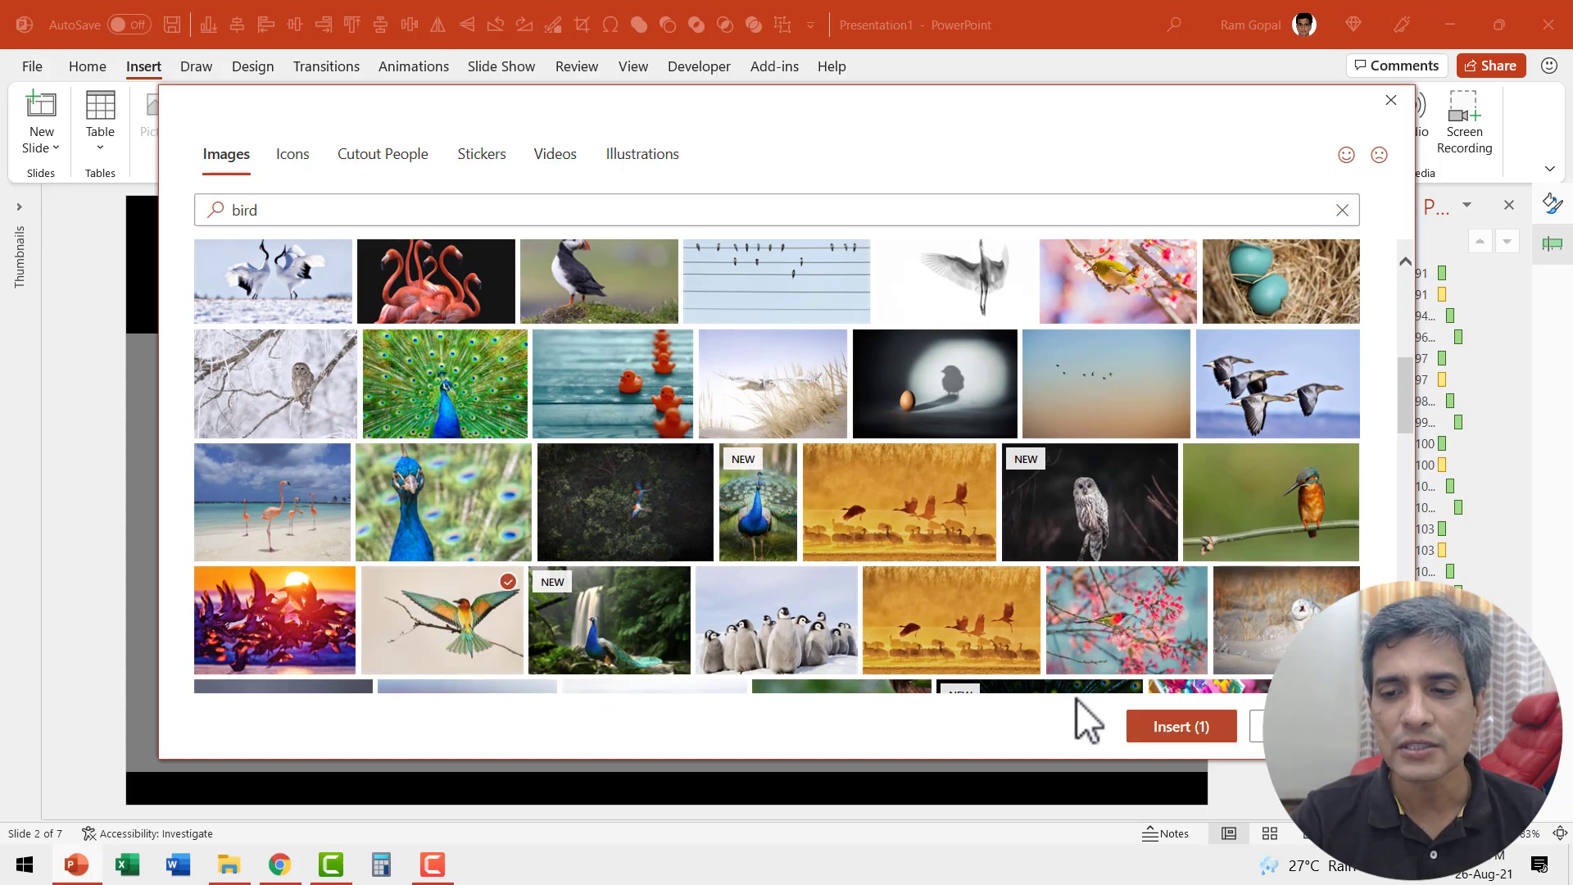
left_click(1180, 726)
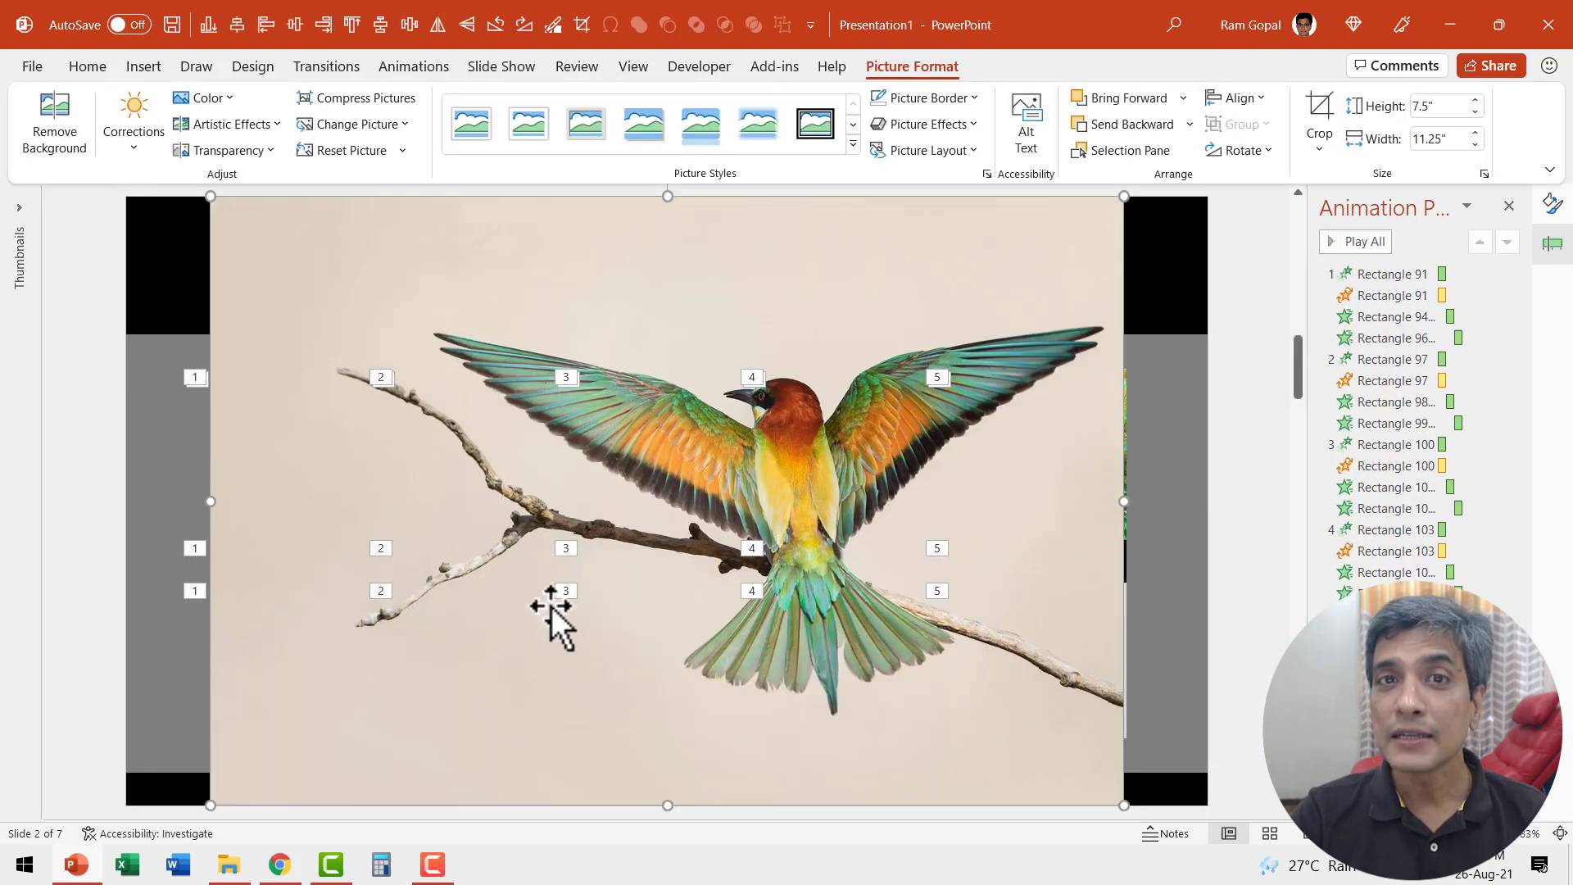
mouse_move(630, 512)
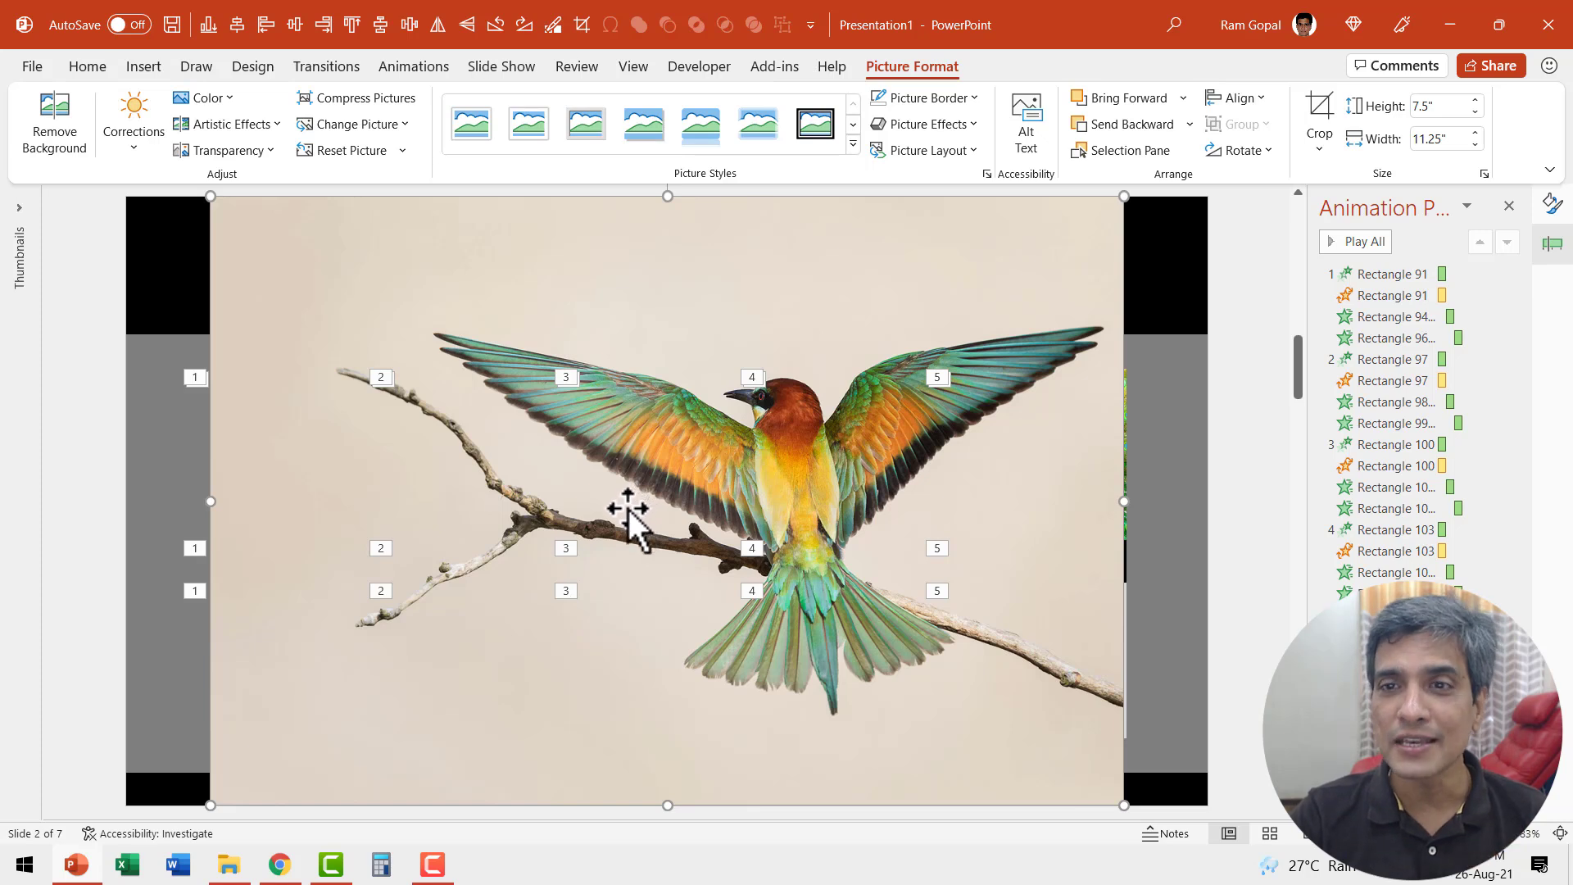
mouse_move(1320, 133)
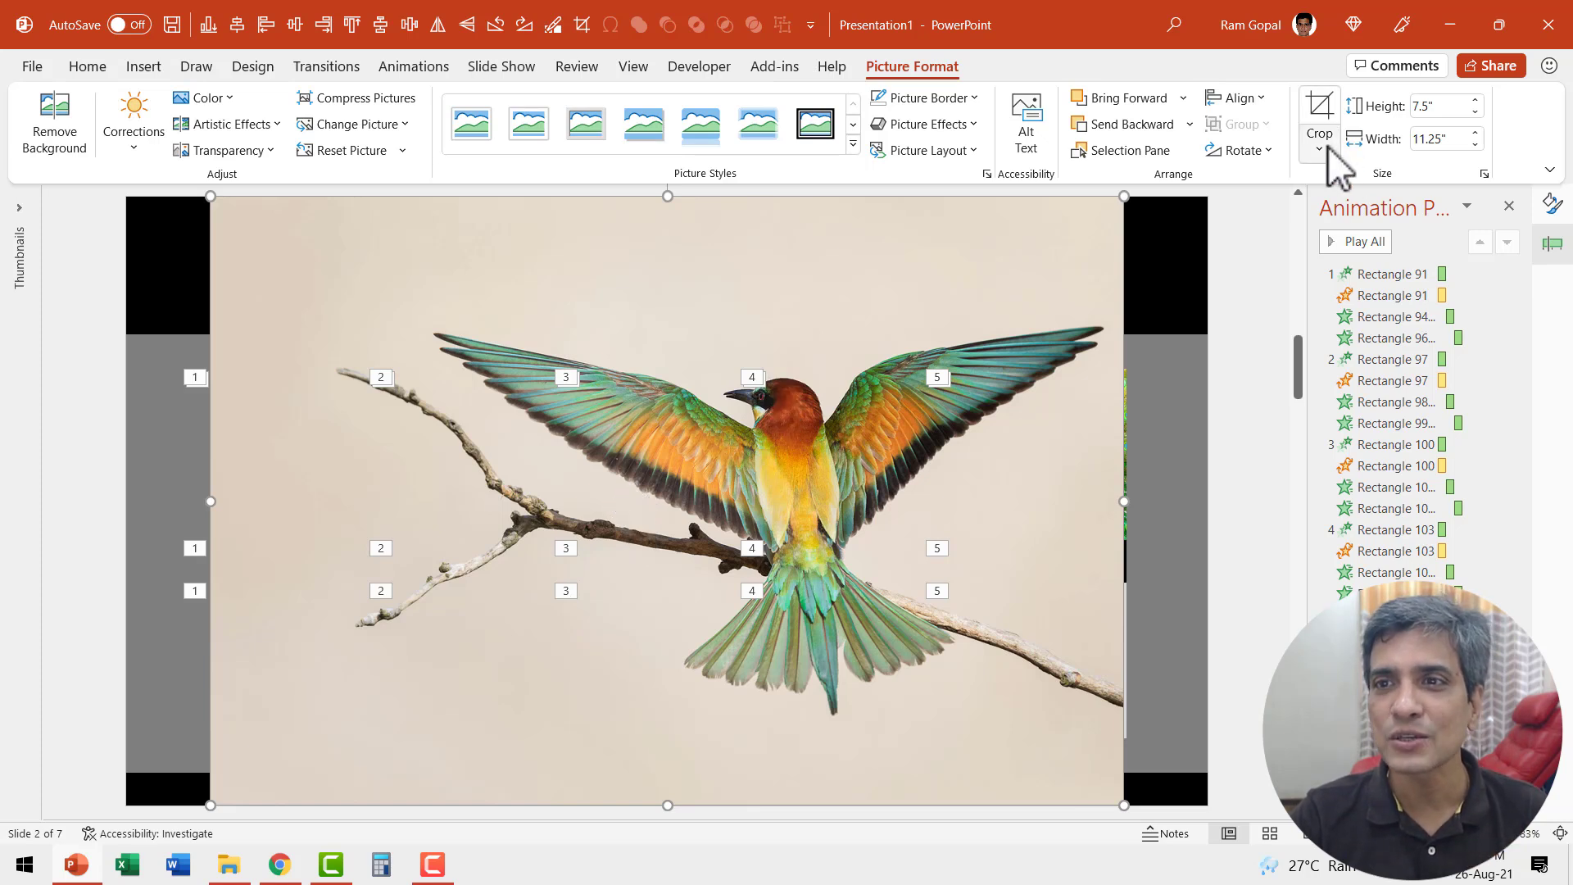
- Crop the bird photo to a 1:1 square aspect ratio
left_click(1318, 140)
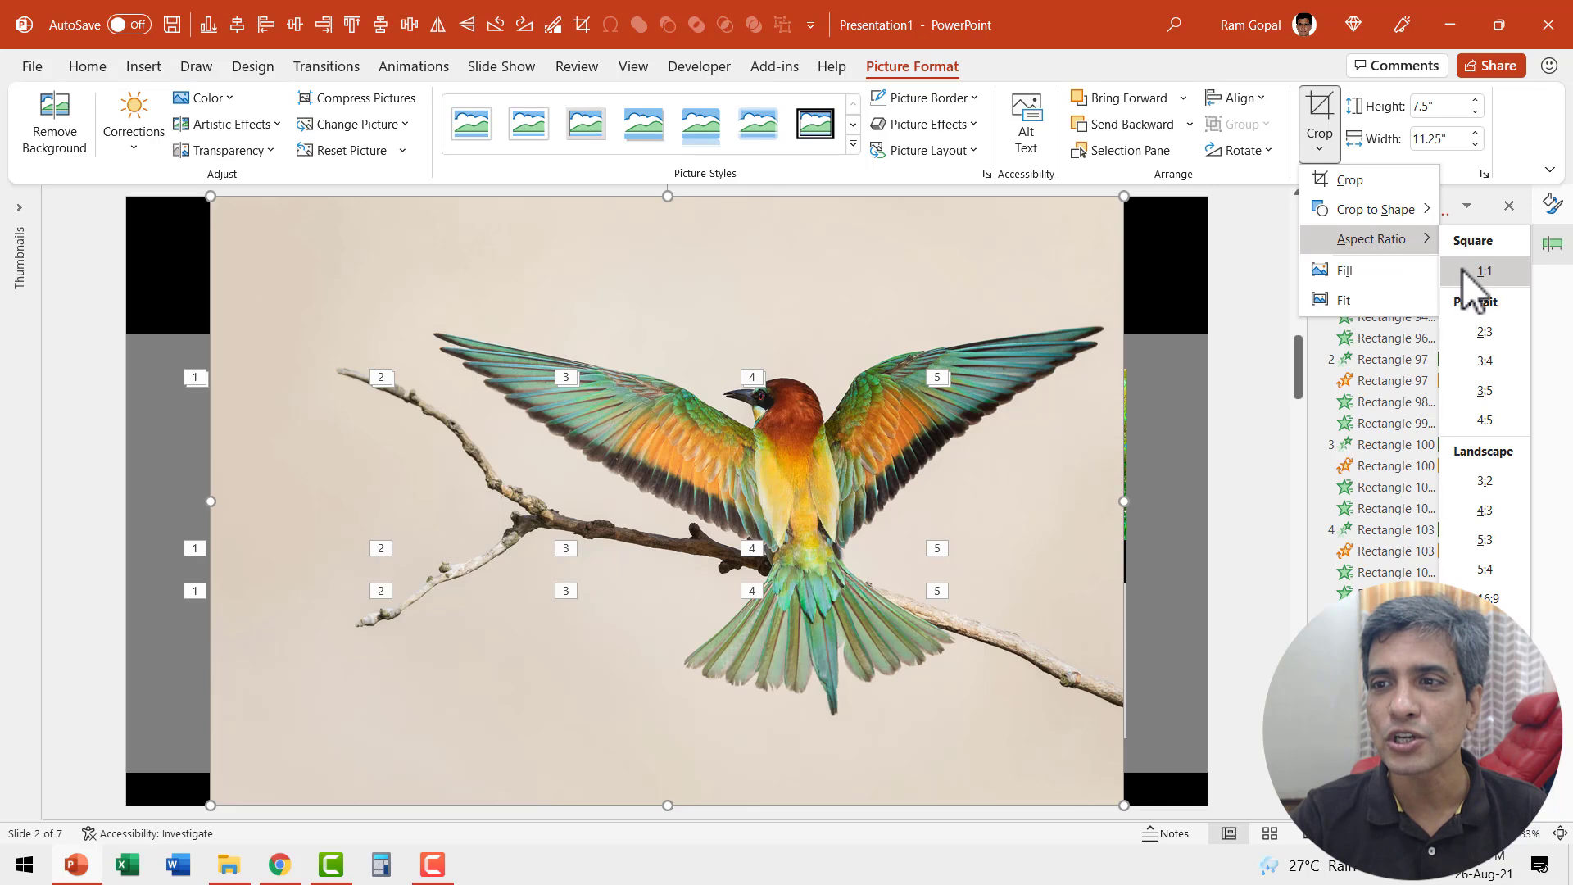
left_click(1485, 270)
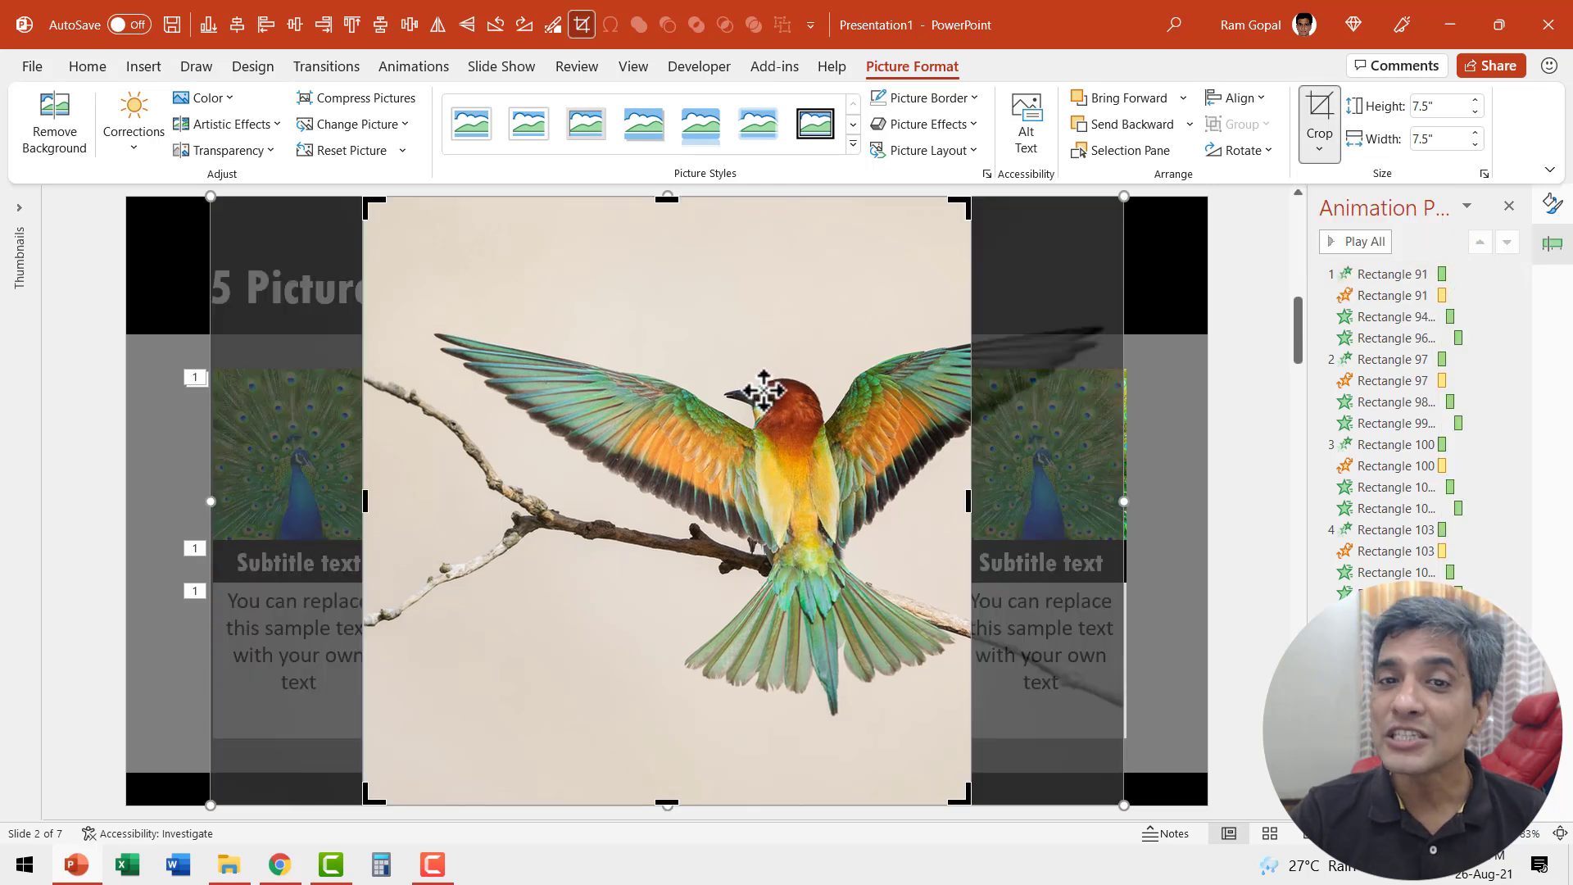
mouse_move(767, 405)
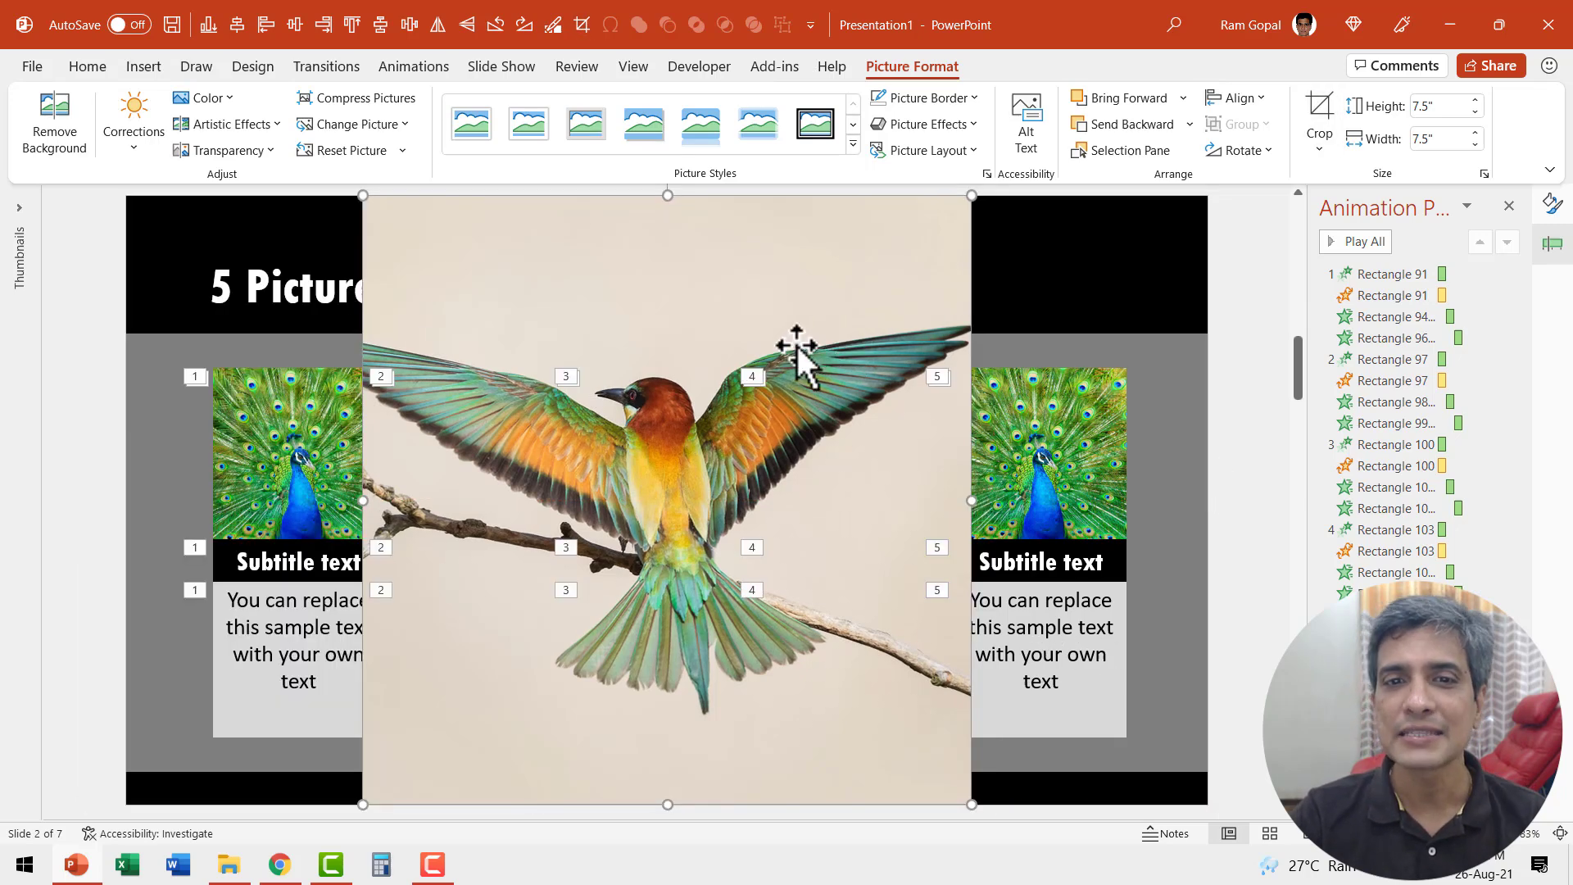
right_click(798, 356)
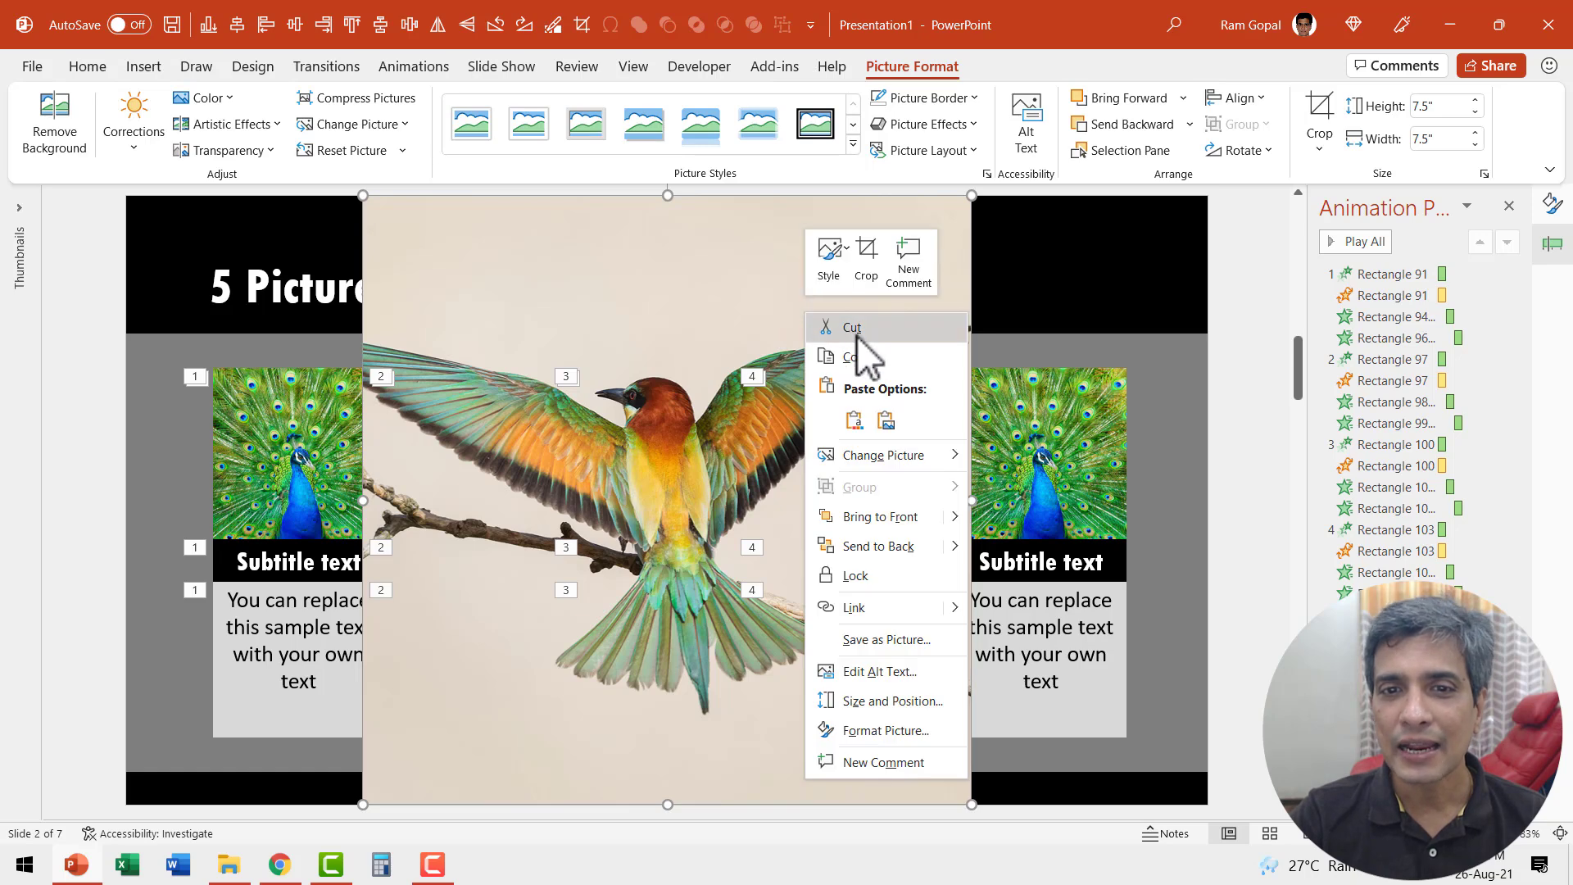
- Cut the bird photo and fill the second card's picture from the Clipboard via Format Picture
left_click(852, 326)
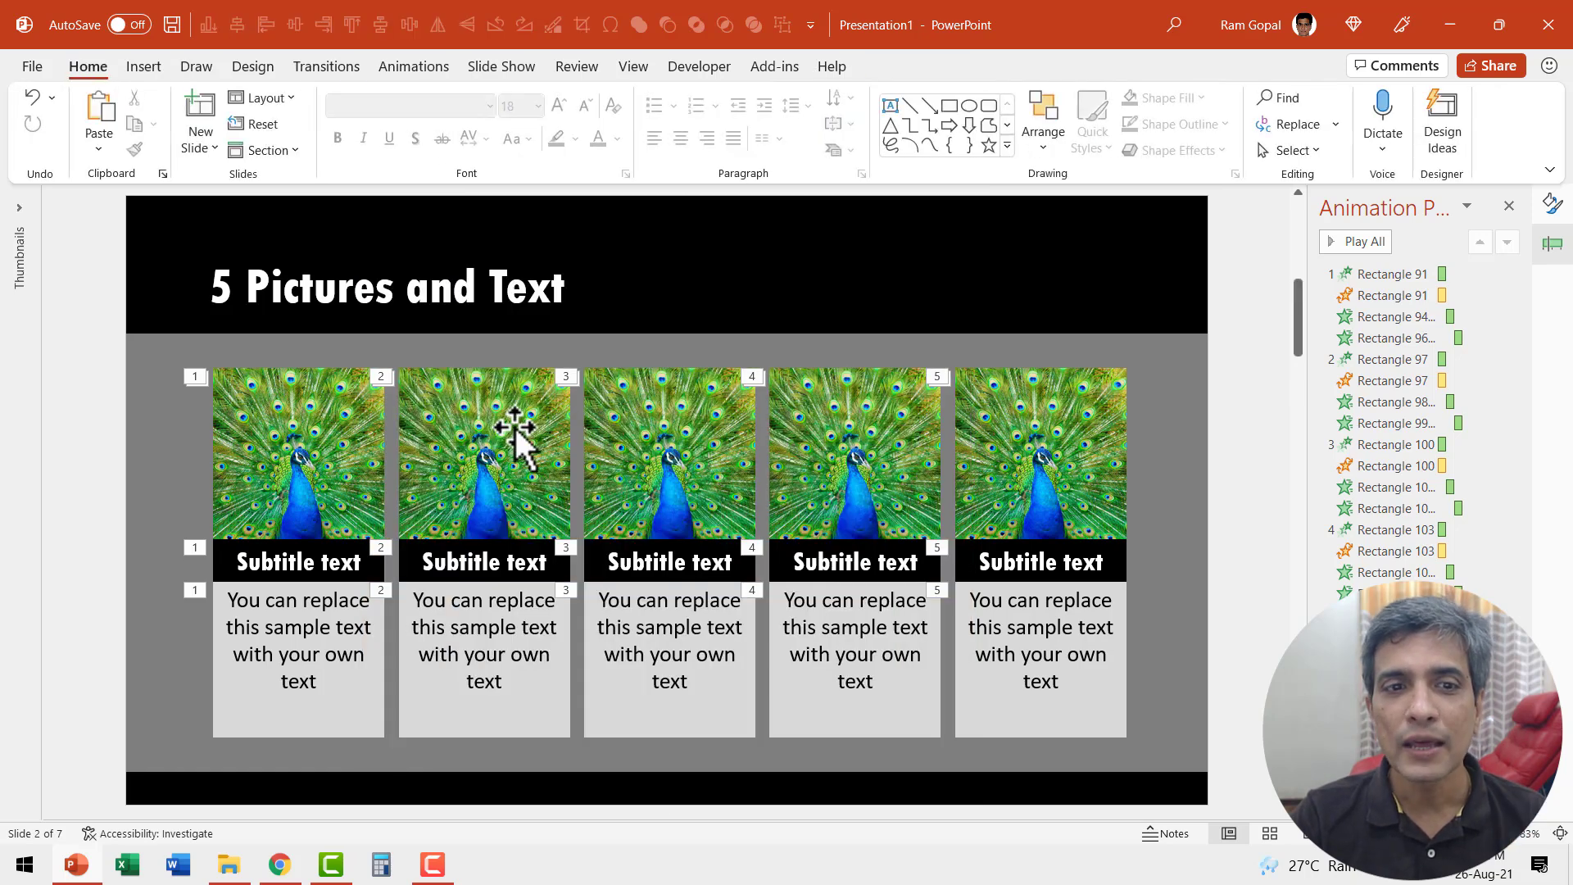
right_click(484, 453)
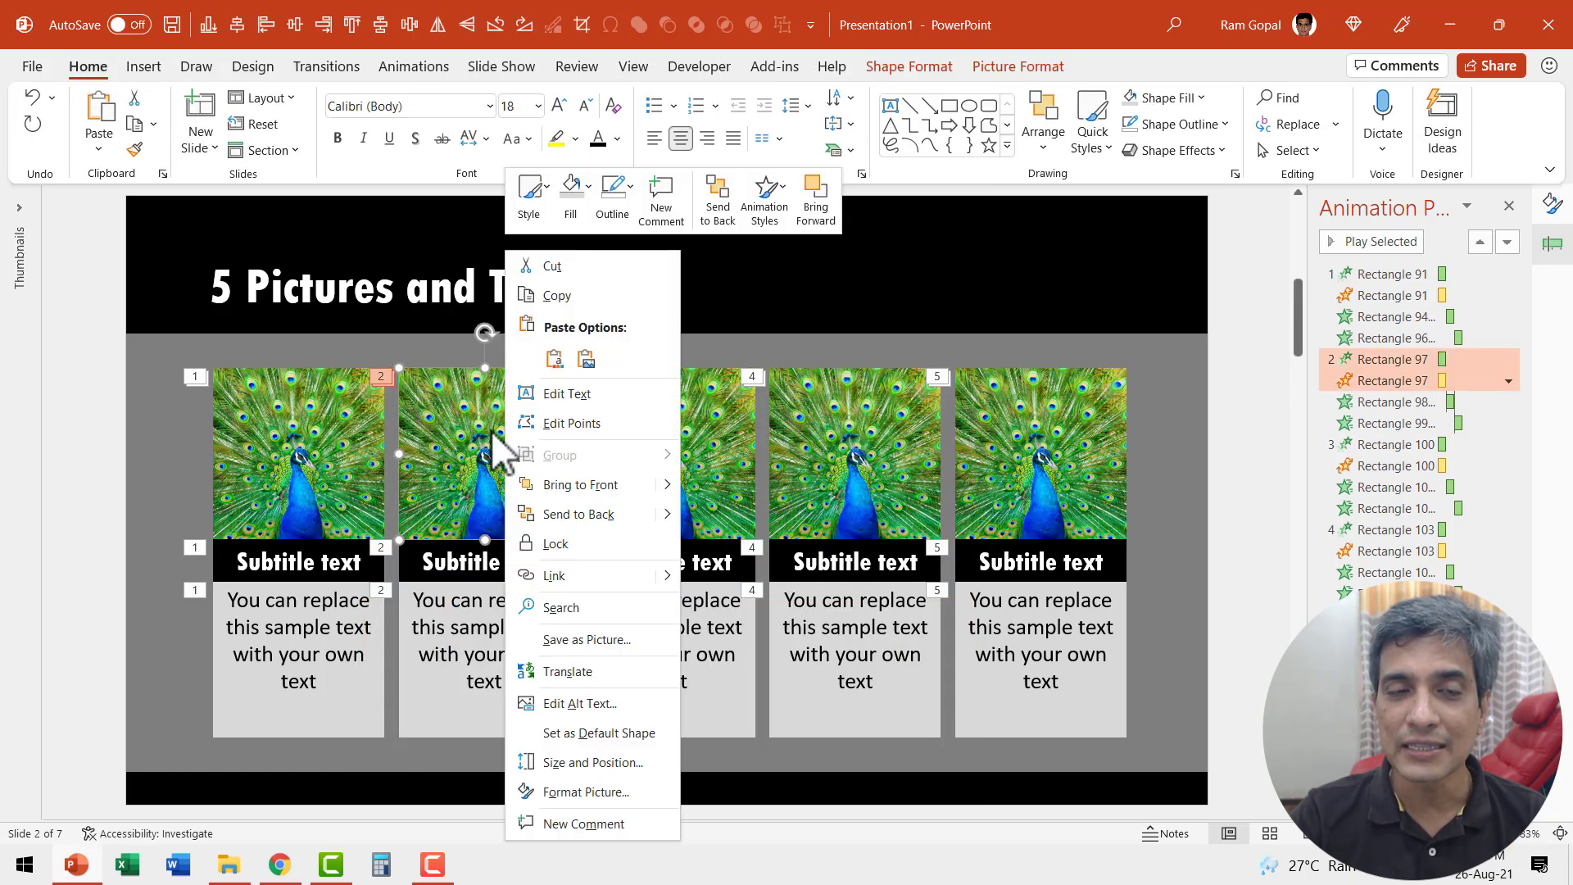
left_click(586, 792)
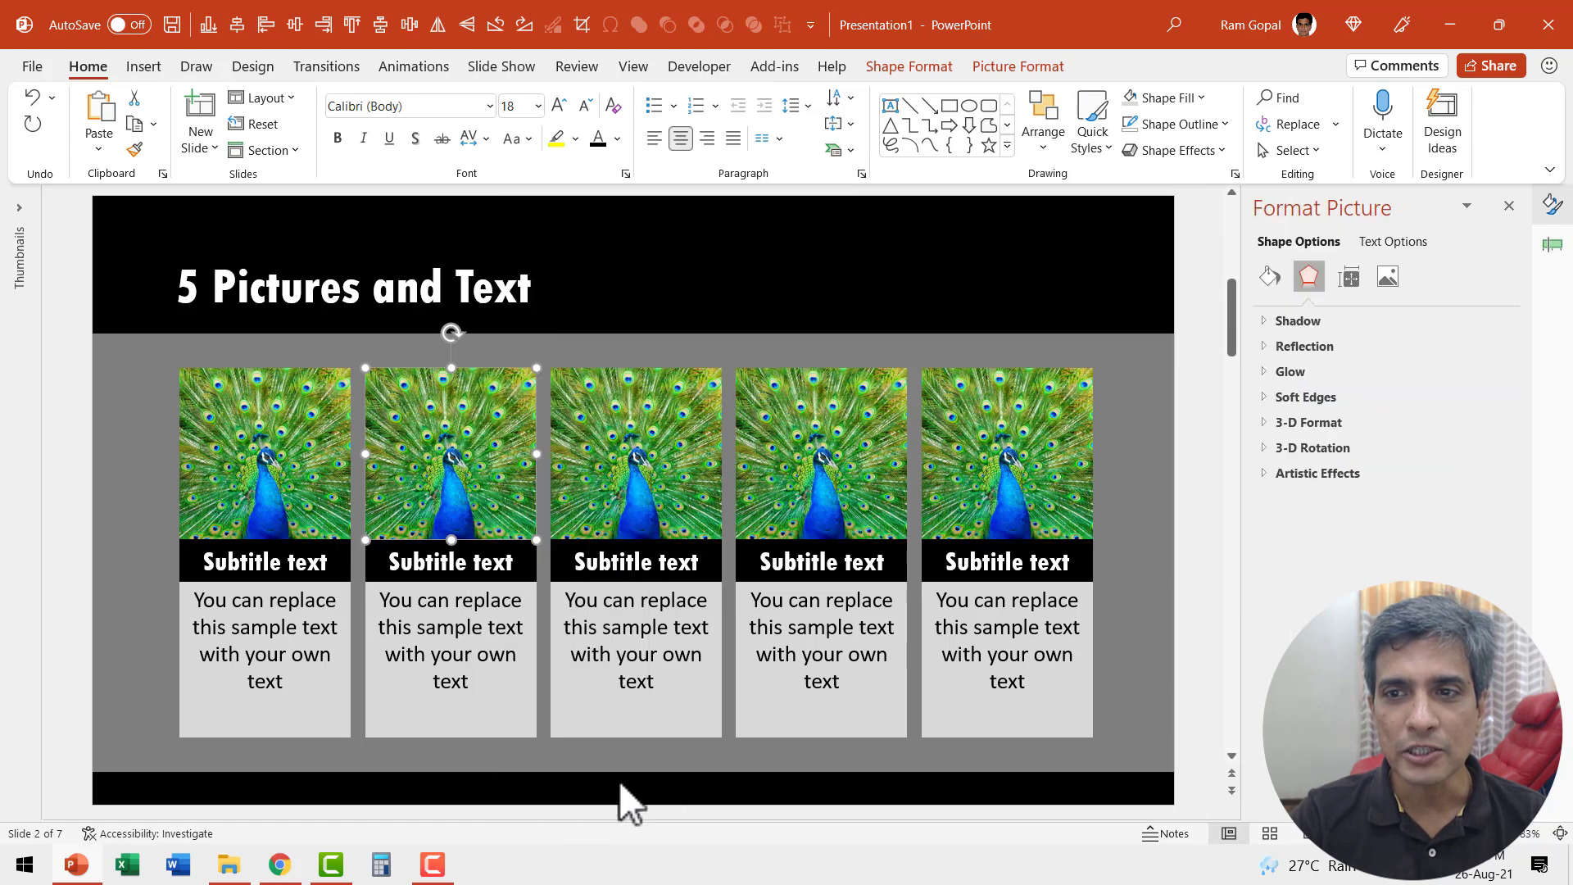
left_click(1268, 276)
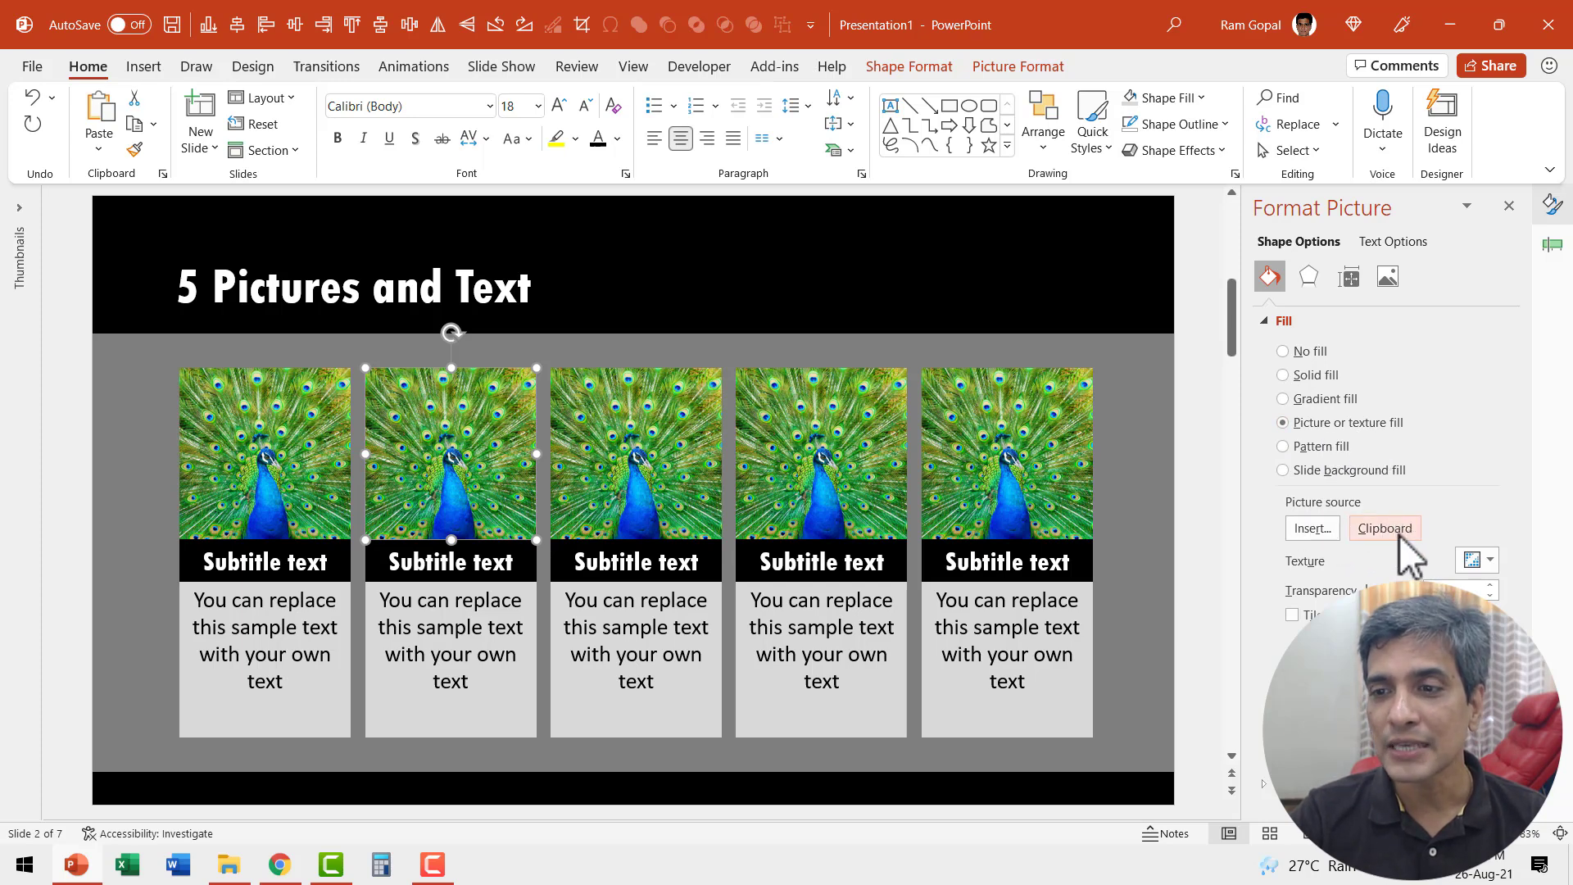
left_click(1383, 527)
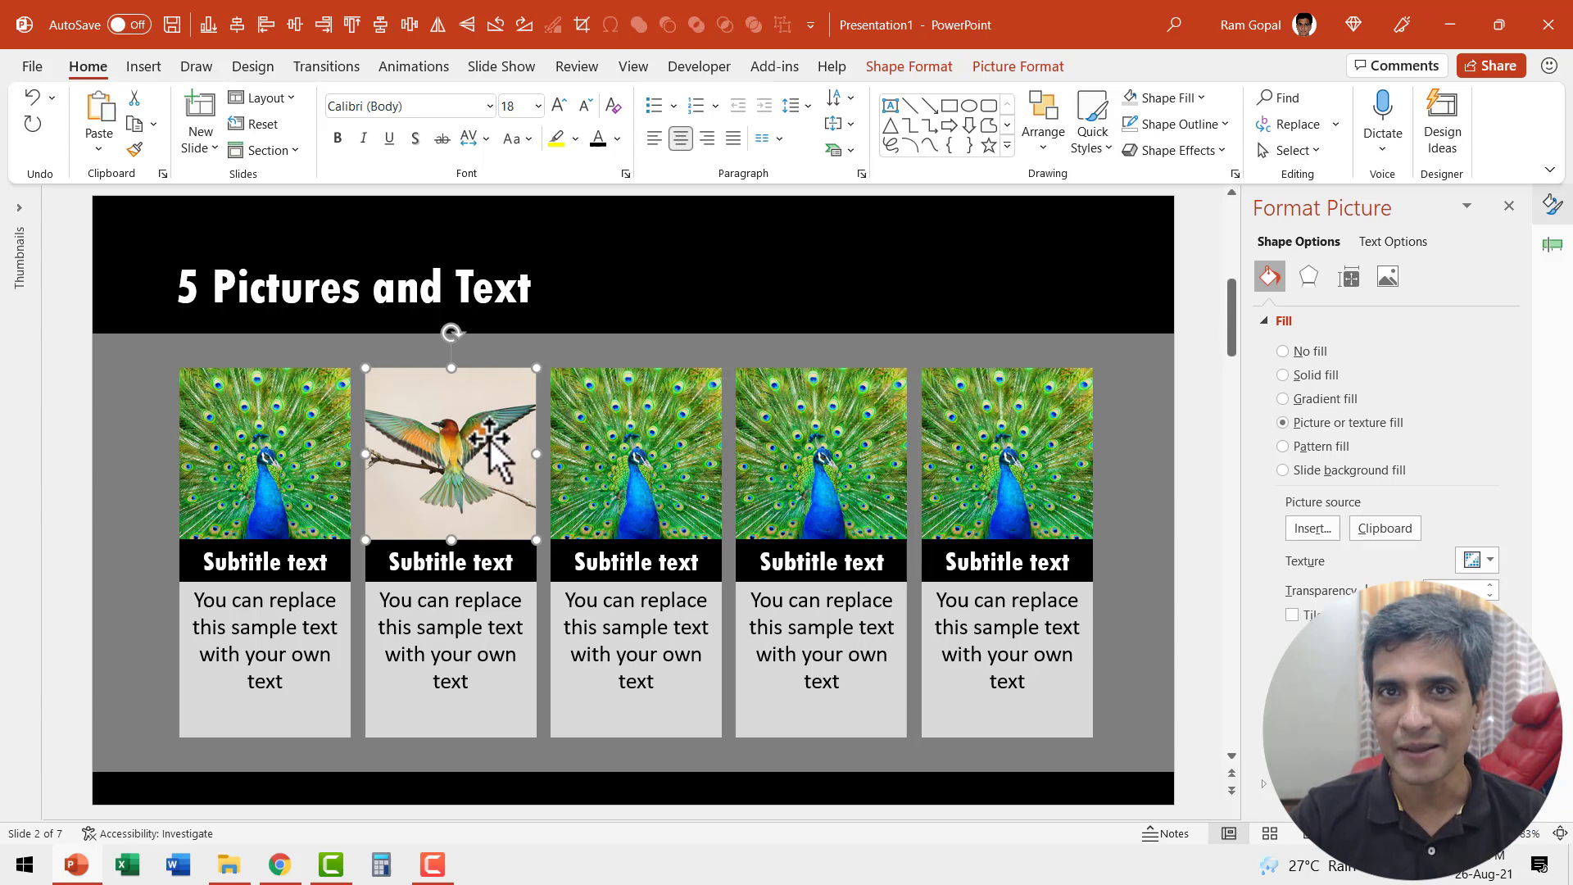
mouse_move(485, 441)
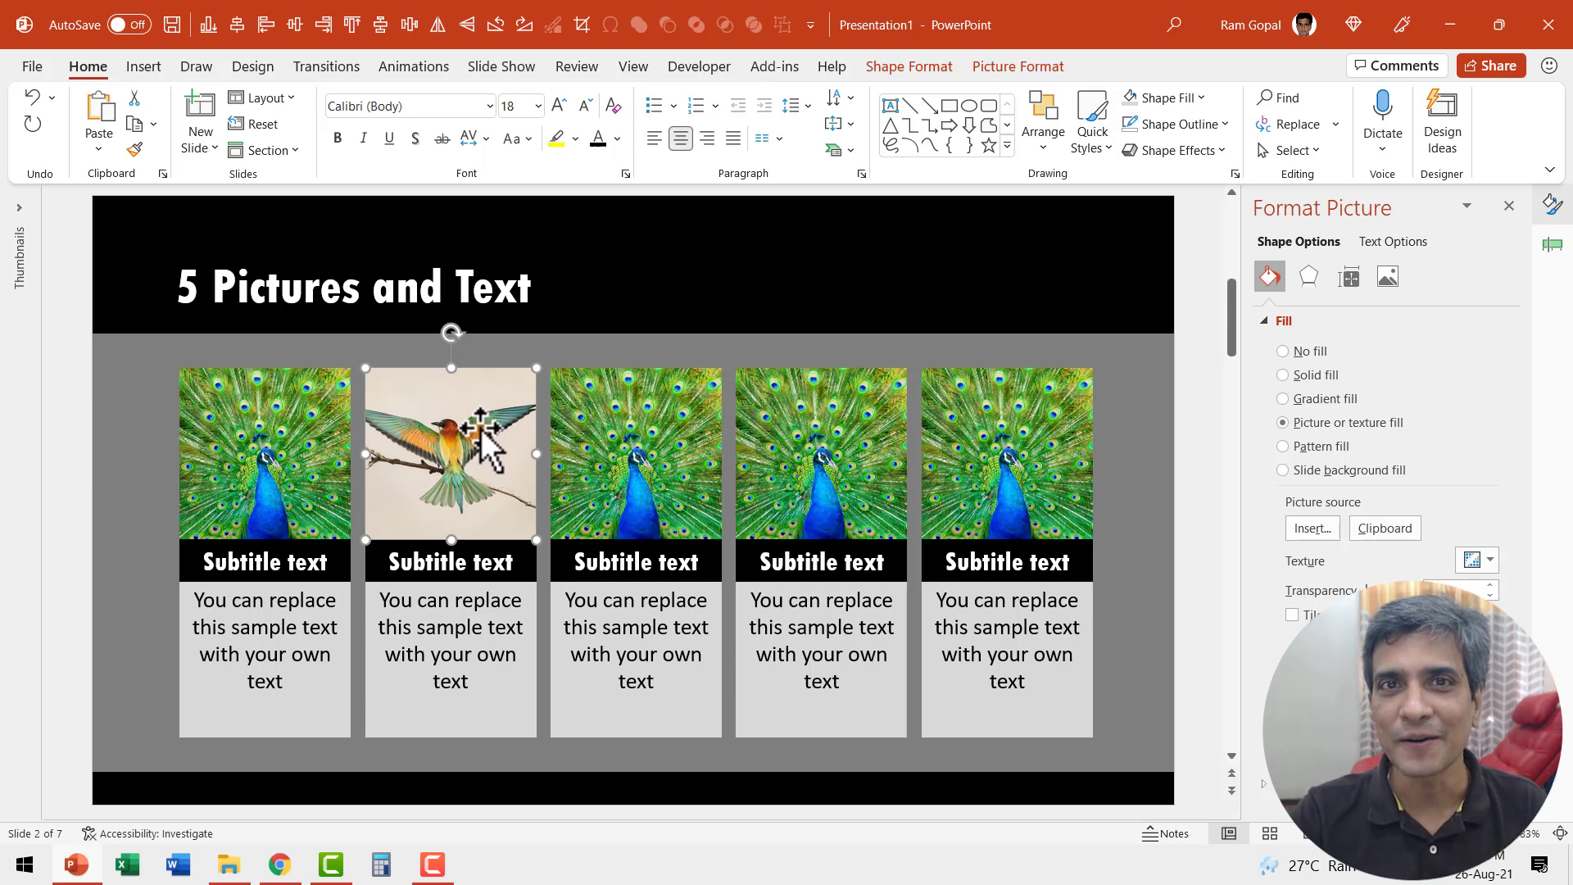
mouse_move(1003, 462)
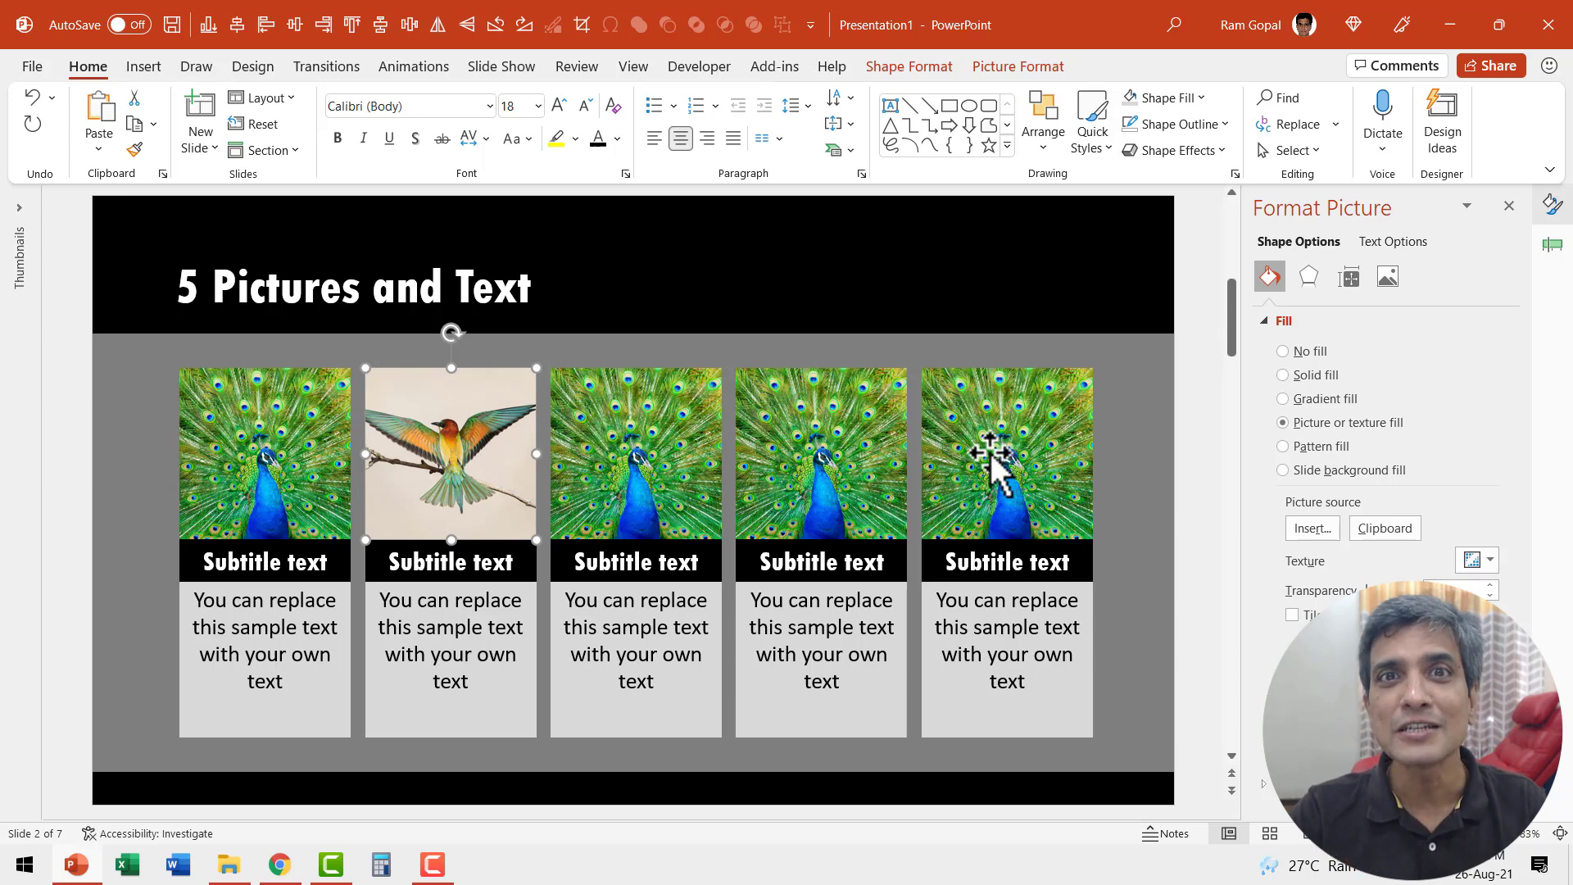
mouse_move(989, 472)
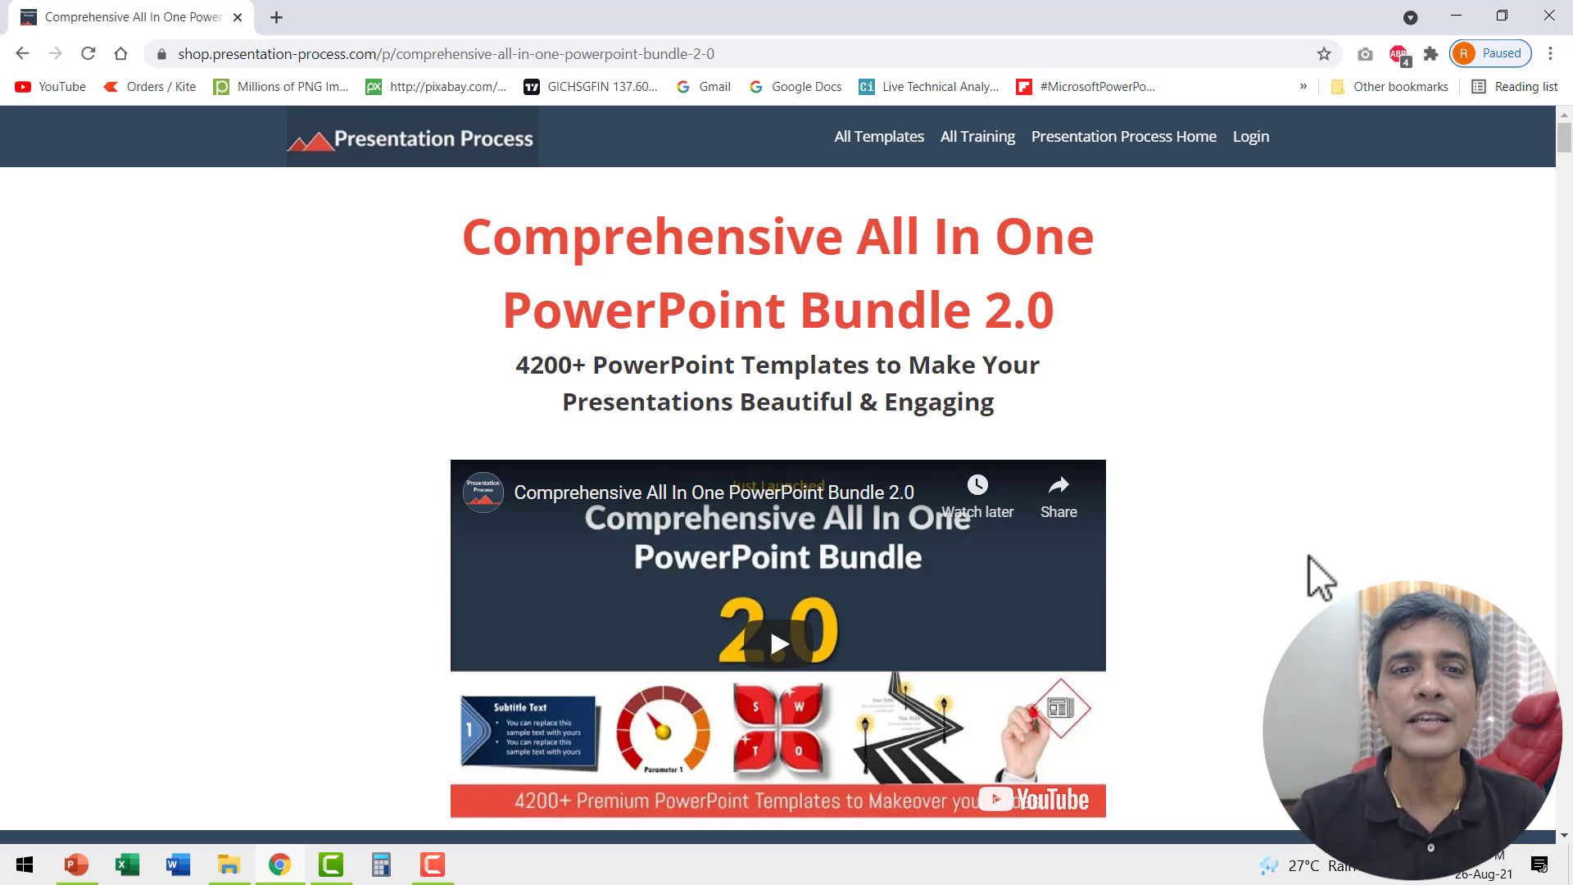
mouse_move(821, 384)
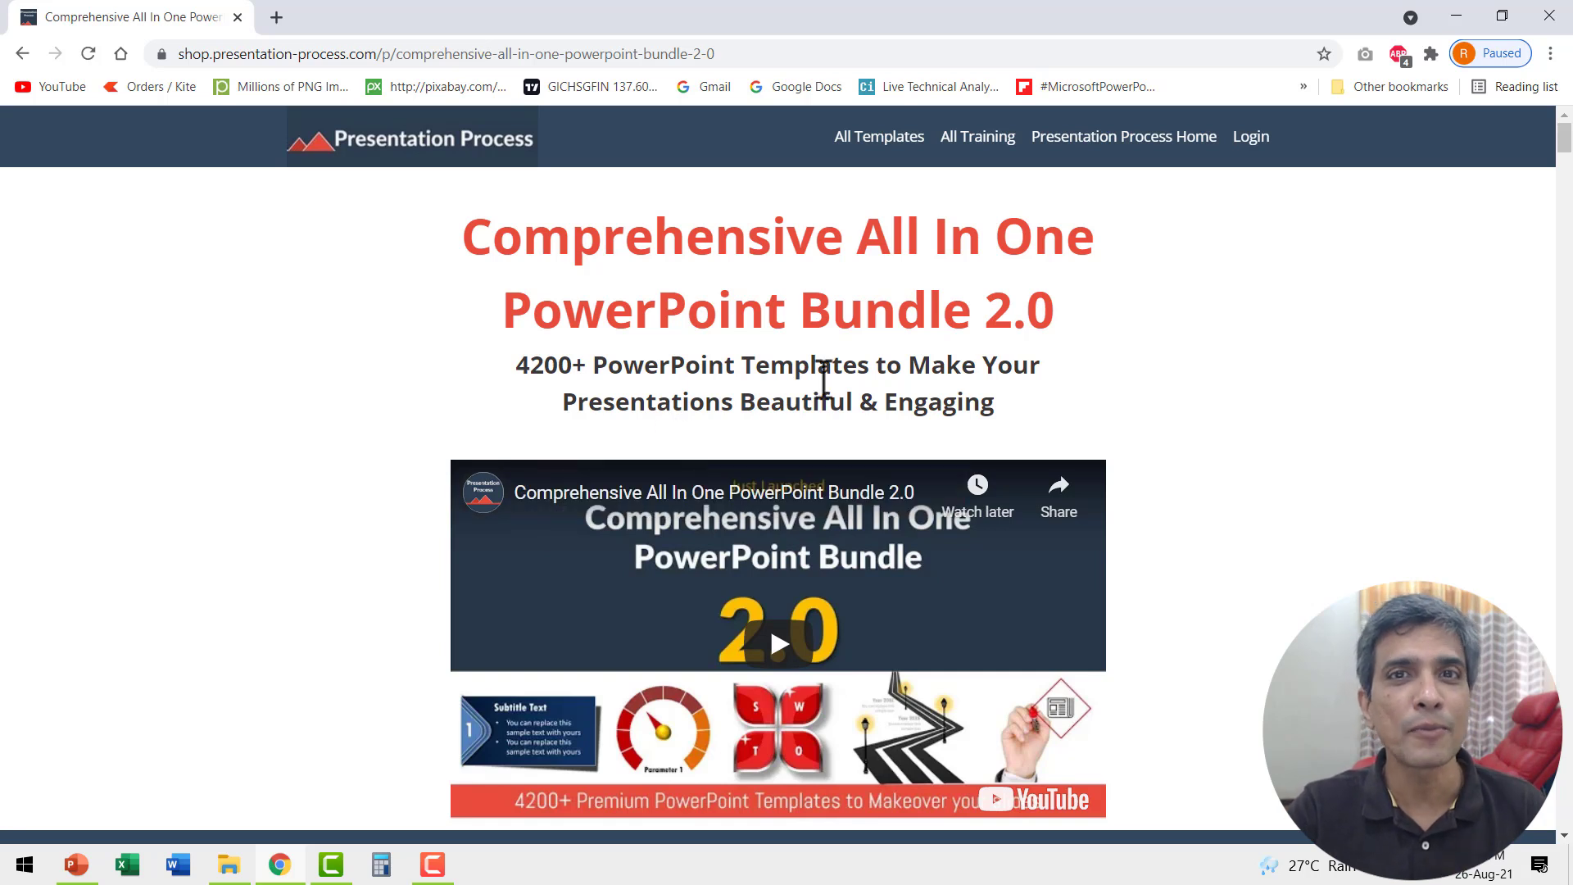